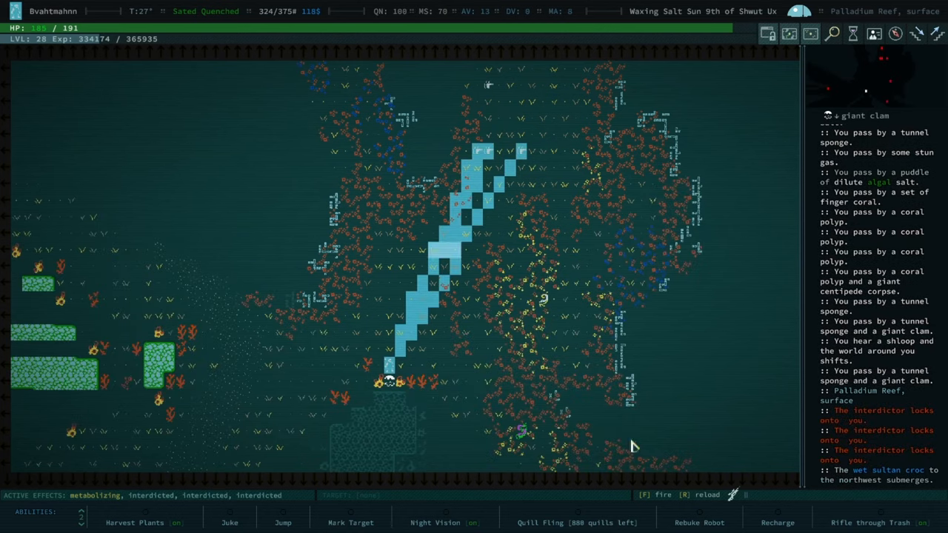
{"action": "mouse_move", "coordinate": [497, 185]}
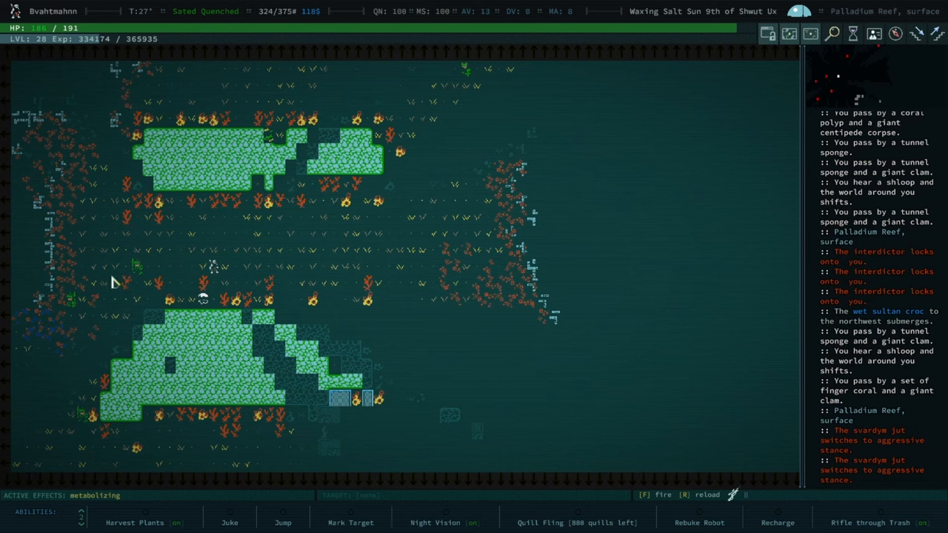
- Reload and fire the sniper rifle at the svardym jut, then hit the charging jut with Confusion
{"action": "key", "text": "r"}
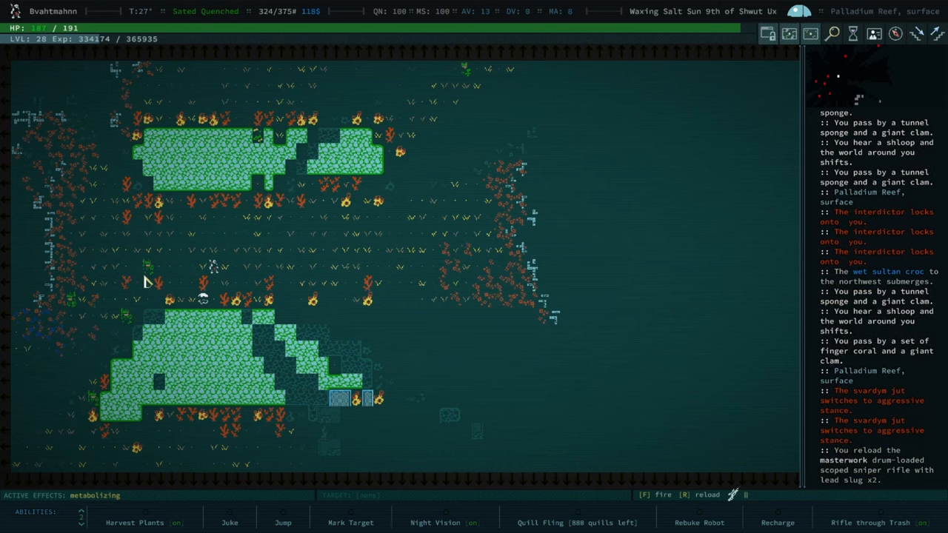
{"action": "key", "text": "f"}
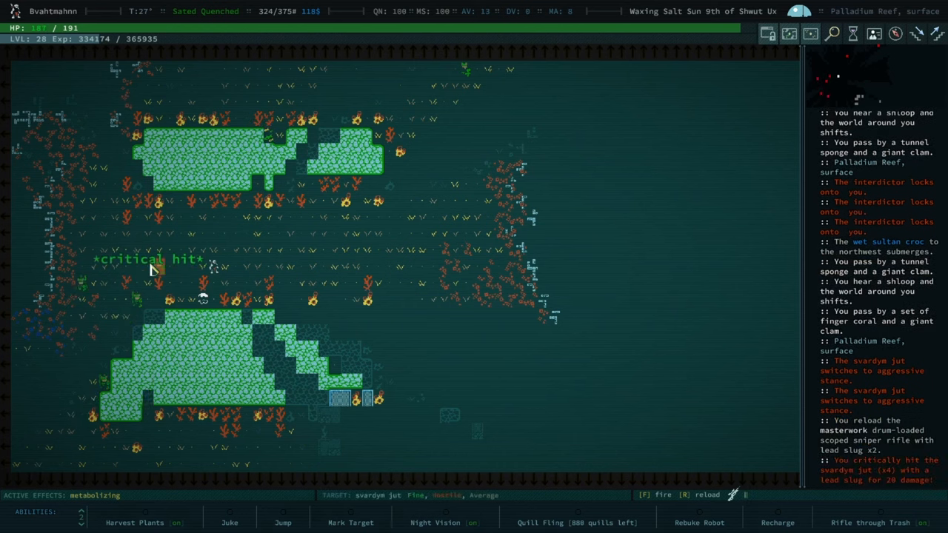
{"action": "key", "text": "f"}
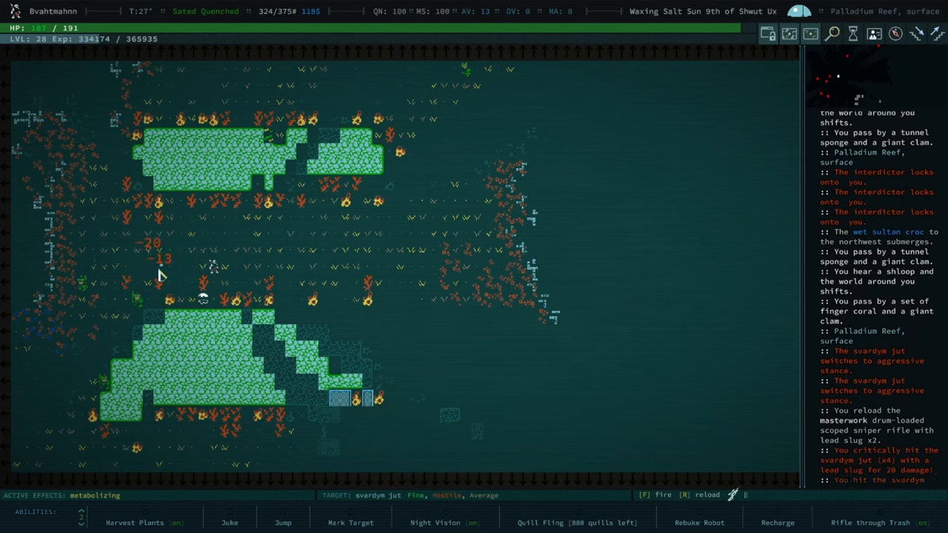
{"action": "key", "text": "f"}
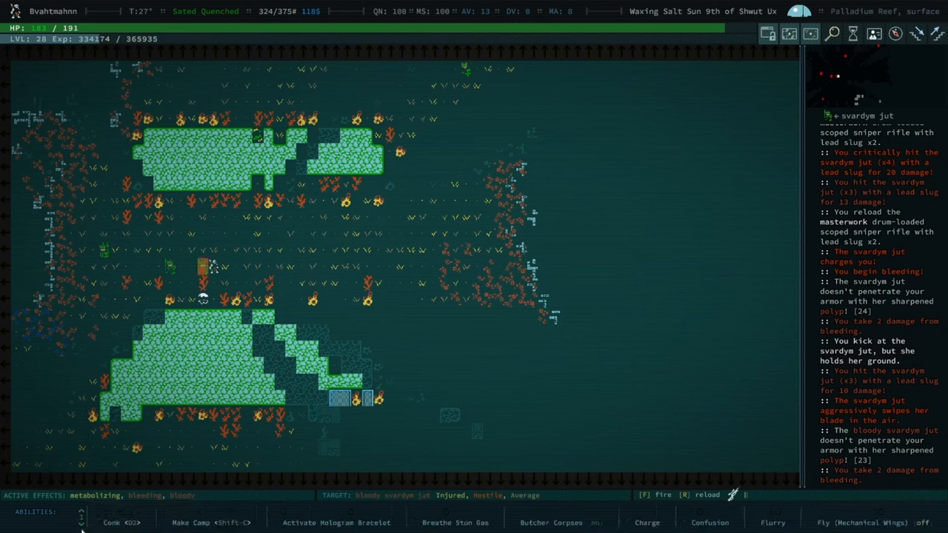
{"action": "left_click", "coordinate": [81, 513]}
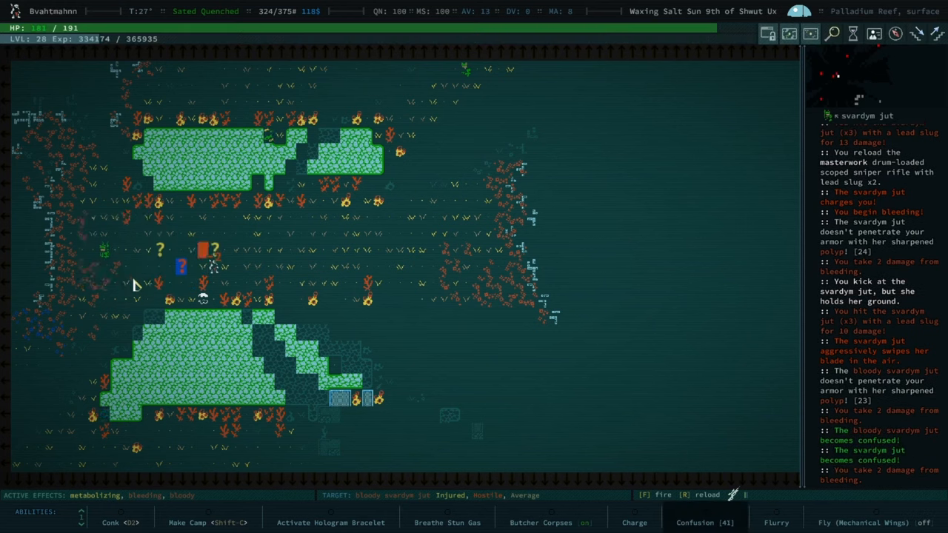
{"action": "mouse_move", "coordinate": [206, 348]}
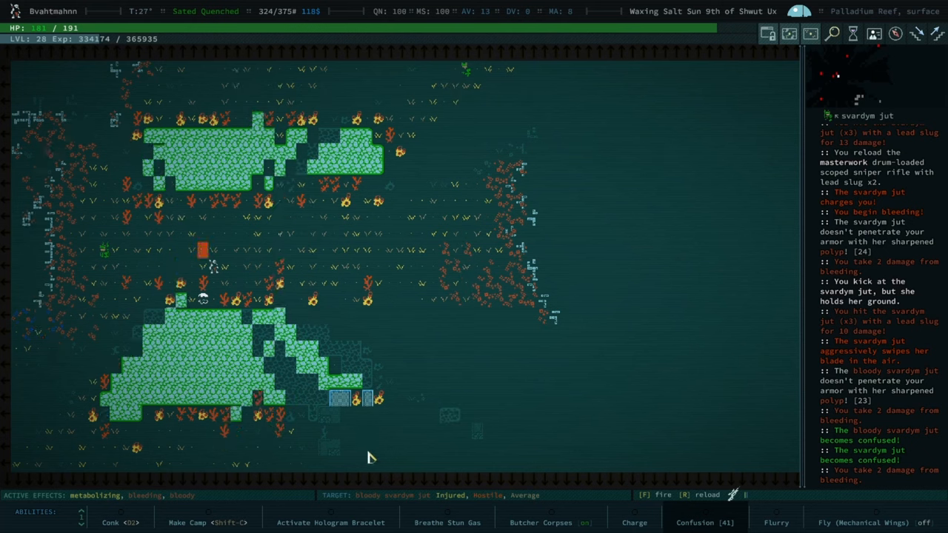
- Breathe Stun Gas over the svardym jut, Conk it on the head, and bring up the inventory
{"action": "left_click", "coordinate": [448, 521]}
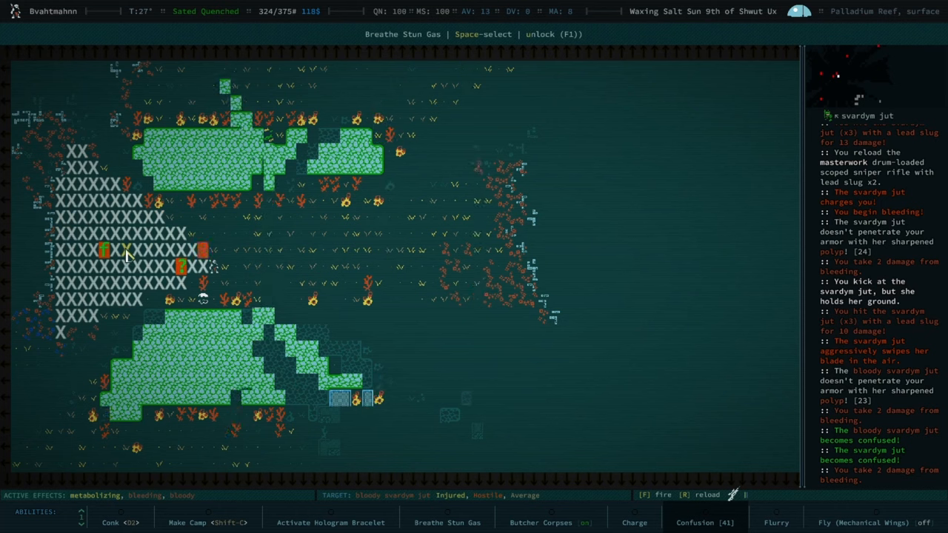
{"action": "left_click", "coordinate": [447, 522]}
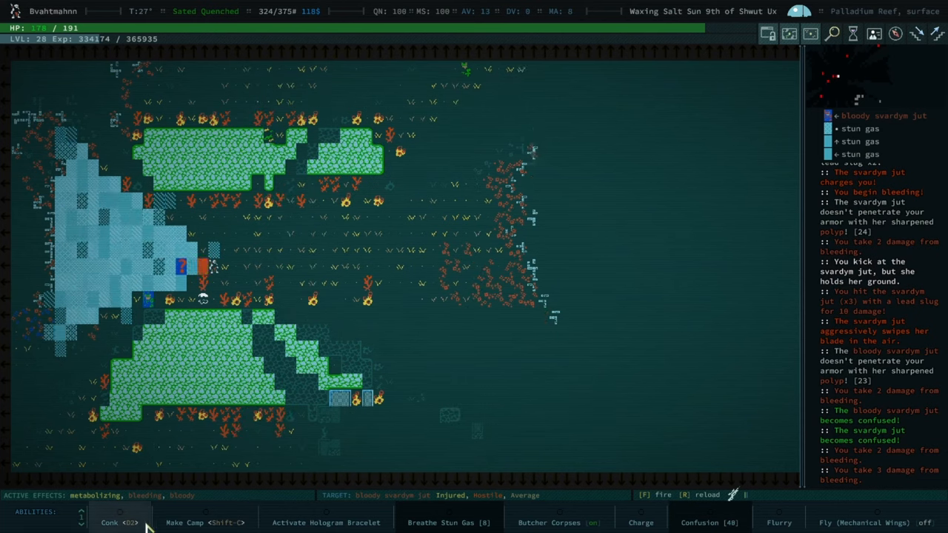
{"action": "left_click", "coordinate": [117, 521]}
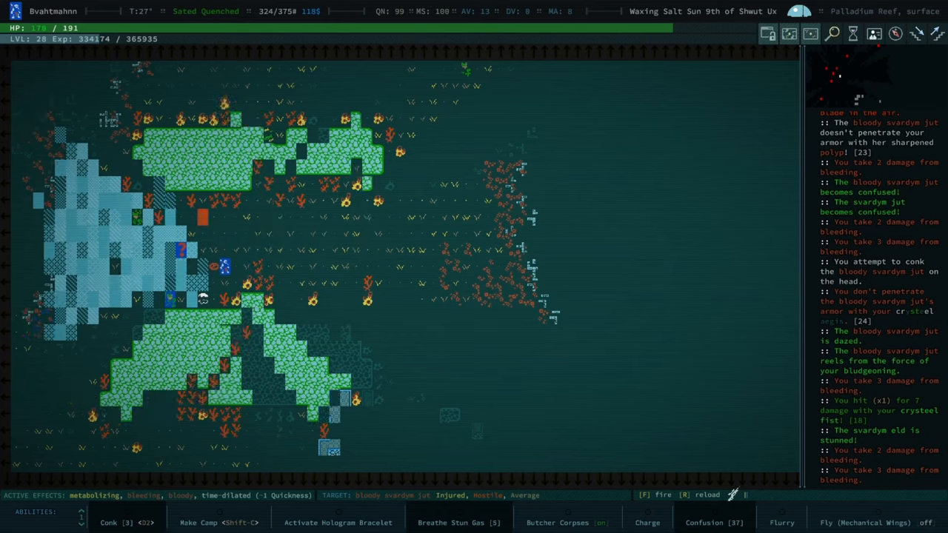
{"action": "key", "text": "i"}
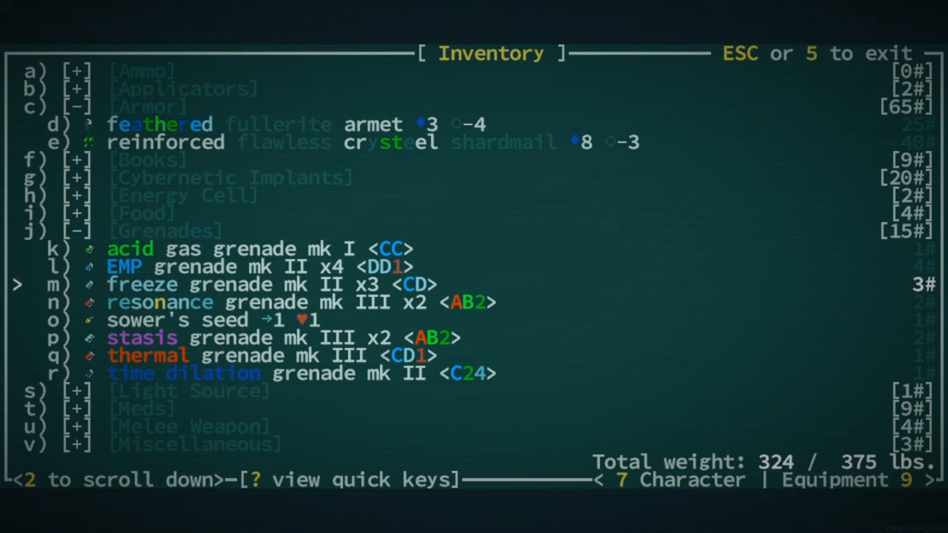
- Equip the resonance grenade, critically shoot the bloody jut, and dismiss the cooldown notice
{"action": "key", "text": "down"}
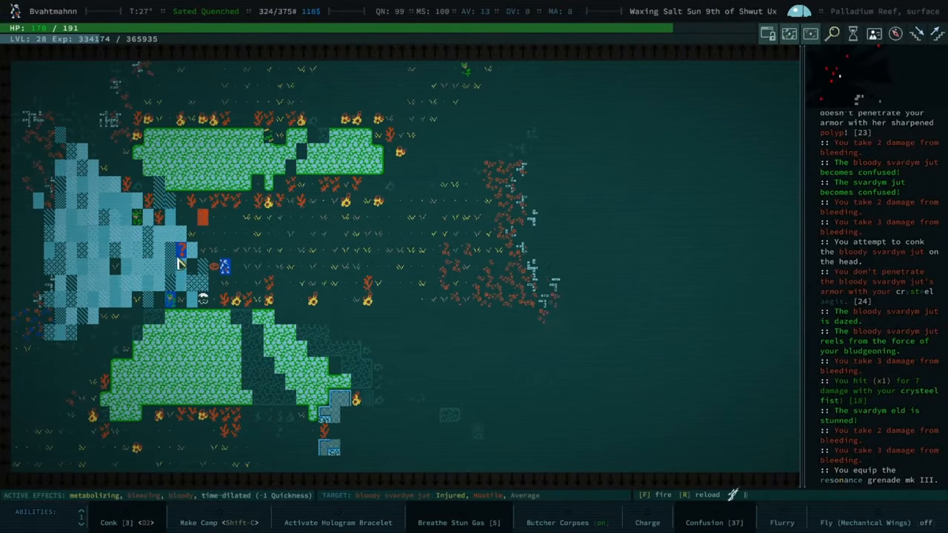
{"action": "key", "text": "f"}
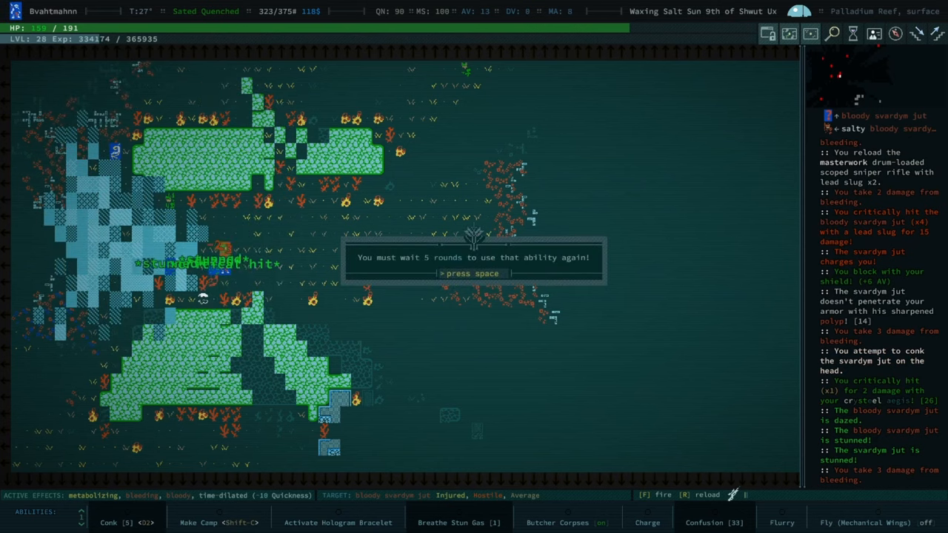
{"action": "key", "text": "space"}
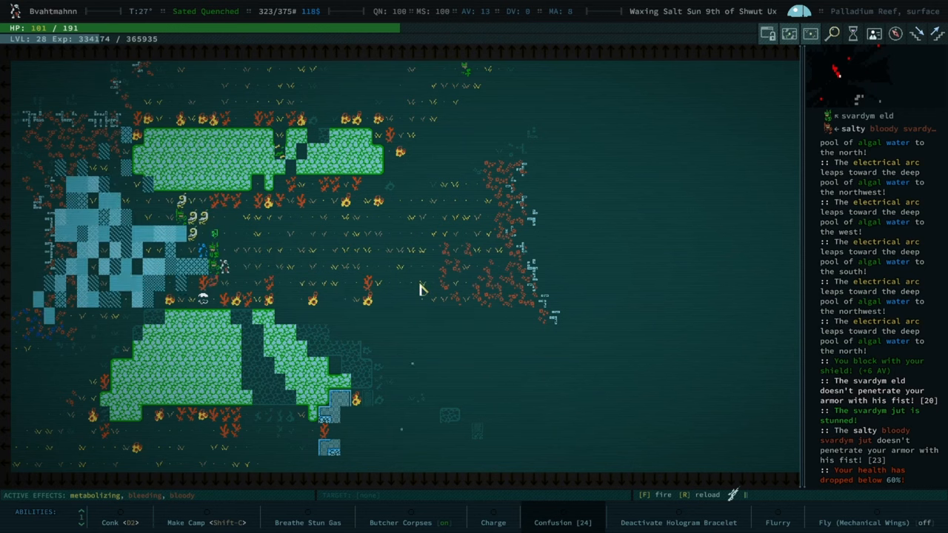
- Breathe stun gas over the svardym pack, punch the stunned jut with the crysteel fist, and dismiss the tingle message
{"action": "key", "text": "i"}
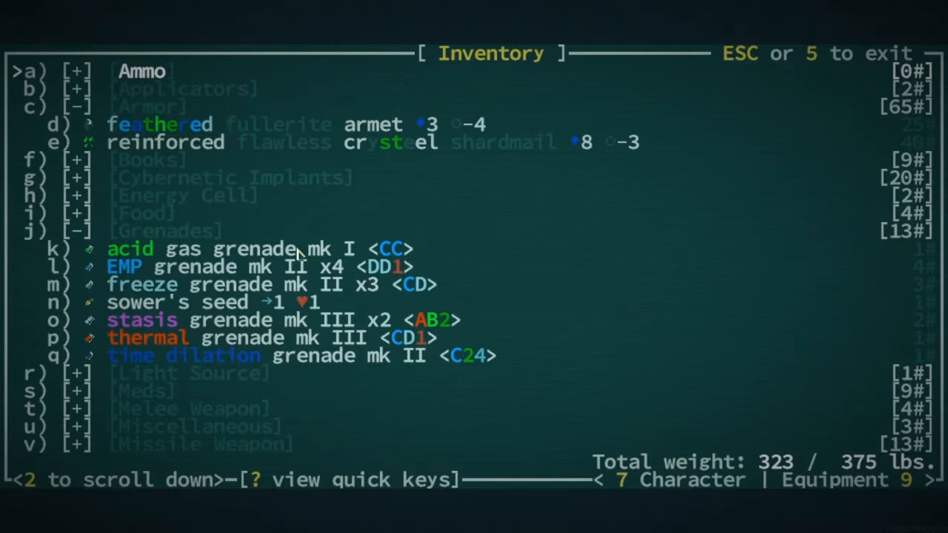
{"action": "key", "text": "Escape"}
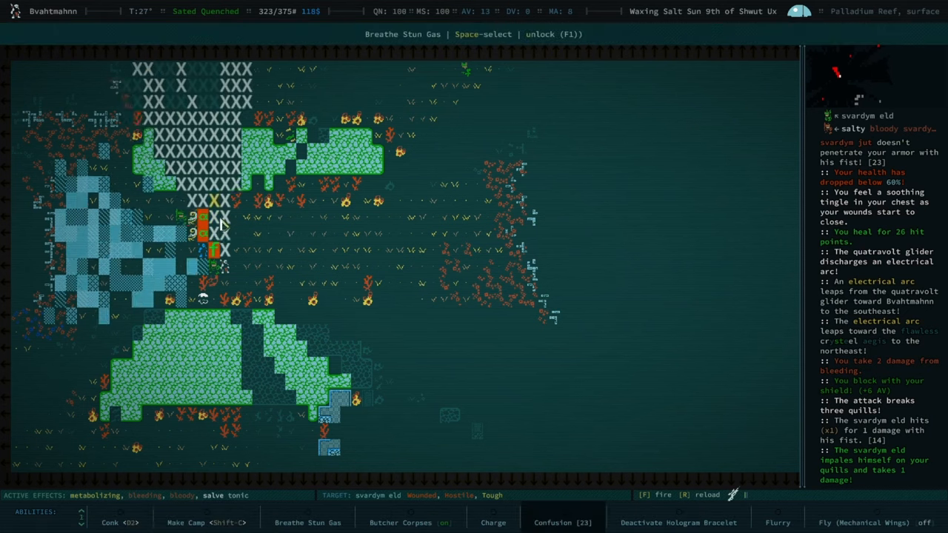
{"action": "left_click", "coordinate": [308, 521]}
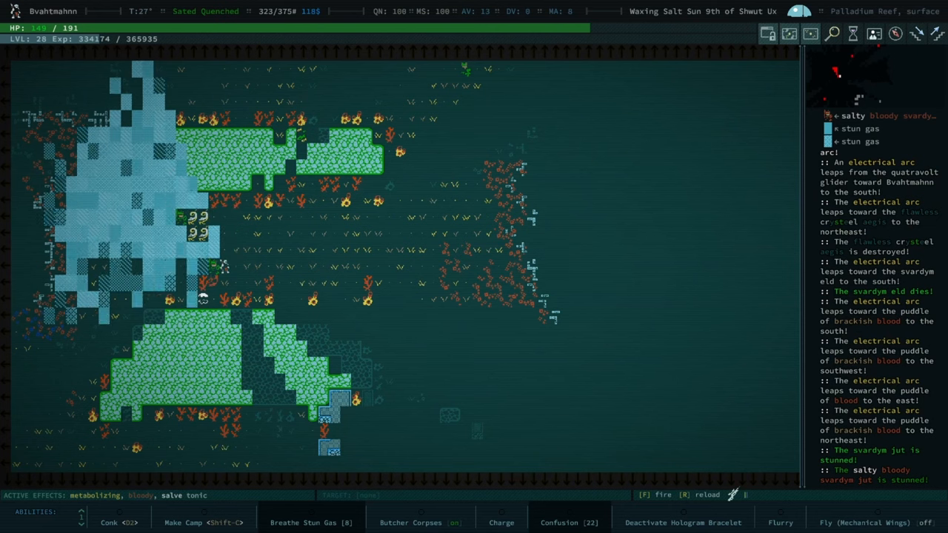
{"action": "left_click", "coordinate": [116, 522]}
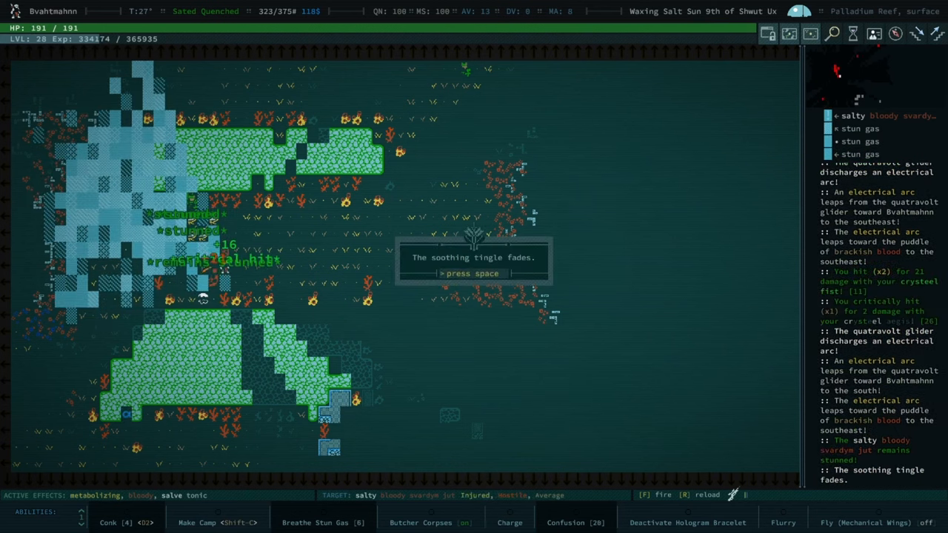
{"action": "key", "text": "space"}
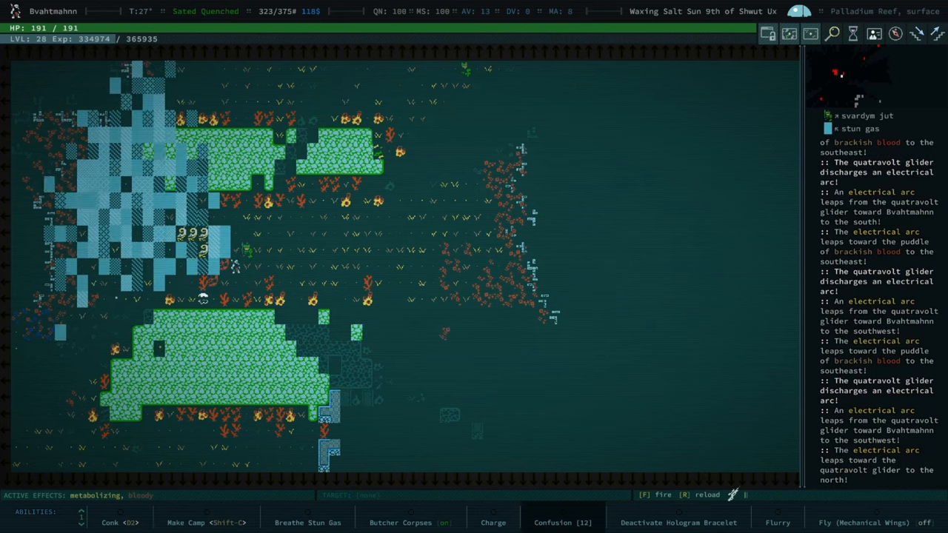
- Finish off the stunned svardym jut, then target and shoot the quatravolt glider twice
{"action": "left_click", "coordinate": [118, 521]}
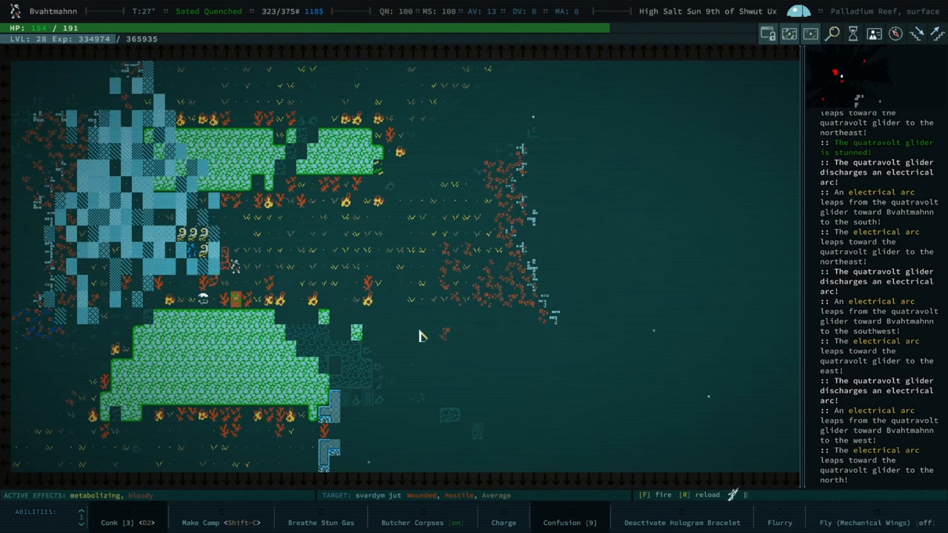
{"action": "mouse_move", "coordinate": [474, 509]}
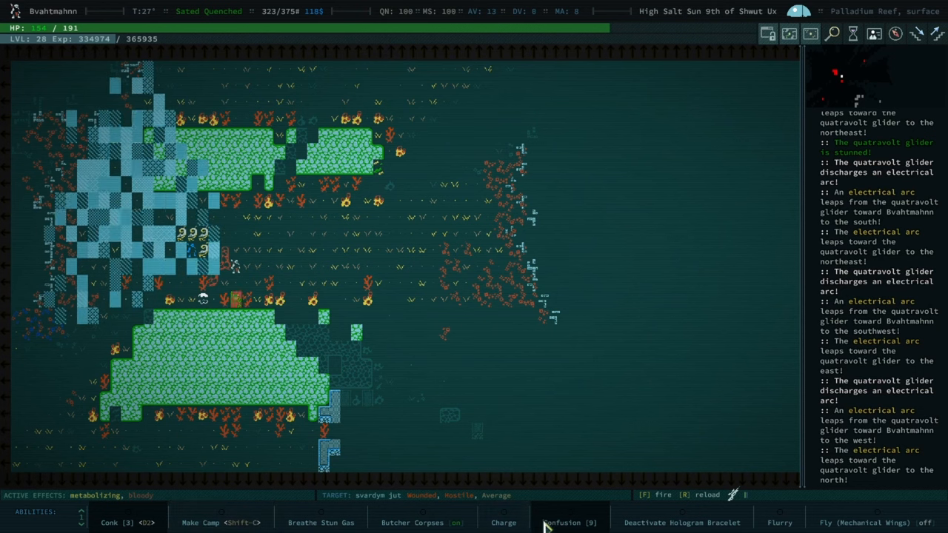
{"action": "mouse_move", "coordinate": [329, 387]}
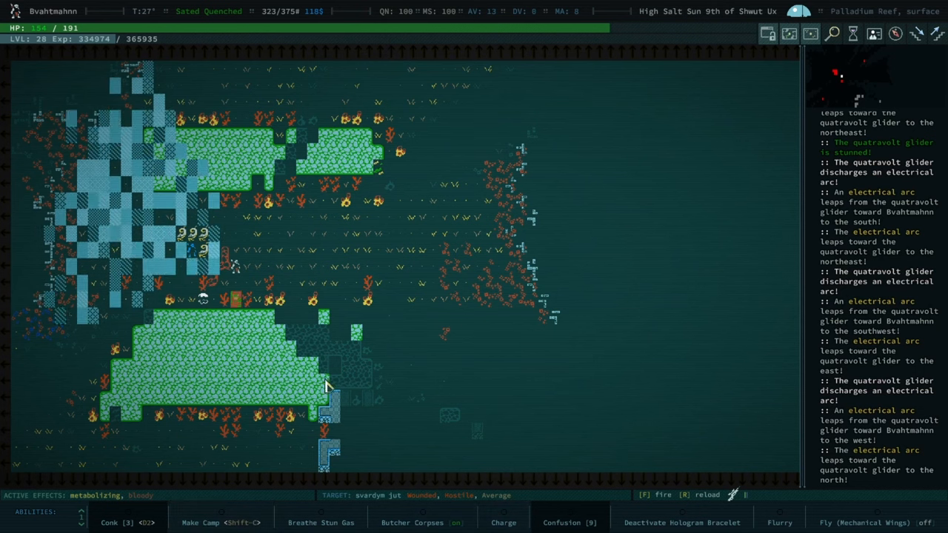
{"action": "key", "text": "f"}
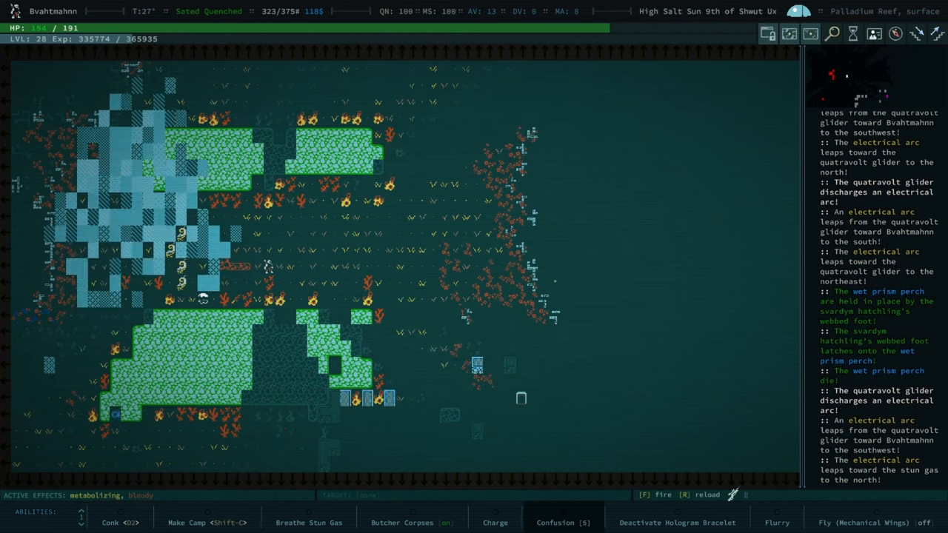
{"action": "left_click", "coordinate": [308, 521]}
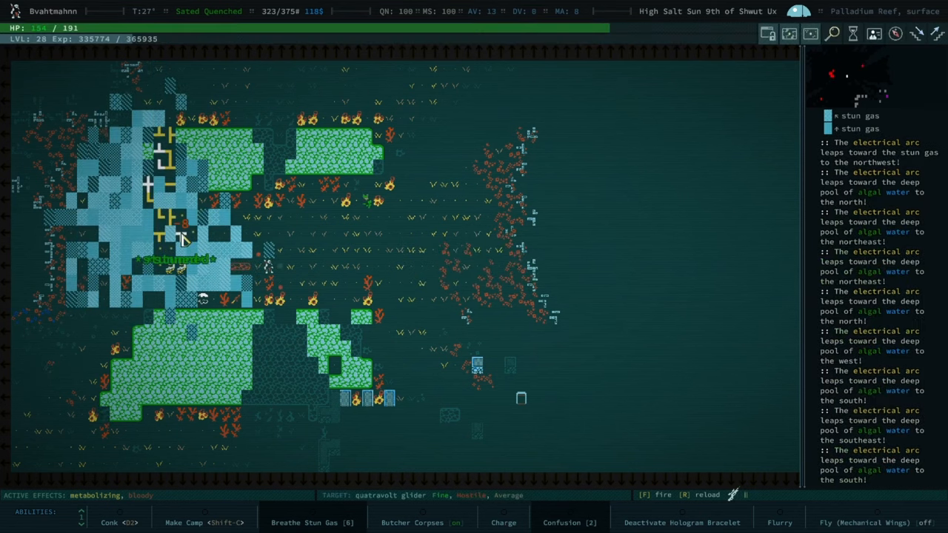
{"action": "key", "text": "f"}
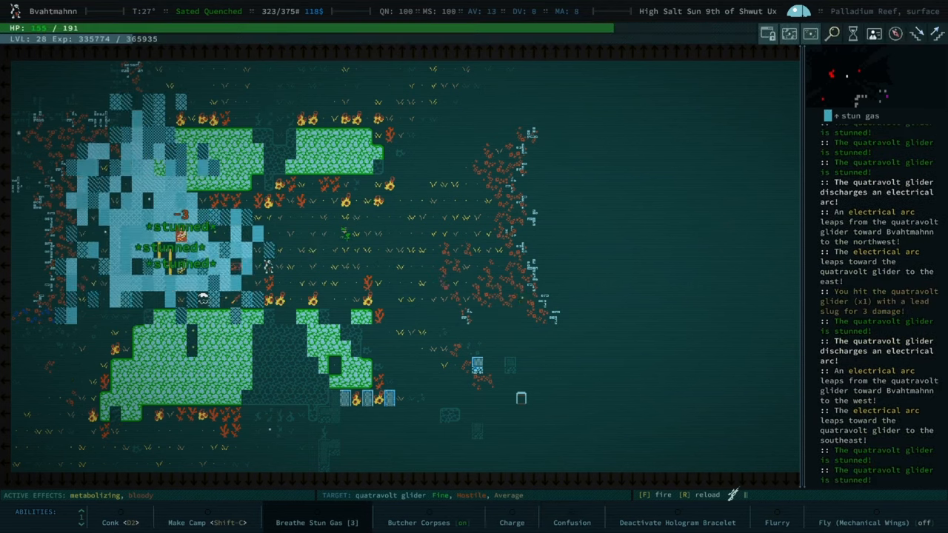
{"action": "key", "text": "f"}
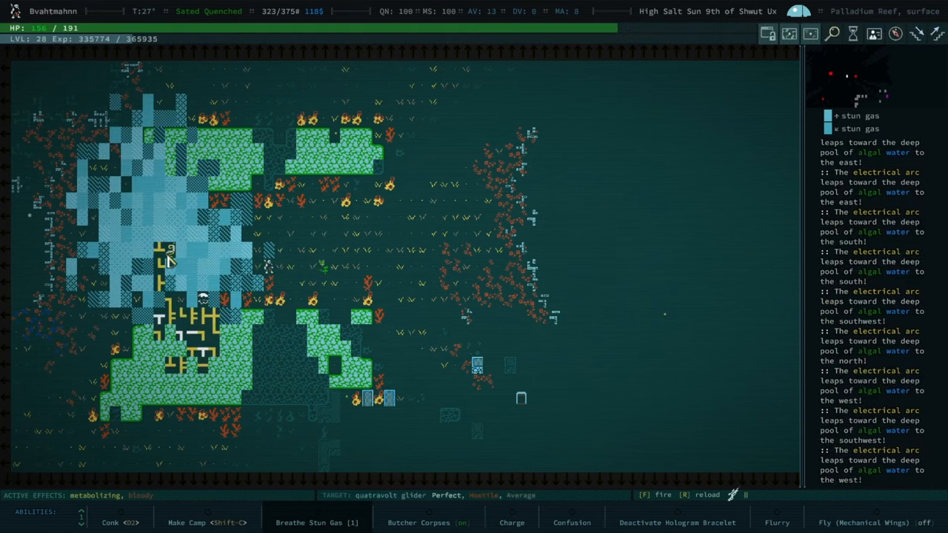
- Keep firing the scoped rifle at the quatravolt glider until it dies, then take down the svardym hatchling
{"action": "key", "text": "f"}
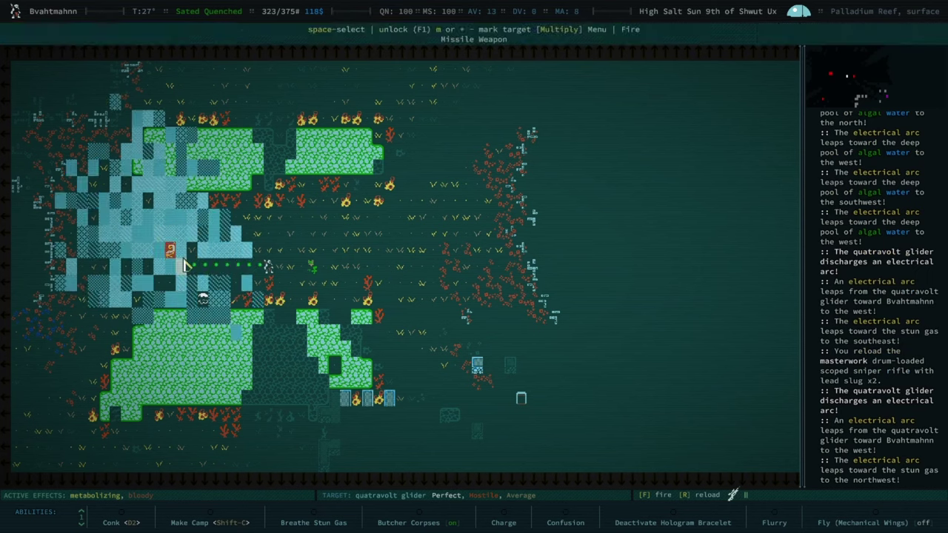
{"action": "key", "text": "f"}
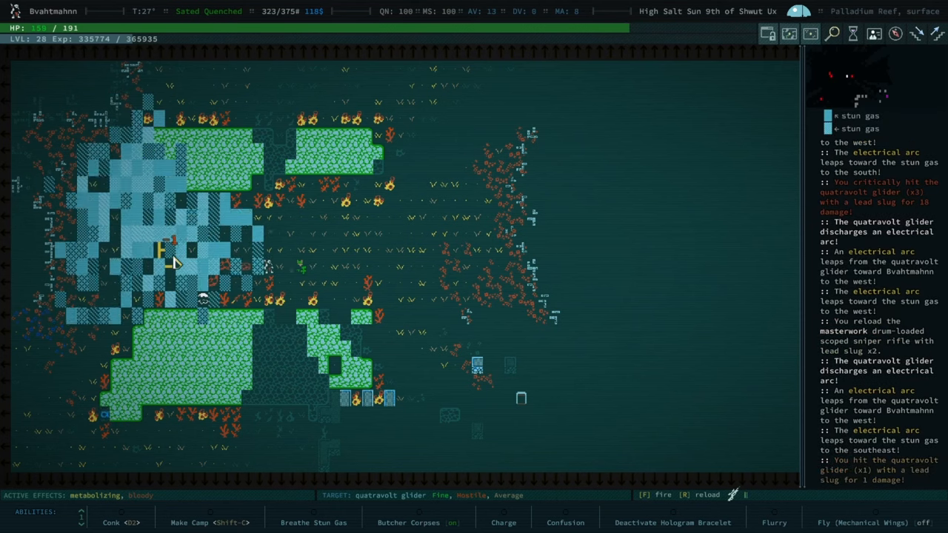
{"action": "key", "text": "f"}
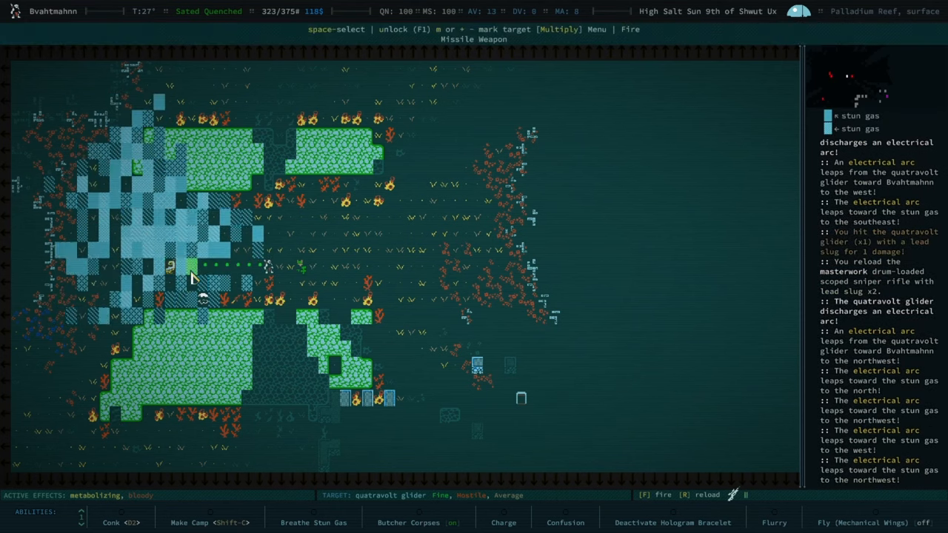
{"action": "key", "text": "f"}
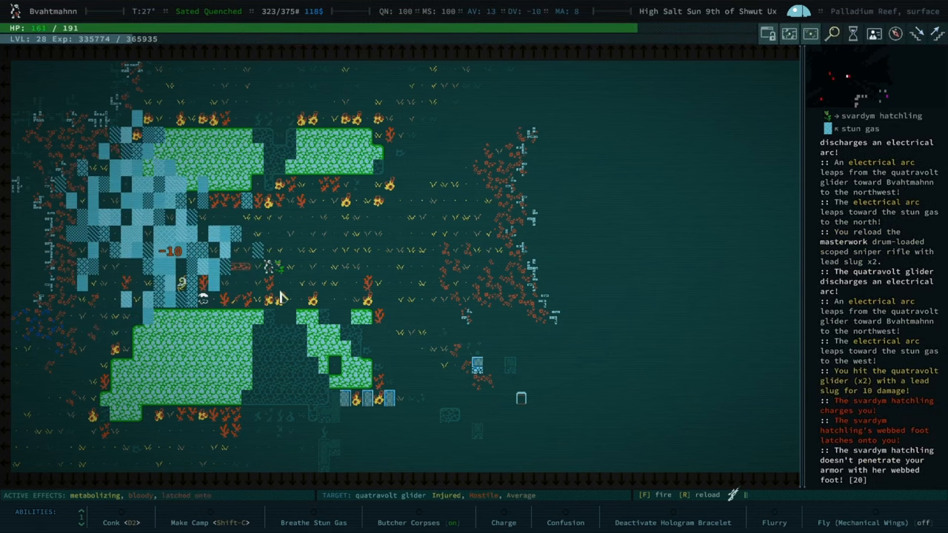
{"action": "key", "text": "f"}
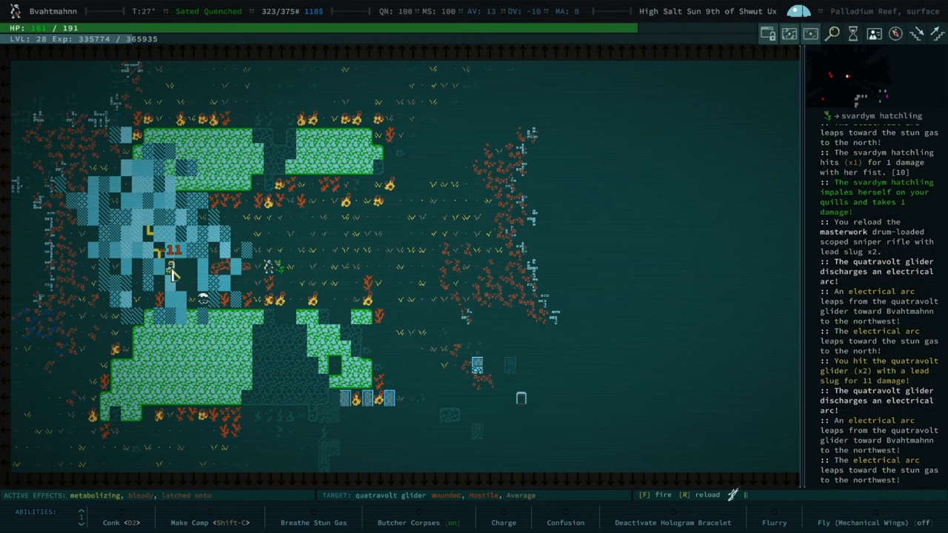
{"action": "key", "text": "f"}
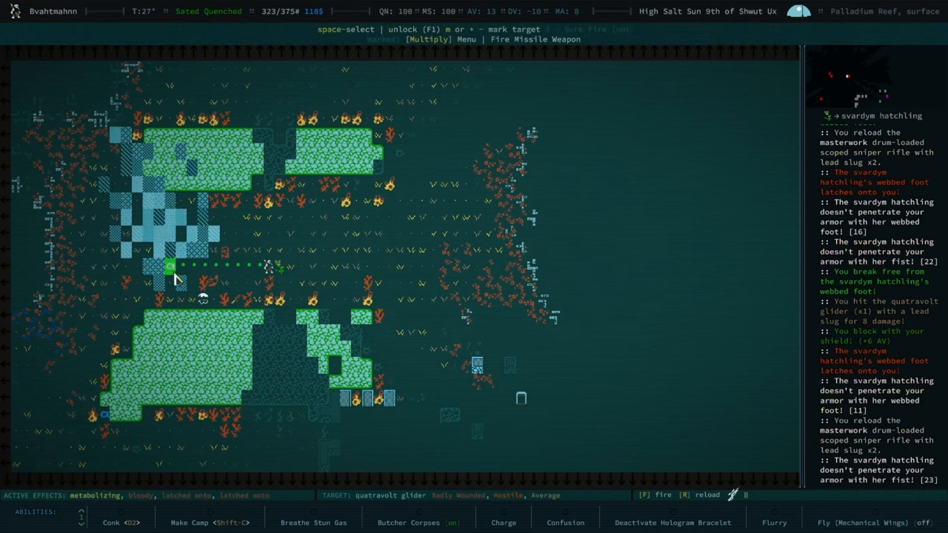
{"action": "key", "text": "f"}
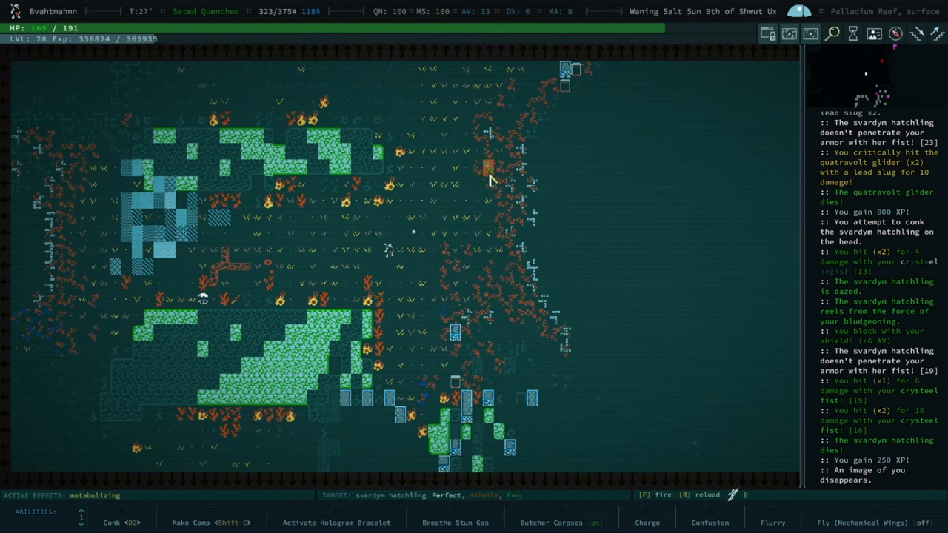
- Finish the remaining hatchlings and tinker high explosive grenade mk III from the recipes
{"action": "key", "text": "f"}
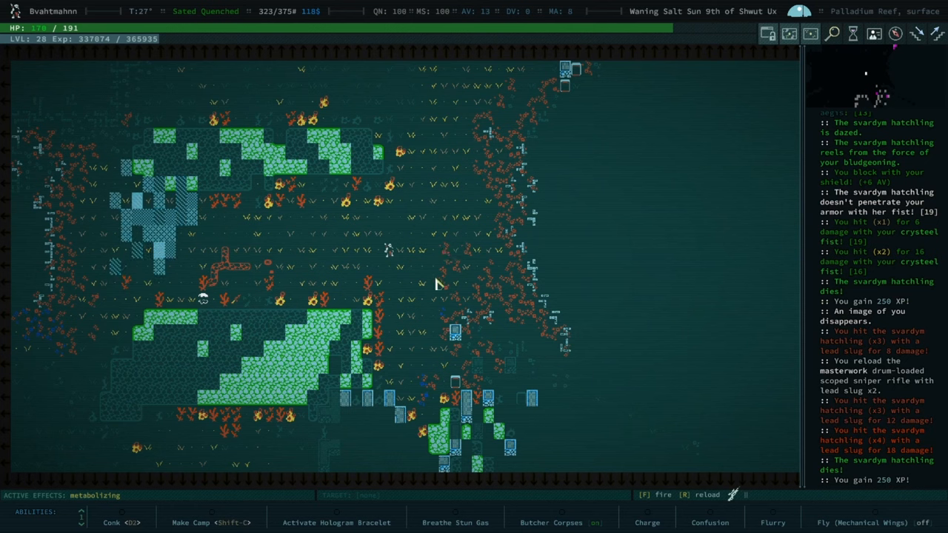
{"action": "mouse_move", "coordinate": [437, 338]}
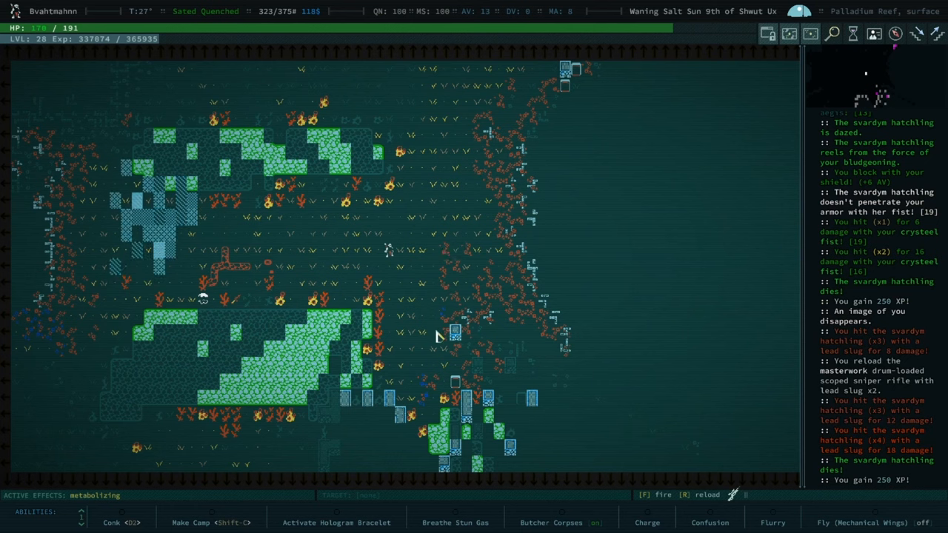
{"action": "mouse_move", "coordinate": [409, 354]}
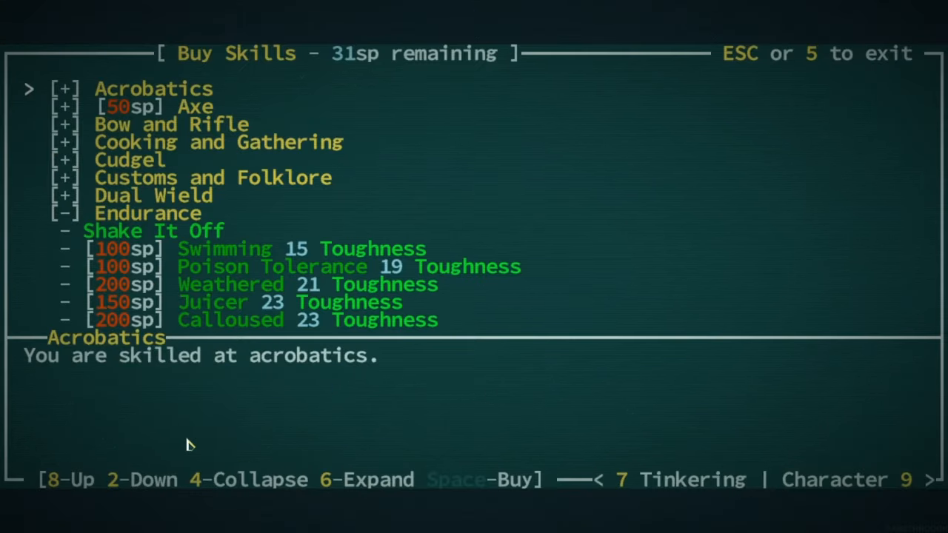
{"action": "key", "text": "7"}
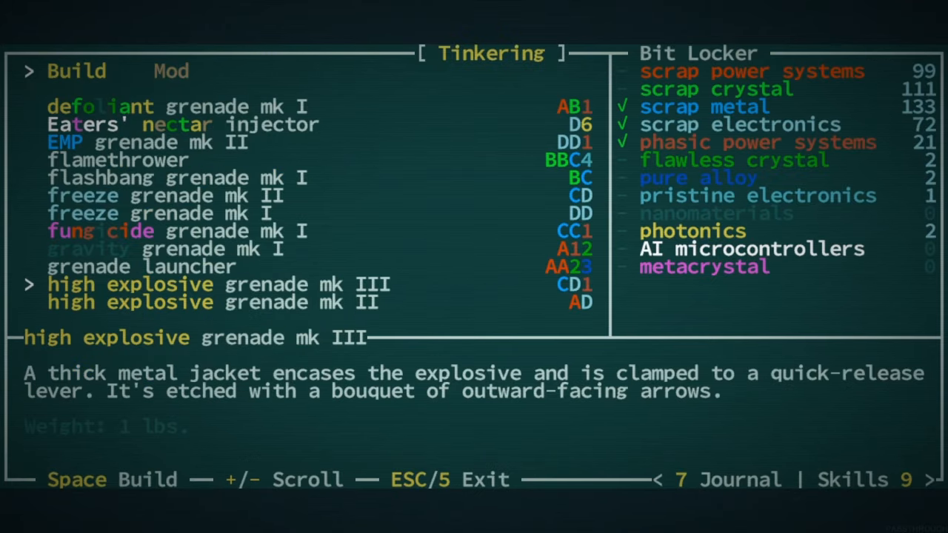
{"action": "key", "text": "space"}
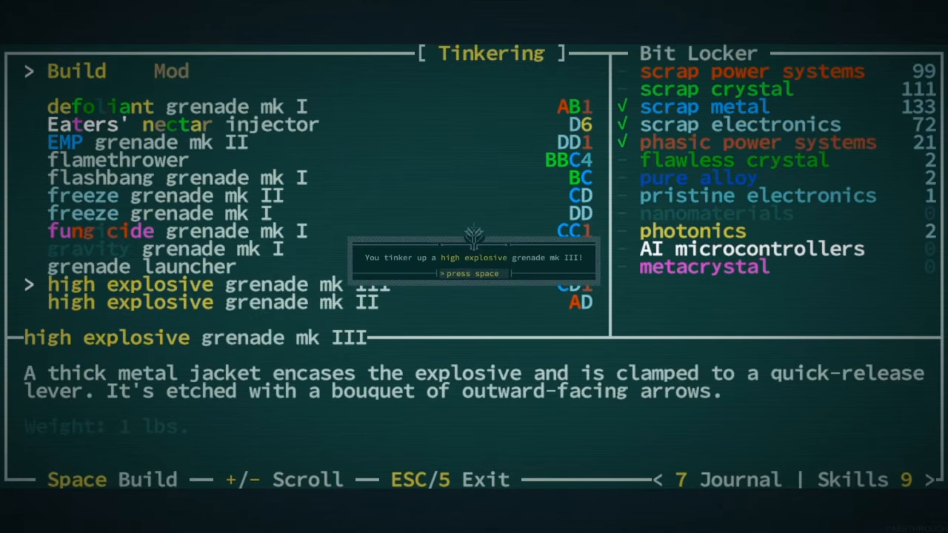
{"action": "key", "text": "space"}
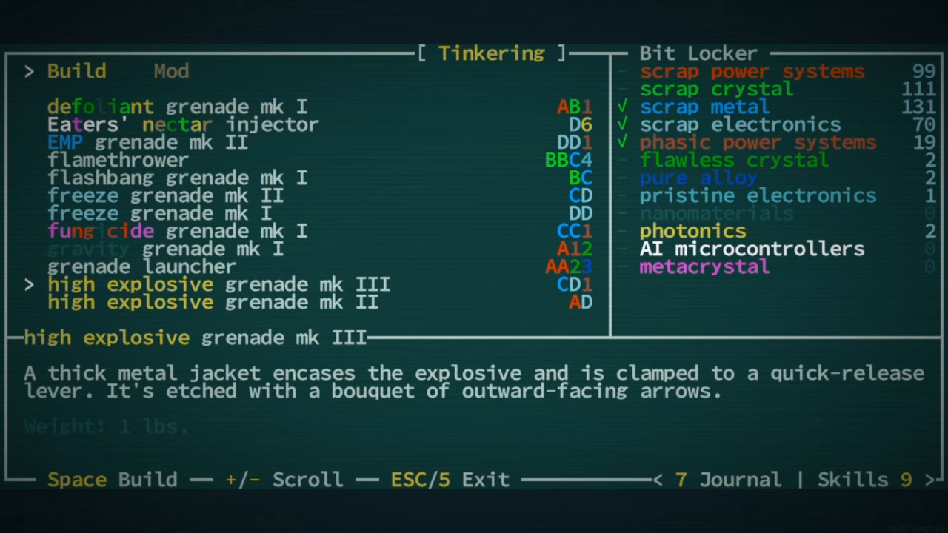
{"action": "key", "text": "Space"}
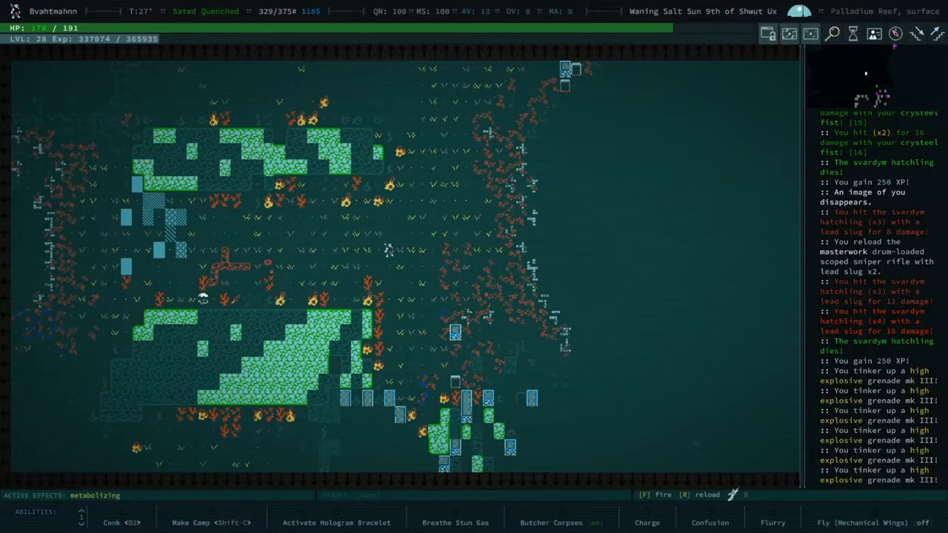
- Equip the high explosive grenade mk III in place of the resonance grenade and return to tinkering
{"action": "key", "text": "i"}
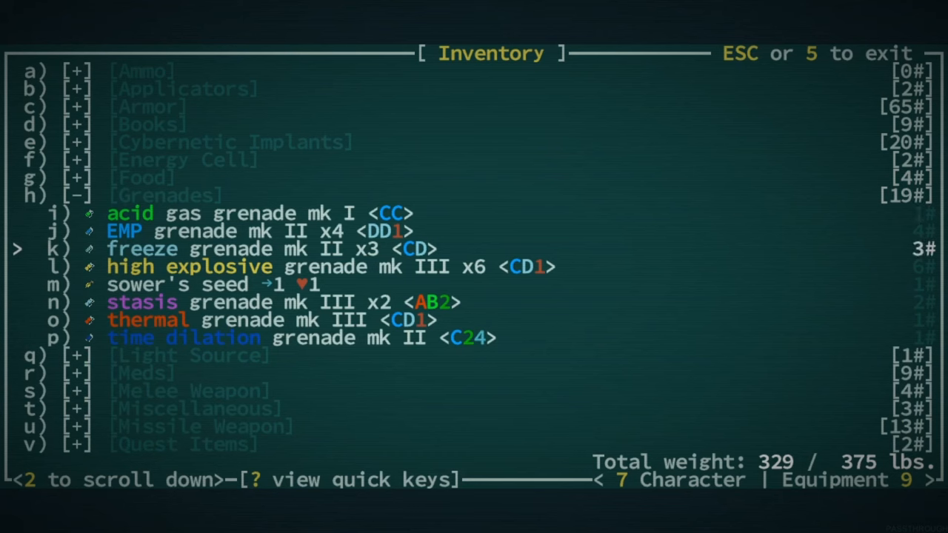
{"action": "key", "text": "l"}
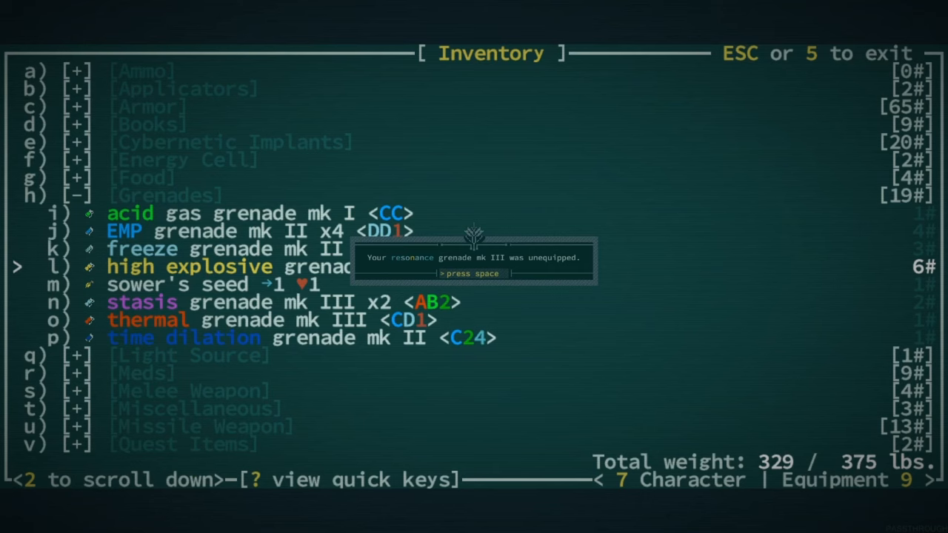
{"action": "key", "text": "space"}
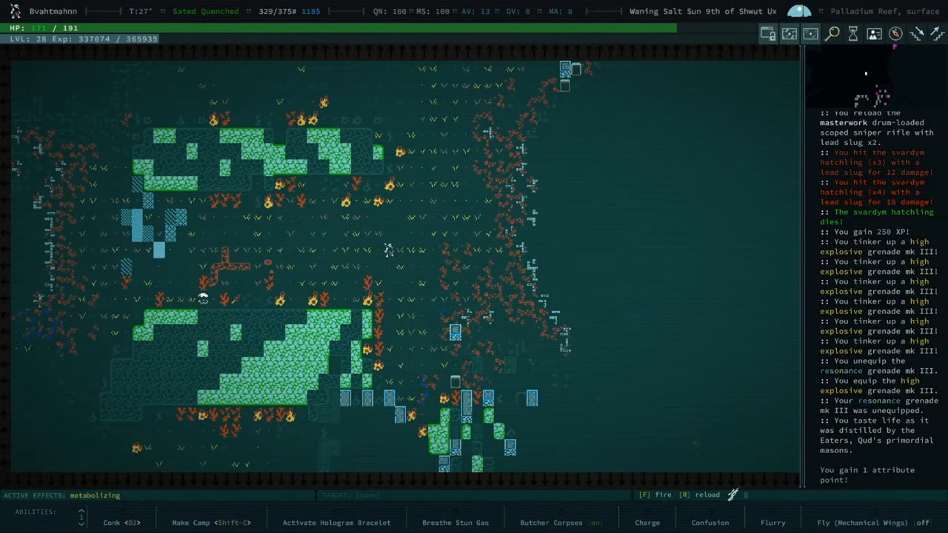
{"action": "key", "text": "i"}
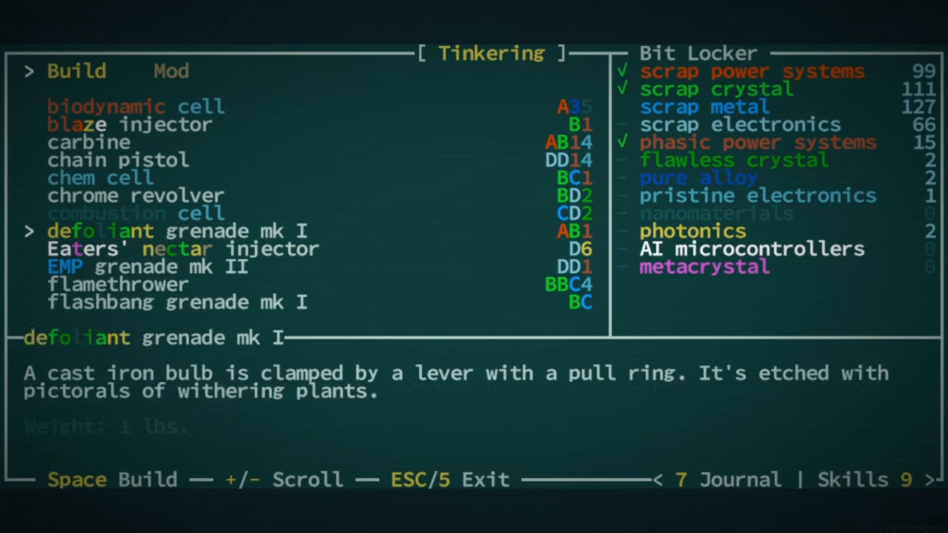
{"action": "key", "text": "down"}
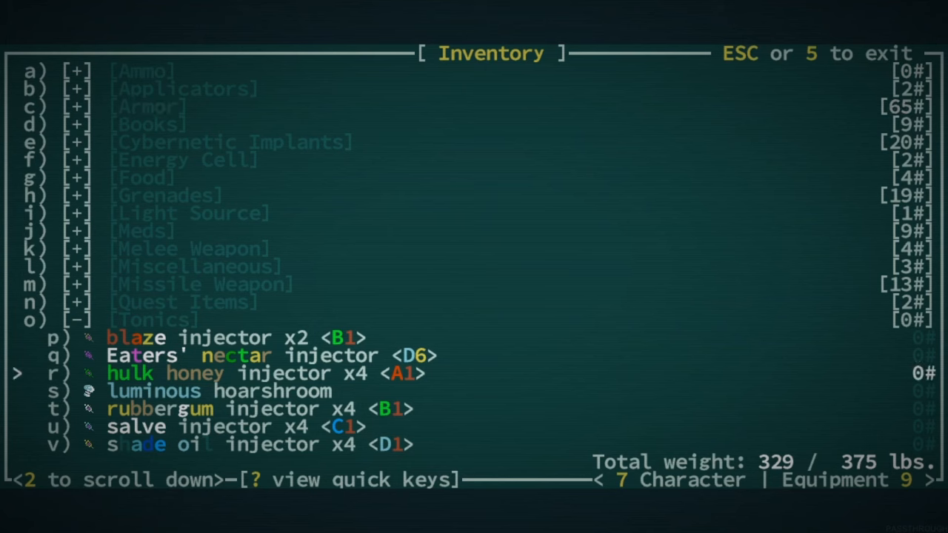
{"action": "key", "text": "up"}
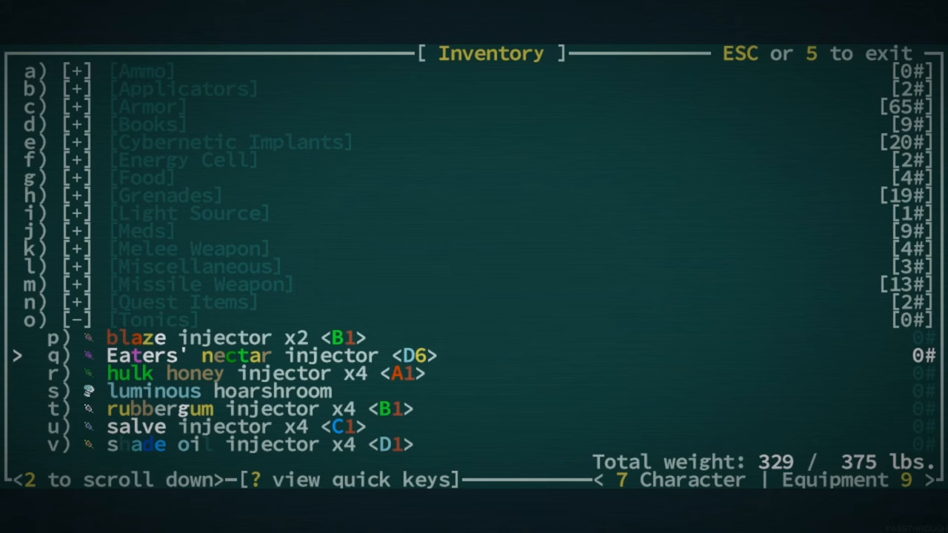
{"action": "key", "text": "up"}
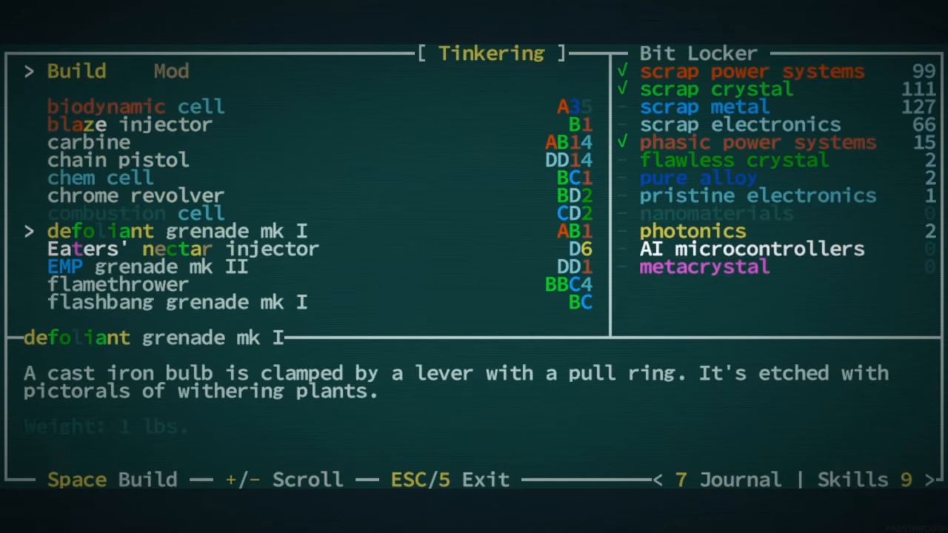
{"action": "key", "text": "Down"}
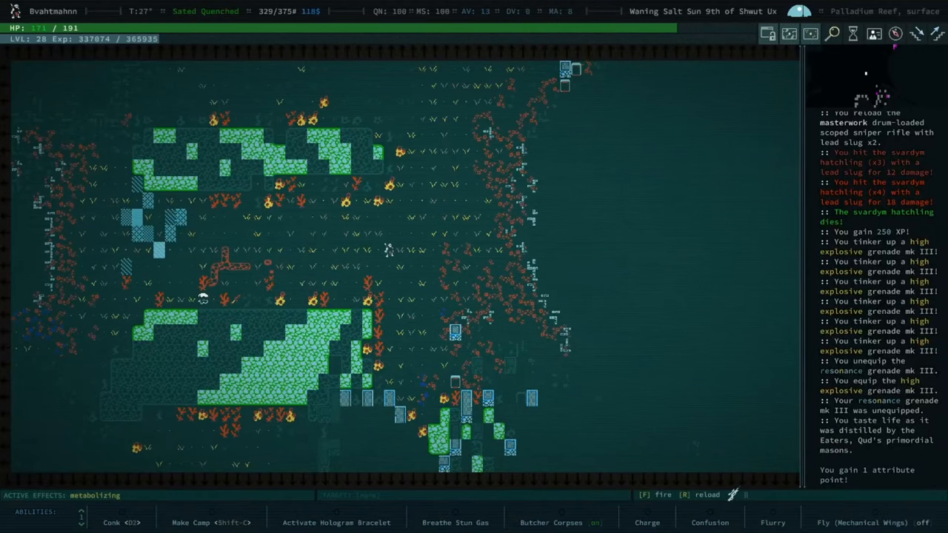
- Bring up the Skills screen and switch to the character sheet showing 31 skill points
{"action": "key", "text": "i"}
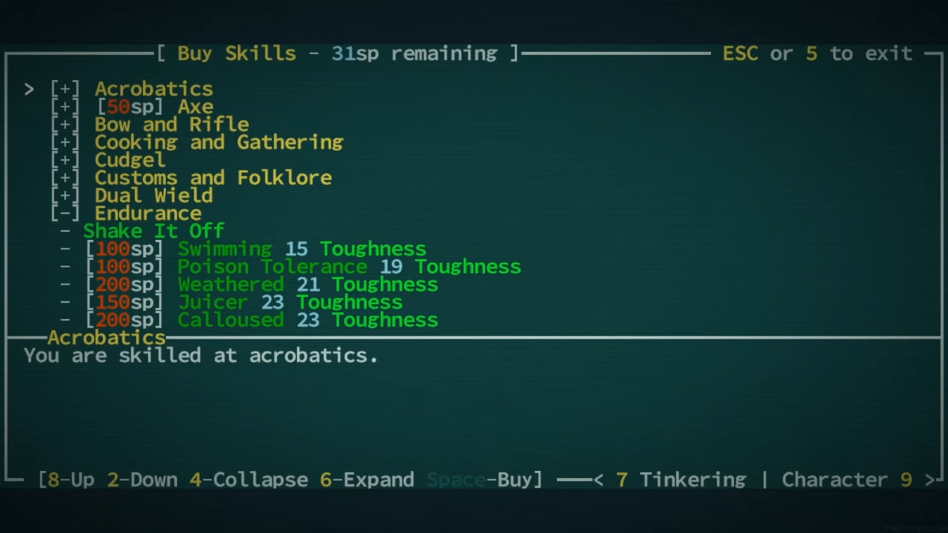
{"action": "key", "text": "9"}
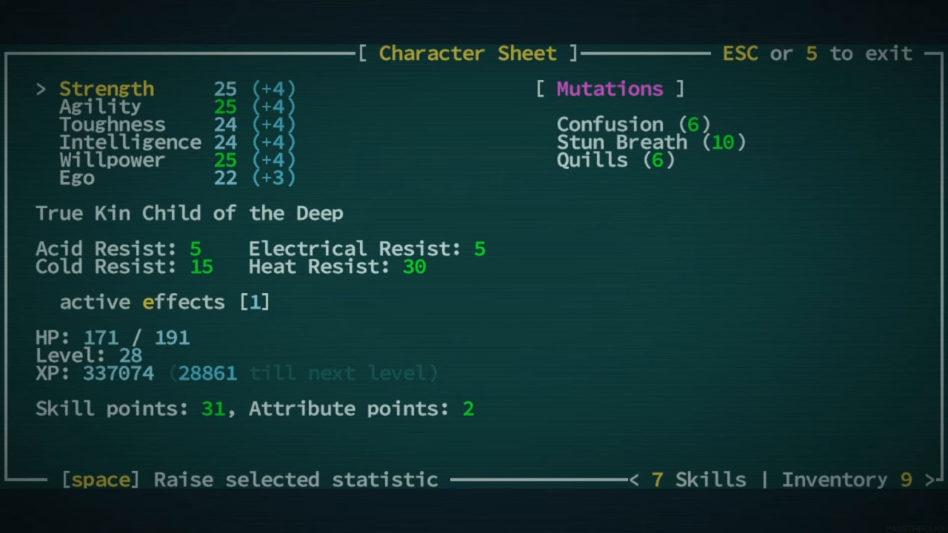
{"action": "key", "text": "down"}
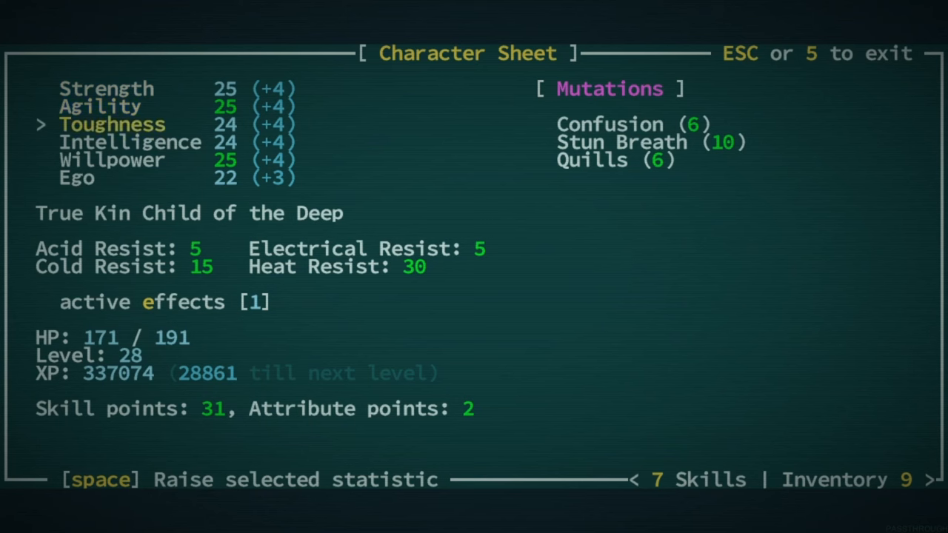
{"action": "key", "text": "Down"}
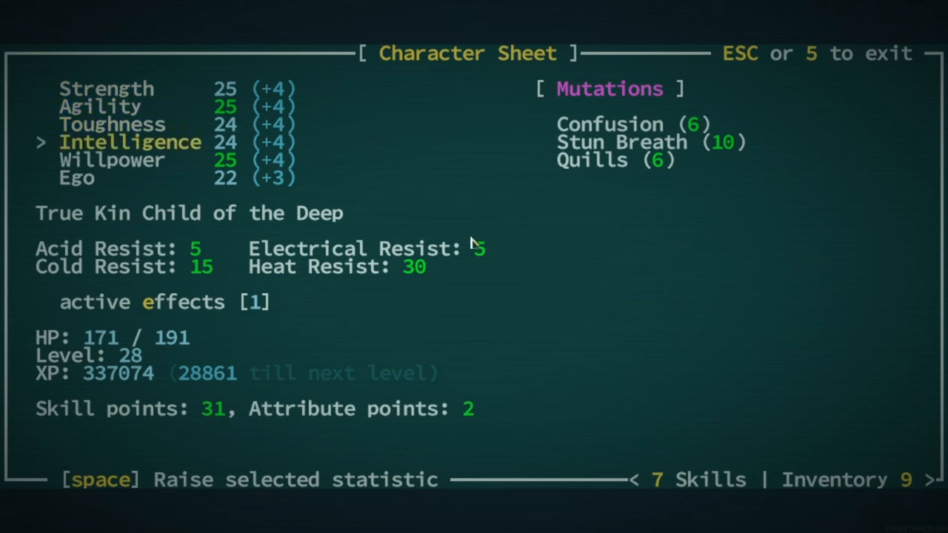
{"action": "key", "text": "up"}
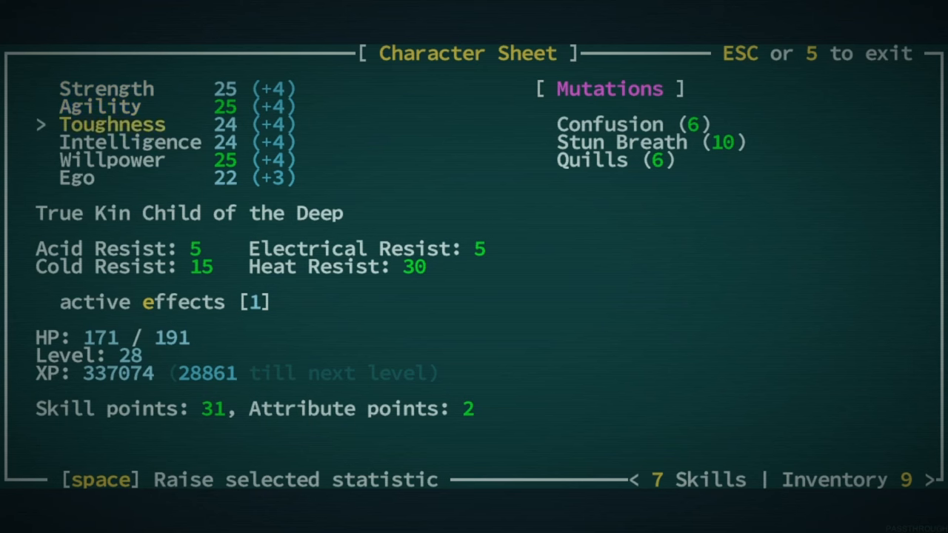
{"action": "mouse_move", "coordinate": [487, 243]}
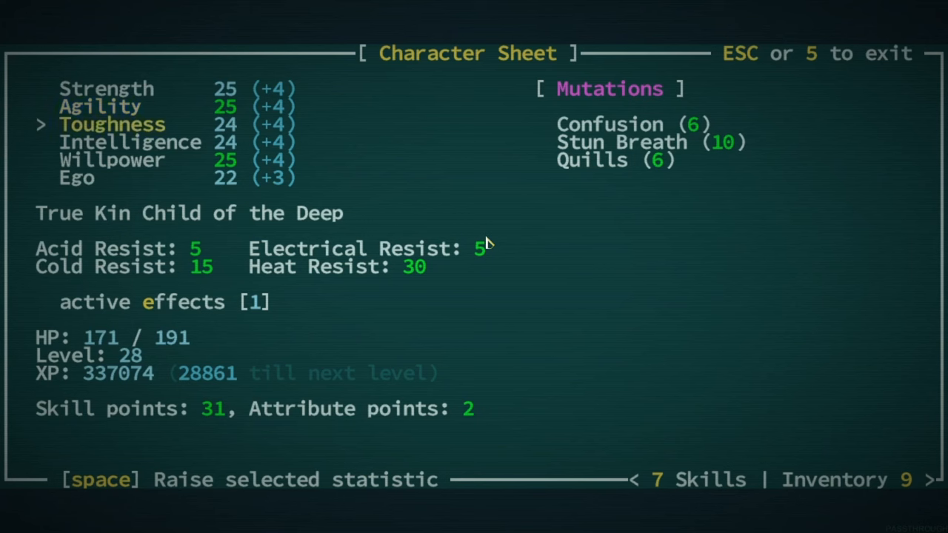
{"action": "key", "text": "Down"}
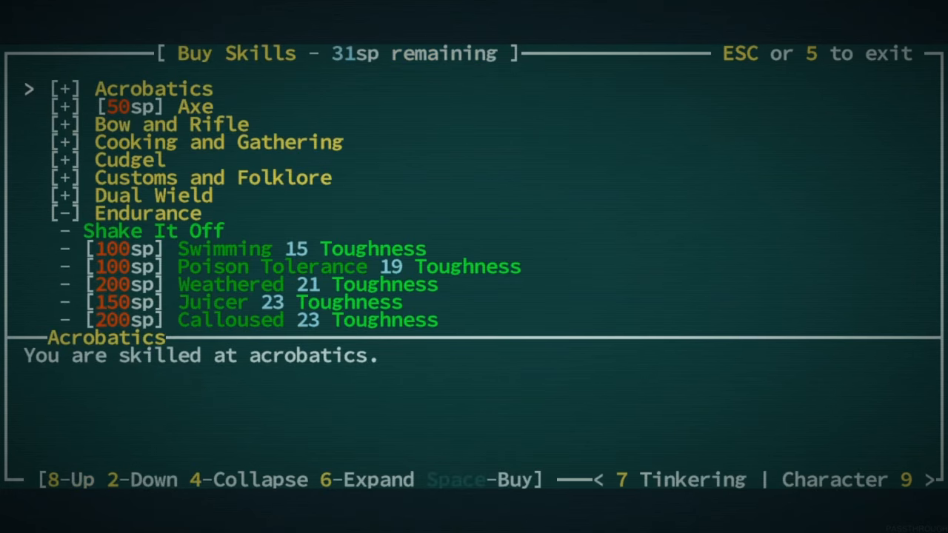
- Browse the Acrobatics and Cudgel trees, reading Slam and Spry, then collapse Acrobatics
{"action": "key", "text": "6"}
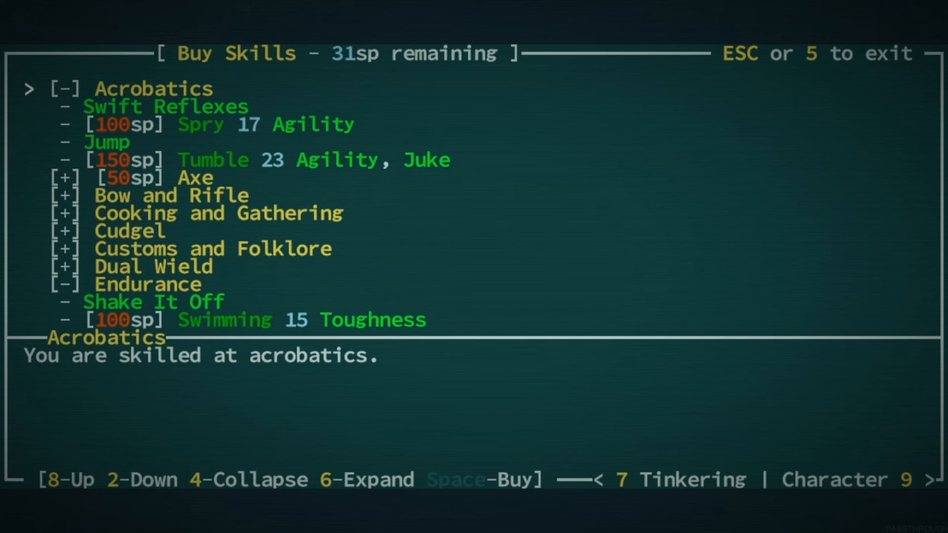
{"action": "key", "text": "2"}
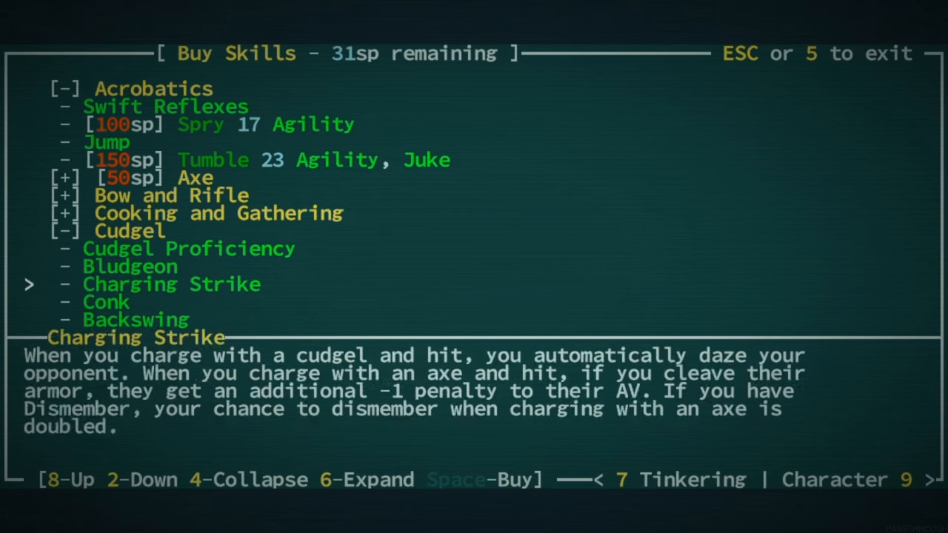
{"action": "scroll", "scroll_direction": "down", "scroll_amount": 3}
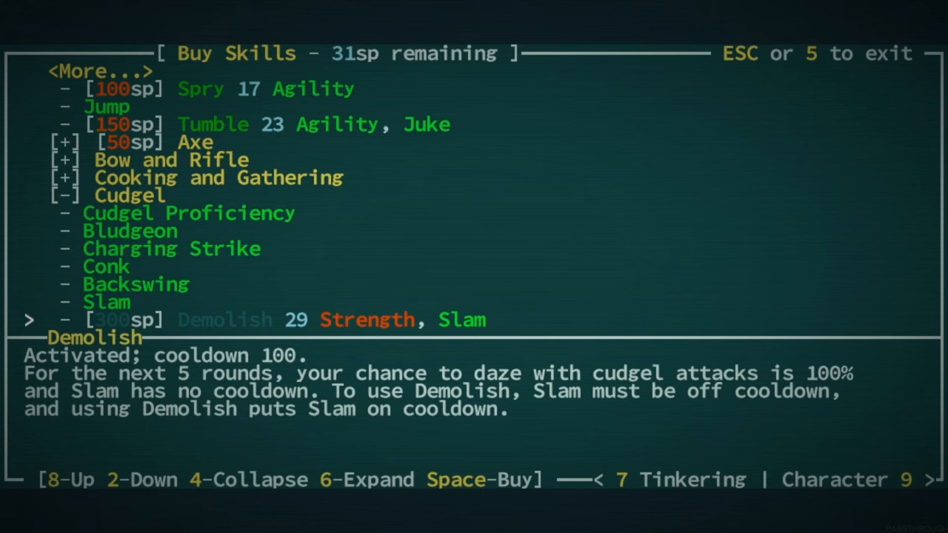
{"action": "key", "text": "8"}
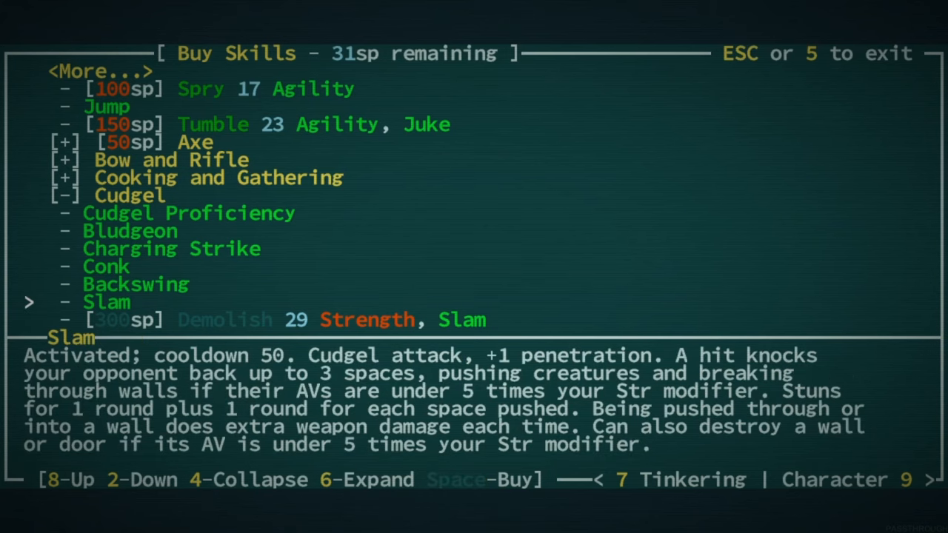
{"action": "key", "text": "8"}
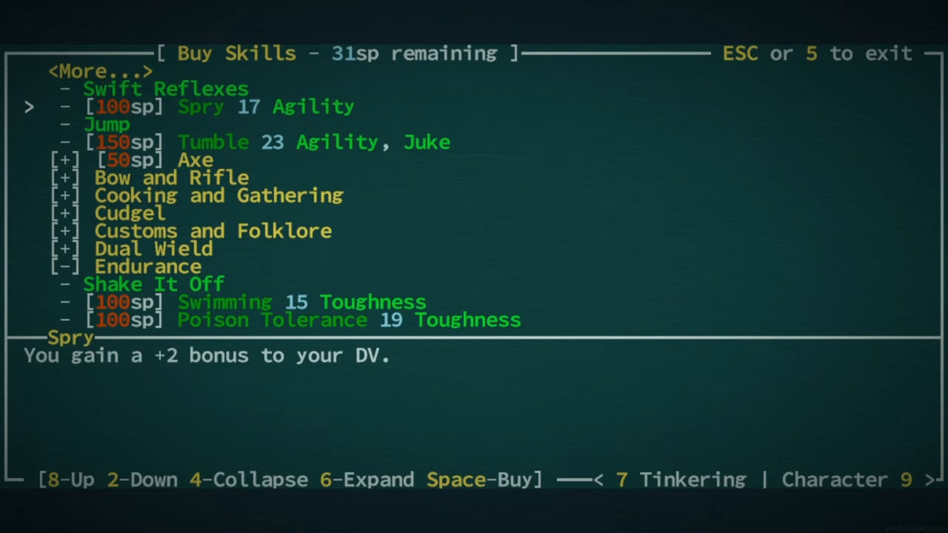
{"action": "key", "text": "8"}
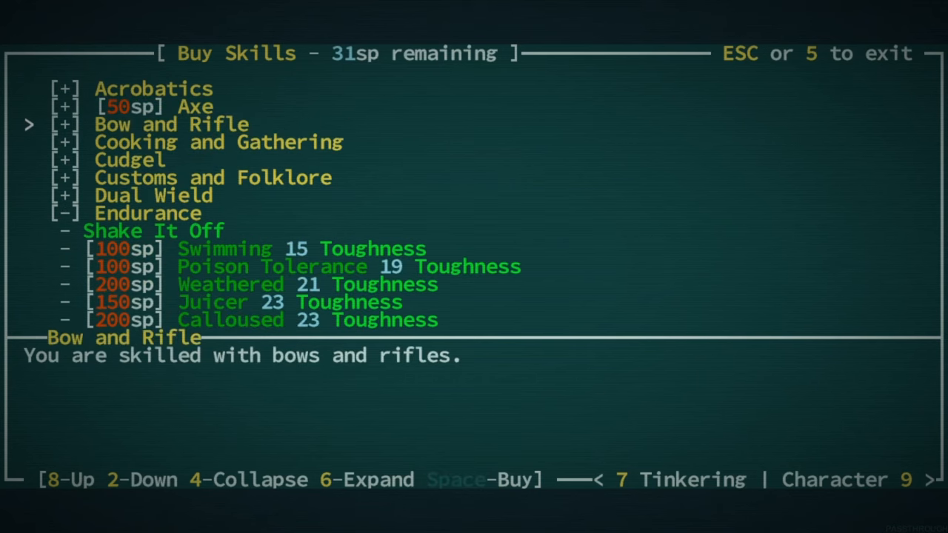
{"action": "key", "text": "6"}
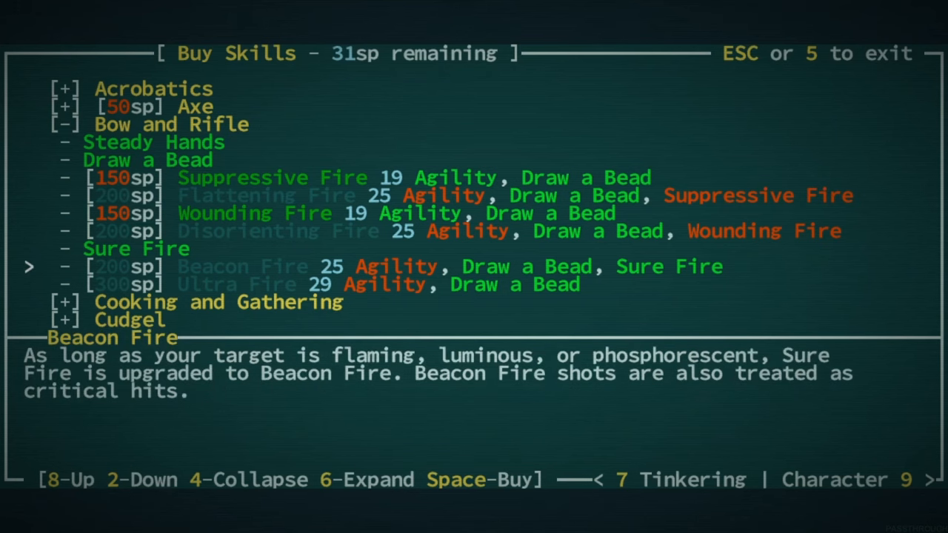
{"action": "key", "text": "2"}
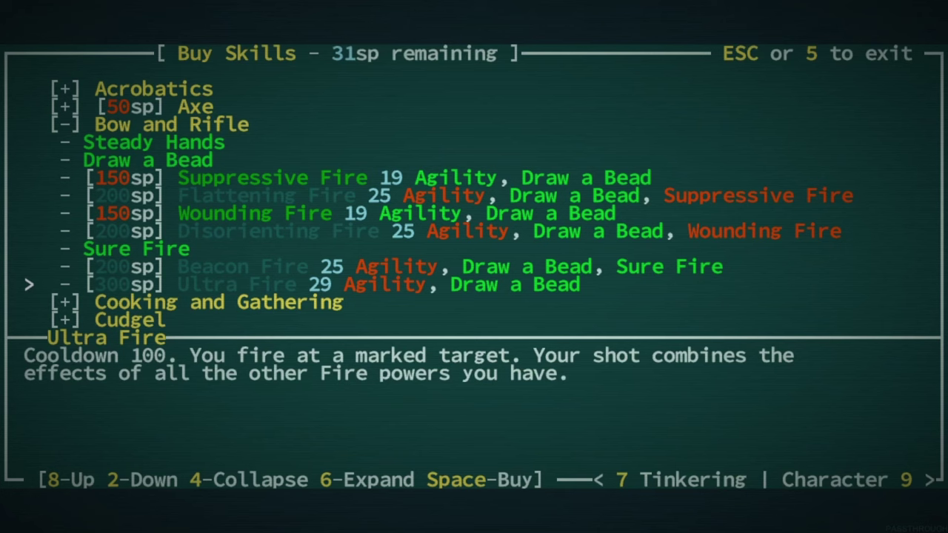
{"action": "key", "text": "8"}
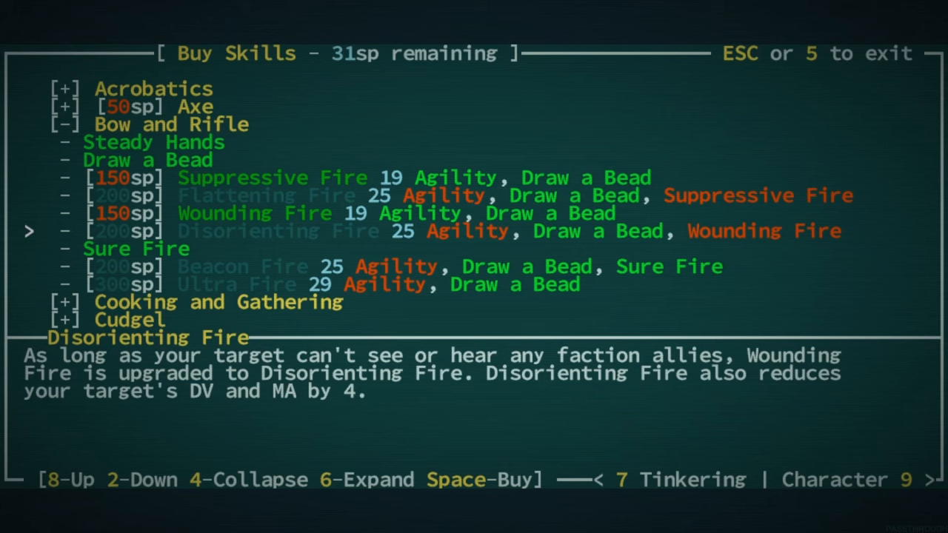
{"action": "key", "text": "2"}
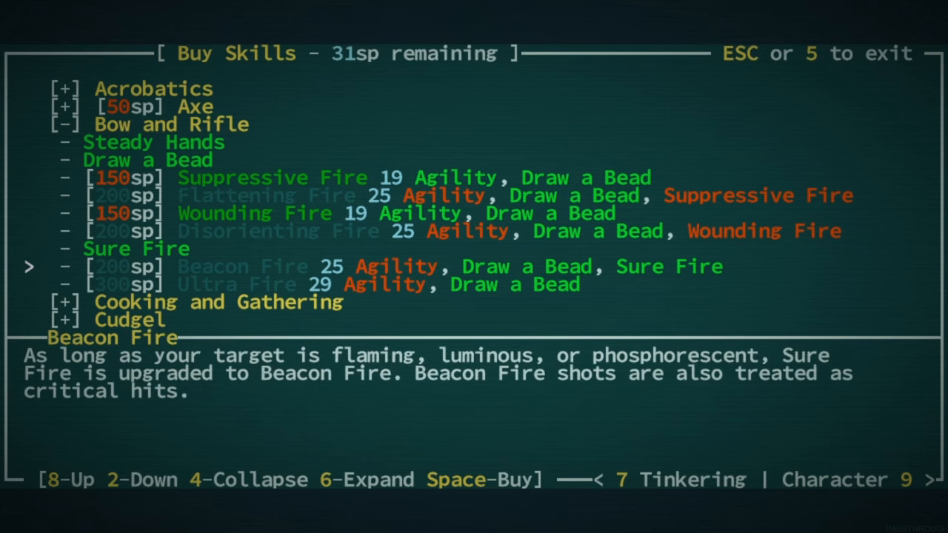
{"action": "key", "text": "2"}
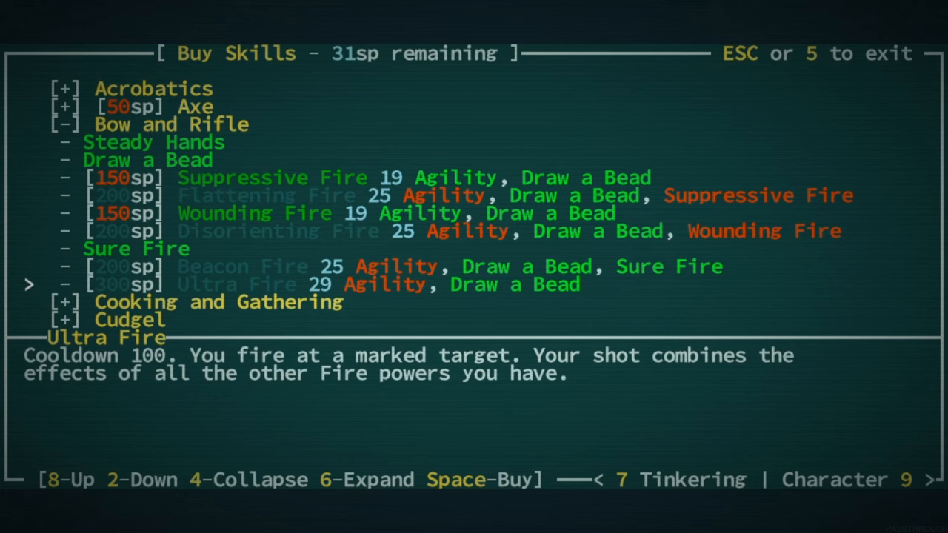
{"action": "key", "text": "8"}
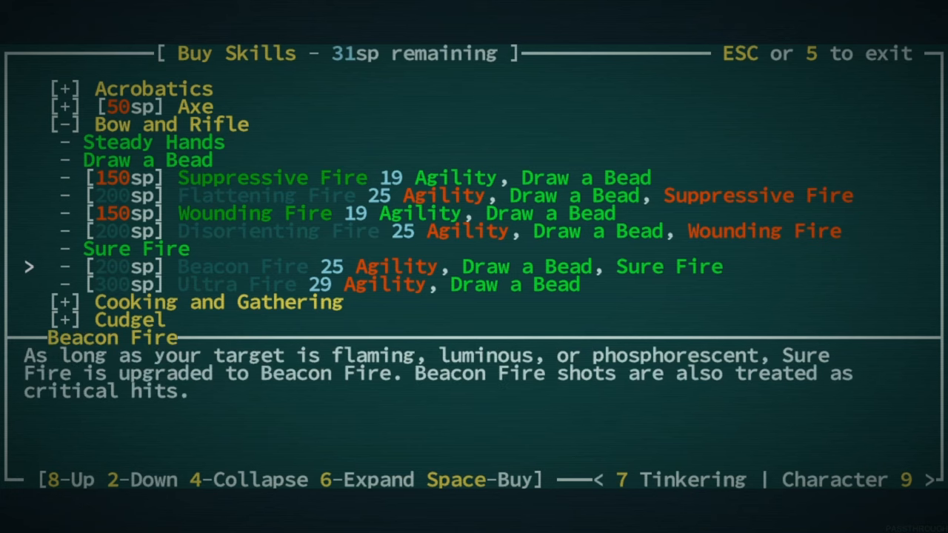
{"action": "key", "text": "8"}
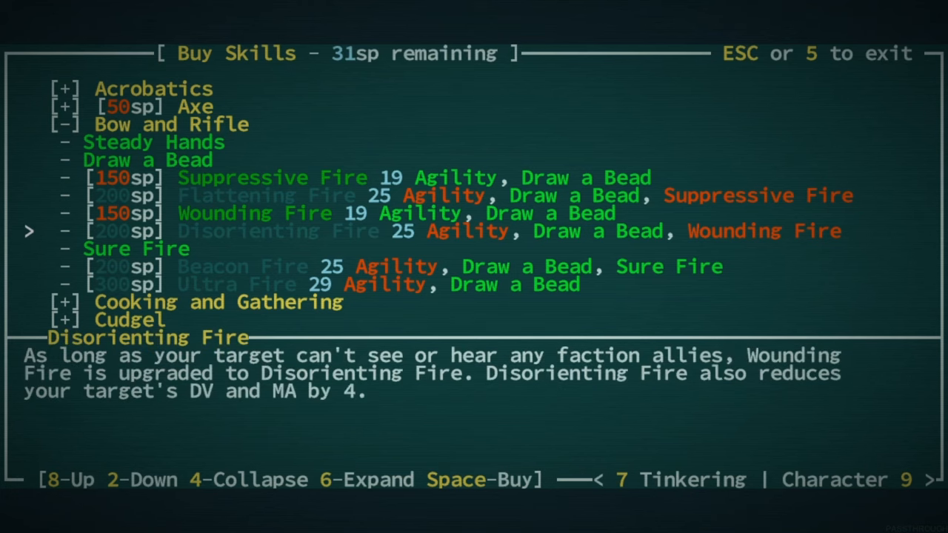
{"action": "key", "text": "8"}
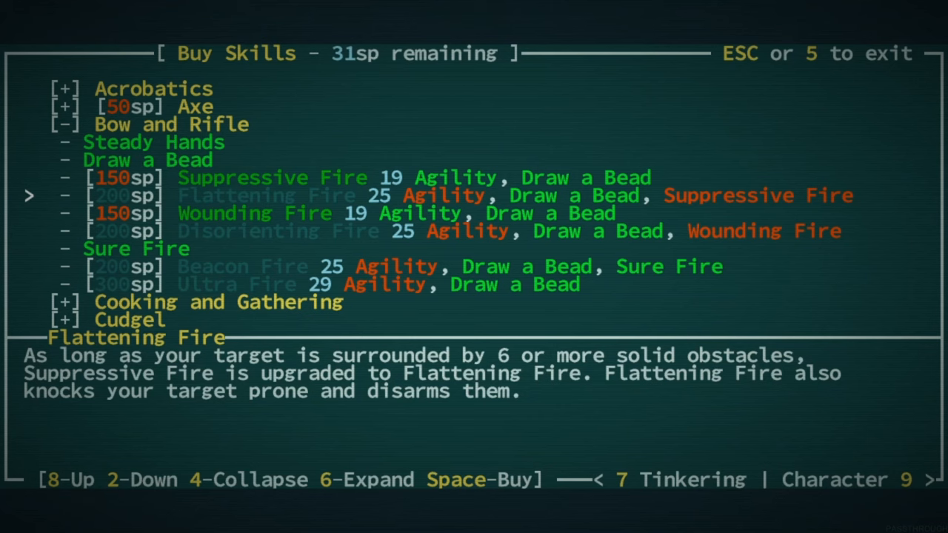
{"action": "key", "text": "8"}
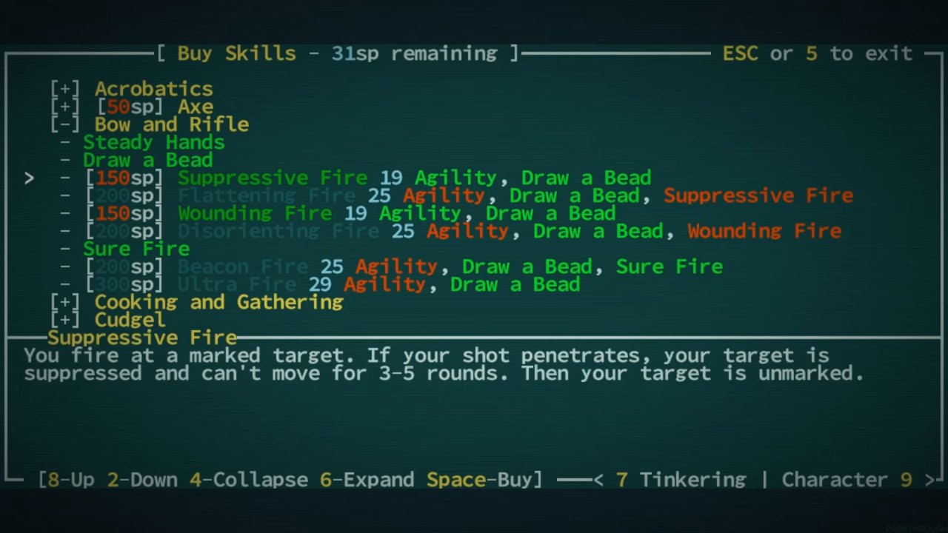
{"action": "key", "text": "8"}
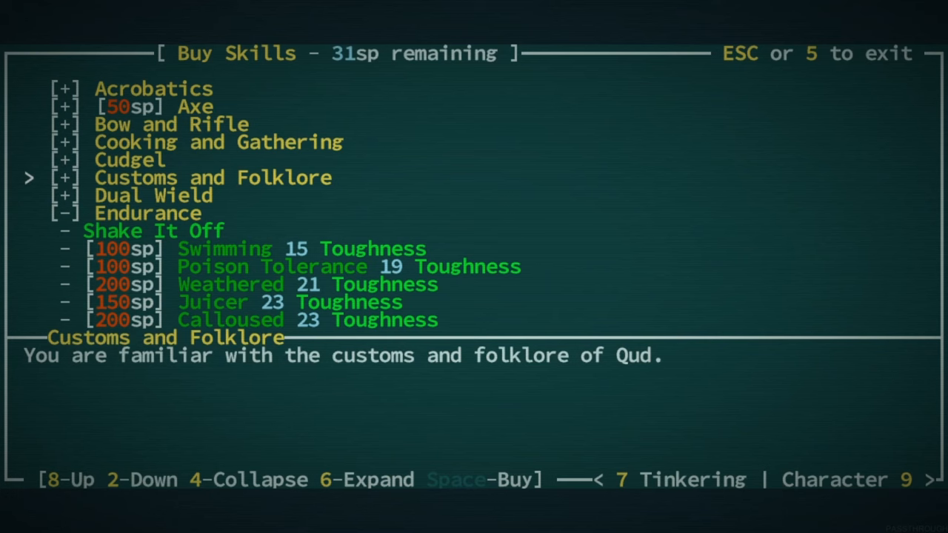
- Expand Dual Wield, read Poison Tolerance and Offhand Strikes, and expand the Wayfaring tree
{"action": "key", "text": "2"}
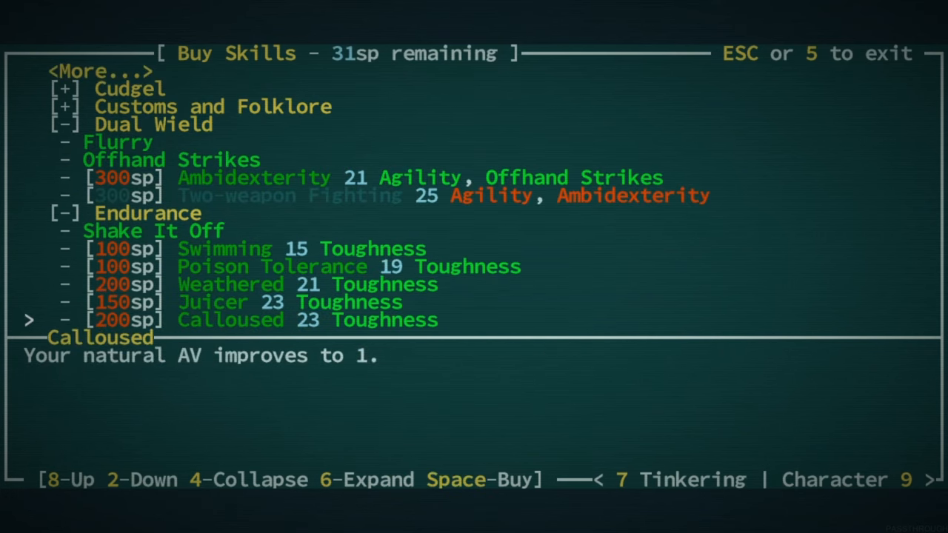
{"action": "key", "text": "8"}
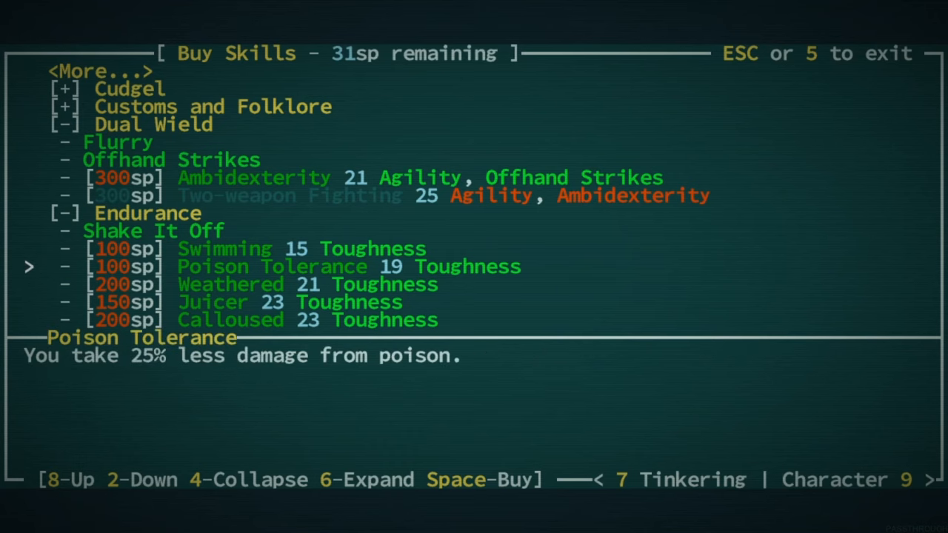
{"action": "key", "text": "8"}
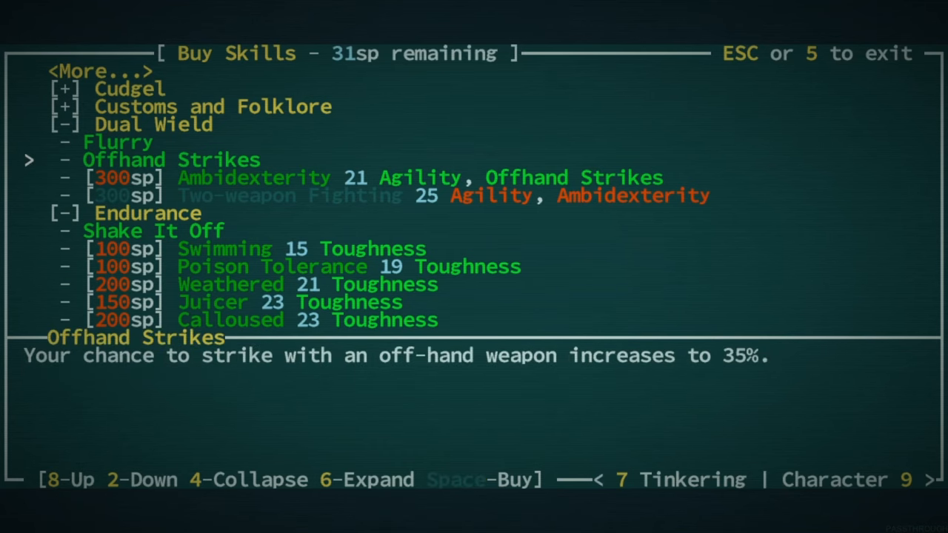
{"action": "key", "text": "8"}
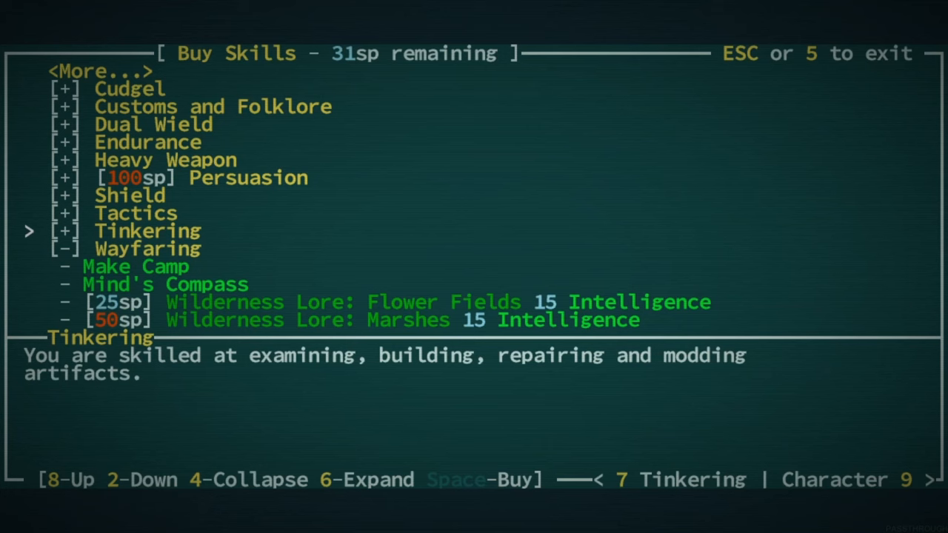
- Collapse Wayfaring, expand Self-discipline and read Mind over Body and Conatus
{"action": "key", "text": "8"}
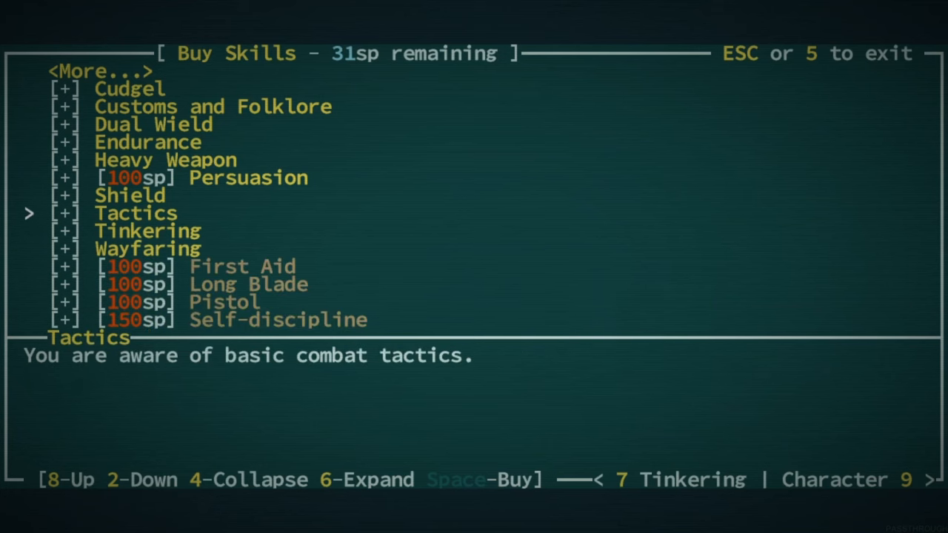
{"action": "key", "text": "2"}
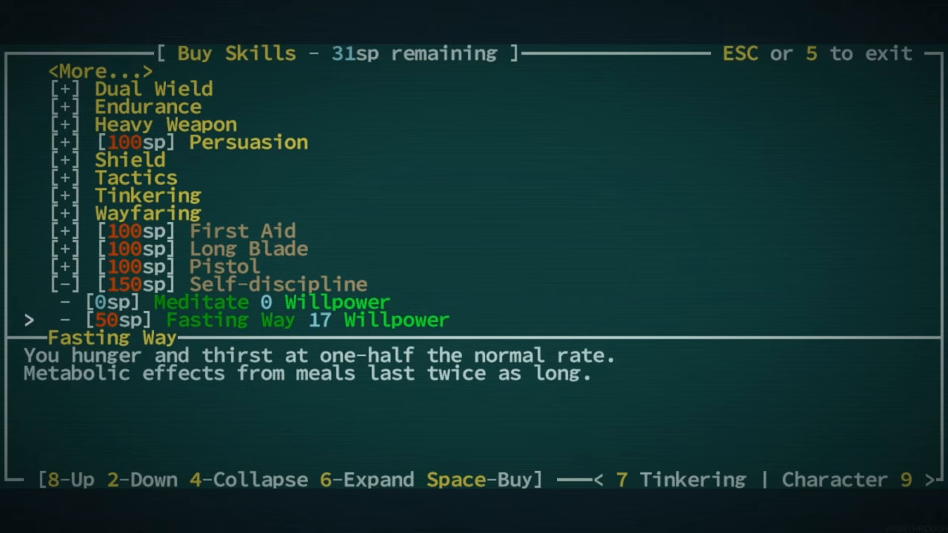
{"action": "key", "text": "2"}
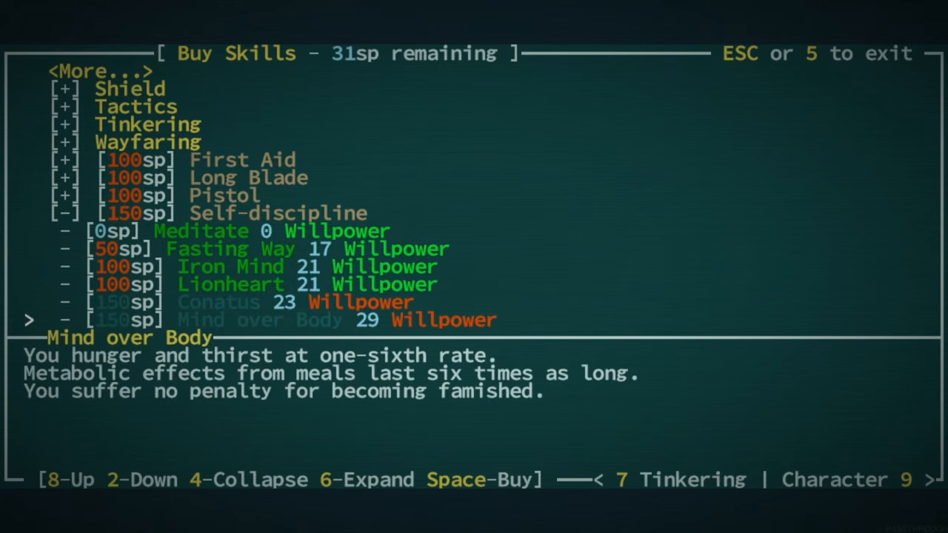
{"action": "scroll", "scroll_direction": "down", "scroll_amount": 3}
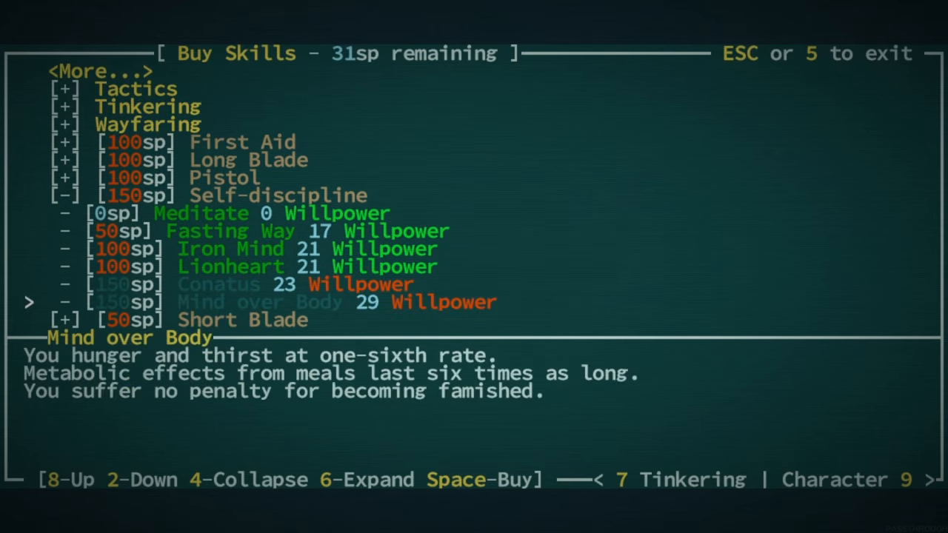
{"action": "key", "text": "8"}
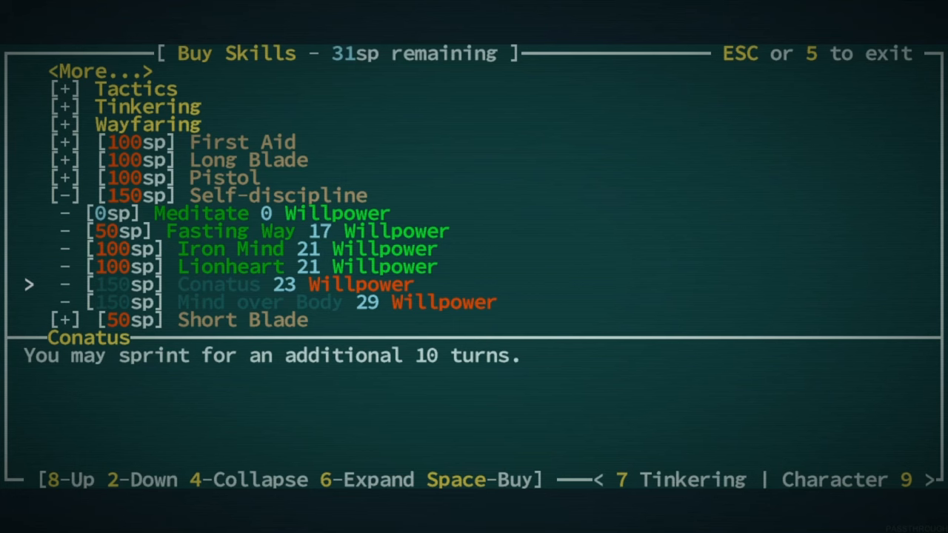
- Read Fasting Way and Meditate, then return to the Self-discipline skill entry
{"action": "key", "text": "2"}
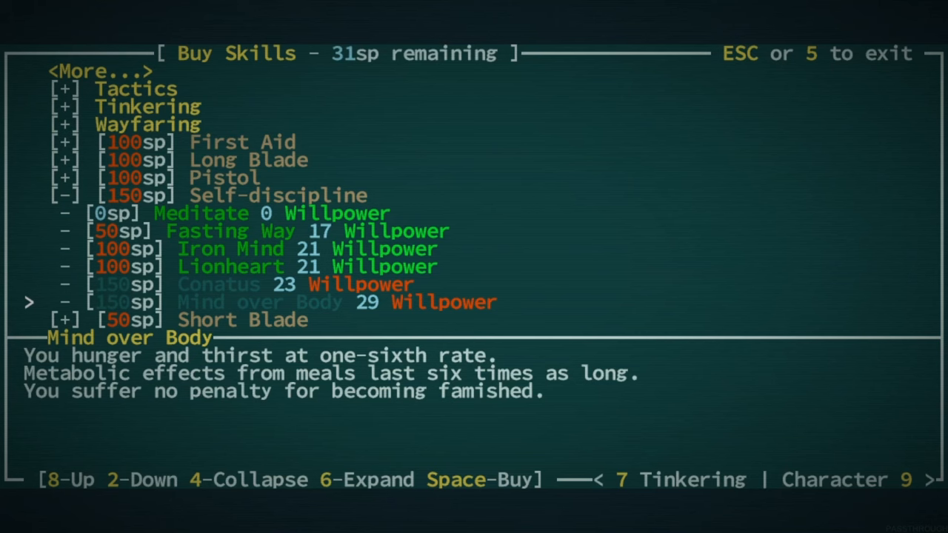
{"action": "key", "text": "8"}
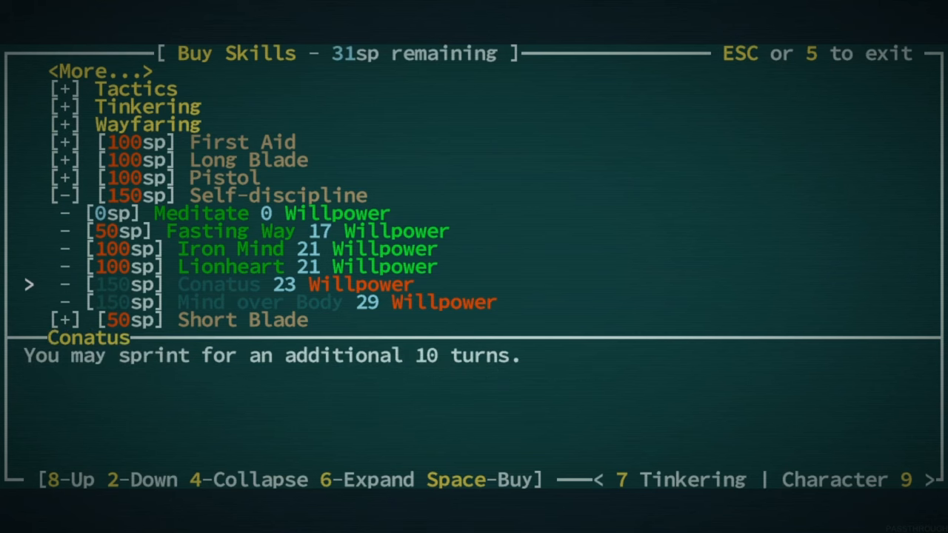
{"action": "key", "text": "8"}
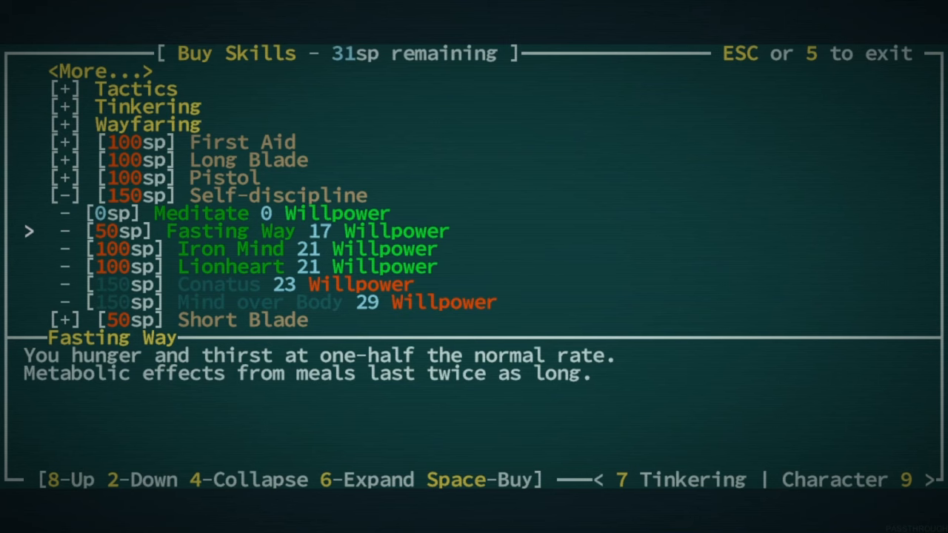
{"action": "key", "text": "8"}
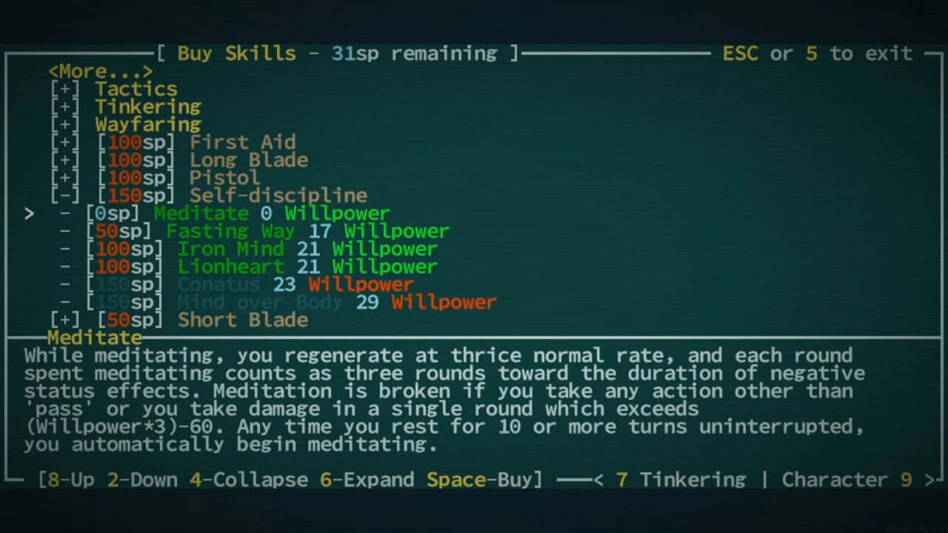
{"action": "key", "text": "8"}
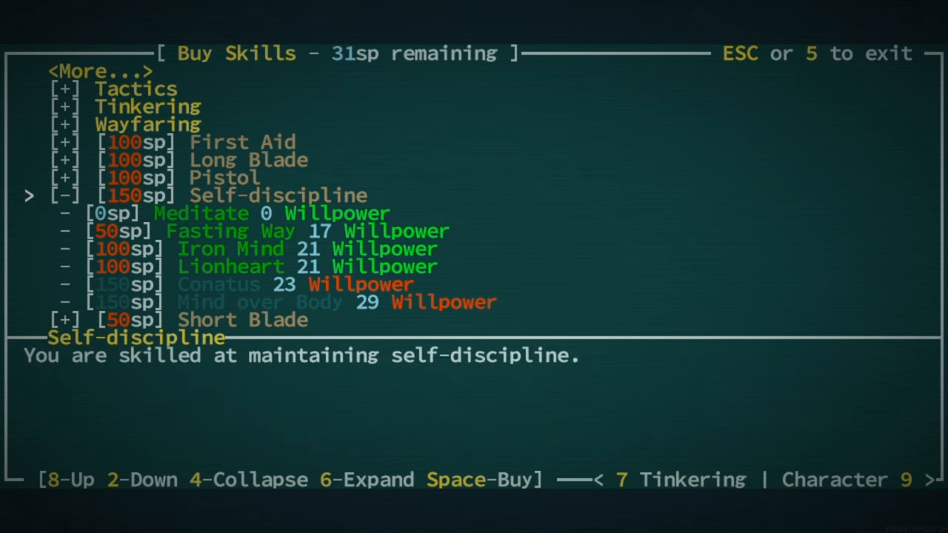
- Expand Tinkering, read Reverse Engineer and Disassemble, then collapse the tree again
{"action": "key", "text": "4"}
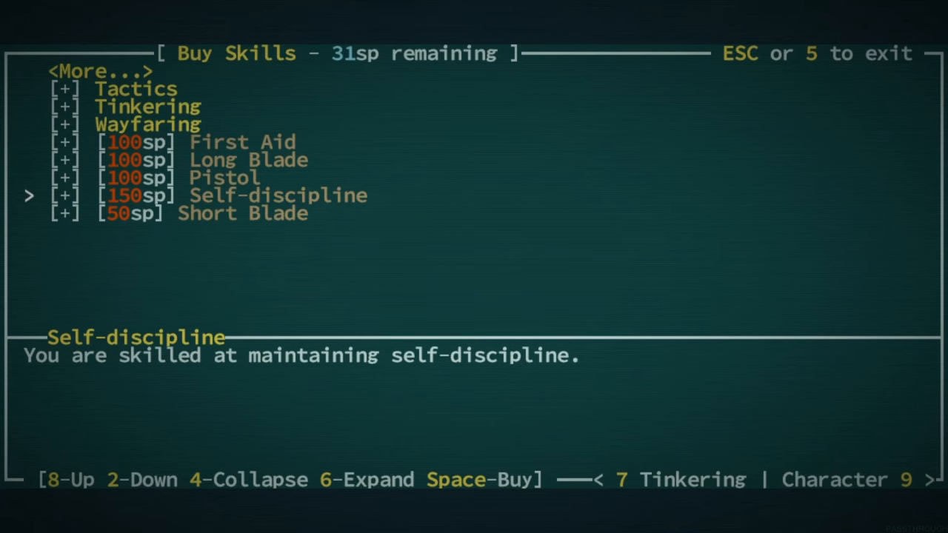
{"action": "key", "text": "8"}
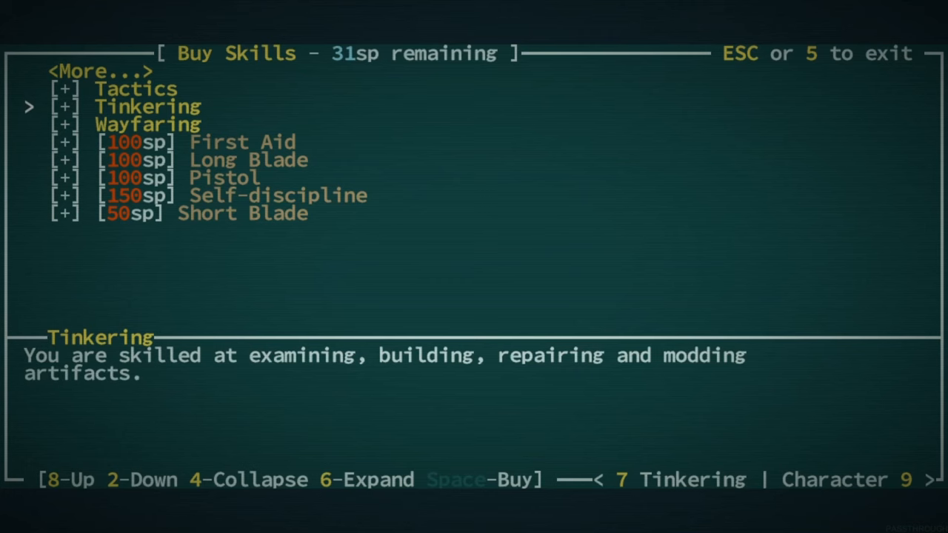
{"action": "key", "text": "6"}
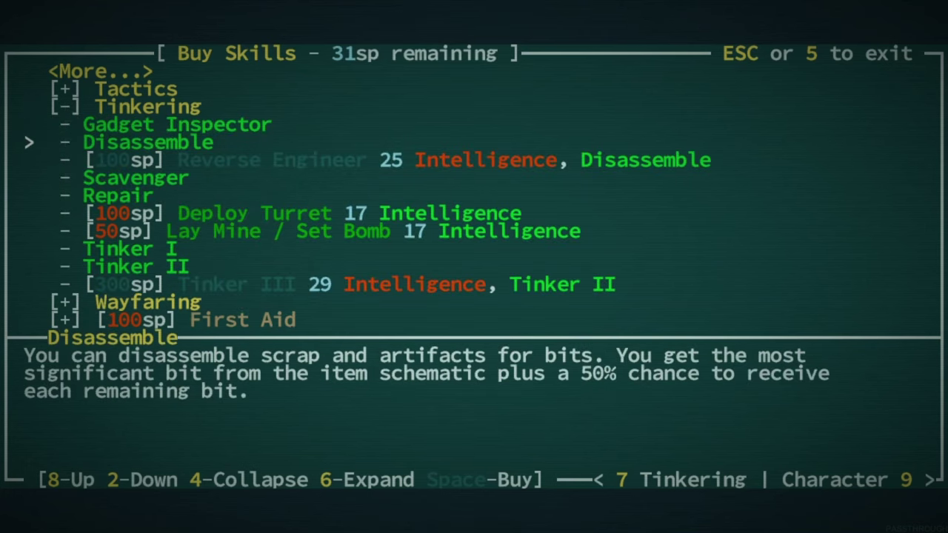
{"action": "key", "text": "2"}
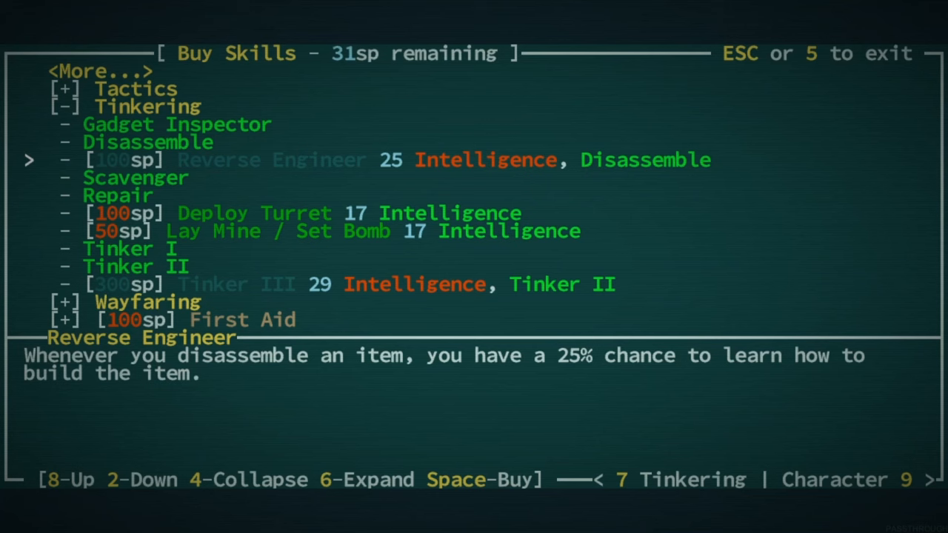
{"action": "key", "text": "8"}
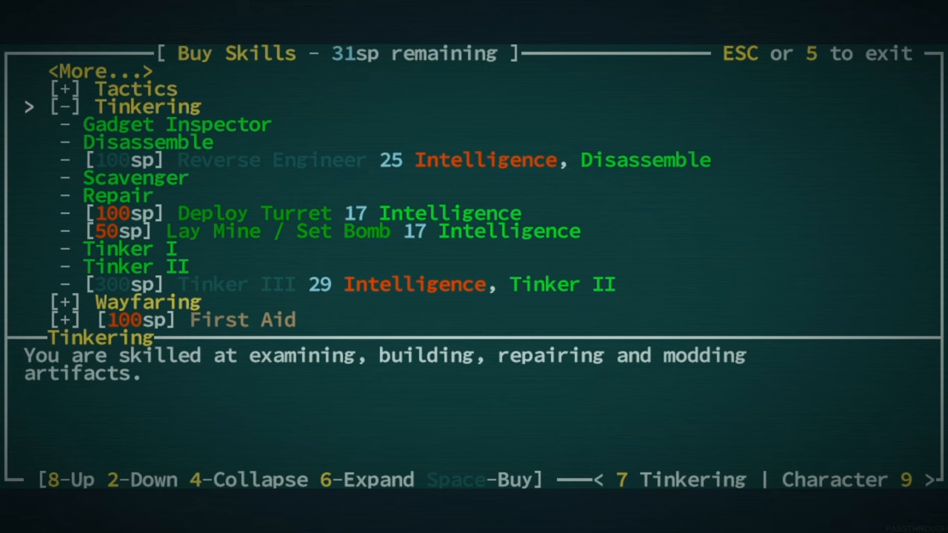
{"action": "key", "text": "4"}
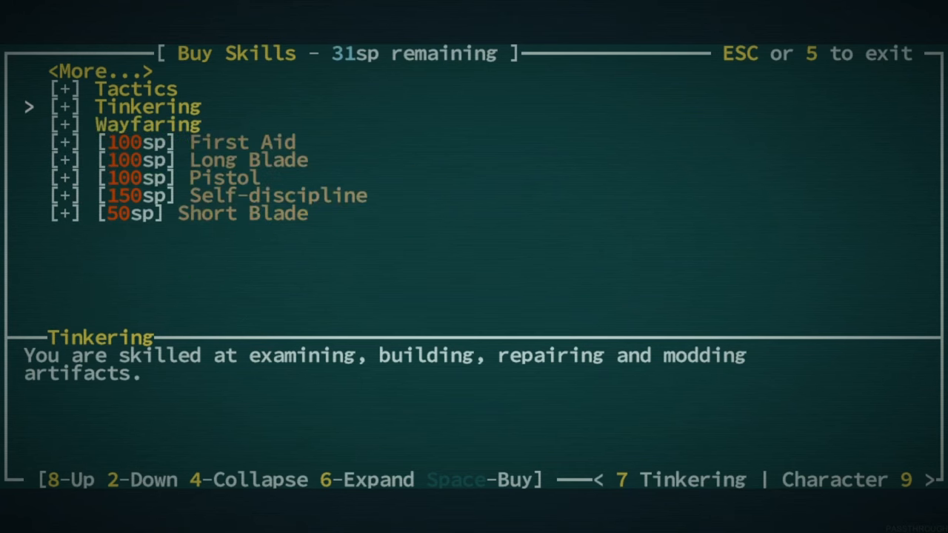
{"action": "key", "text": "8"}
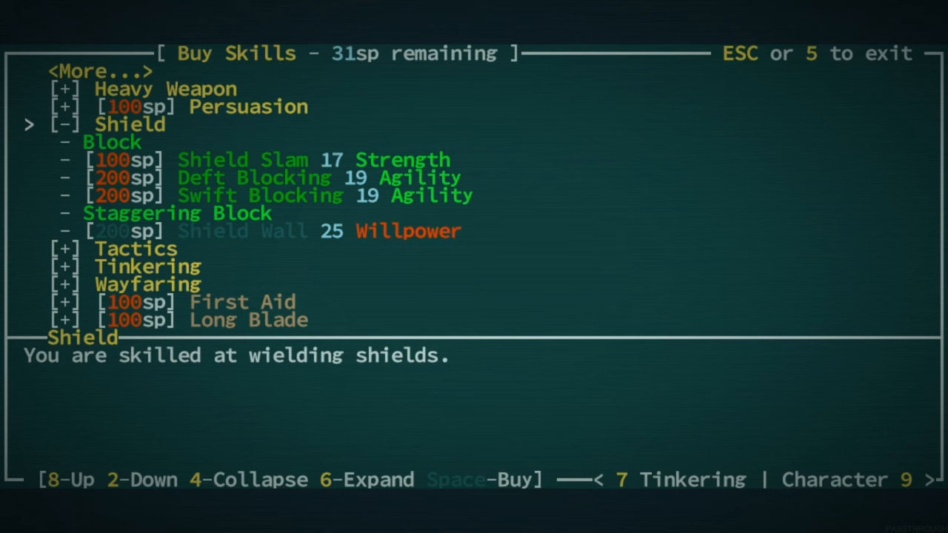
{"action": "key", "text": "2"}
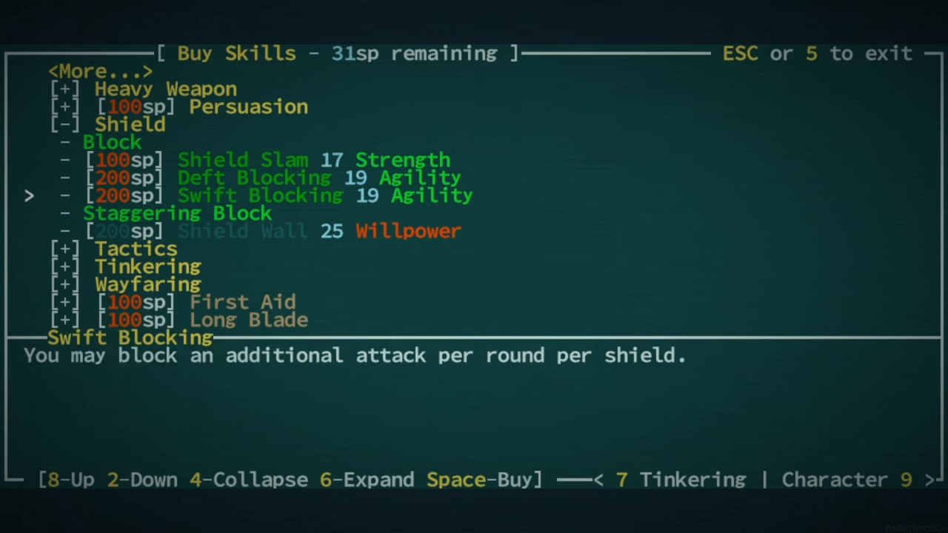
{"action": "key", "text": "2"}
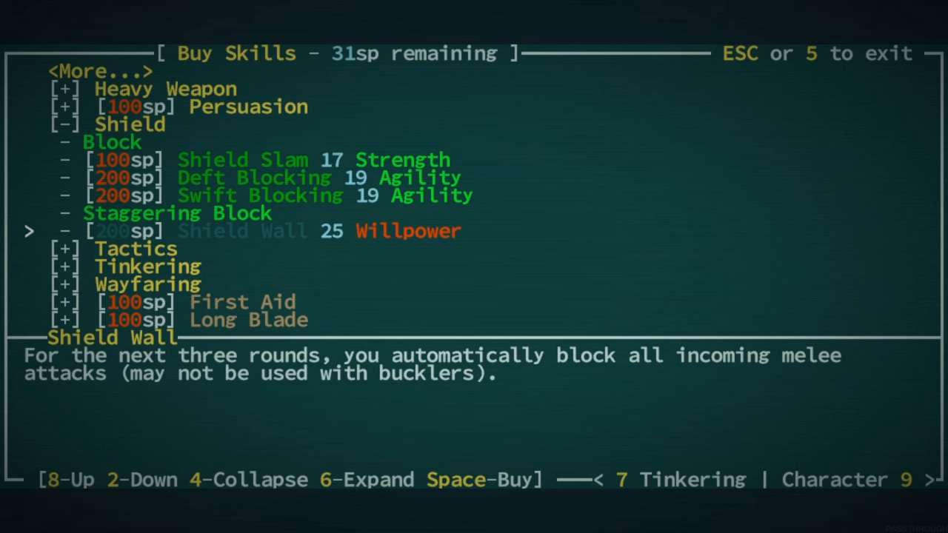
{"action": "key", "text": "8"}
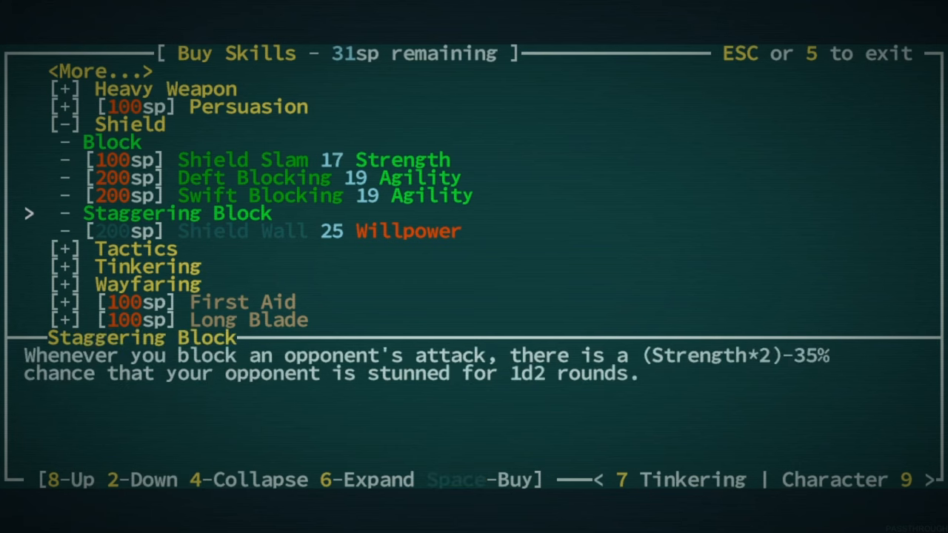
{"action": "key", "text": "8"}
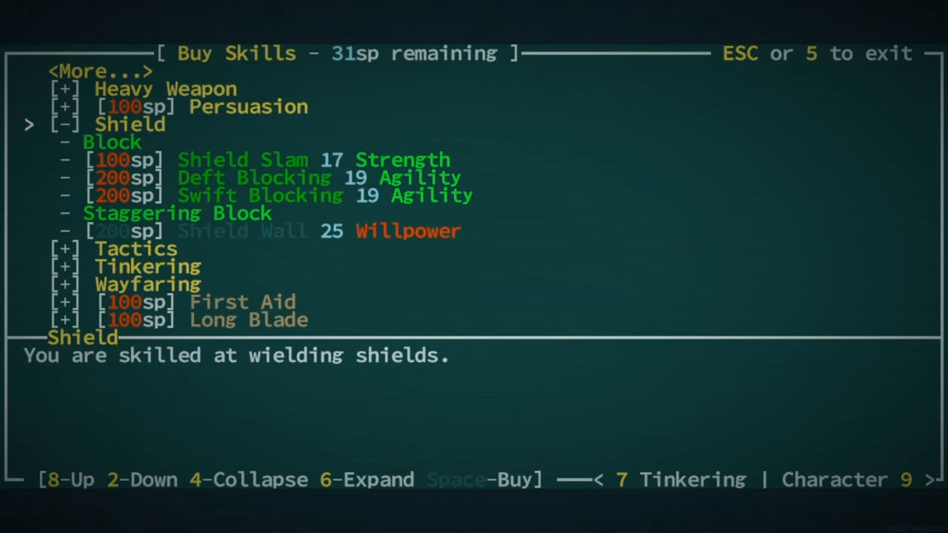
{"action": "key", "text": "4"}
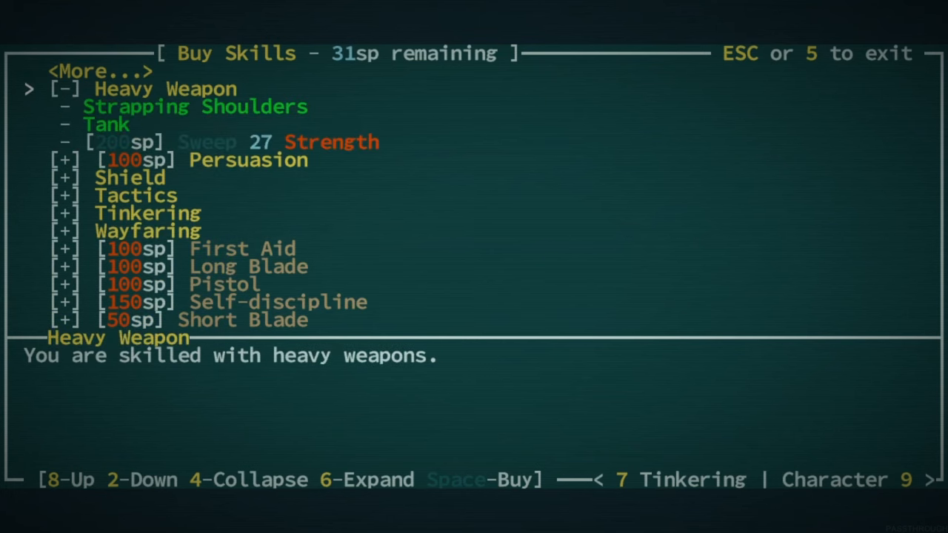
{"action": "key", "text": "2"}
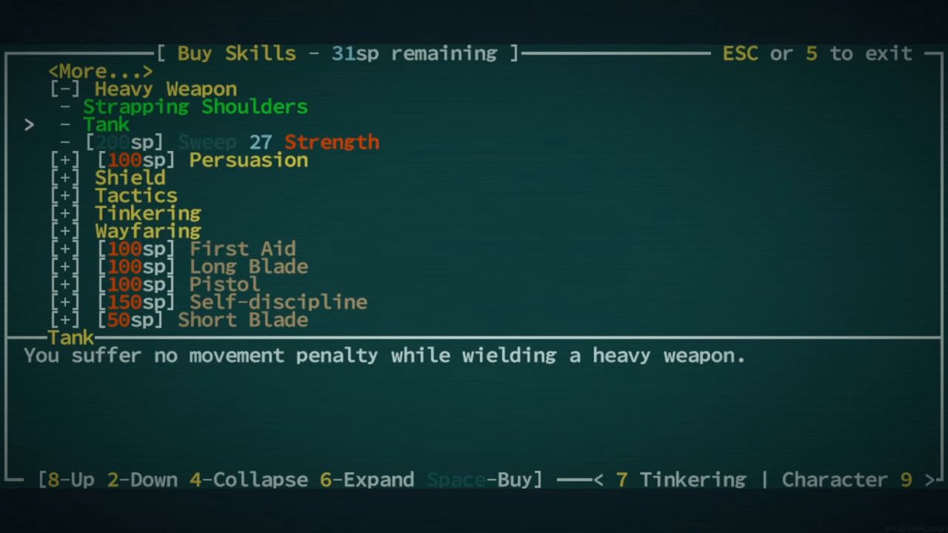
{"action": "key", "text": "2"}
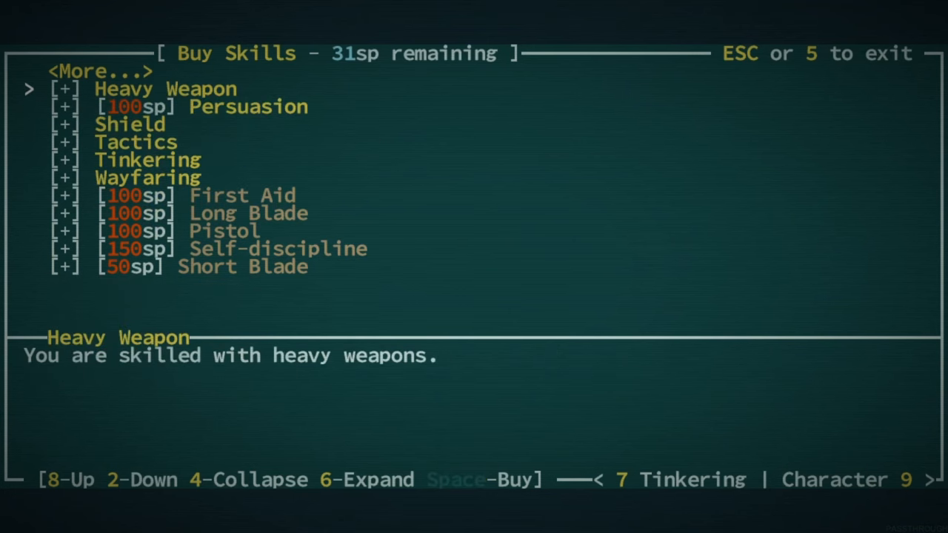
{"action": "key", "text": "8"}
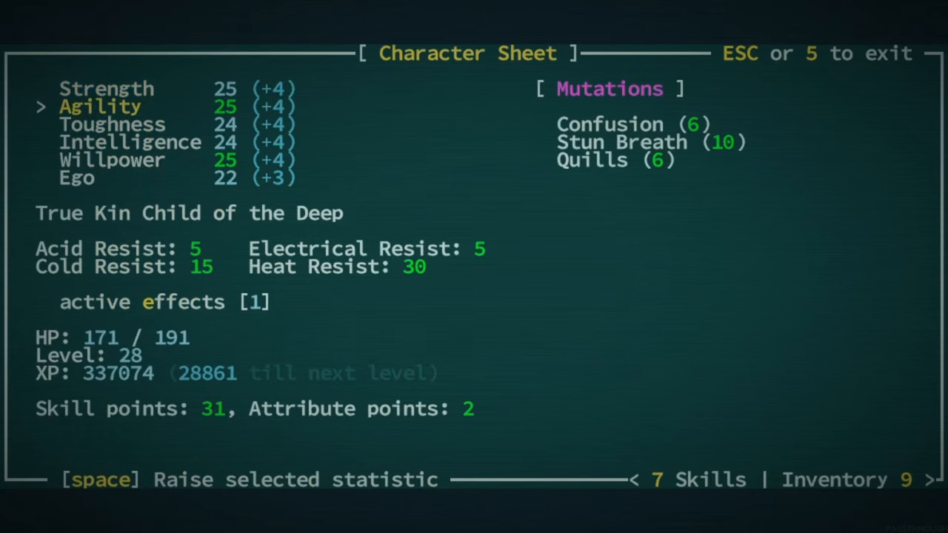
- Raise Intelligence to 25 with an attribute point and ask to raise Willpower next
{"action": "key", "text": "Down"}
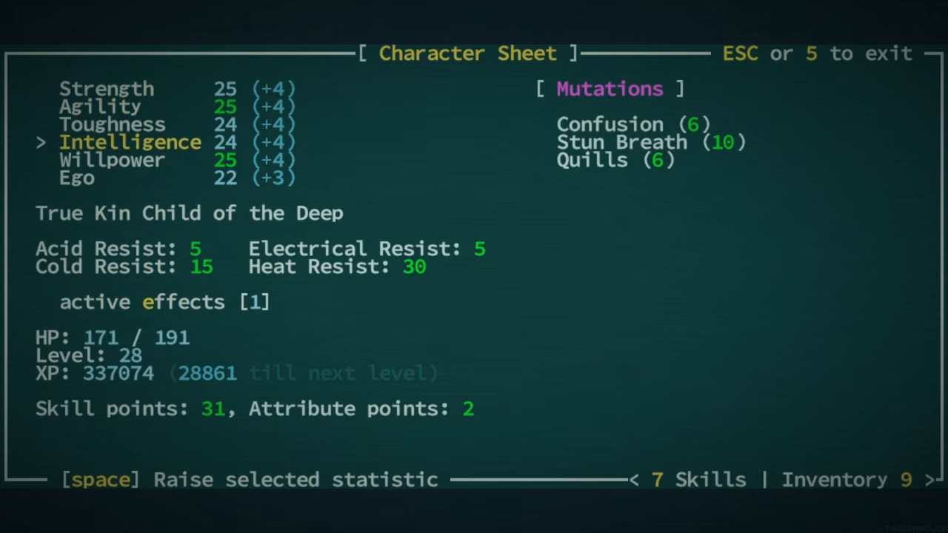
{"action": "key", "text": "Down"}
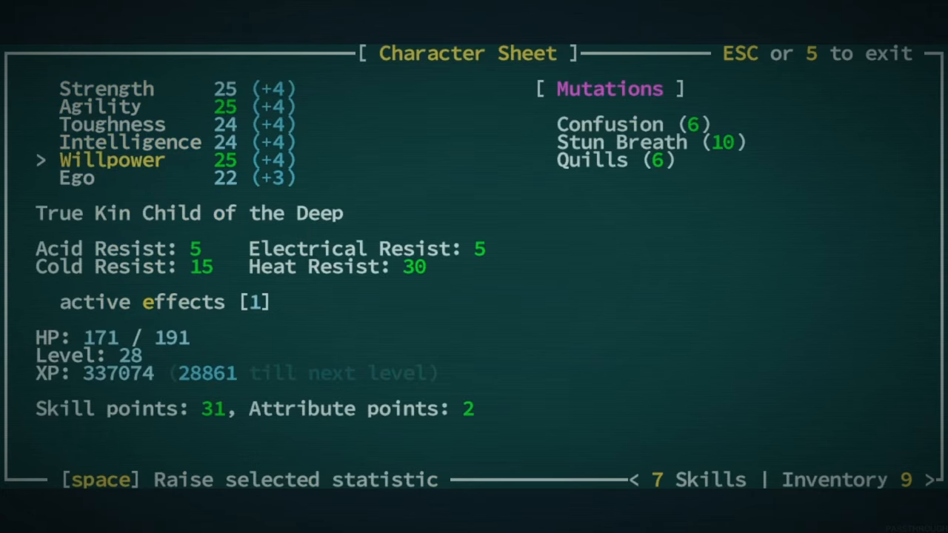
{"action": "key", "text": "up"}
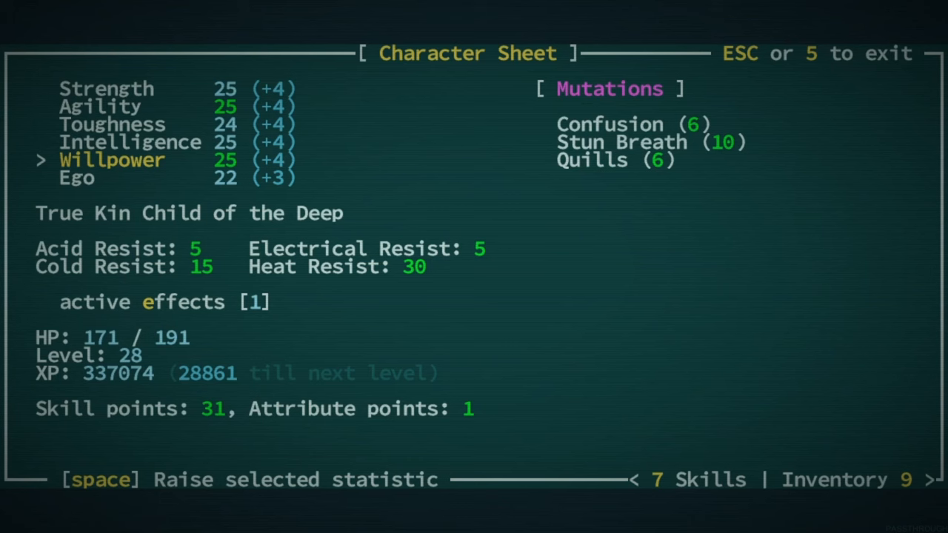
{"action": "key", "text": "space"}
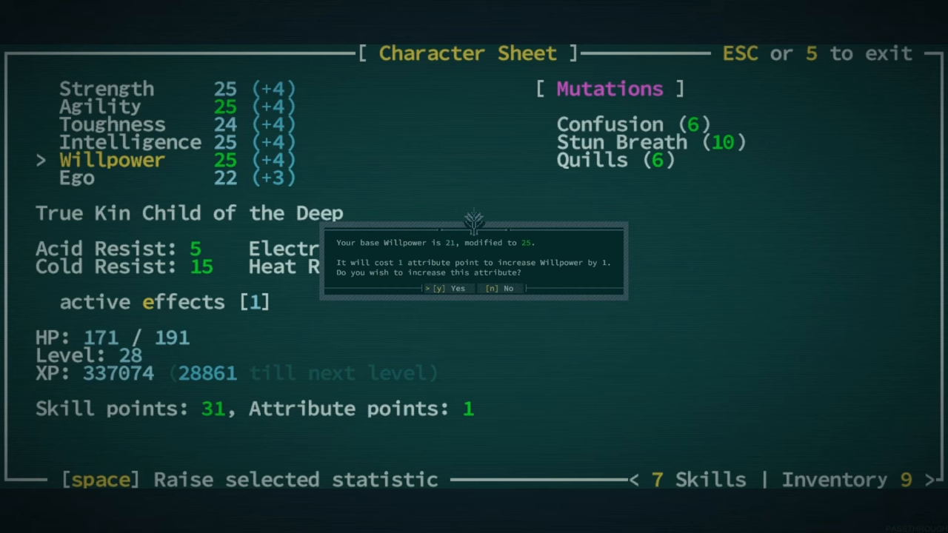
{"action": "key", "text": "n"}
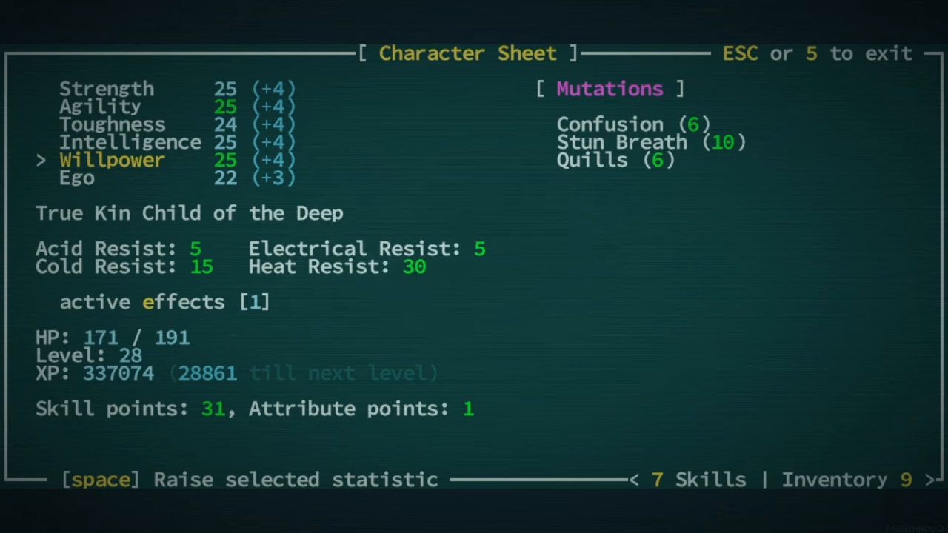
{"action": "key", "text": "up"}
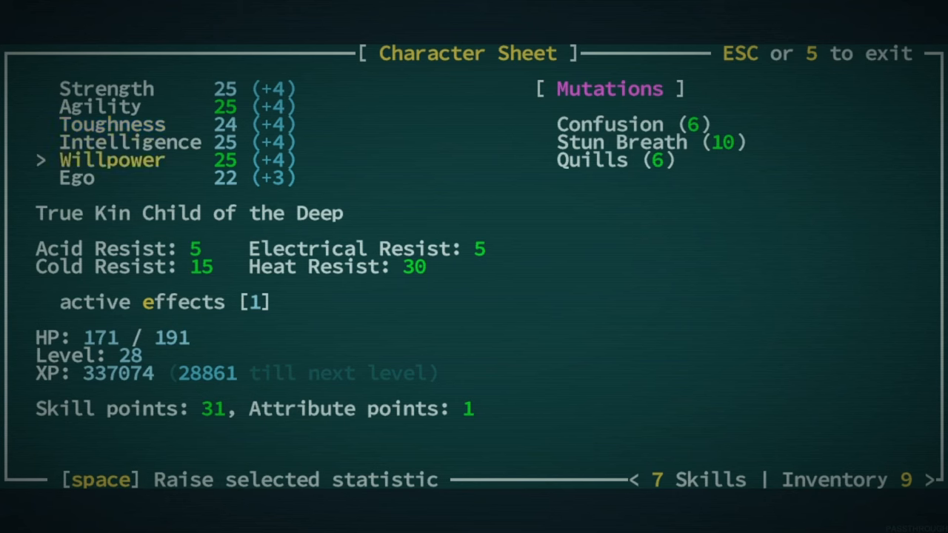
{"action": "key", "text": "up"}
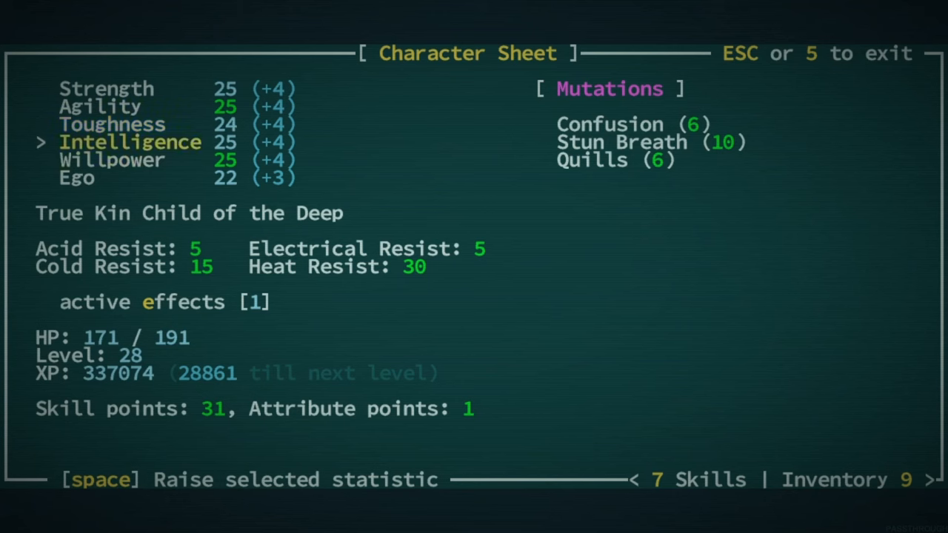
{"action": "key", "text": "up"}
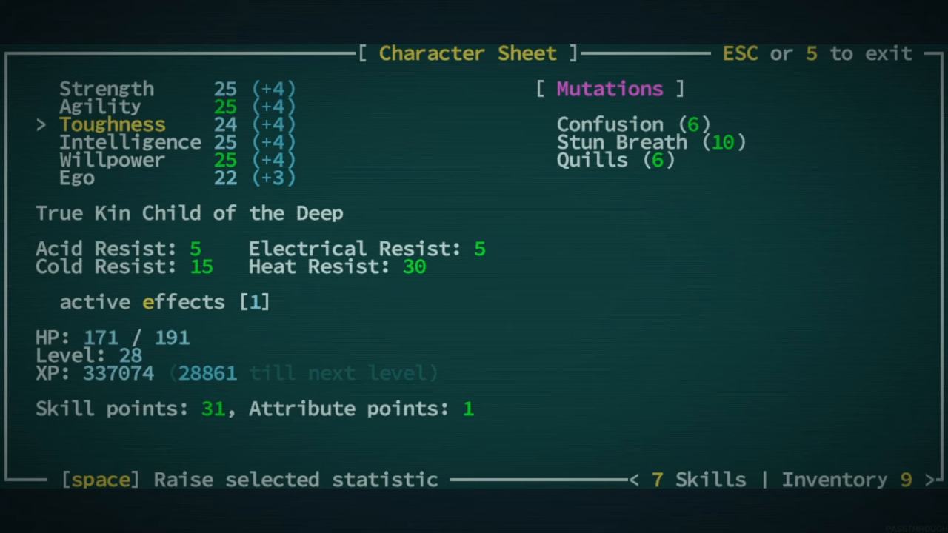
{"action": "key", "text": "Down"}
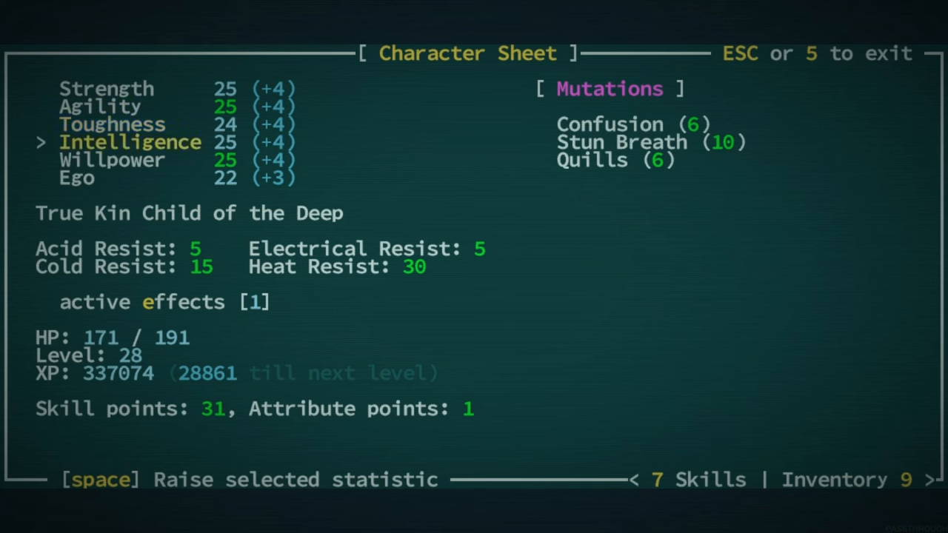
{"action": "key", "text": "space"}
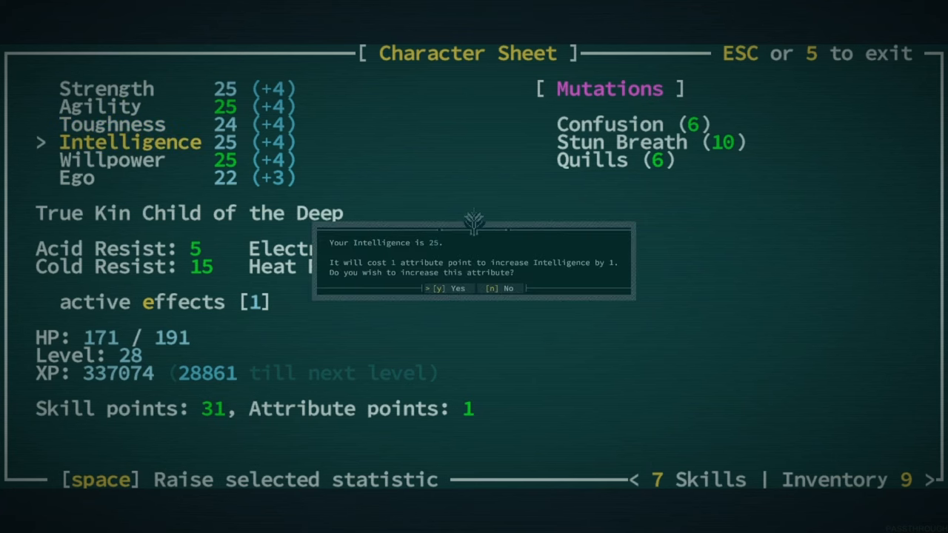
{"action": "key", "text": "y"}
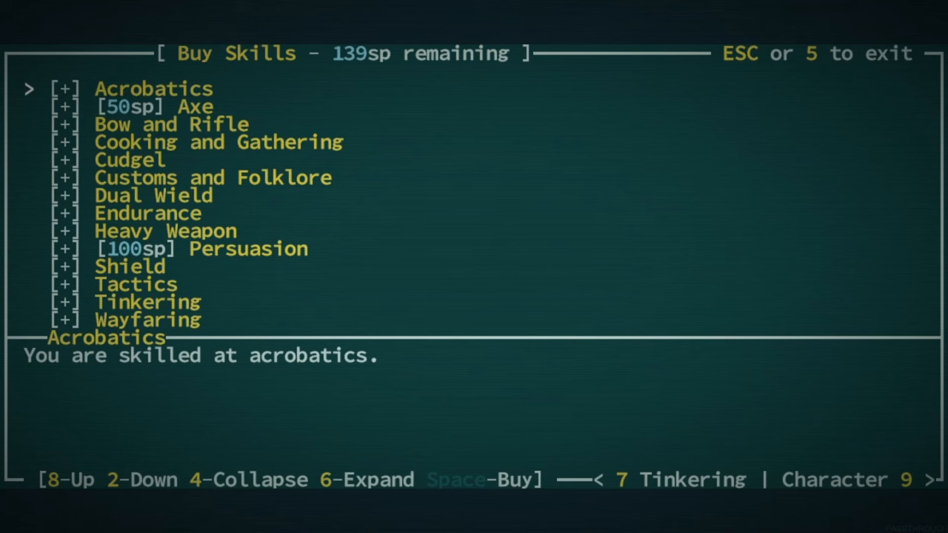
{"action": "key", "text": "6"}
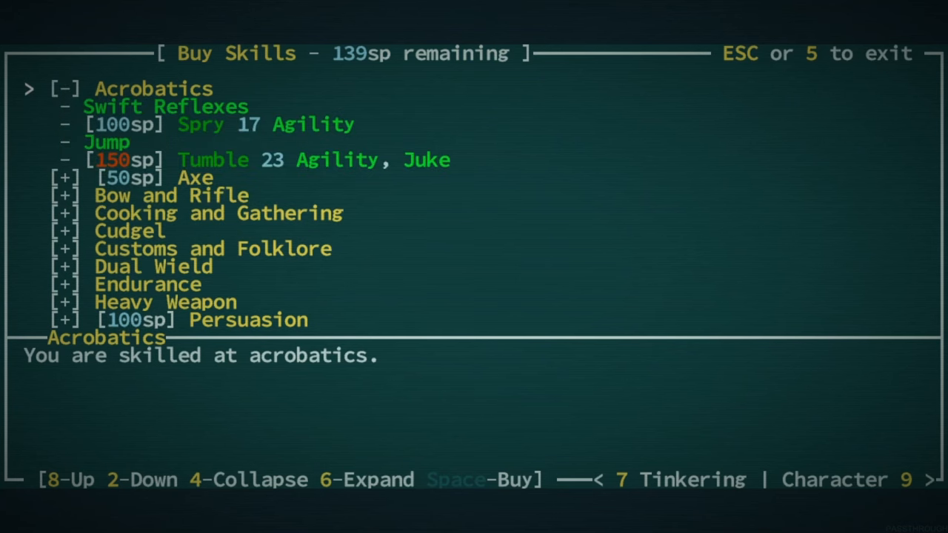
{"action": "key", "text": "2"}
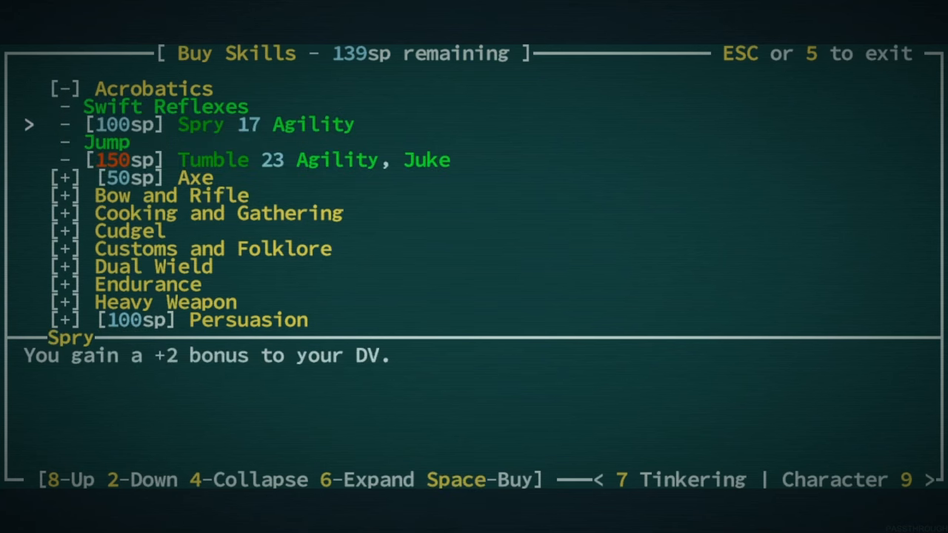
{"action": "key", "text": "8"}
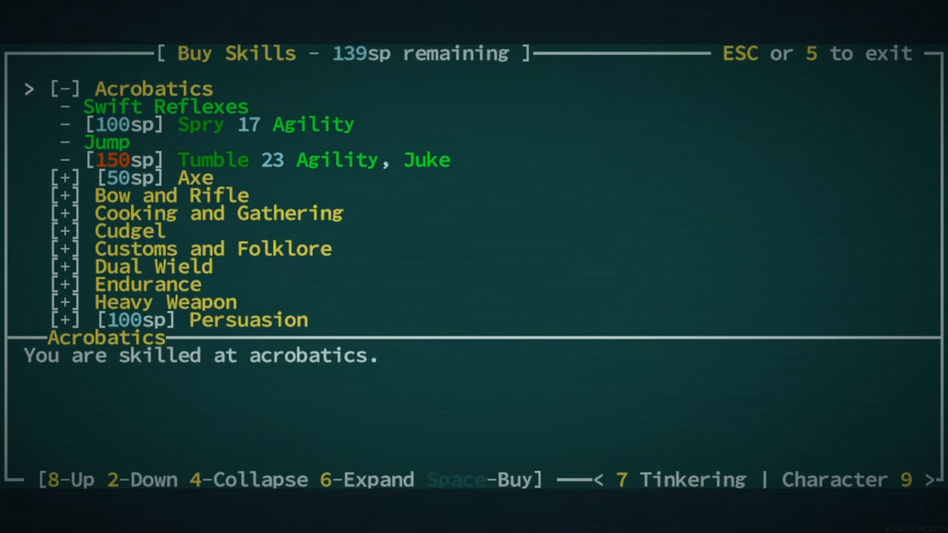
{"action": "key", "text": "2"}
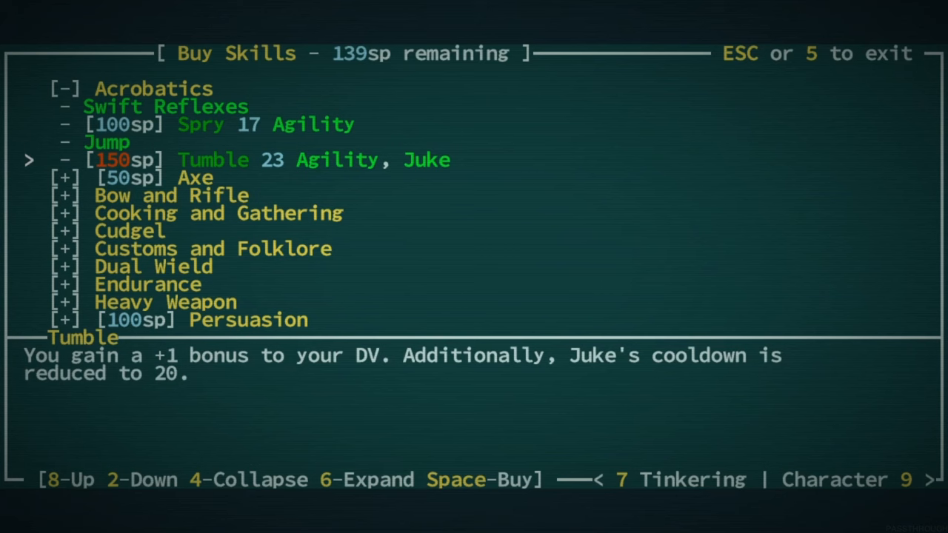
{"action": "key", "text": "4"}
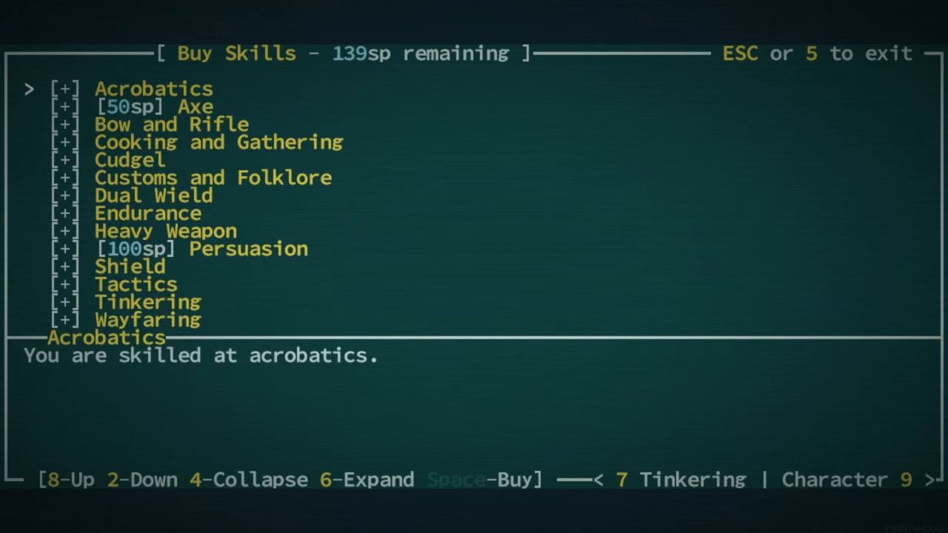
{"action": "key", "text": "2"}
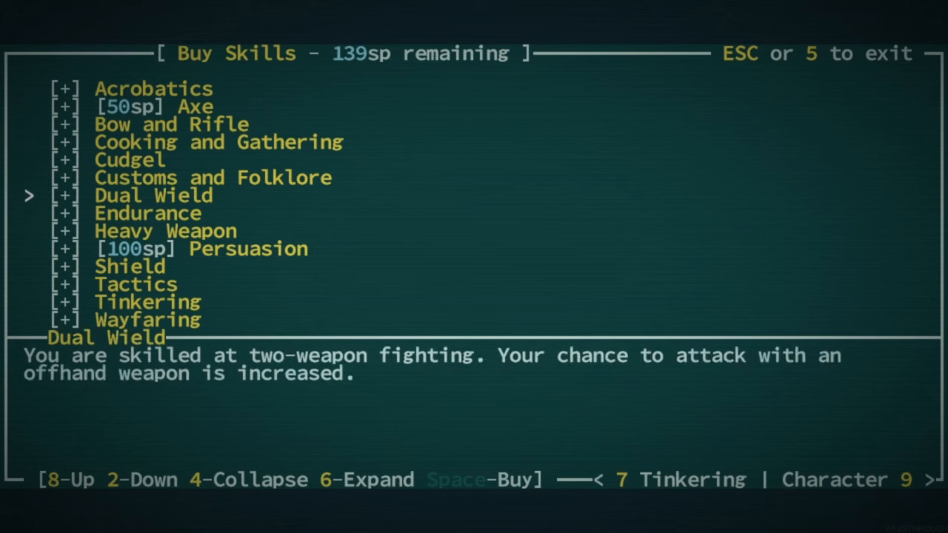
{"action": "key", "text": "2"}
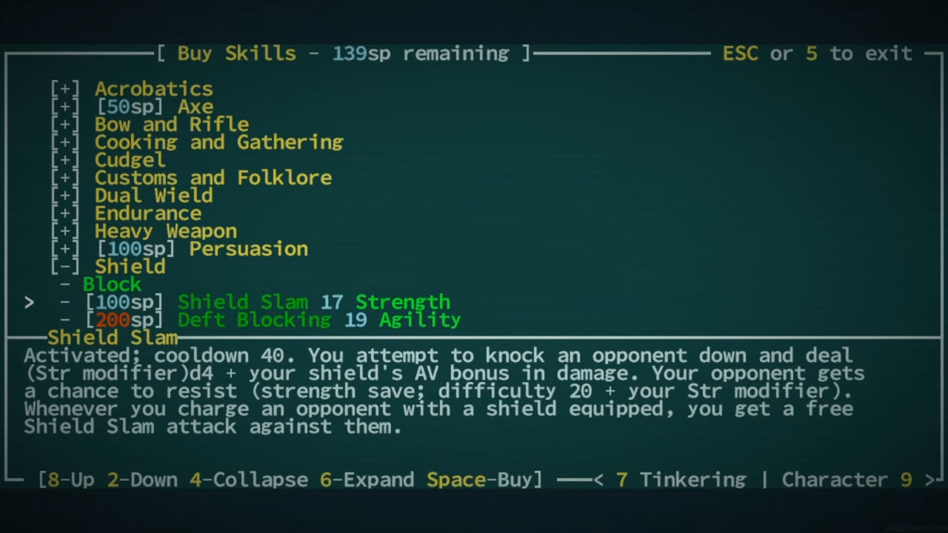
{"action": "key", "text": "2"}
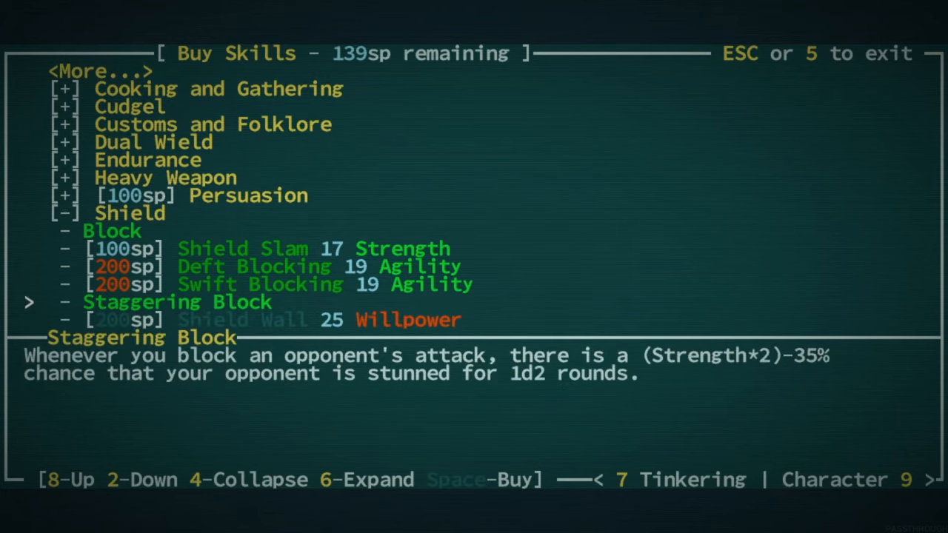
{"action": "key", "text": "8"}
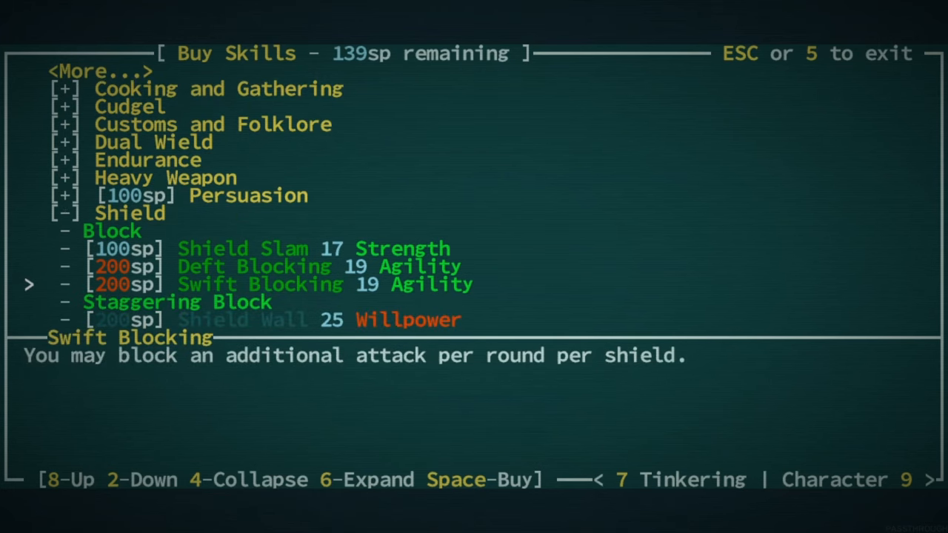
{"action": "key", "text": "2"}
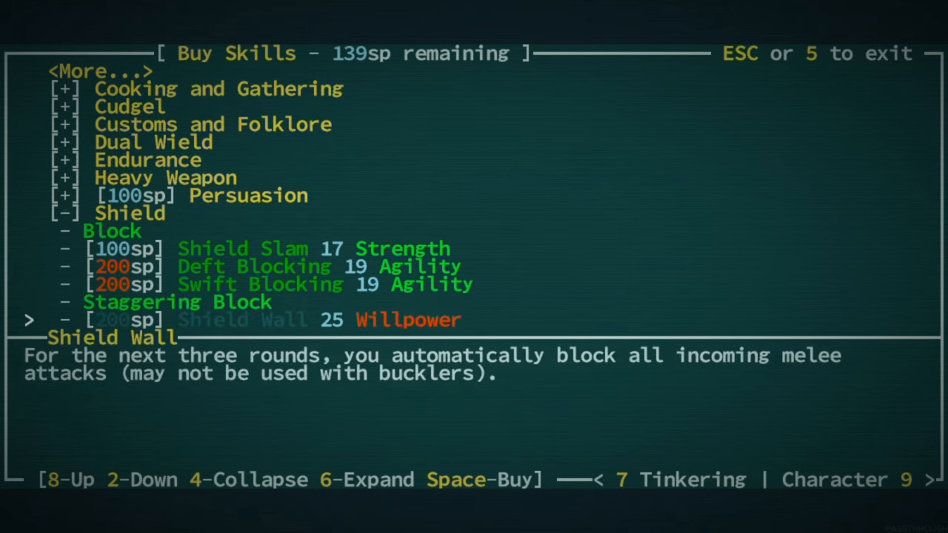
{"action": "key", "text": "8"}
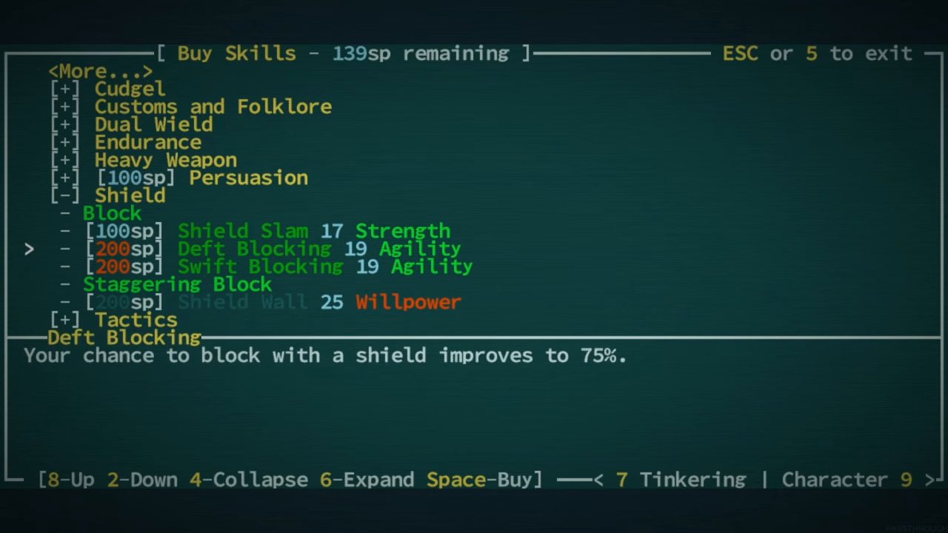
{"action": "key", "text": "8"}
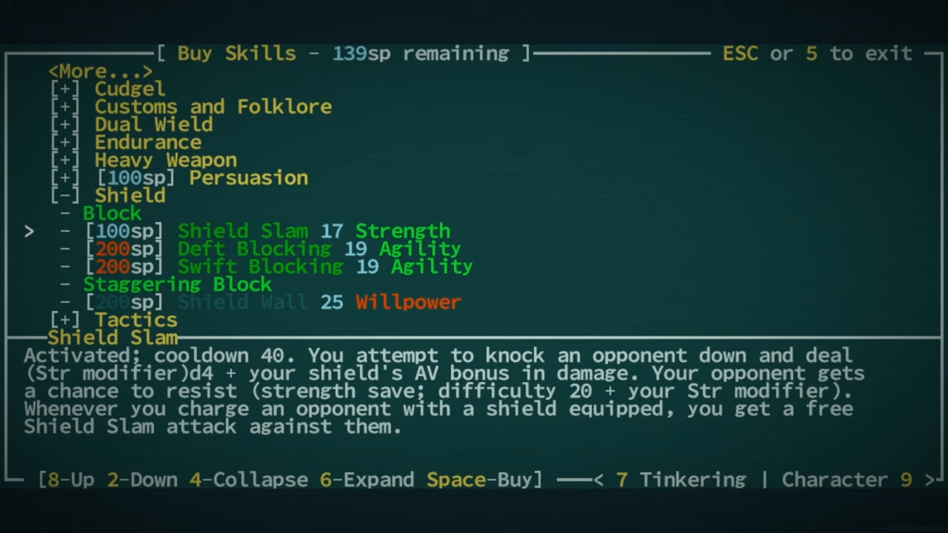
{"action": "key", "text": "2"}
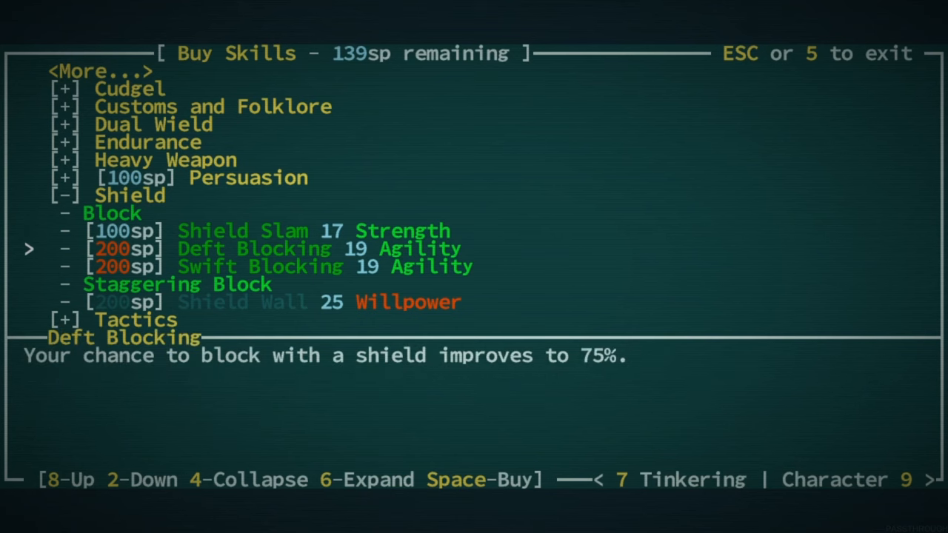
{"action": "key", "text": "2"}
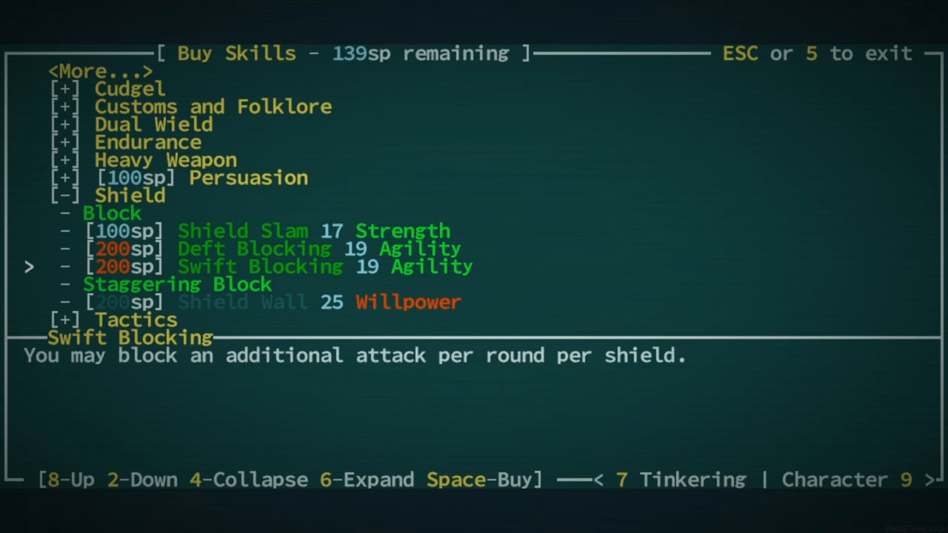
{"action": "key", "text": "8"}
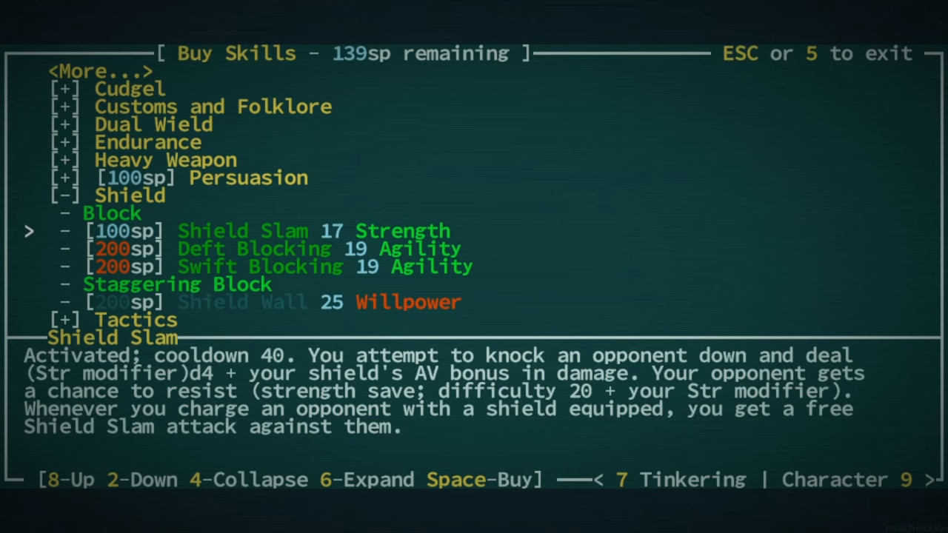
{"action": "key", "text": "8"}
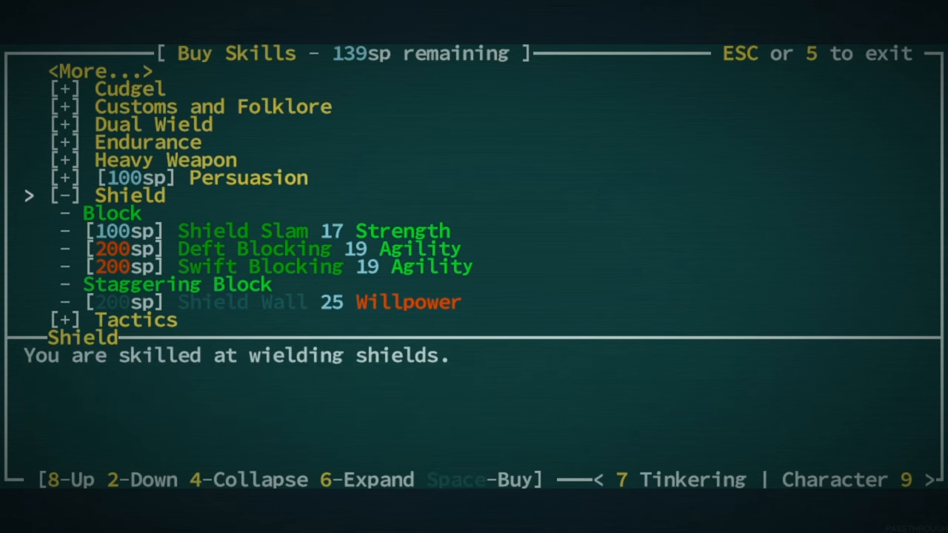
{"action": "key", "text": "4"}
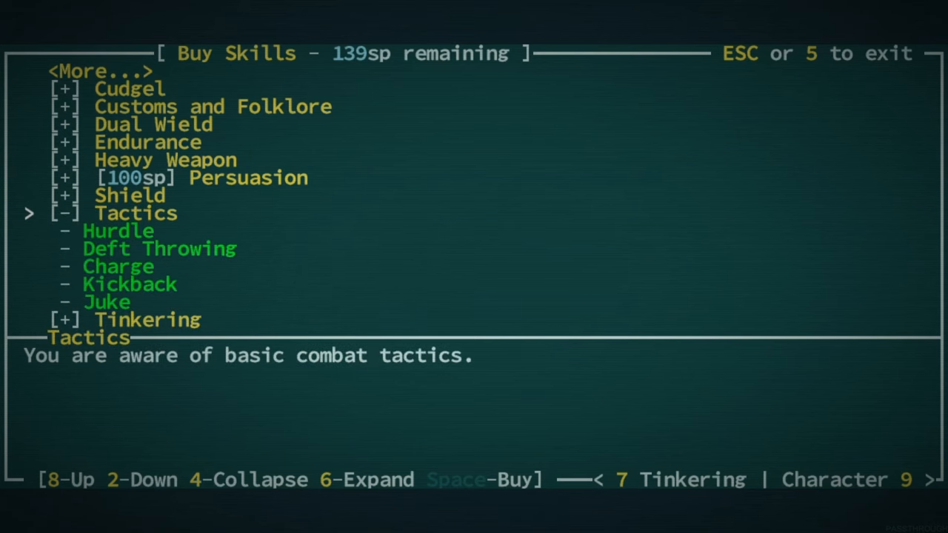
{"action": "key", "text": "2"}
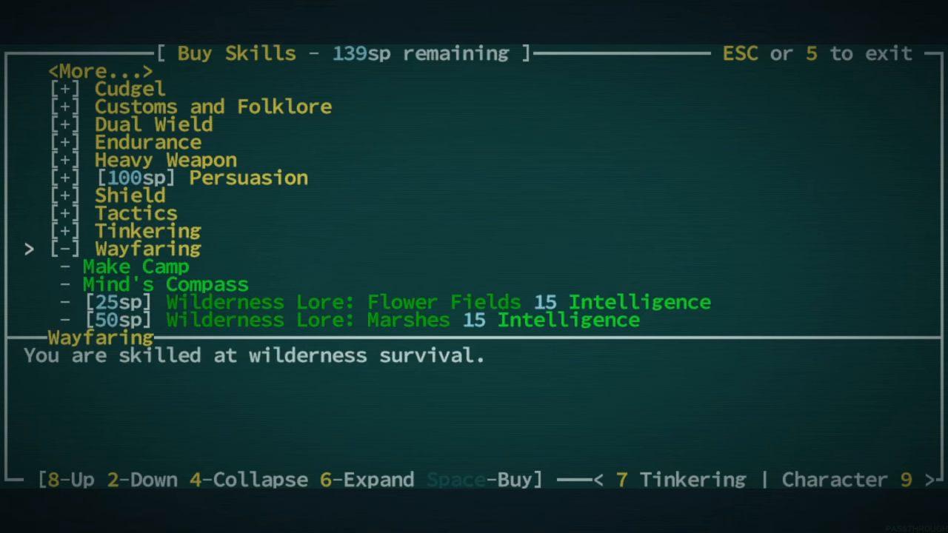
{"action": "key", "text": "2"}
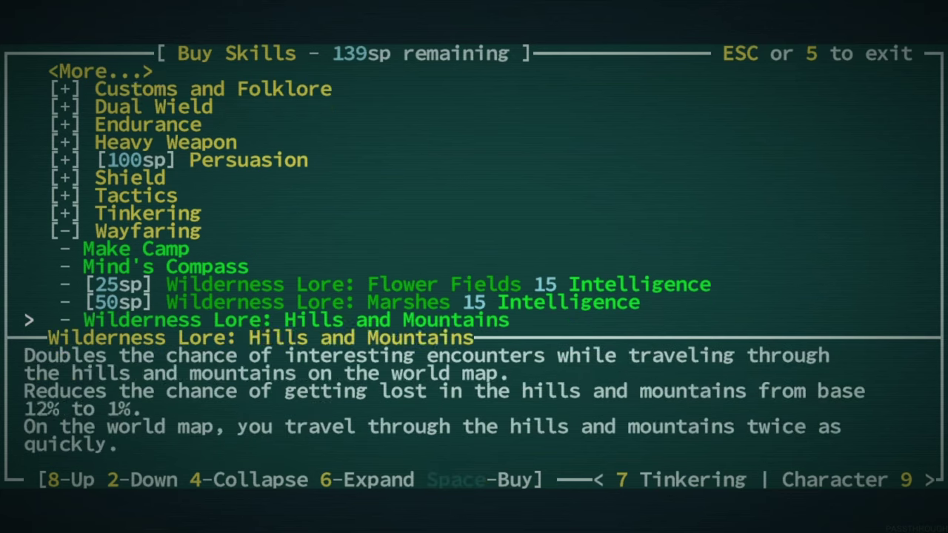
{"action": "key", "text": "2"}
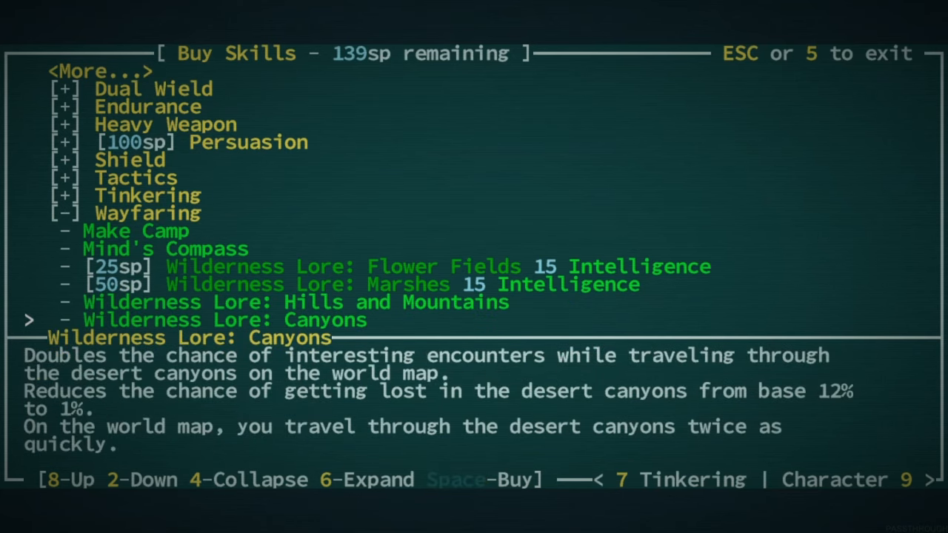
{"action": "key", "text": "2"}
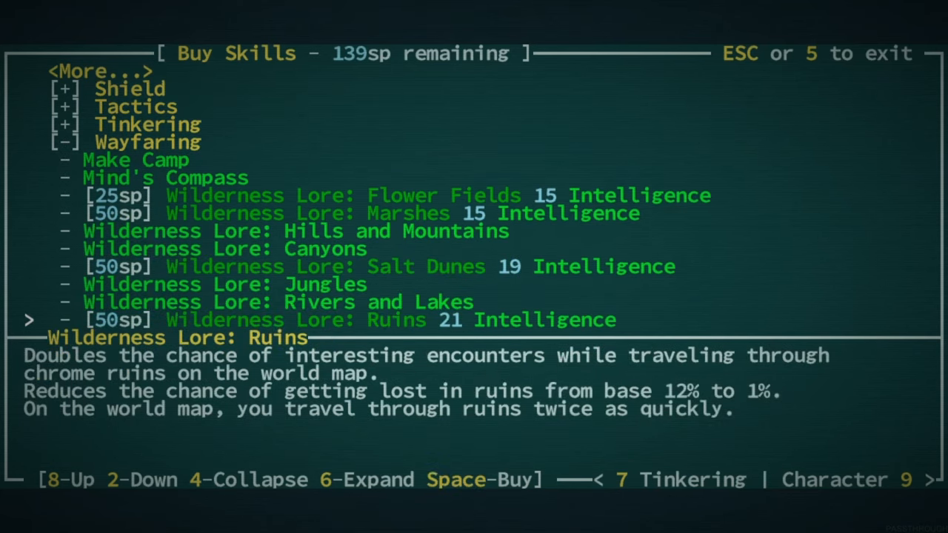
{"action": "key", "text": "8"}
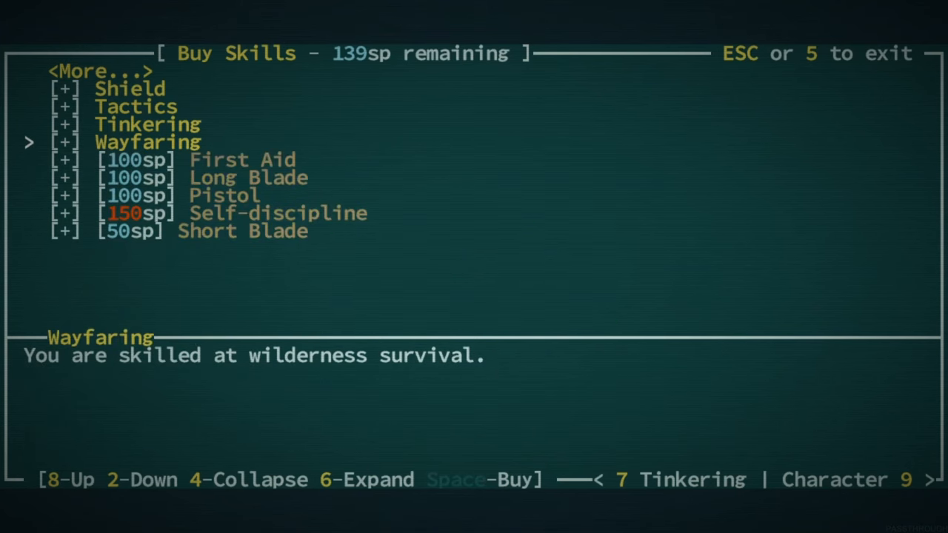
- Leave Buy Skills and use Look mode on your character and a nearby creature
{"action": "key", "text": "Escape"}
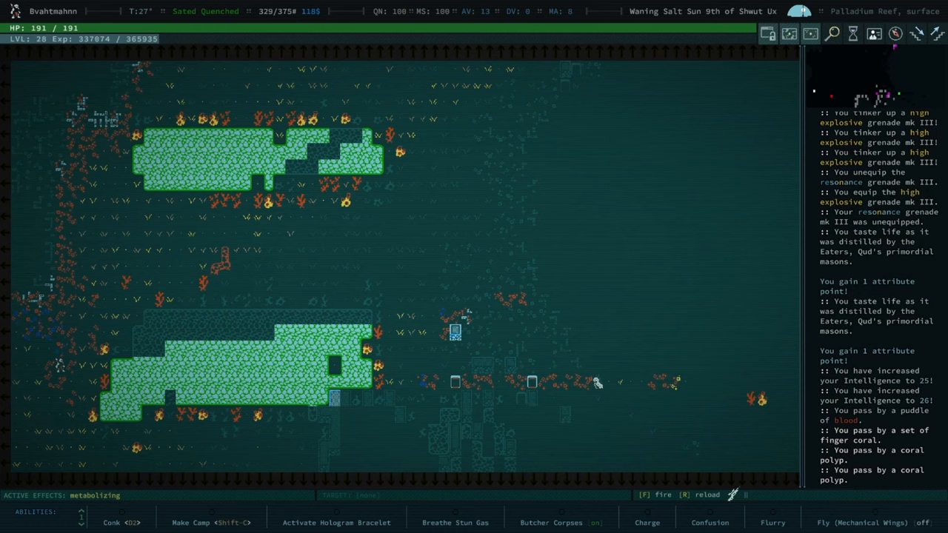
{"action": "key", "text": "l"}
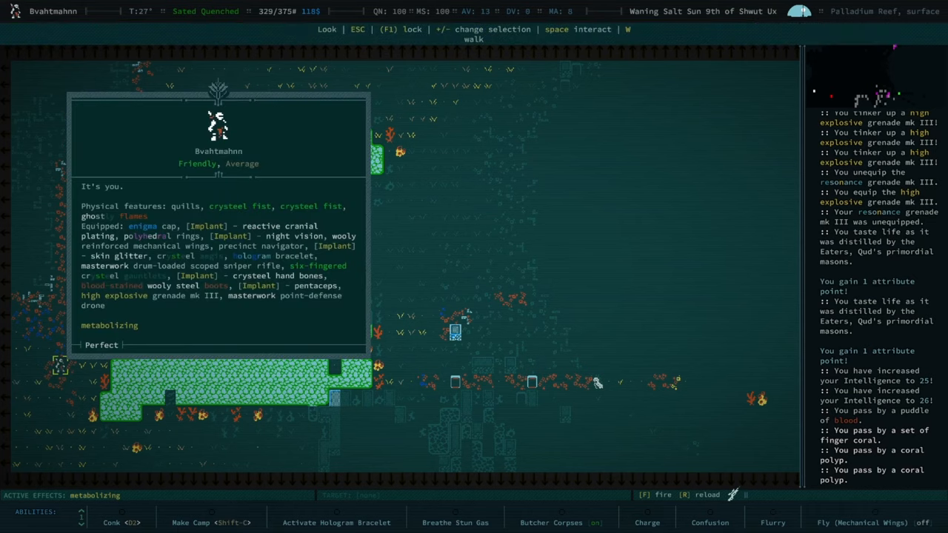
{"action": "key", "text": "Escape"}
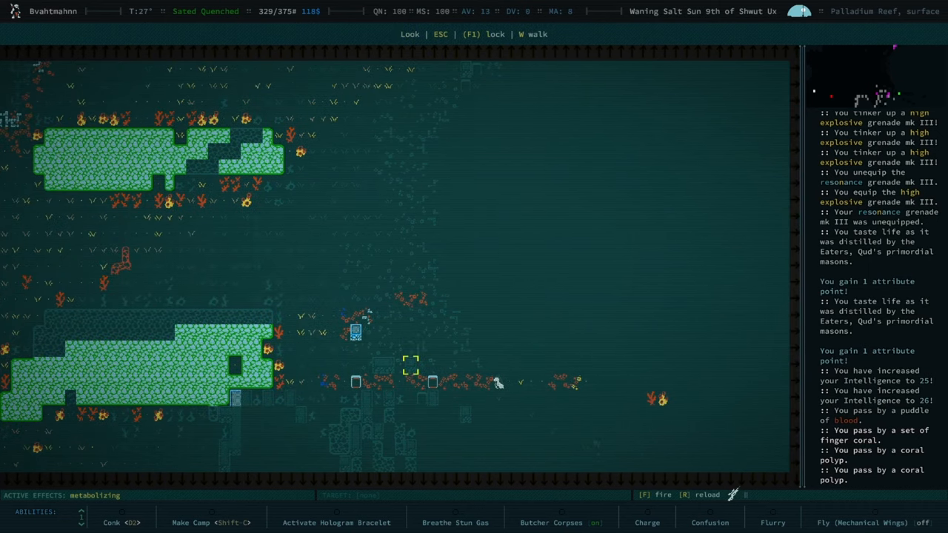
{"action": "mouse_move", "coordinate": [477, 383]}
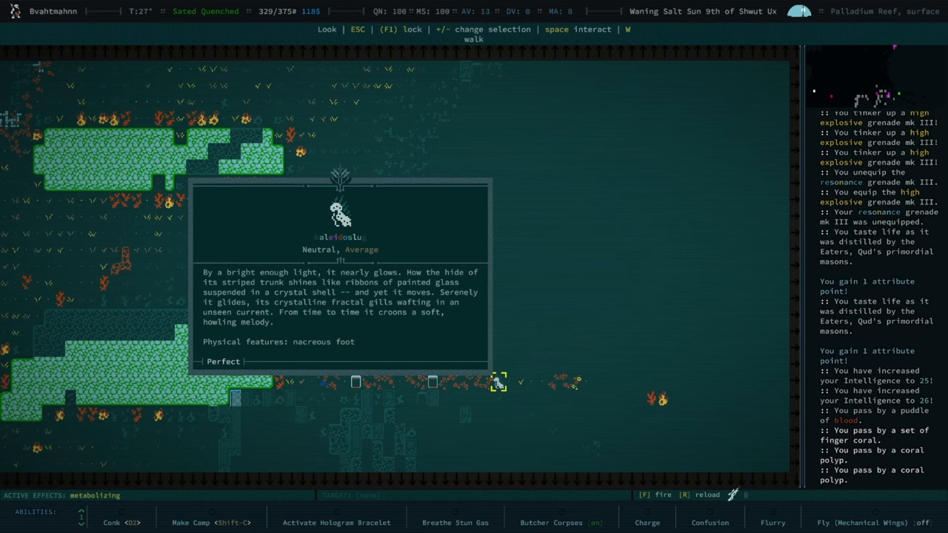
{"action": "key", "text": "Escape"}
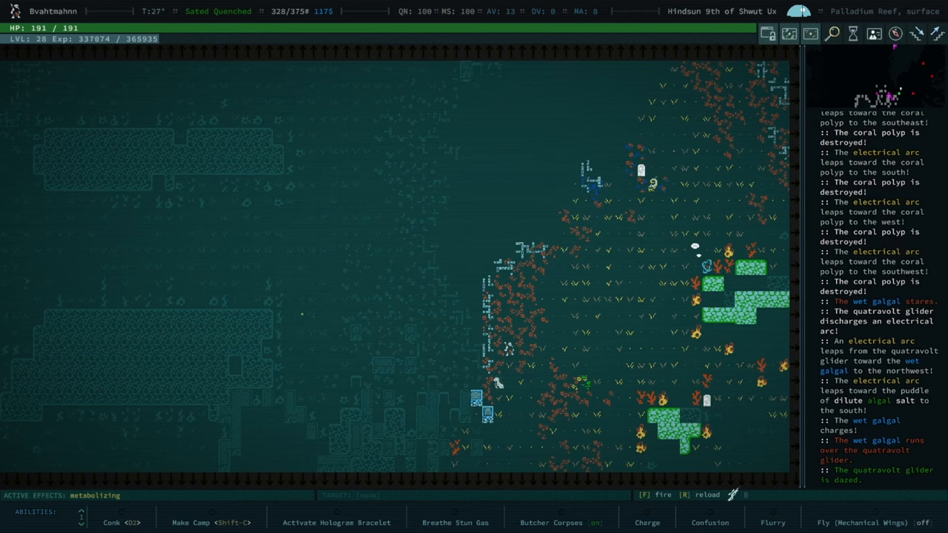
{"action": "key", "text": "l"}
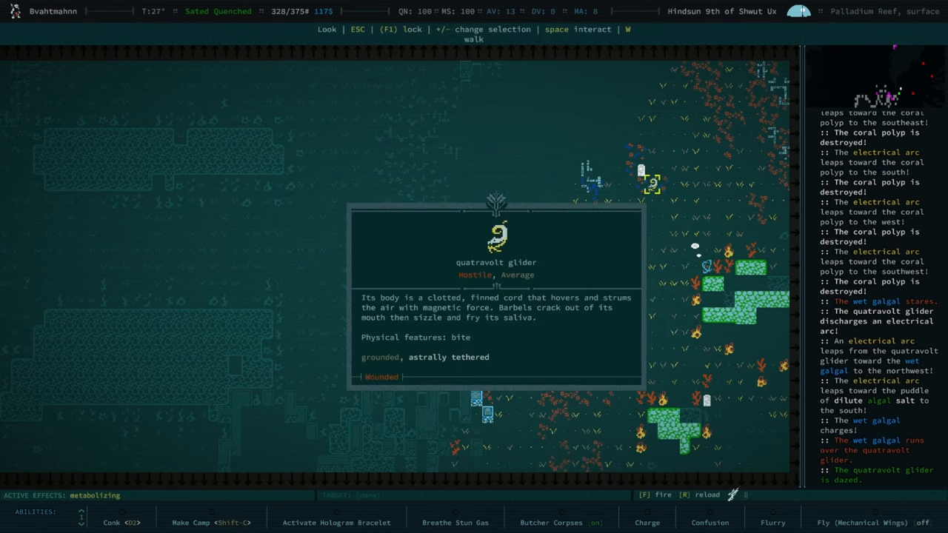
{"action": "key", "text": "Escape"}
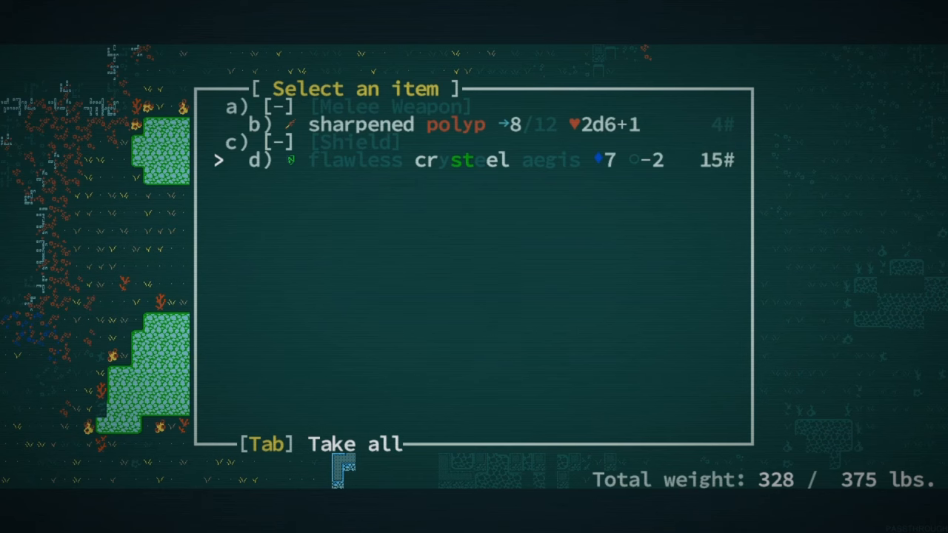
- Take the flawless crysteel aegis and get the sharpened polyp from the loot list
{"action": "key", "text": "d"}
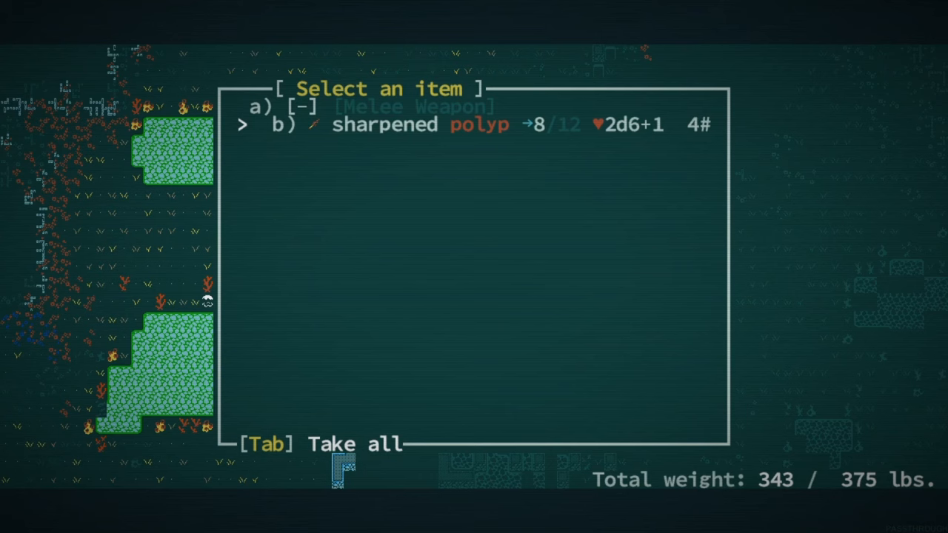
{"action": "key", "text": "b"}
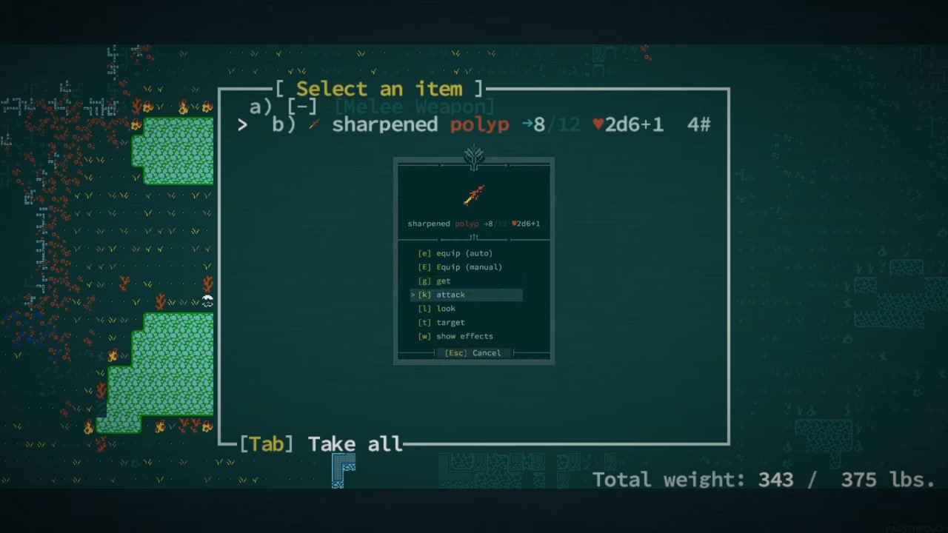
{"action": "key", "text": "l"}
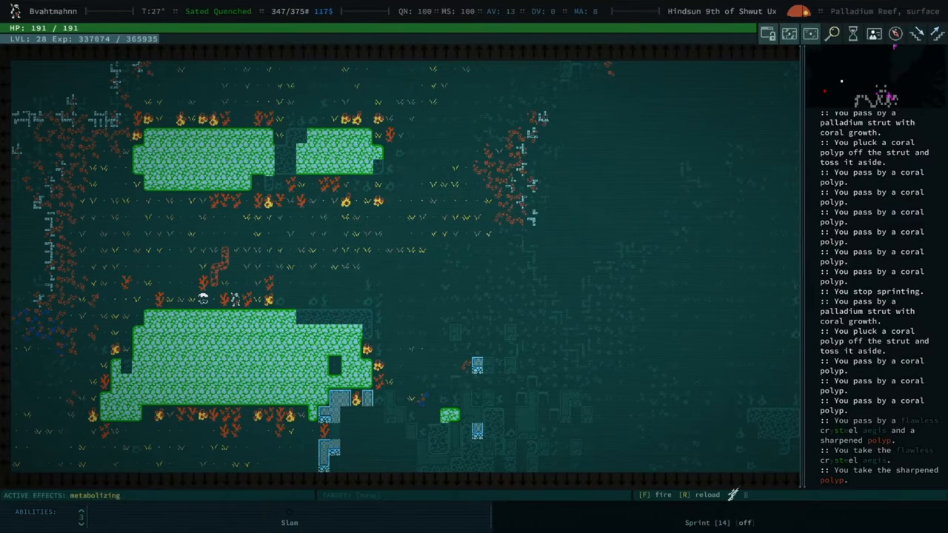
- Equip the flawless crysteel aegis as shield in place of the old crysteel aegis
{"action": "key", "text": "i"}
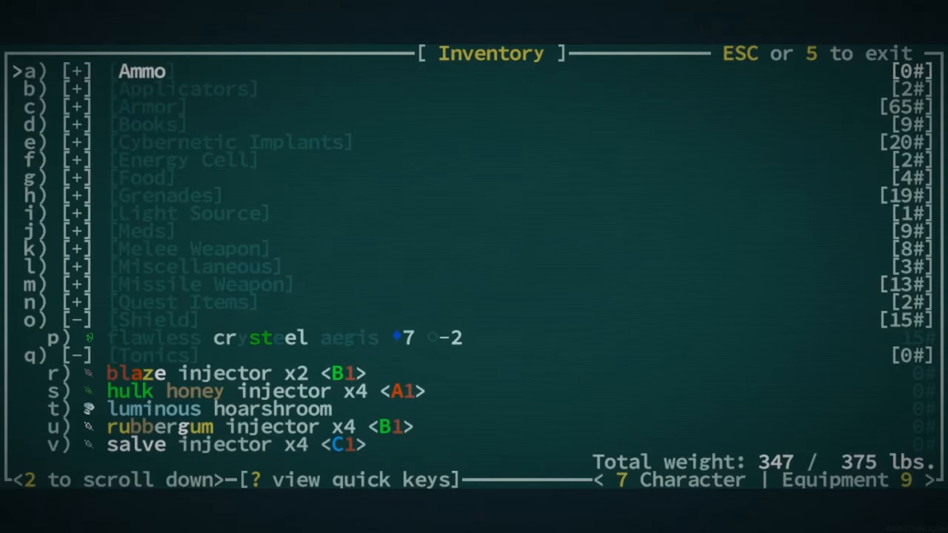
{"action": "key", "text": "9"}
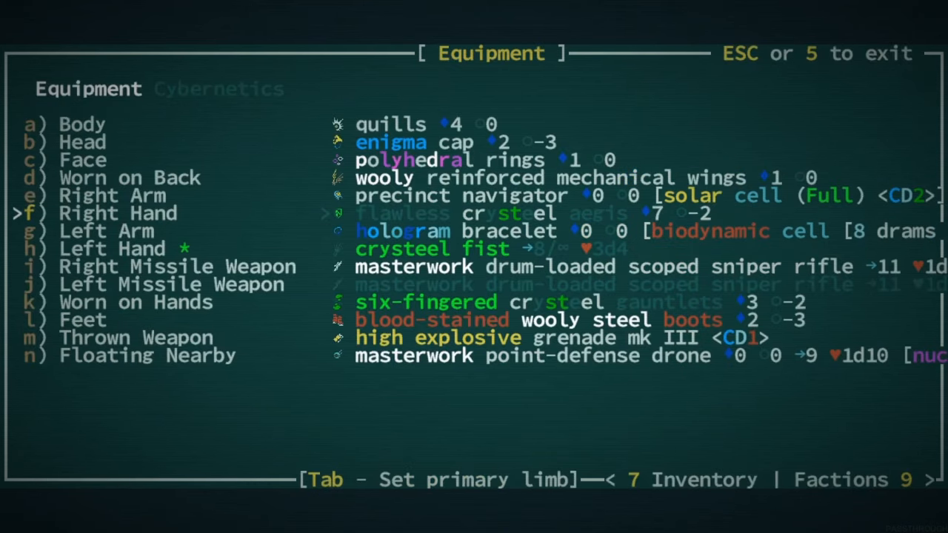
{"action": "key", "text": "7"}
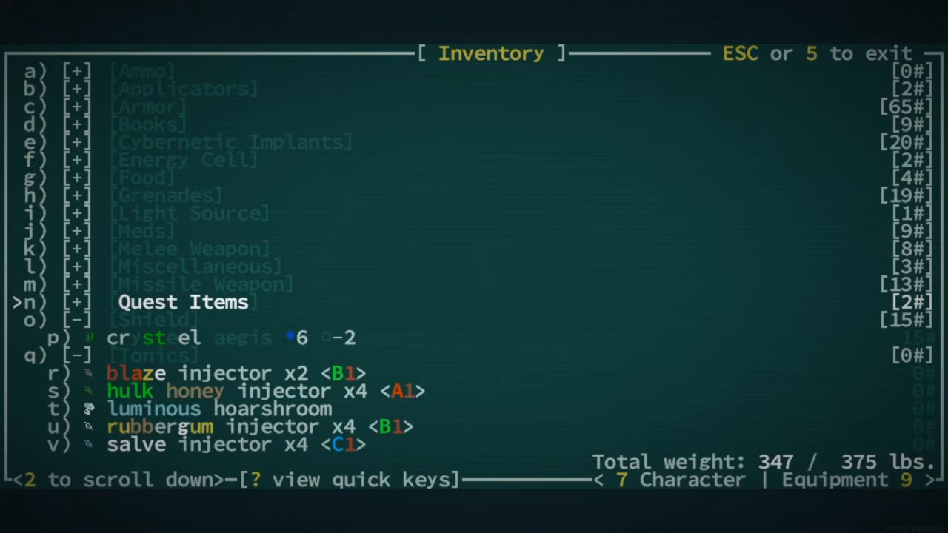
{"action": "key", "text": "down"}
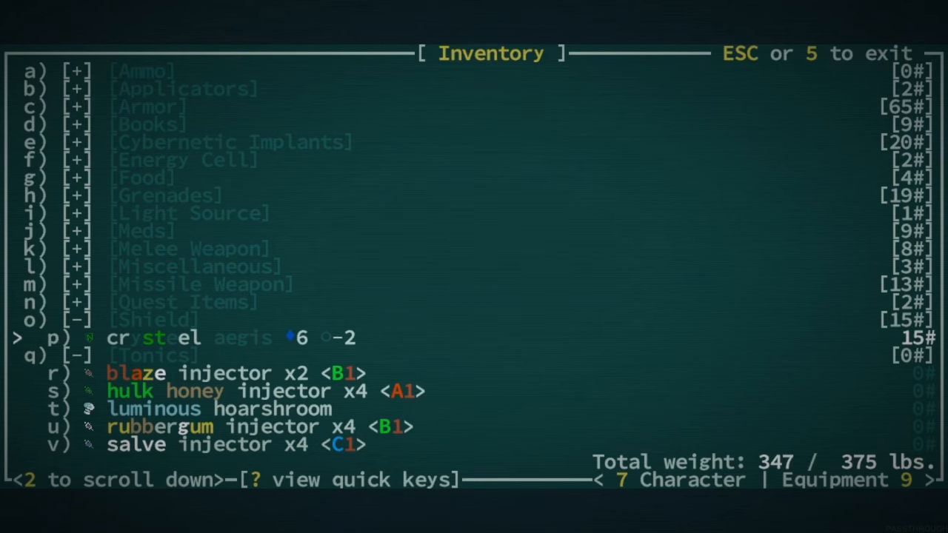
{"action": "key", "text": "Escape"}
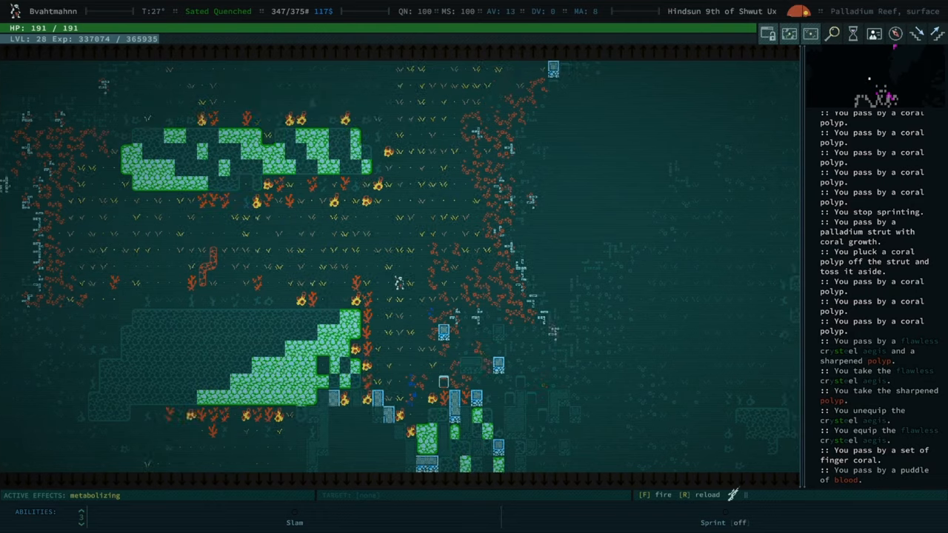
- Walk onward across the Palladium Reef surface
{"action": "key", "text": "Up"}
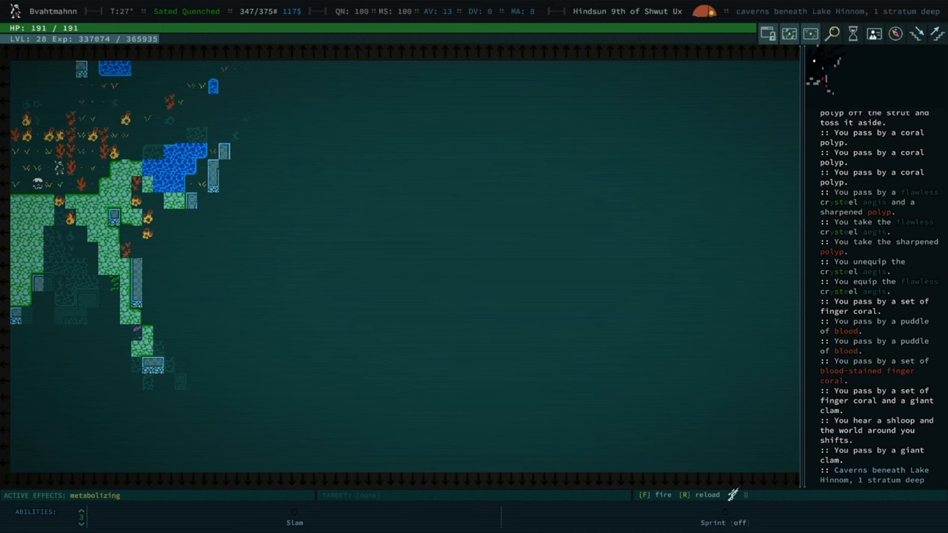
- Move through the caverns destroying the wet giant centipedes and nest, then dismiss the wet white ash description
{"action": "key", "text": "Down"}
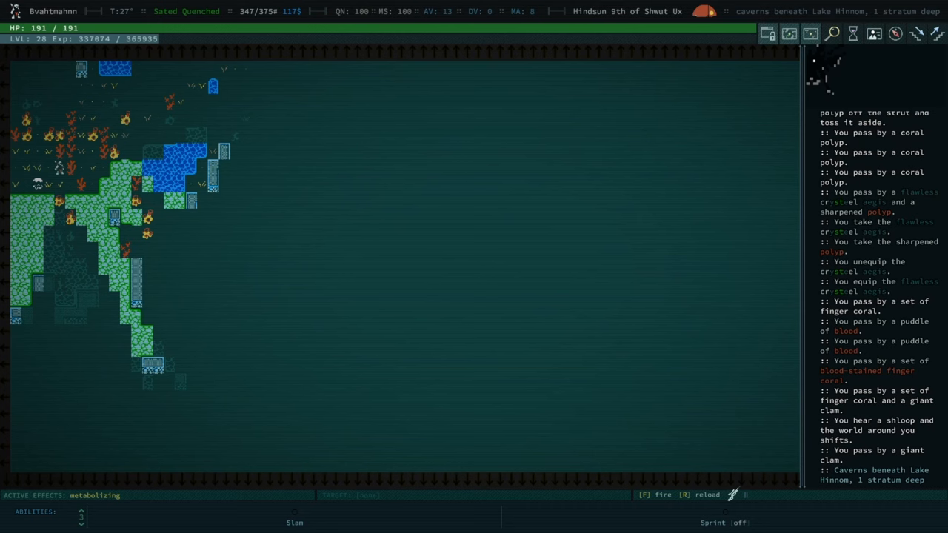
{"action": "key", "text": "r"}
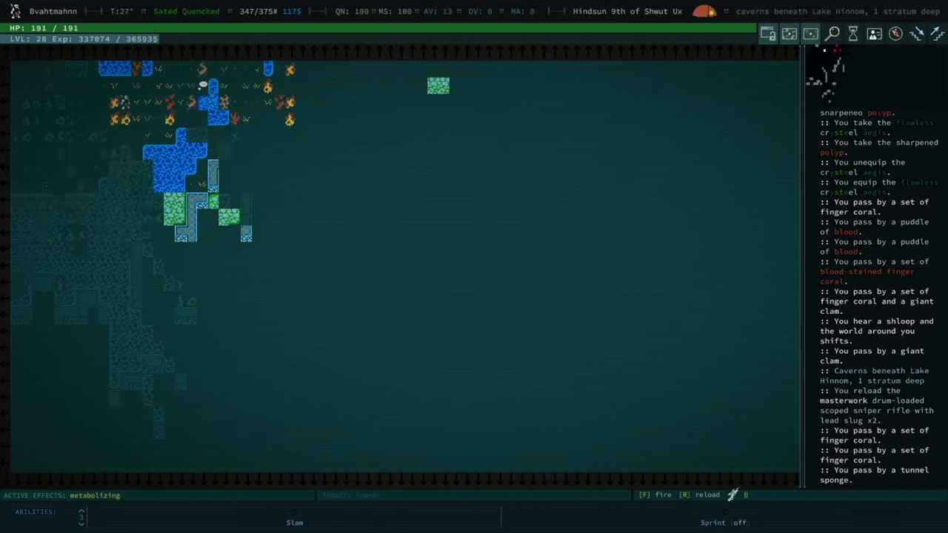
{"action": "key", "text": "f"}
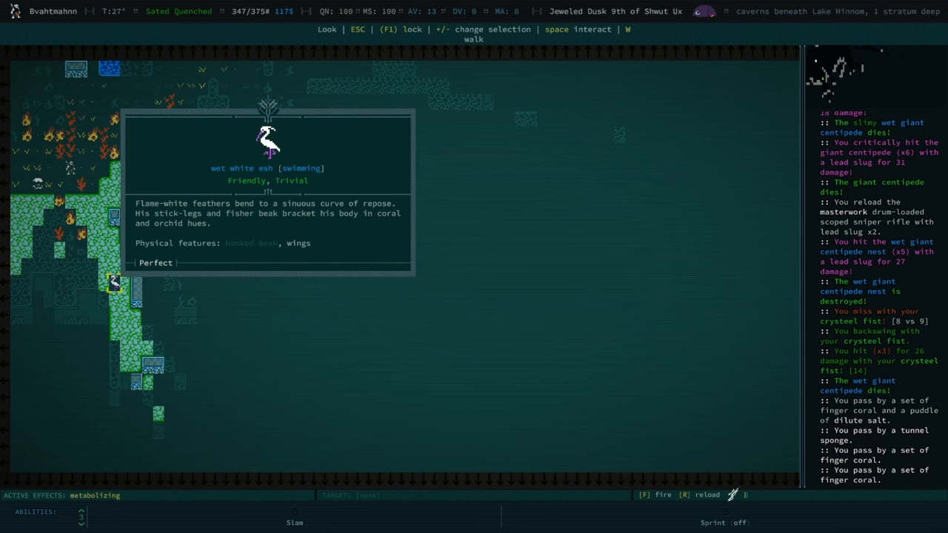
{"action": "key", "text": "Escape"}
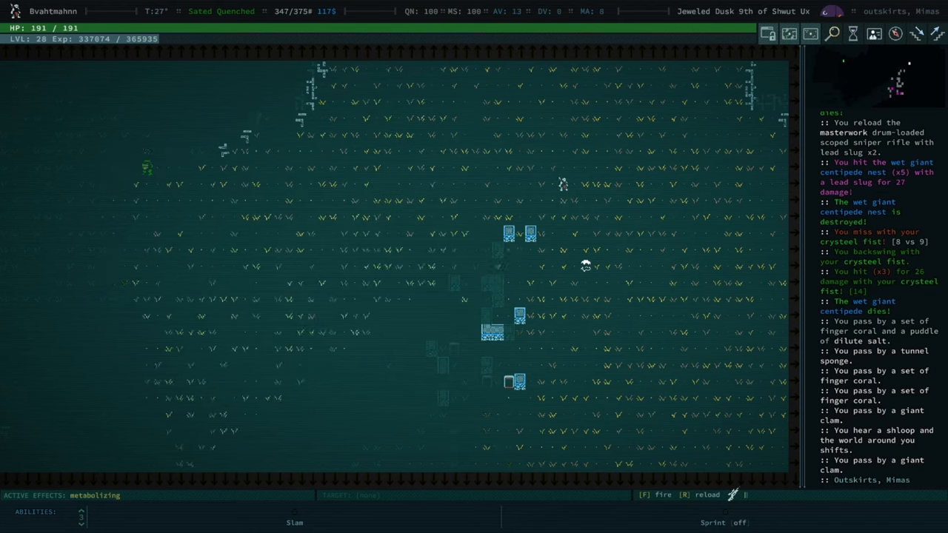
- Walk from Outskirts, Mimas across the surface to the Palladium Reef bookshelf
{"action": "key", "text": "f"}
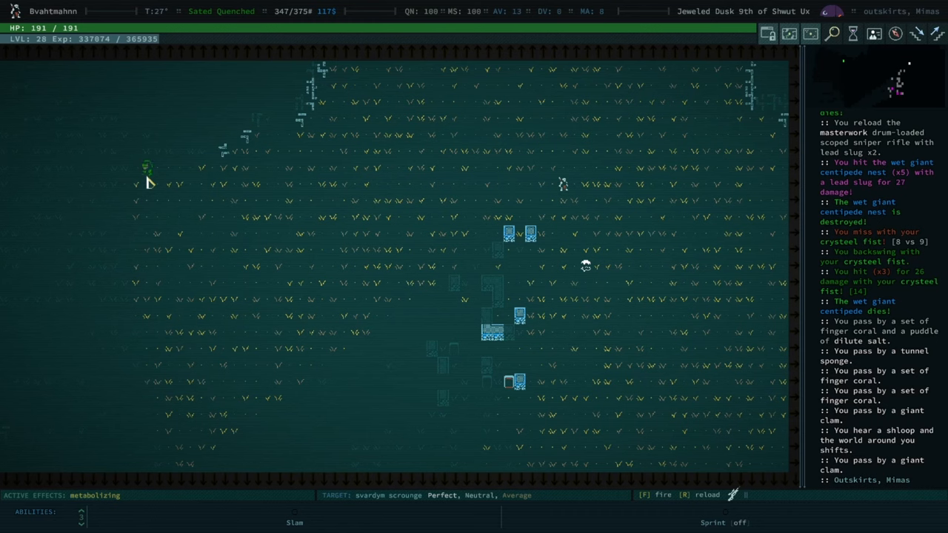
{"action": "mouse_move", "coordinate": [143, 184]}
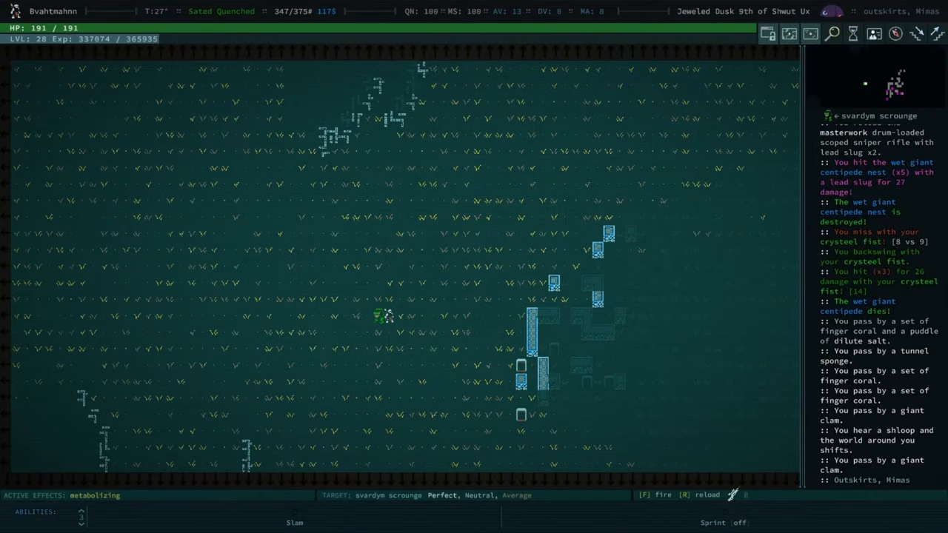
{"action": "key", "text": "up"}
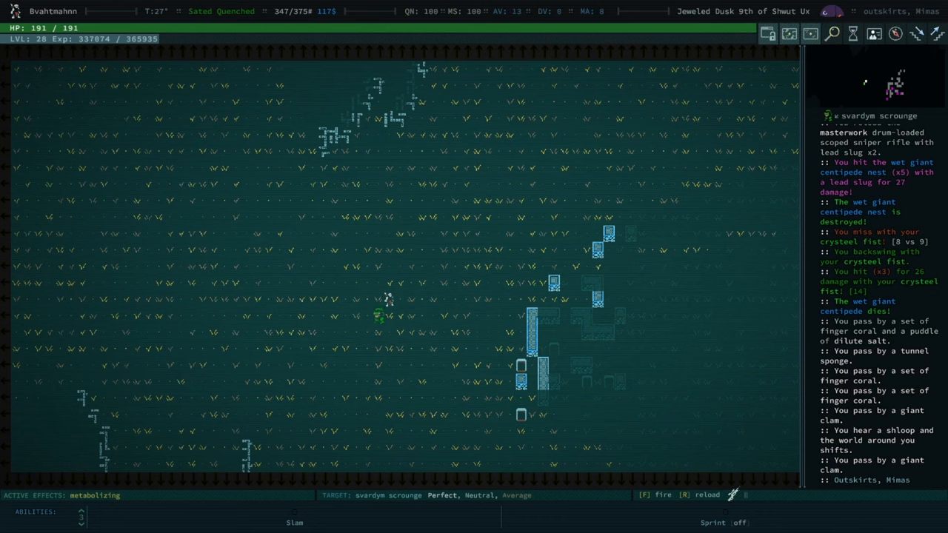
{"action": "key", "text": "r"}
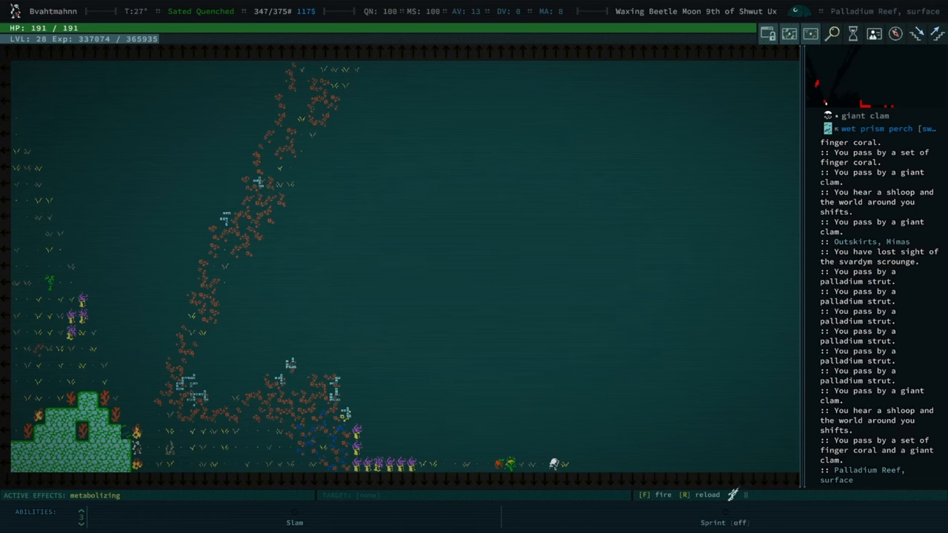
{"action": "key", "text": "l"}
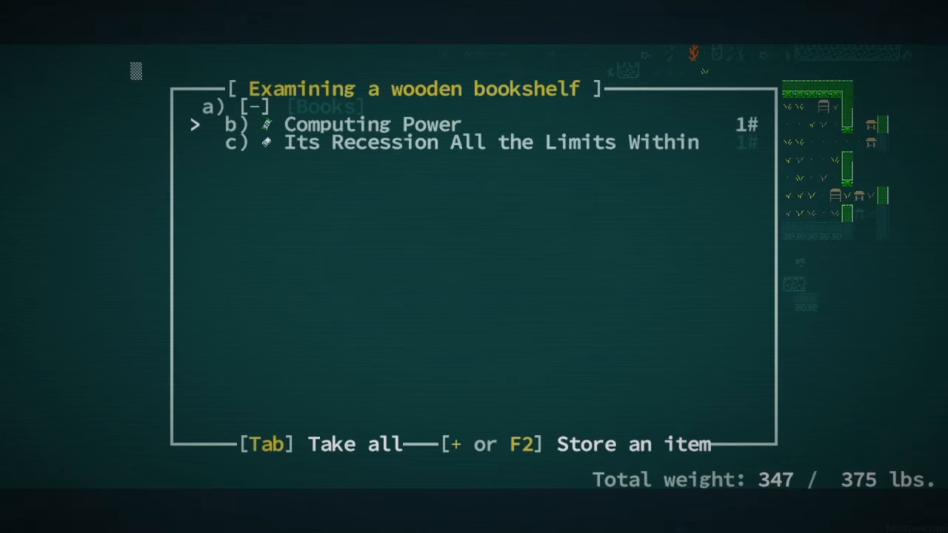
- Take Computing Power and Its Recession All the Limits Within from the bookshelf
{"action": "key", "text": "Tab"}
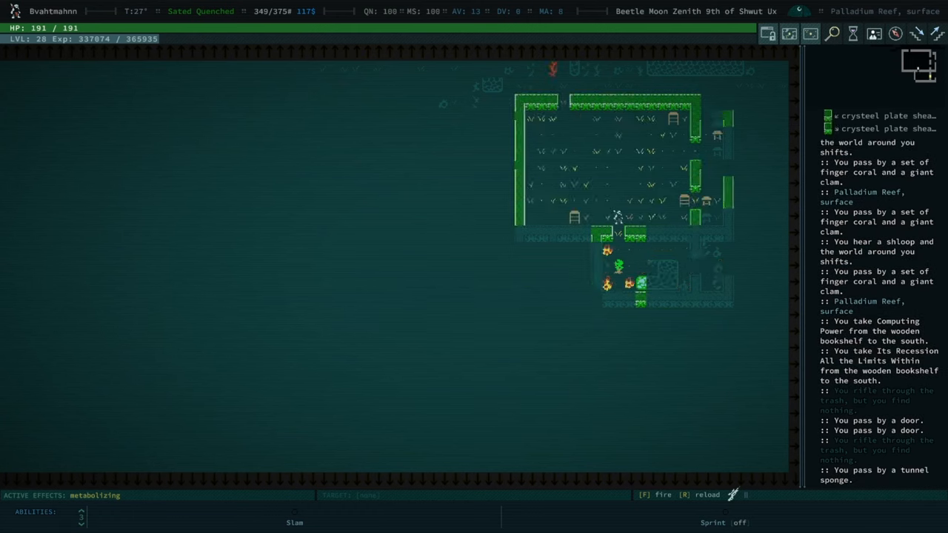
- Advance through the ruin and cast Confusion on the attacking nacreous-footed creature
{"action": "key", "text": "up"}
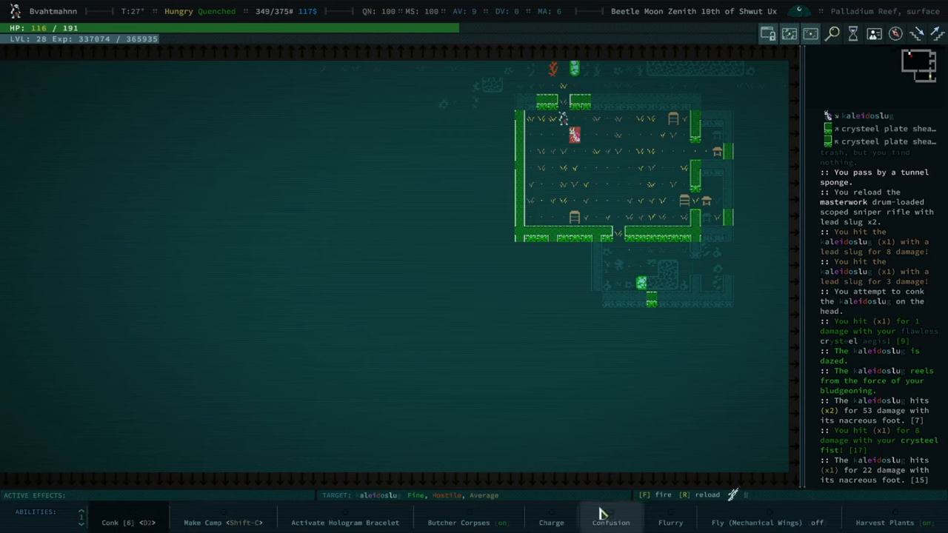
{"action": "left_click", "coordinate": [610, 522]}
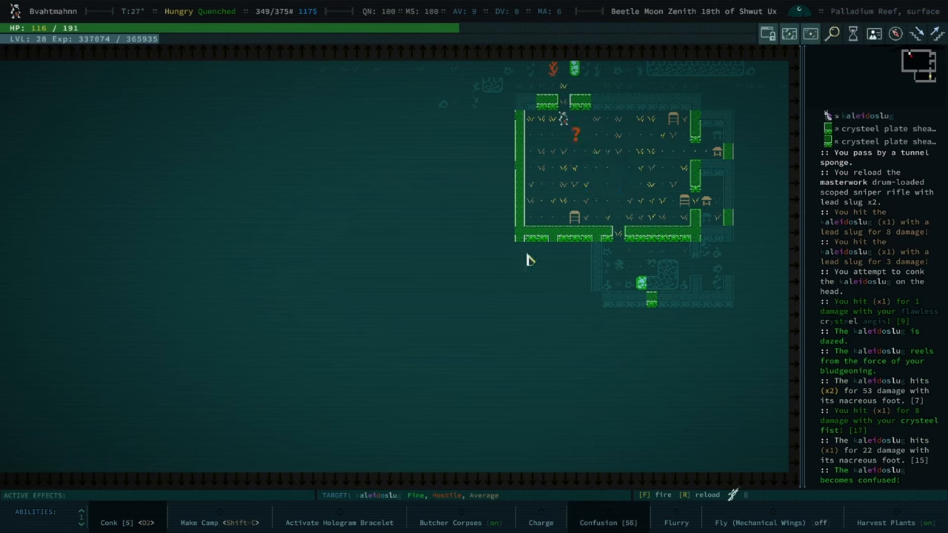
{"action": "mouse_move", "coordinate": [400, 469]}
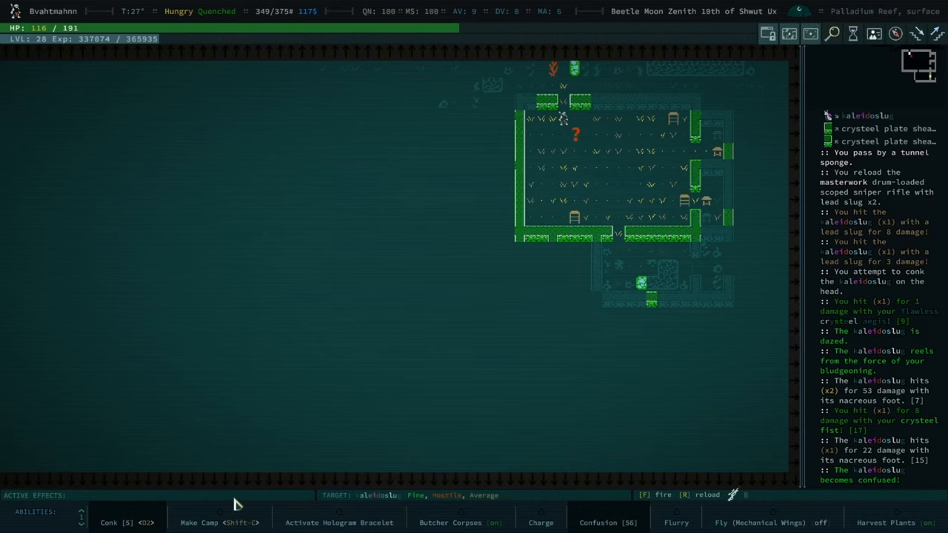
- Equip the reinforced flawless crysteel shardmail as body armour and return to the map
{"action": "key", "text": "i"}
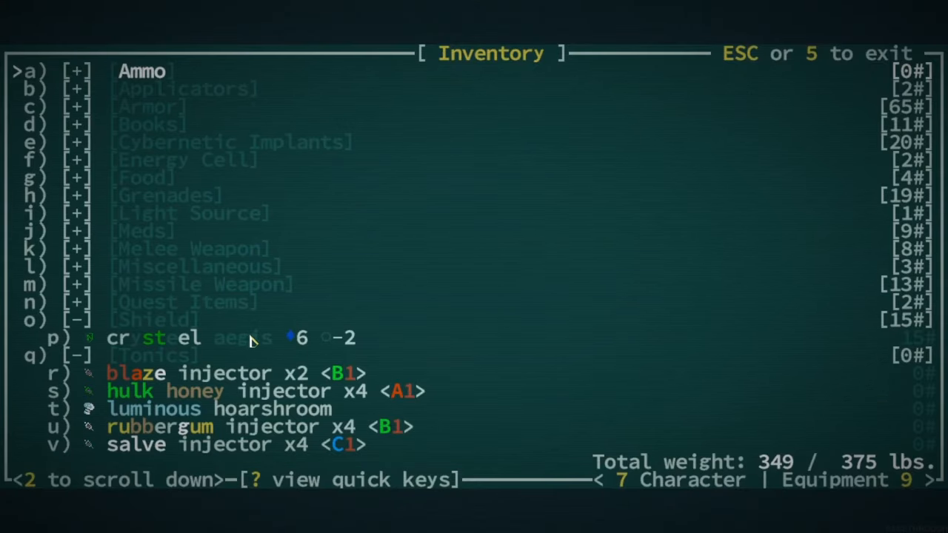
{"action": "mouse_move", "coordinate": [350, 378]}
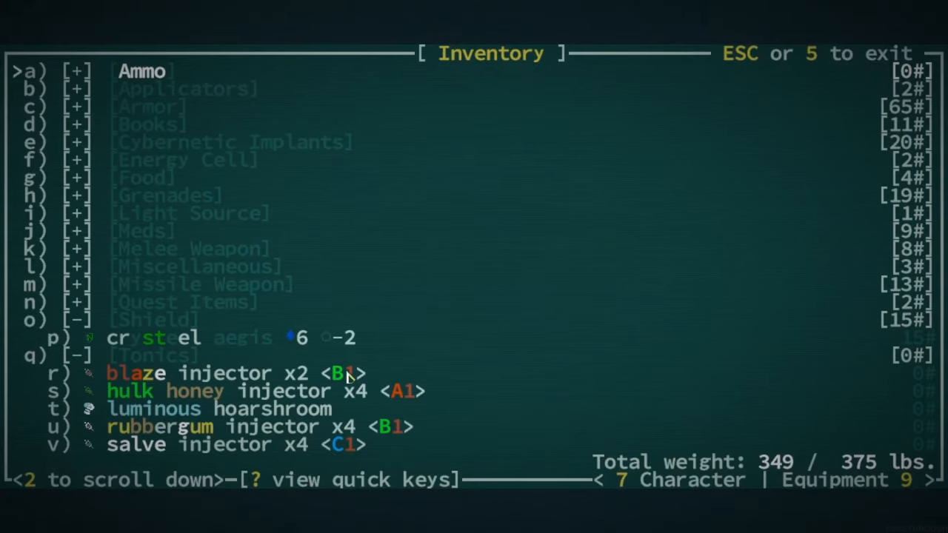
{"action": "key", "text": "down"}
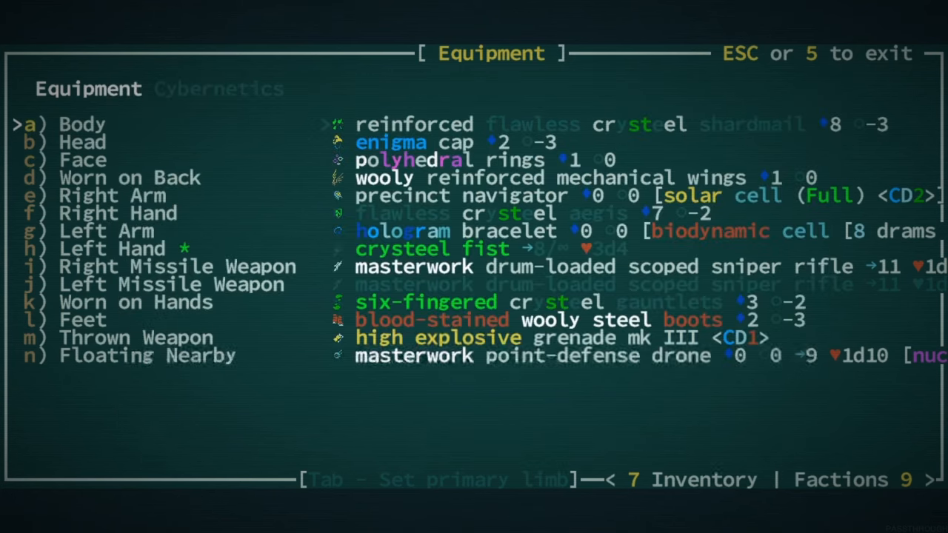
{"action": "key", "text": "Escape"}
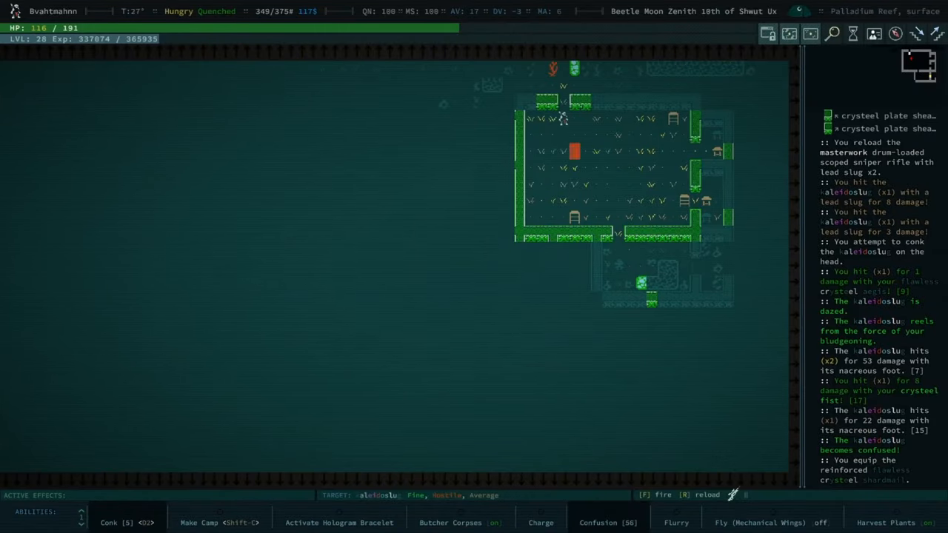
- Apply a salve injector from the inventory, healing 26 hit points
{"action": "key", "text": "i"}
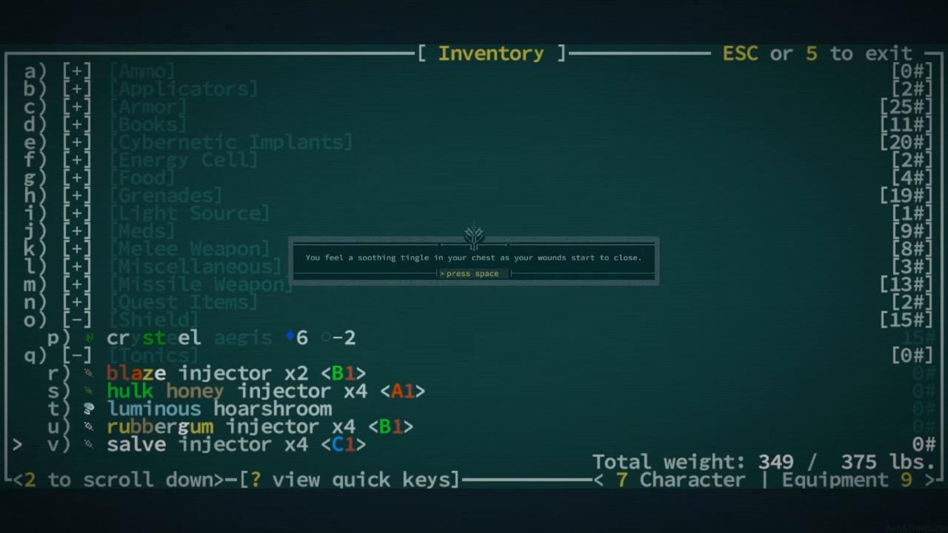
{"action": "key", "text": "space"}
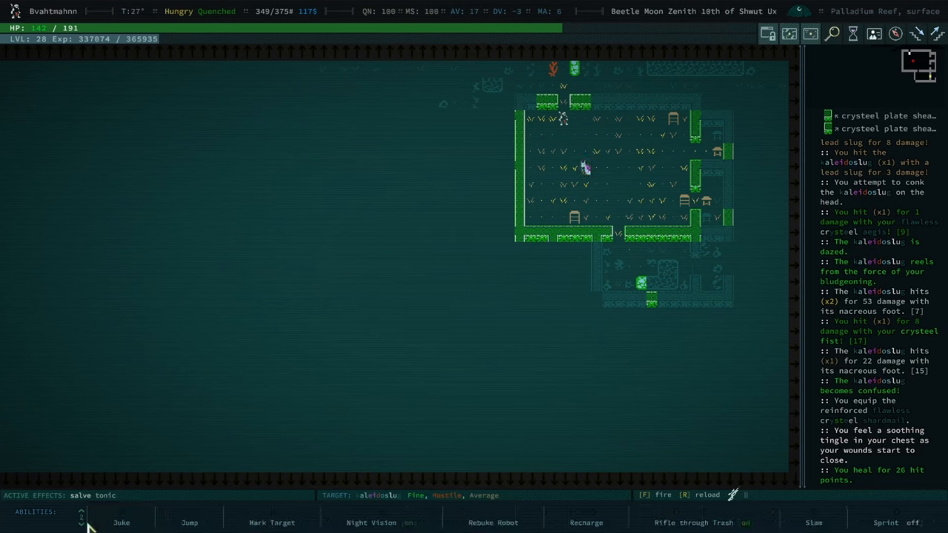
{"action": "mouse_move", "coordinate": [378, 445]}
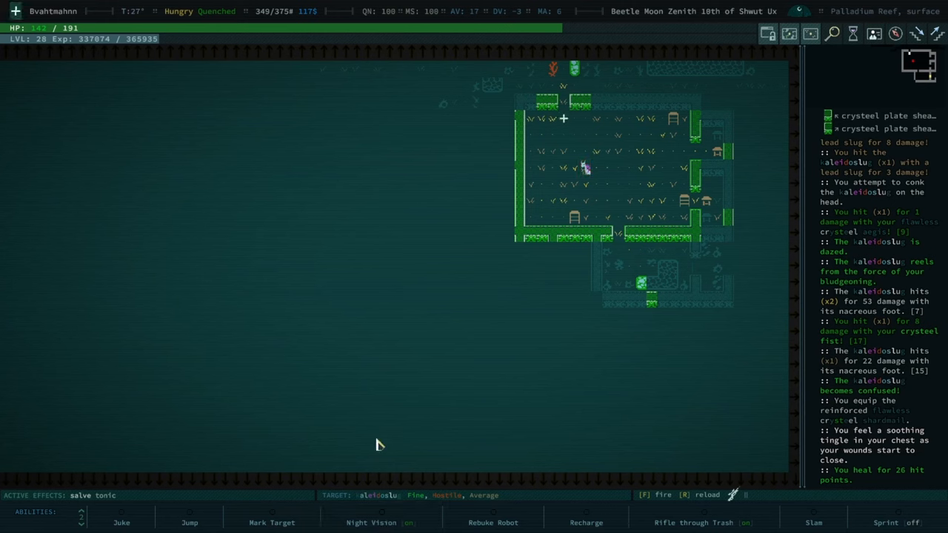
{"action": "mouse_move", "coordinate": [587, 522]}
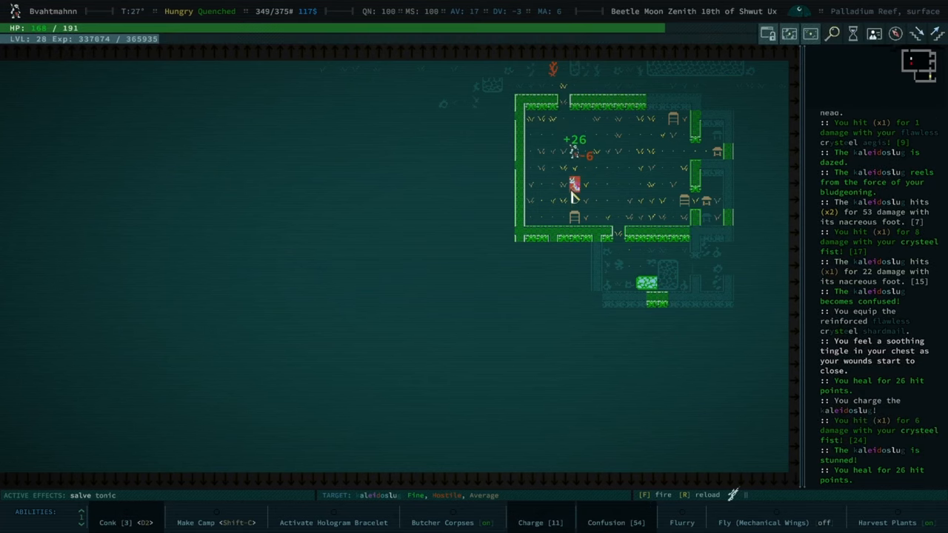
{"action": "mouse_move", "coordinate": [684, 392]}
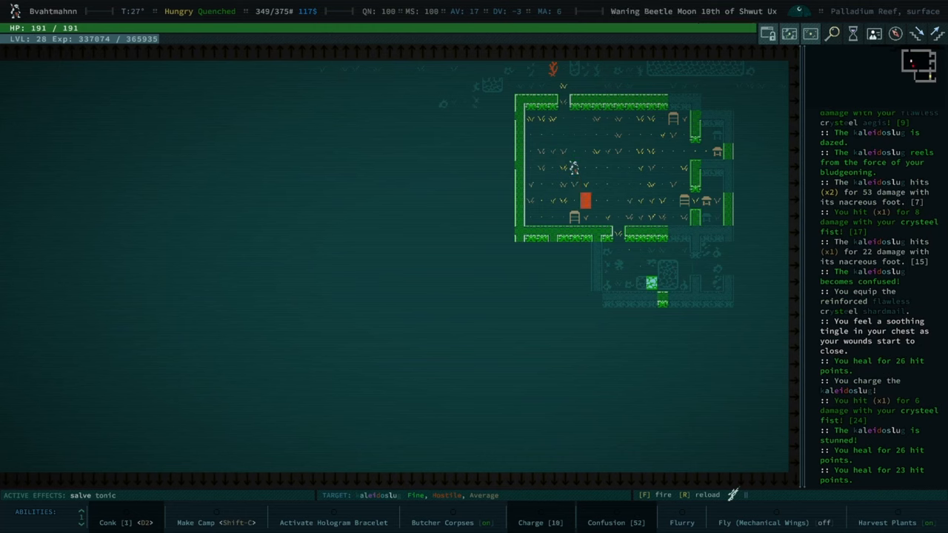
- Beat the stunned salty bloody clone to death with the crysteel fist for 800 XP
{"action": "key", "text": "f"}
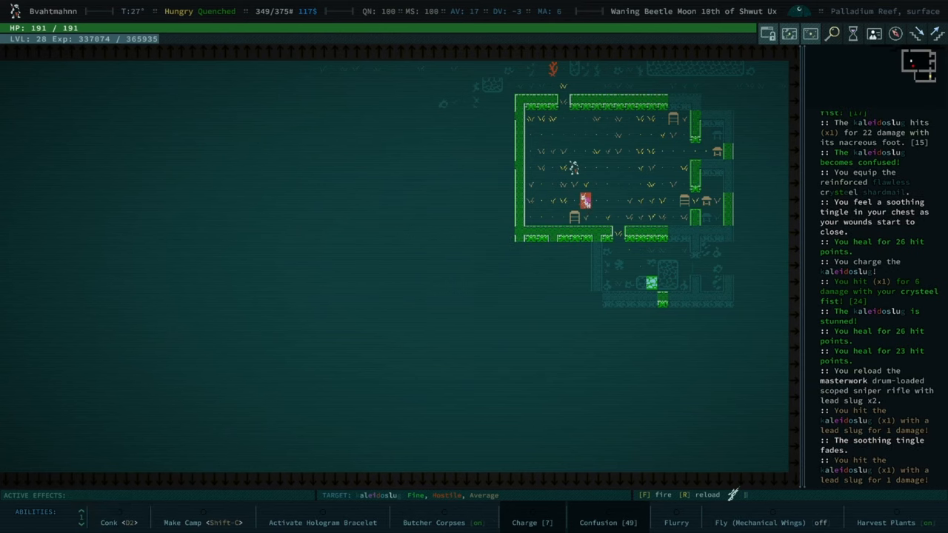
{"action": "left_click", "coordinate": [109, 522]}
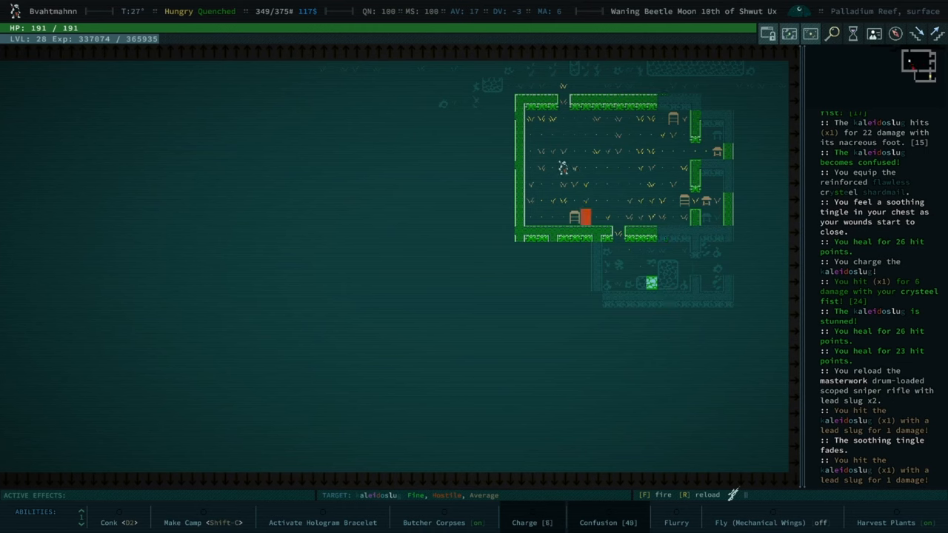
{"action": "key", "text": "f"}
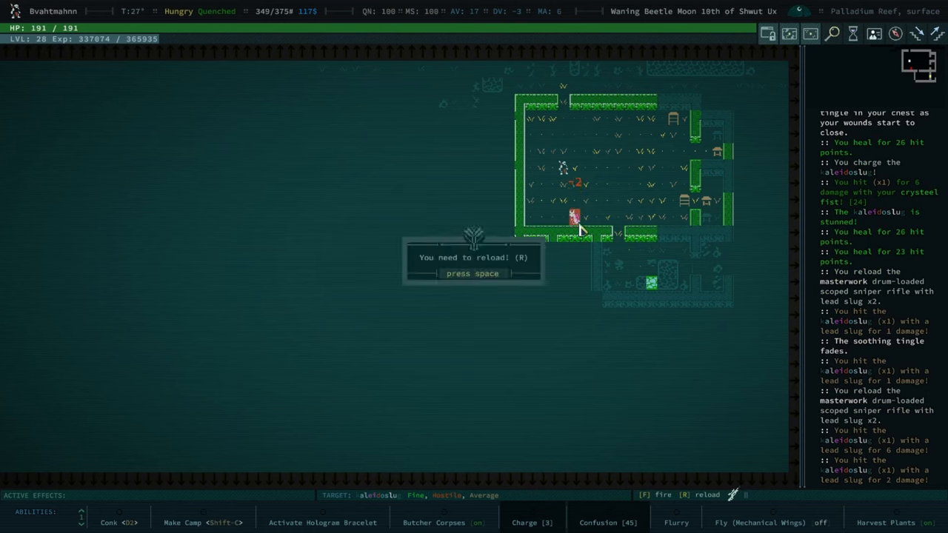
{"action": "key", "text": "space"}
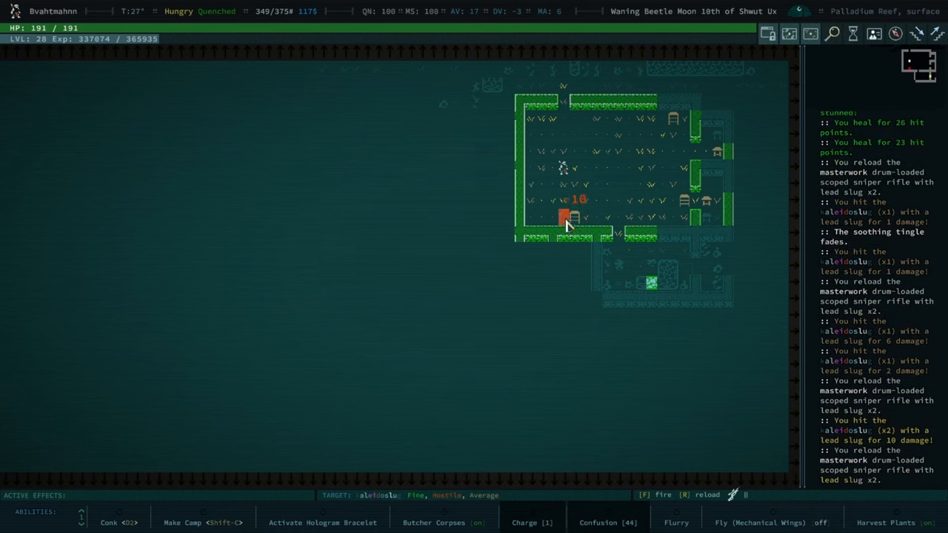
{"action": "key", "text": "f"}
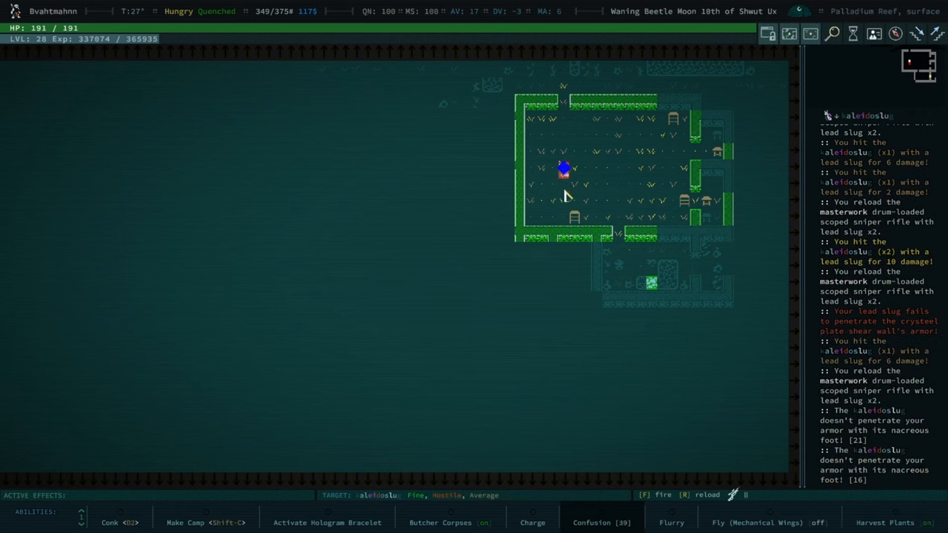
{"action": "key", "text": "f"}
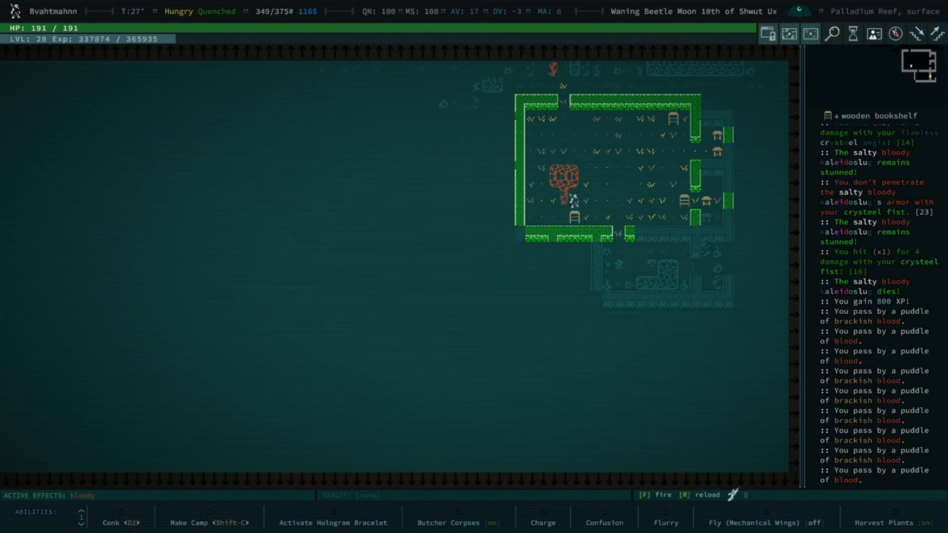
- Check the ground for loot, then walk north to the corridor by the crysteel shear wall
{"action": "key", "text": "up"}
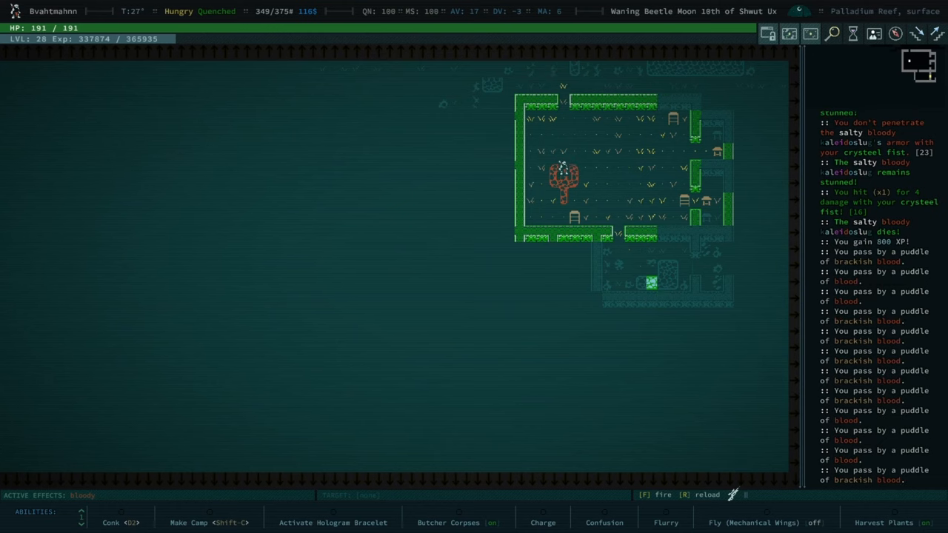
{"action": "key", "text": "g"}
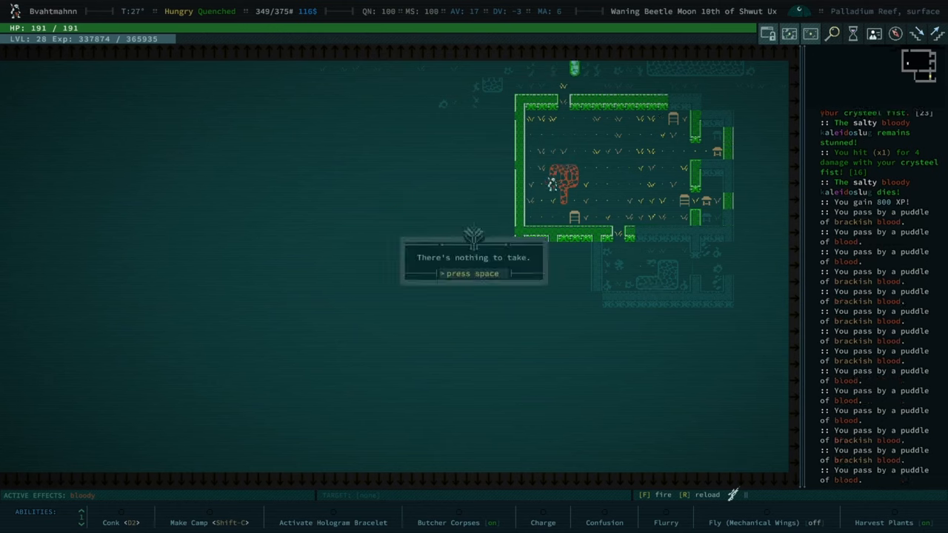
{"action": "key", "text": "space"}
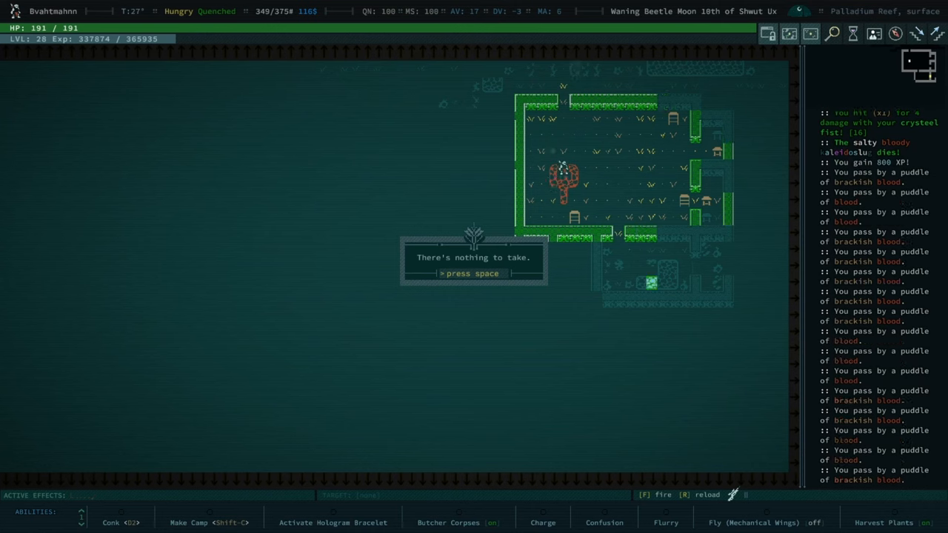
{"action": "key", "text": "space"}
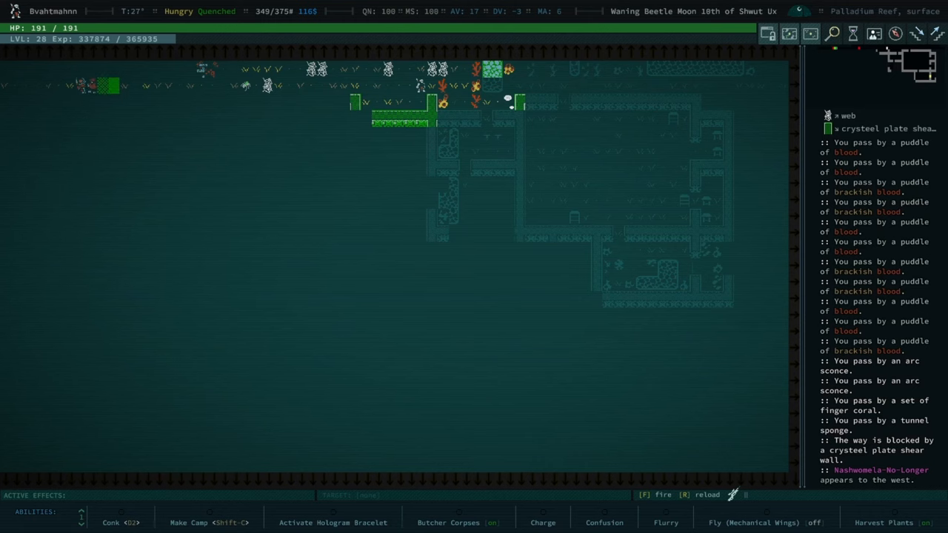
- Bring up the Tinkering screen on the Build recipe list
{"action": "key", "text": "l"}
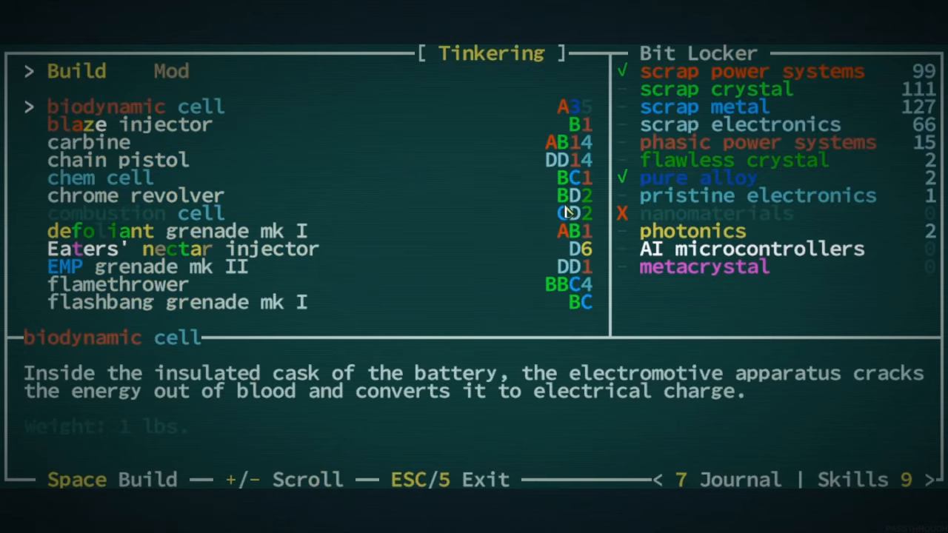
- Tinker several freeze grenade mk II from the Build list and return to the map
{"action": "scroll", "scroll_direction": "down", "scroll_amount": 3}
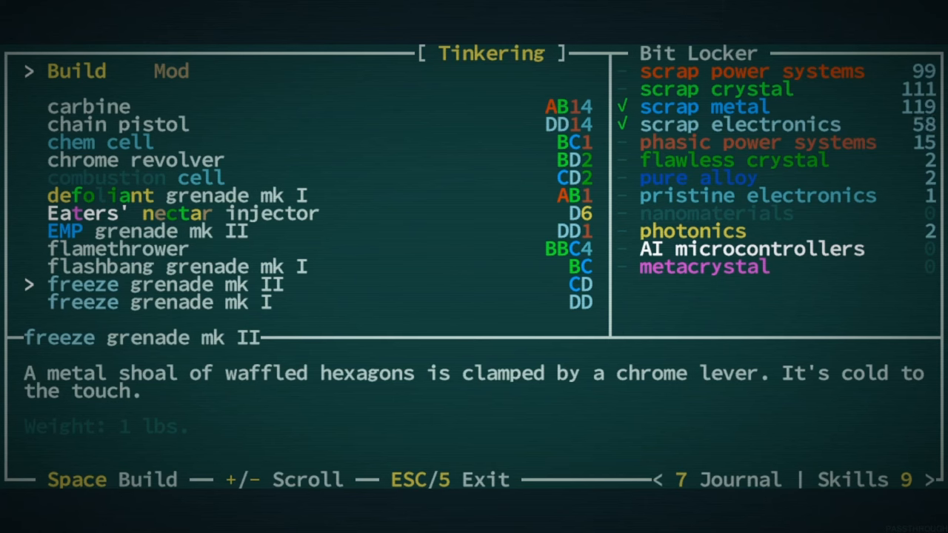
{"action": "key", "text": "space"}
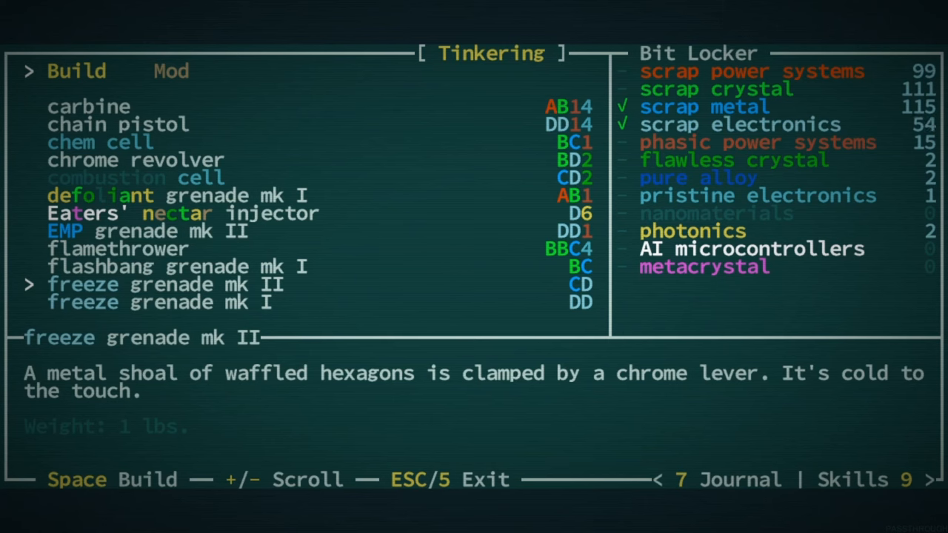
{"action": "key", "text": "space"}
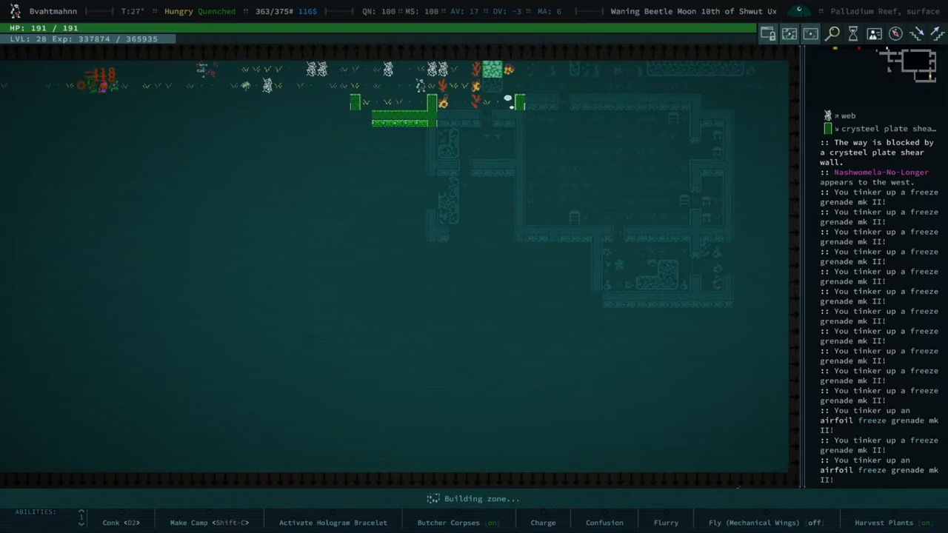
- Bring up the Inventory screen with its item categories
{"action": "key", "text": "i"}
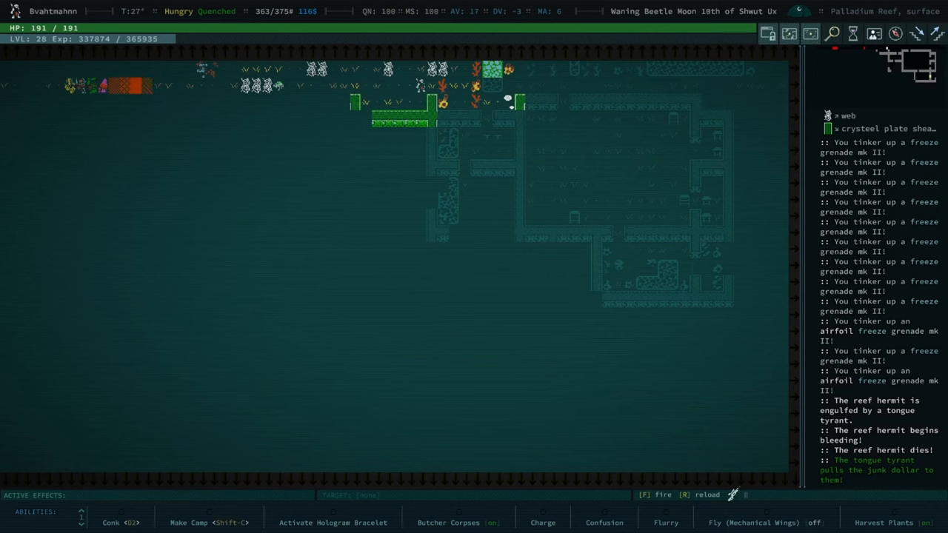
{"action": "key", "text": "i"}
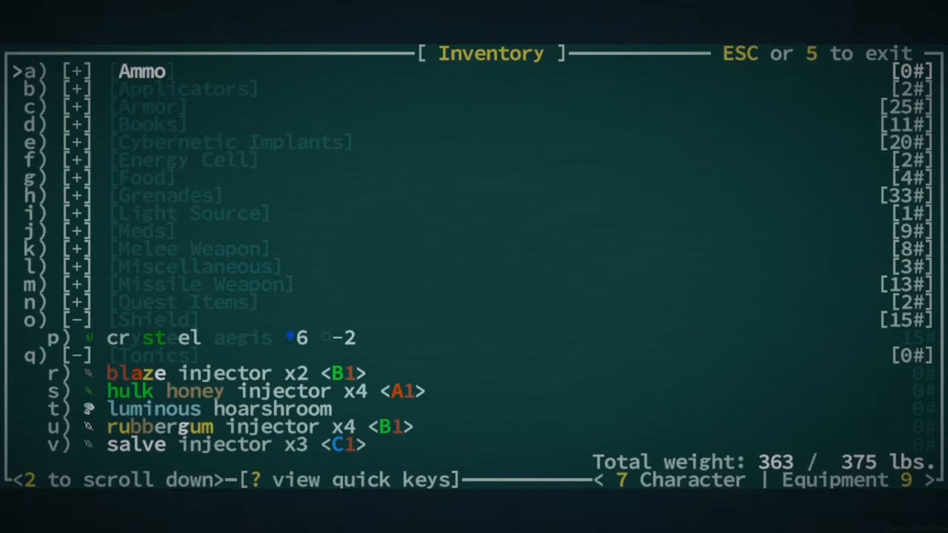
- Equip the airfoil freeze grenade mk II in place of the high explosive grenade mk III
{"action": "key", "text": "down"}
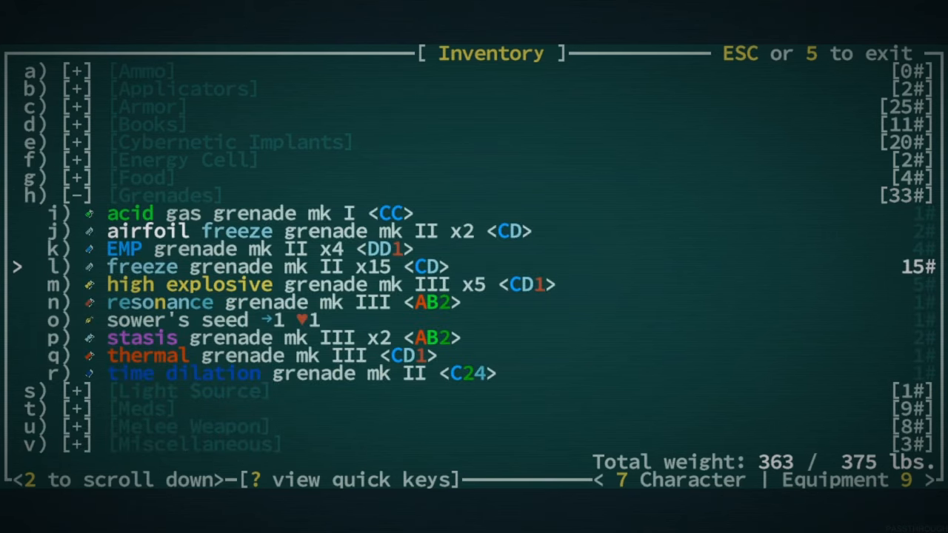
{"action": "key", "text": "down"}
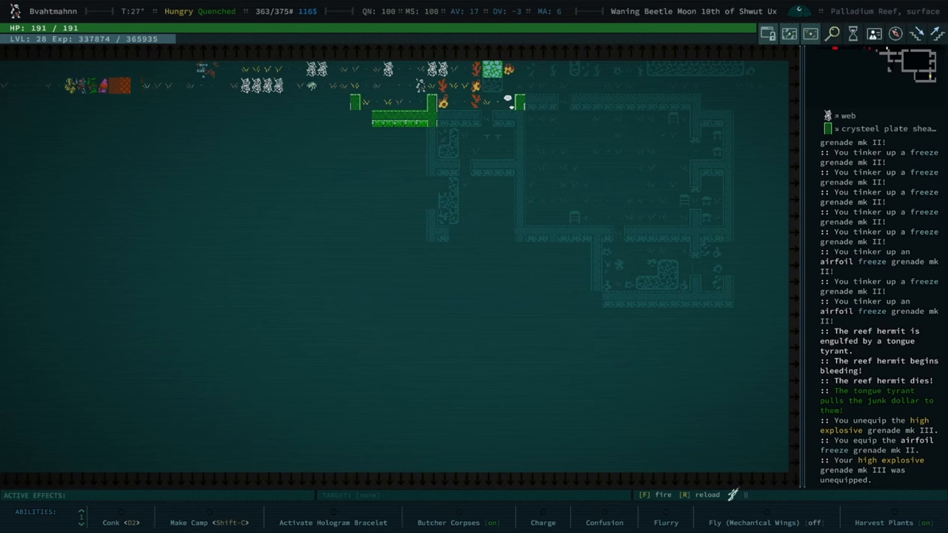
{"action": "mouse_move", "coordinate": [426, 201]}
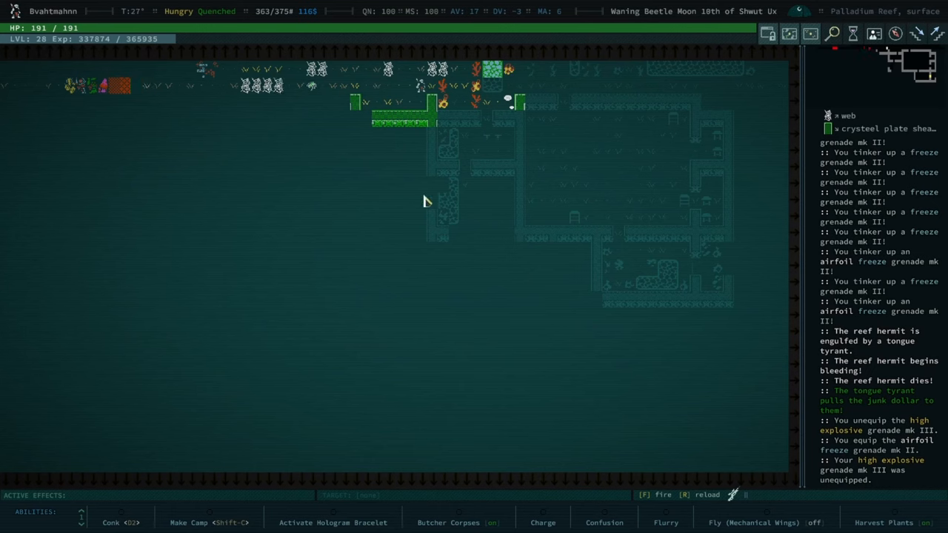
- Reload the sniper rifle, kill the cave spider with a critical slug, and aim again
{"action": "key", "text": "f"}
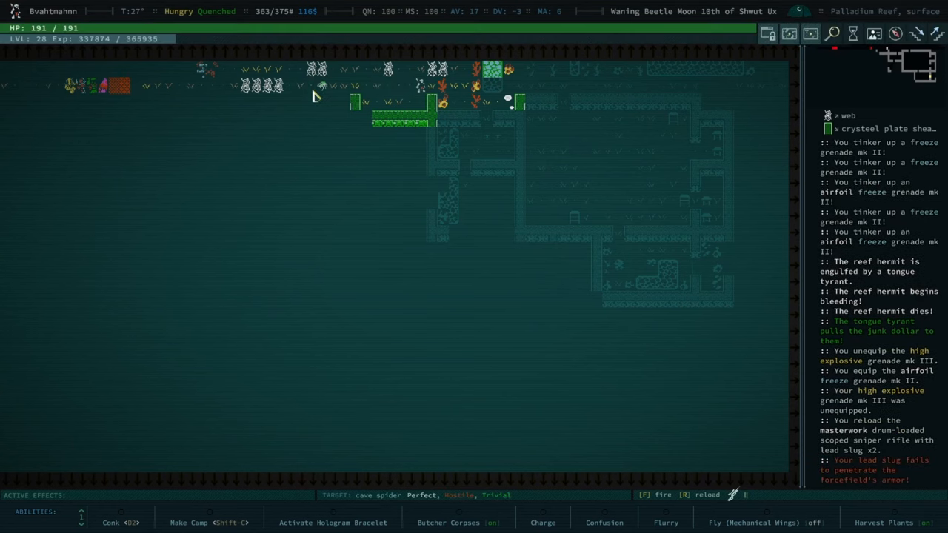
{"action": "key", "text": "f"}
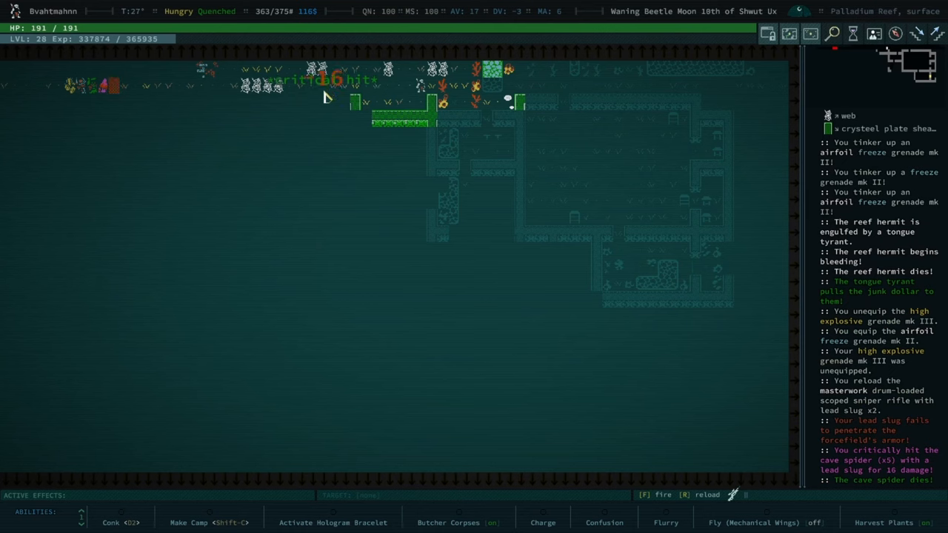
{"action": "mouse_move", "coordinate": [557, 231]}
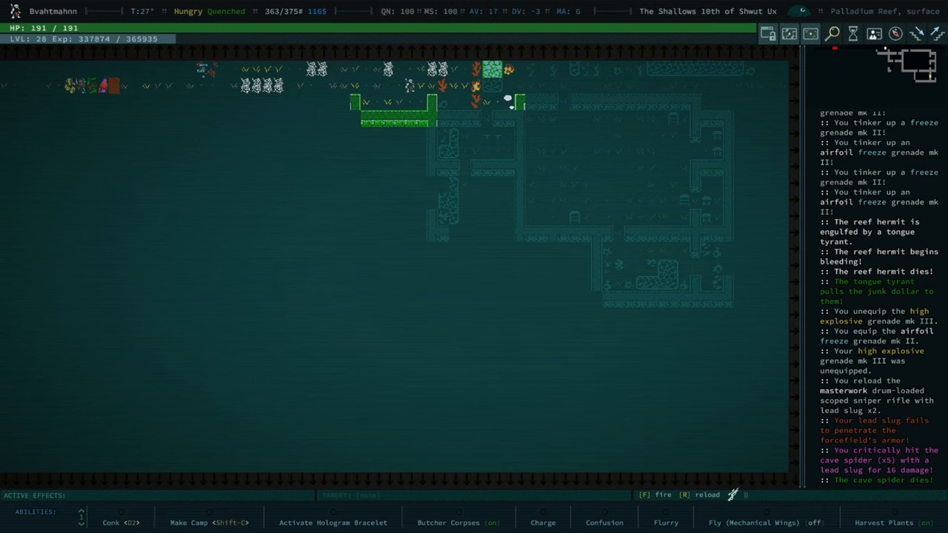
{"action": "key", "text": "l"}
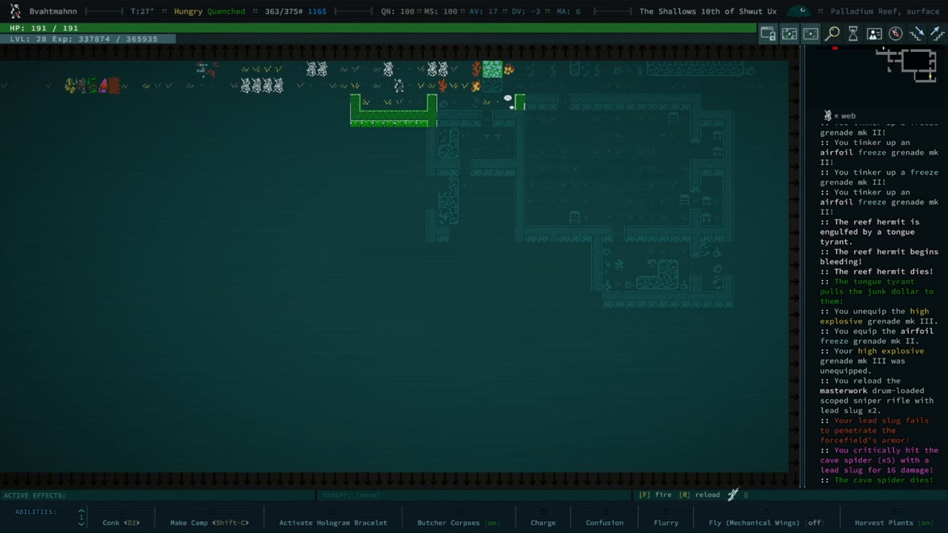
{"action": "key", "text": "f"}
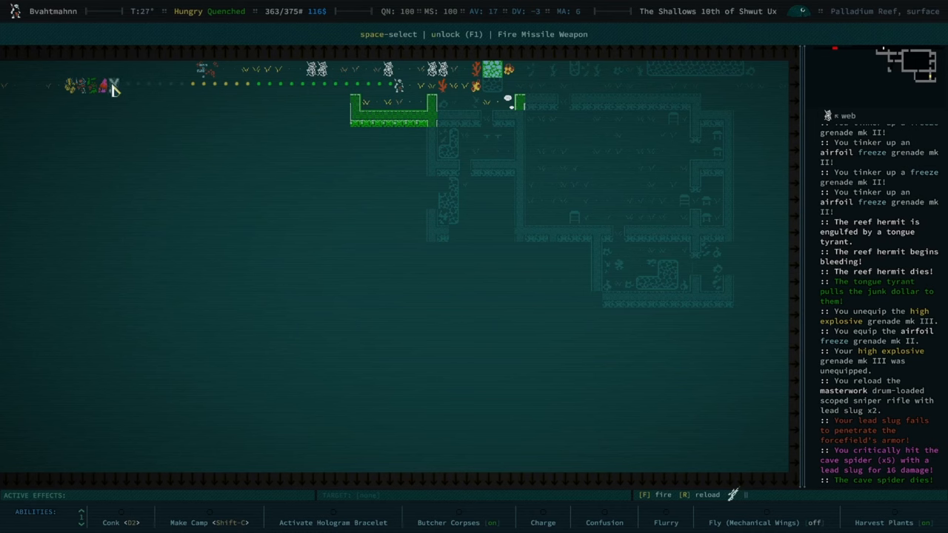
{"action": "mouse_move", "coordinate": [116, 89]}
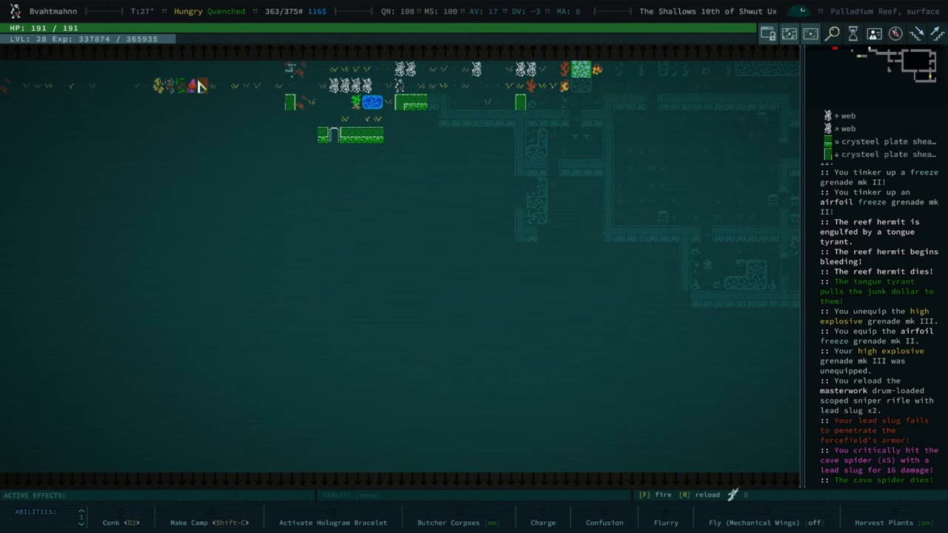
- Examine the injured brooding rosepuff to the west after the rifle shot
{"action": "key", "text": "f"}
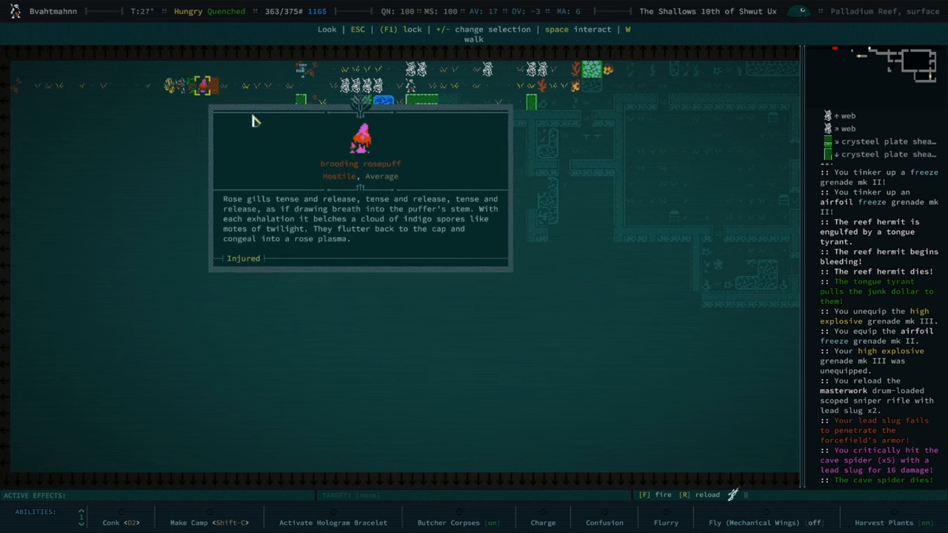
{"action": "mouse_move", "coordinate": [265, 126]}
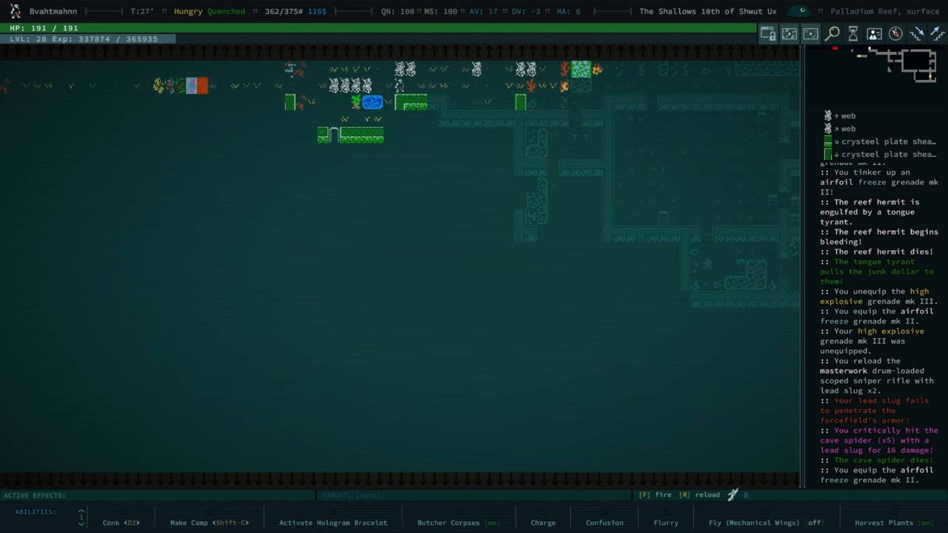
{"action": "mouse_move", "coordinate": [215, 138]}
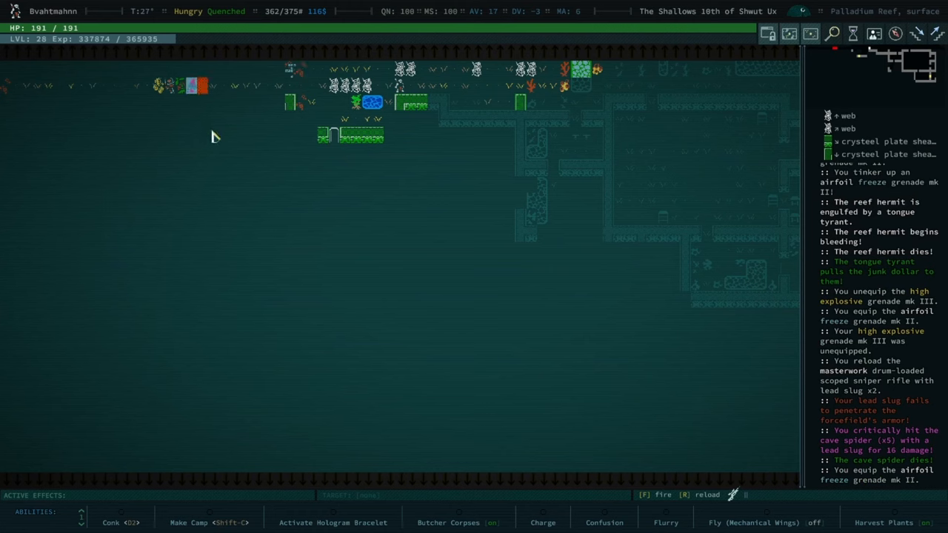
{"action": "mouse_move", "coordinate": [199, 110]}
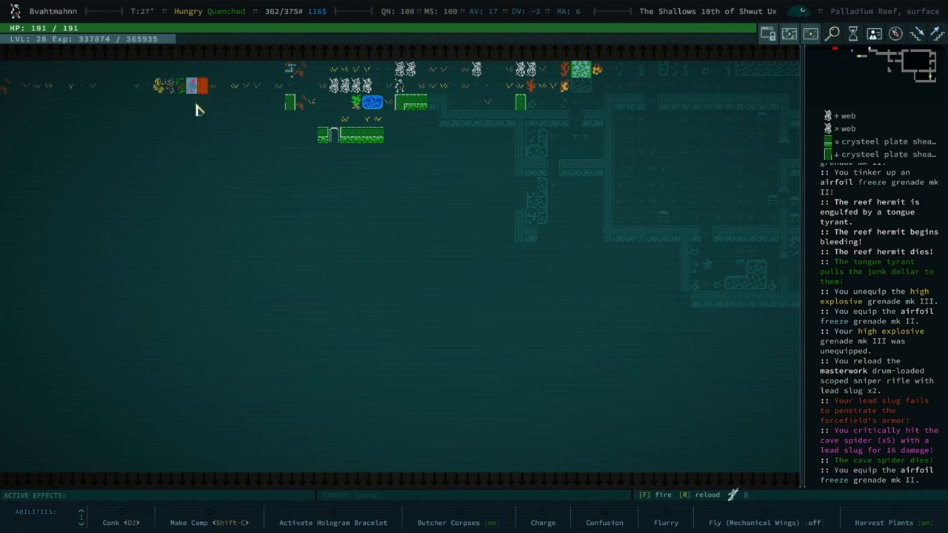
{"action": "mouse_move", "coordinate": [205, 108]}
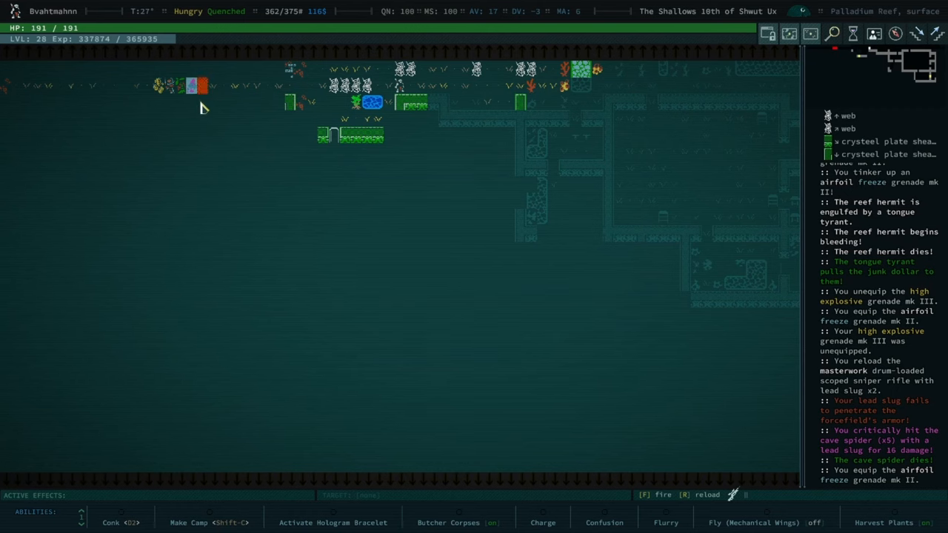
- Equip the high explosive grenade mk III in place of the airfoil freeze grenade
{"action": "key", "text": "i"}
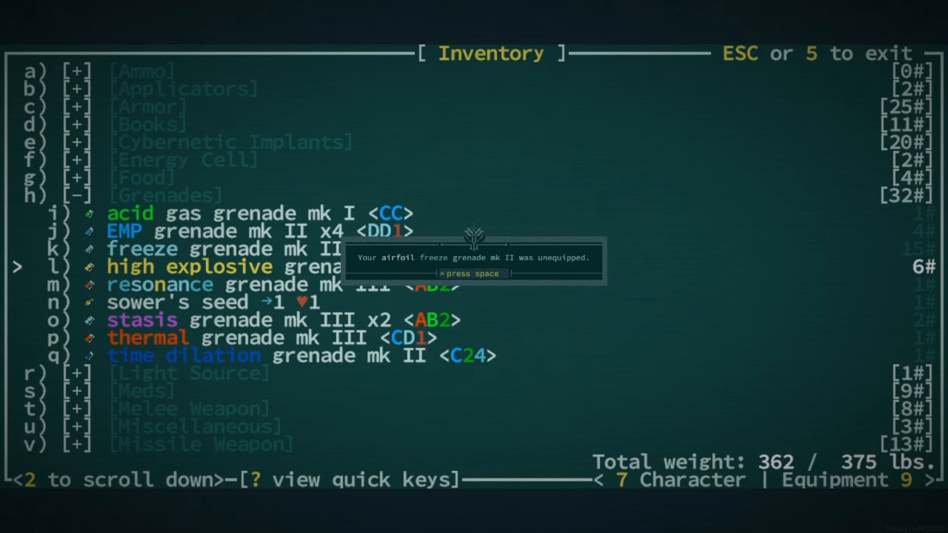
{"action": "key", "text": "space"}
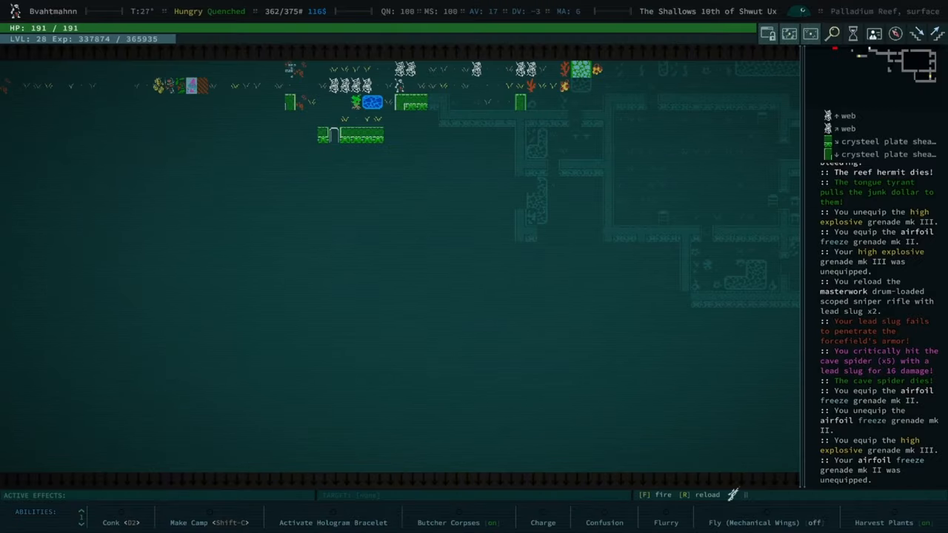
- Throw two high explosive grenades west, blasting coral polyps and a palladium strut
{"action": "key", "text": "f"}
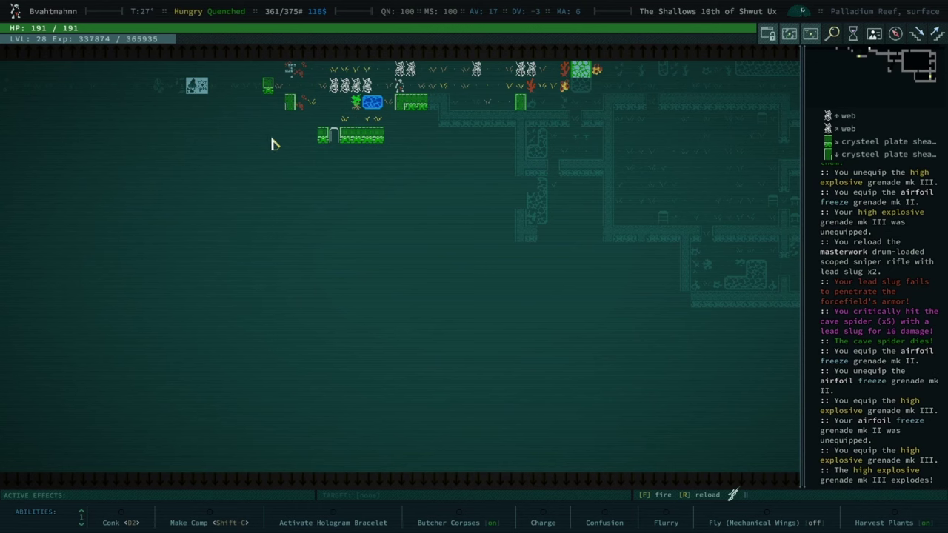
{"action": "mouse_move", "coordinate": [273, 105]}
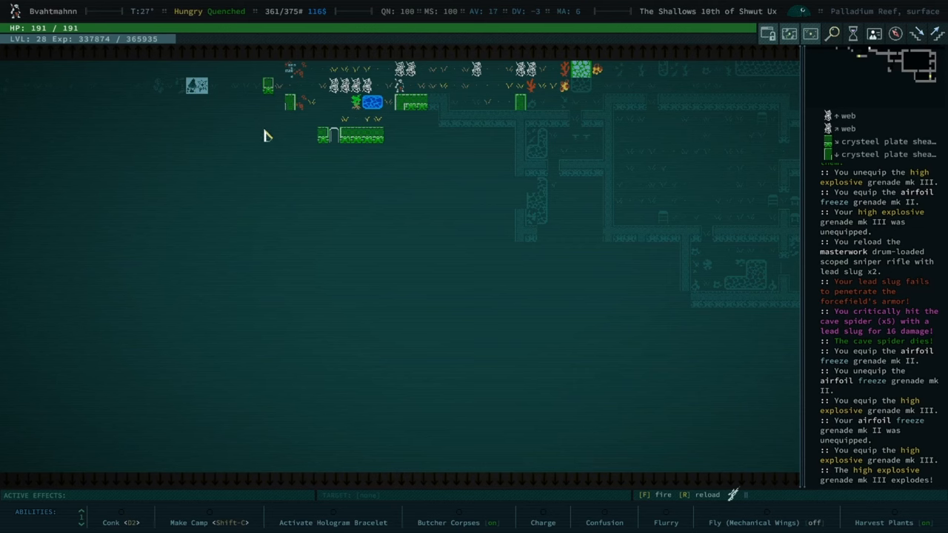
{"action": "mouse_move", "coordinate": [266, 107]}
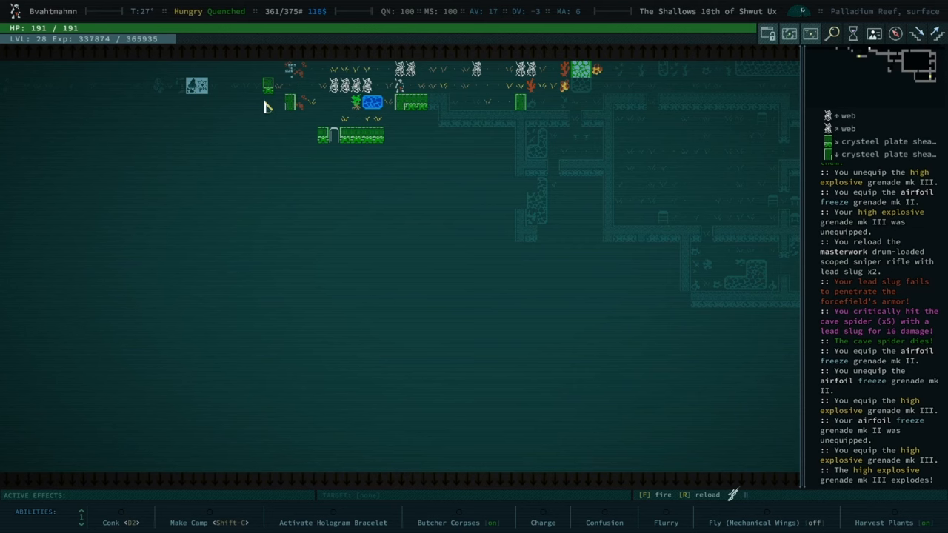
{"action": "mouse_move", "coordinate": [271, 124]}
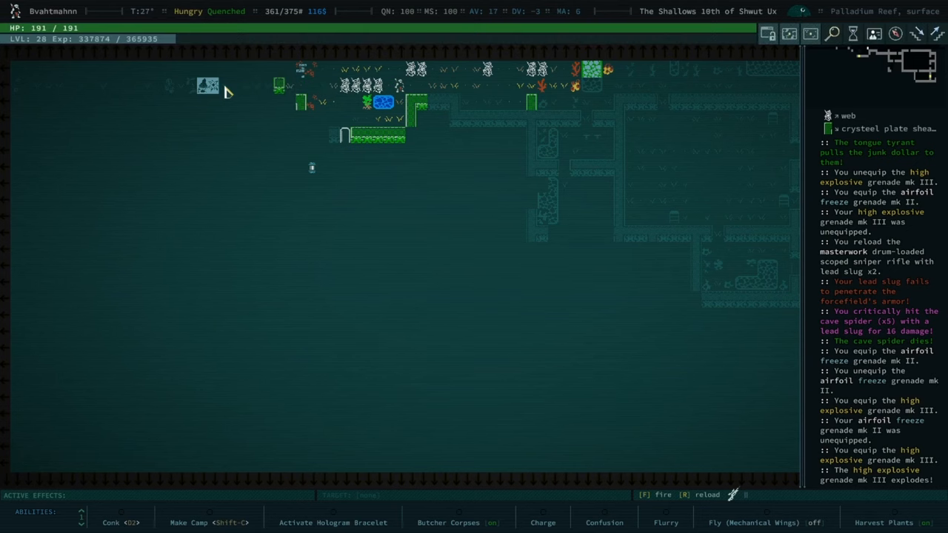
{"action": "key", "text": "i"}
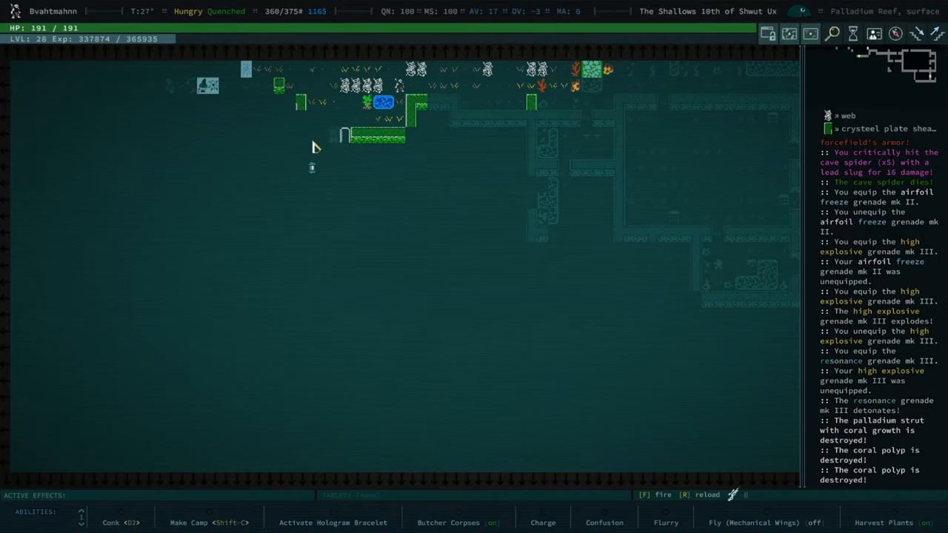
{"action": "mouse_move", "coordinate": [270, 164]}
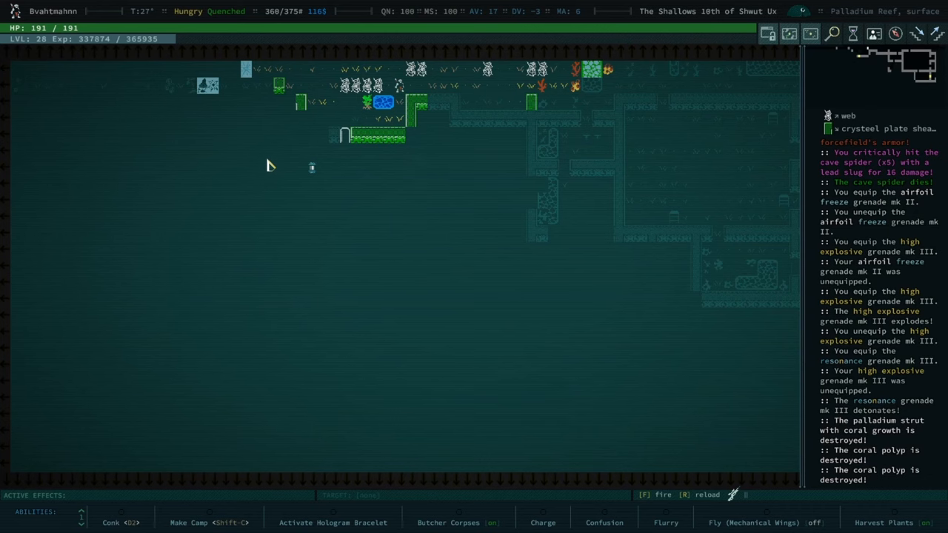
{"action": "key", "text": "i"}
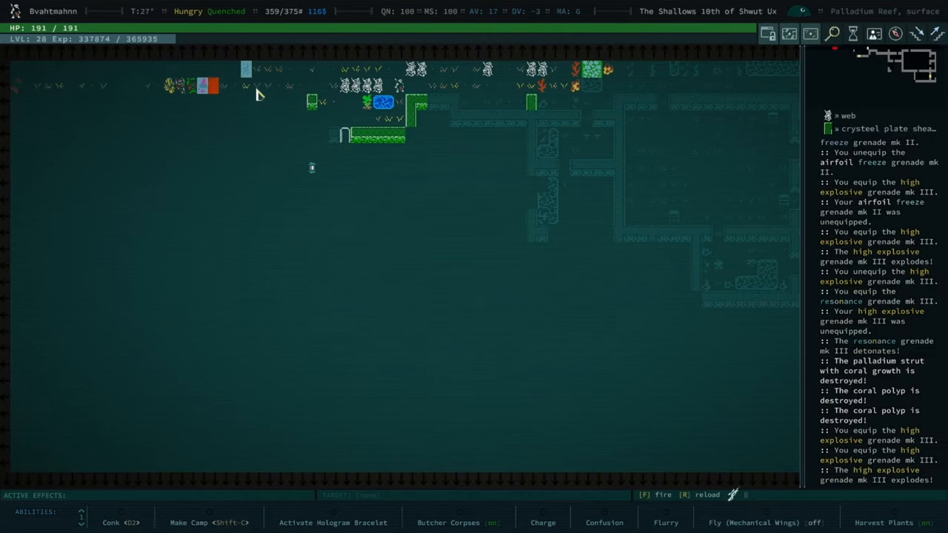
{"action": "key", "text": "f"}
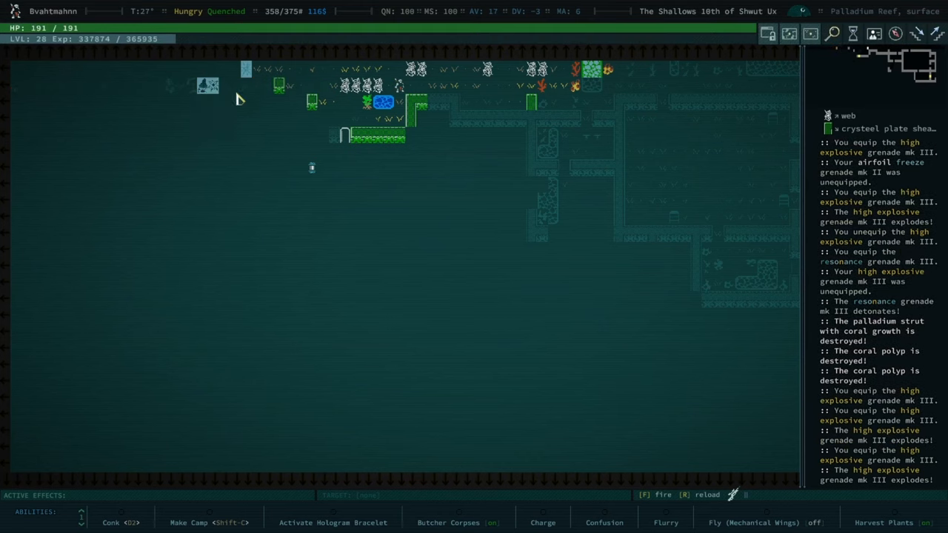
{"action": "mouse_move", "coordinate": [281, 150]}
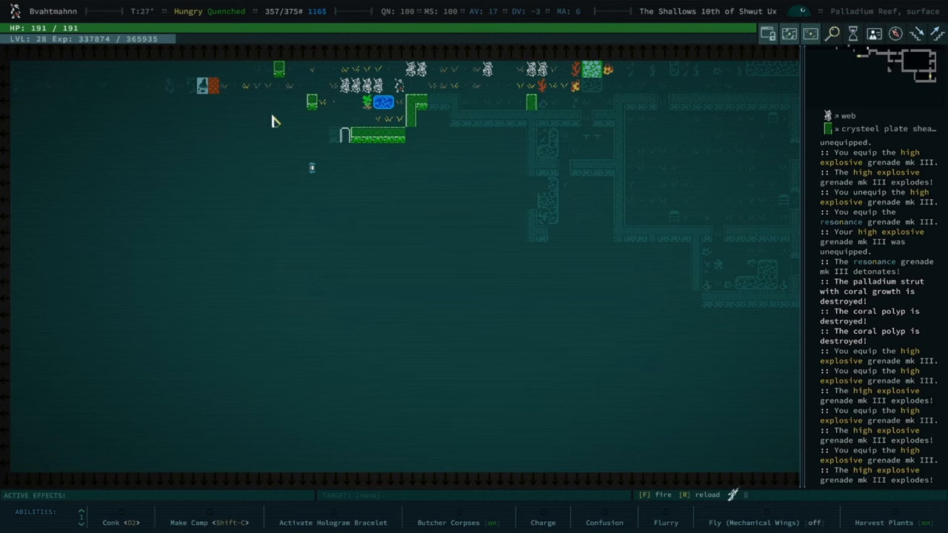
{"action": "mouse_move", "coordinate": [281, 98]}
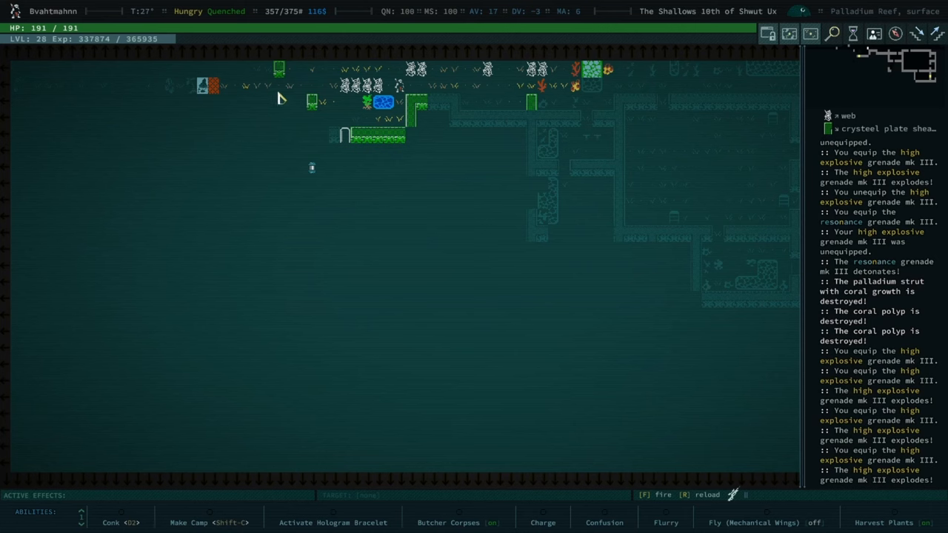
{"action": "mouse_move", "coordinate": [255, 122]}
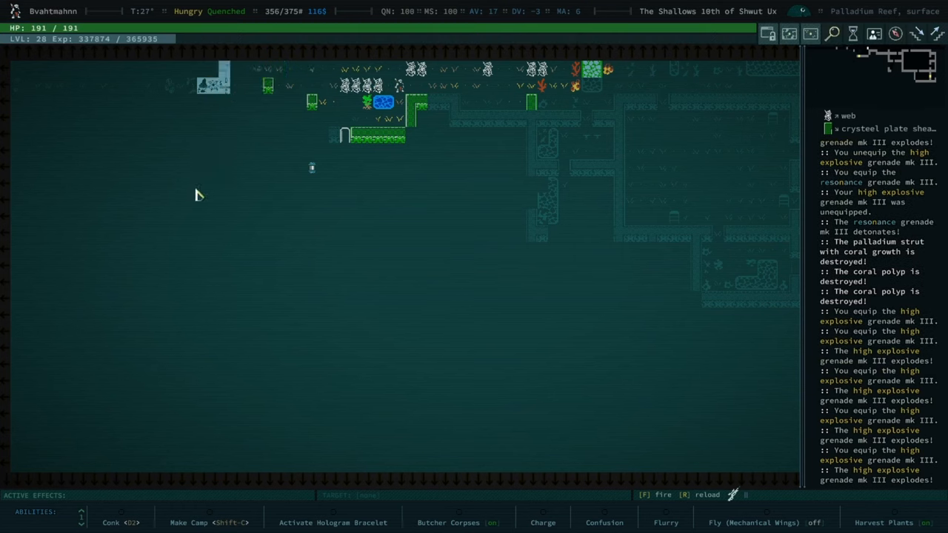
{"action": "mouse_move", "coordinate": [228, 131]}
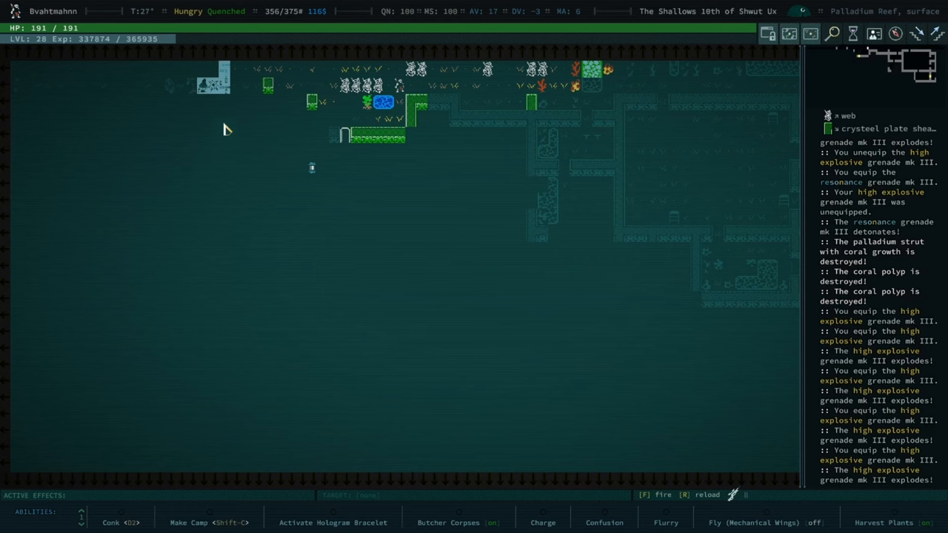
{"action": "mouse_move", "coordinate": [230, 121]}
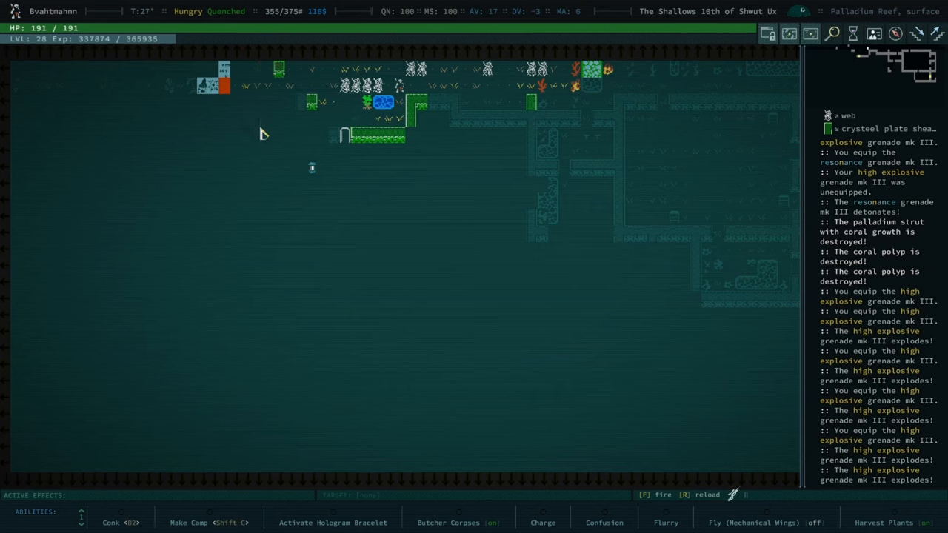
- Fire the sniper rifle repeatedly at the hostile target to the west
{"action": "key", "text": "f"}
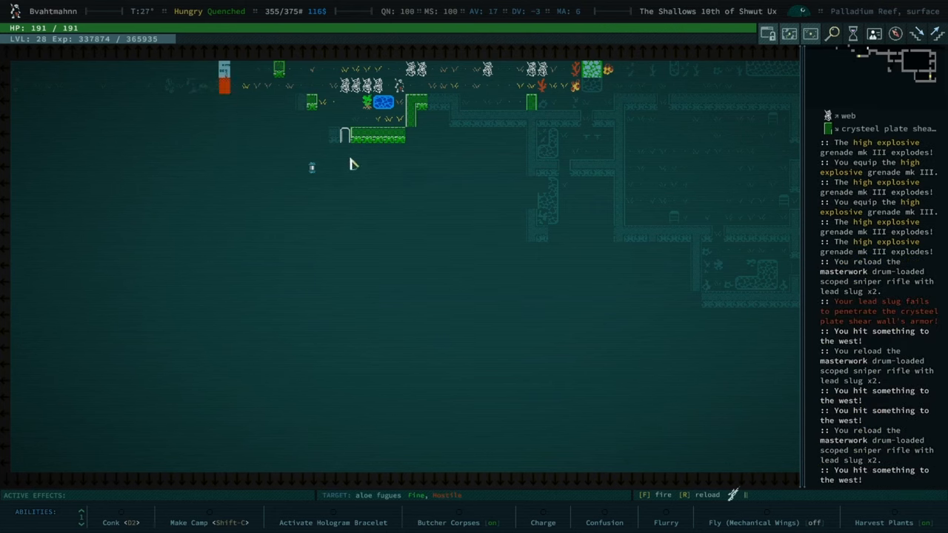
{"action": "key", "text": "f"}
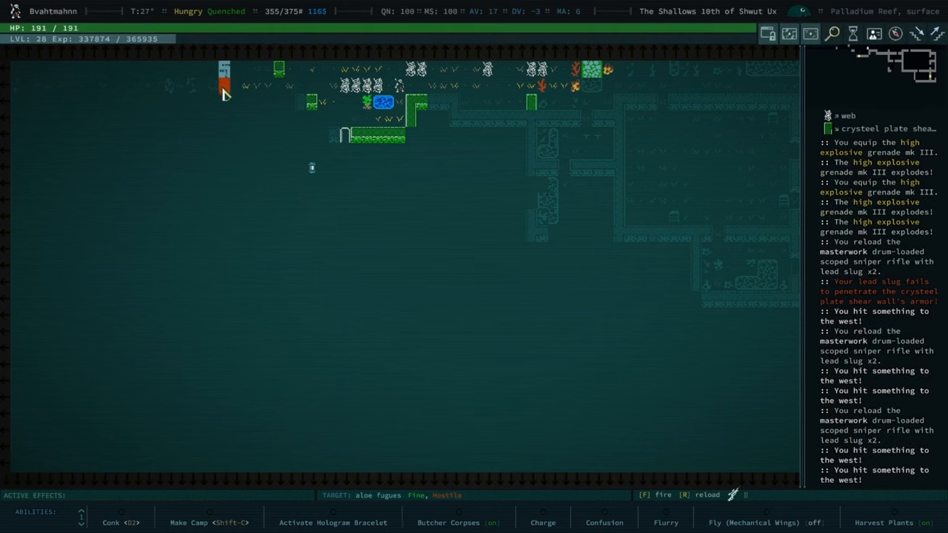
{"action": "key", "text": "f"}
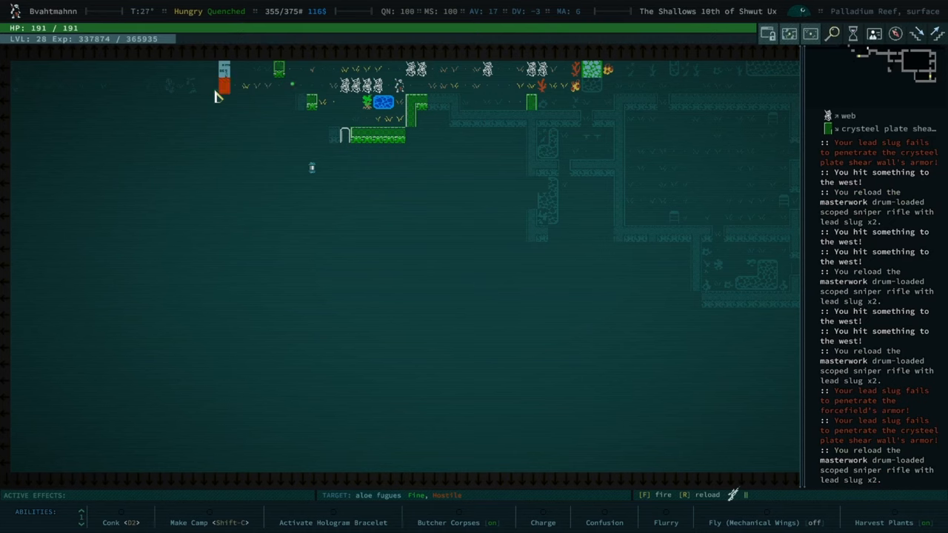
{"action": "key", "text": "f"}
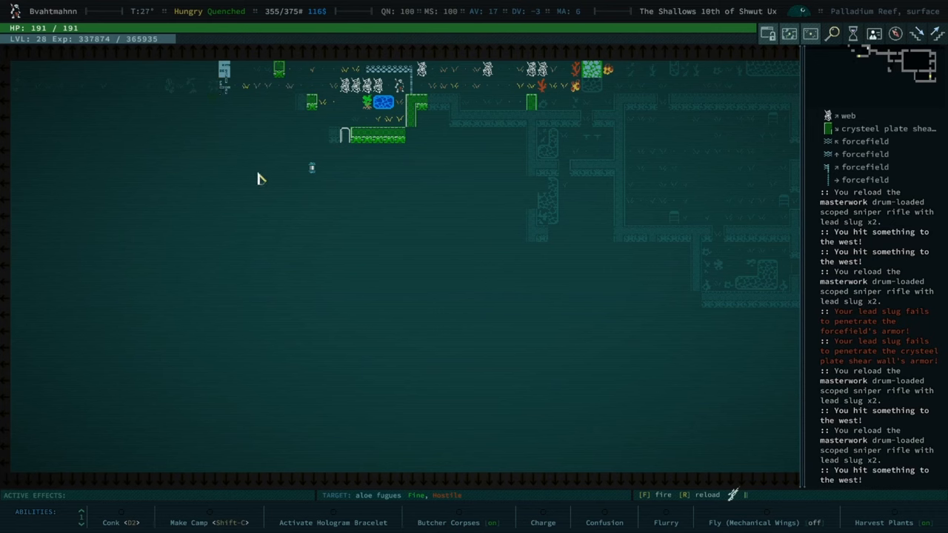
{"action": "mouse_move", "coordinate": [239, 153]}
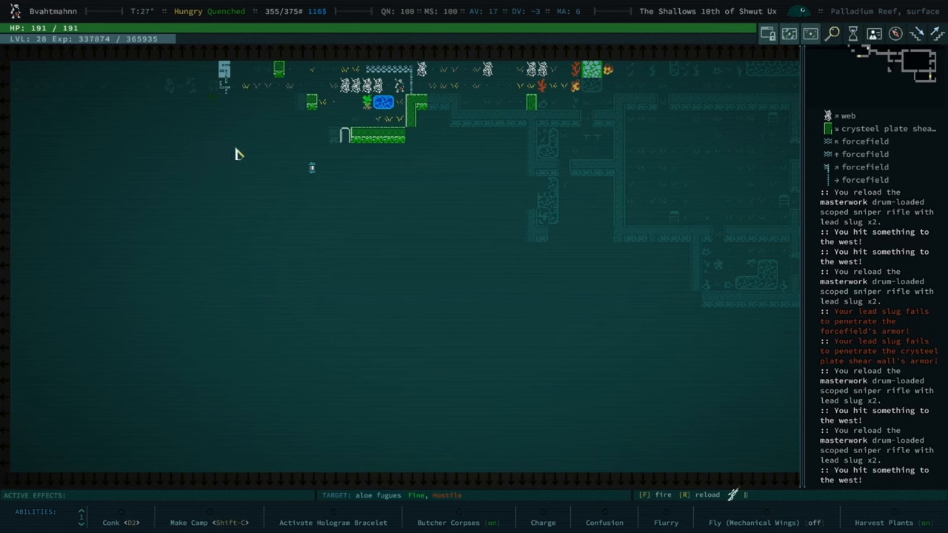
{"action": "mouse_move", "coordinate": [264, 169]}
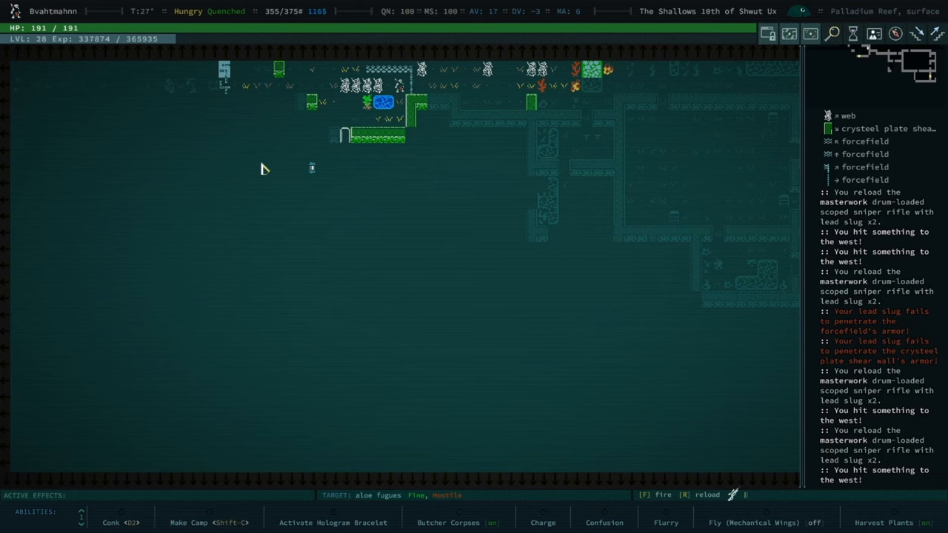
{"action": "key", "text": "i"}
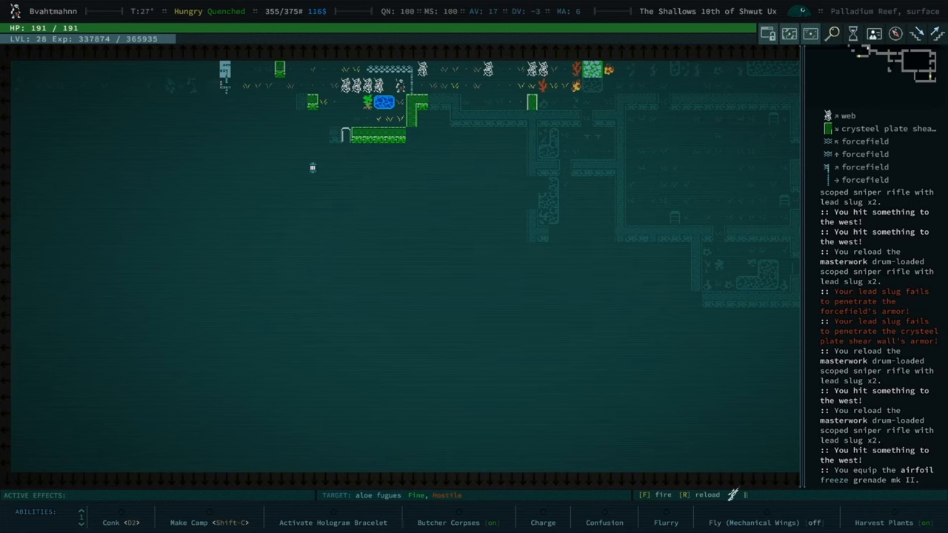
{"action": "mouse_move", "coordinate": [303, 198]}
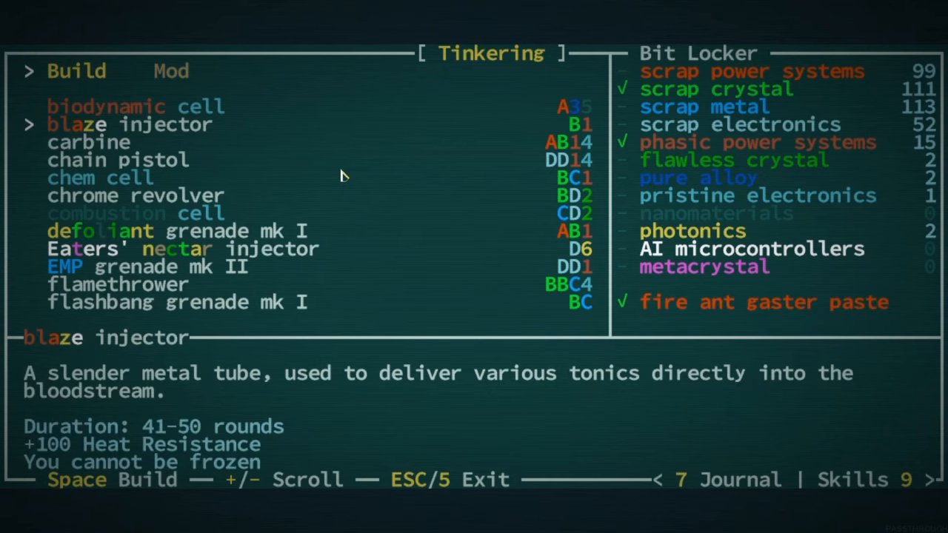
- Browse the Tinkering build list and leave the tinkering screen
{"action": "scroll", "scroll_direction": "down", "scroll_amount": 3}
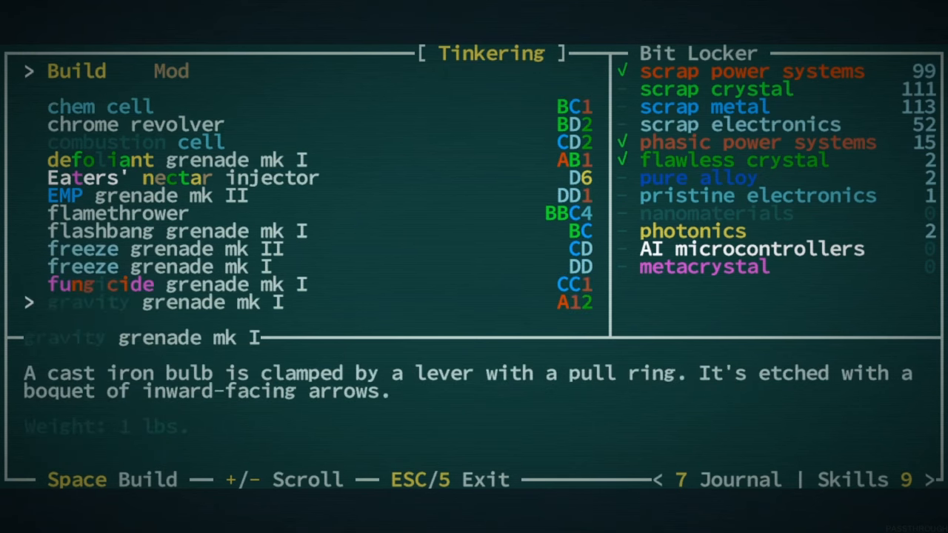
{"action": "scroll", "scroll_direction": "down", "scroll_amount": 3}
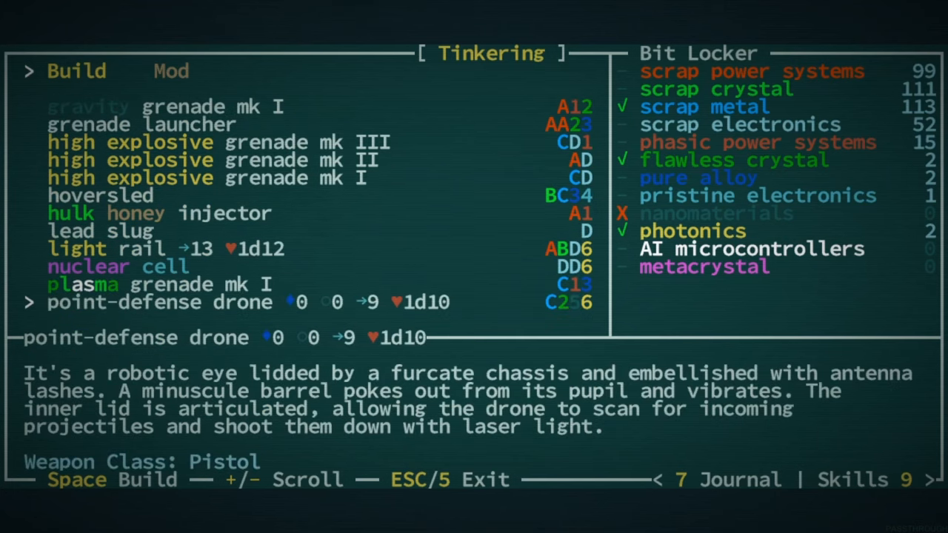
{"action": "scroll", "scroll_direction": "down", "scroll_amount": 3}
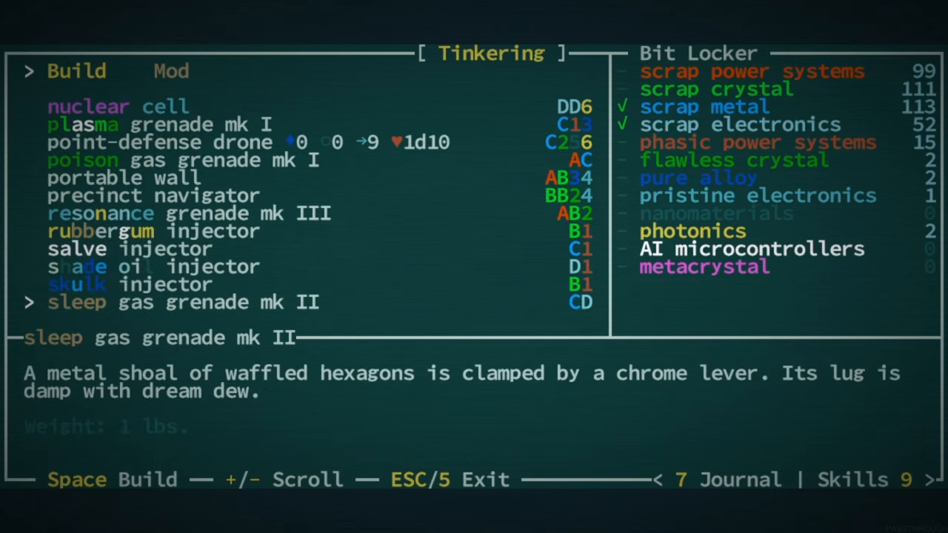
{"action": "scroll", "scroll_direction": "down", "scroll_amount": 3}
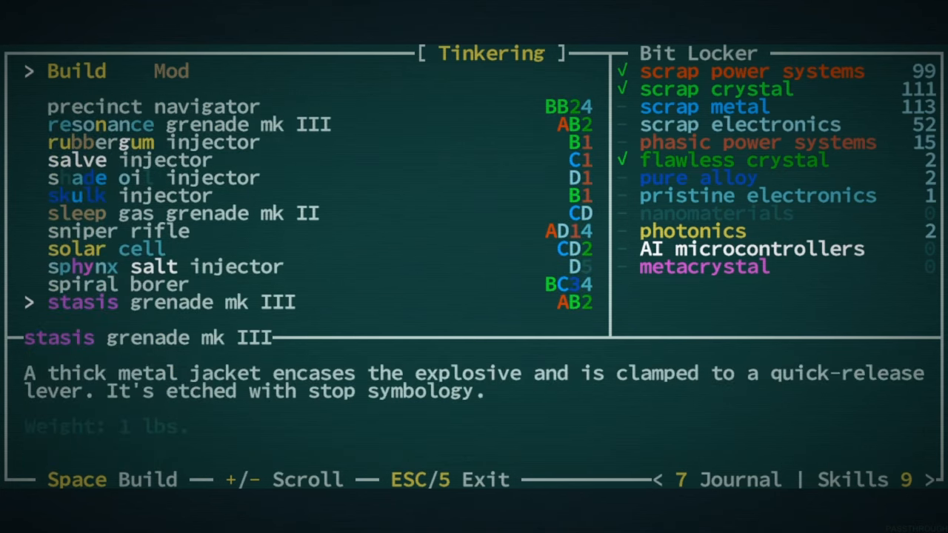
{"action": "key", "text": "Escape"}
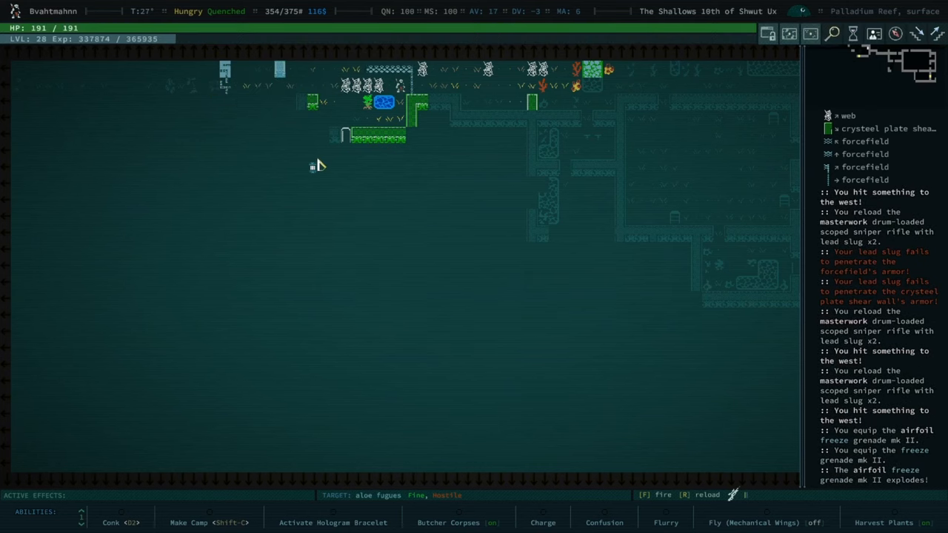
{"action": "mouse_move", "coordinate": [314, 169]}
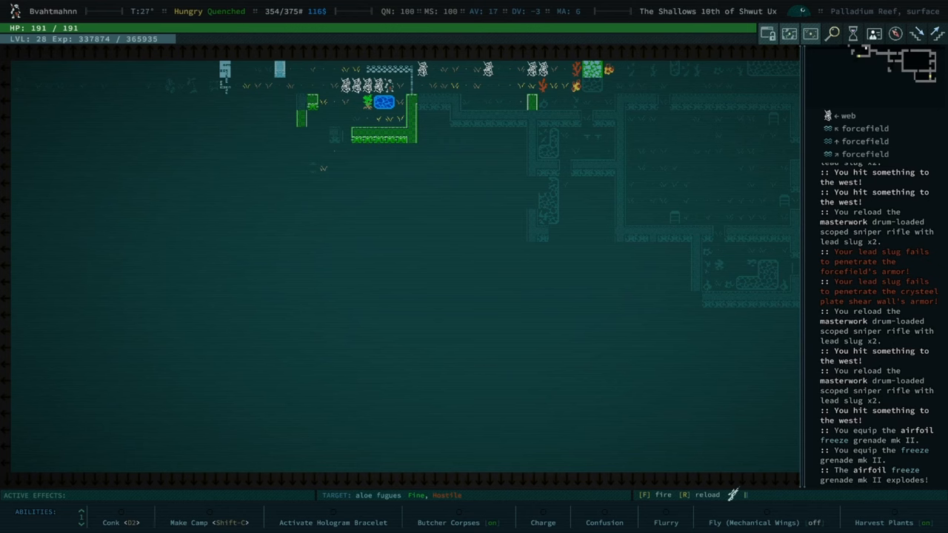
{"action": "mouse_move", "coordinate": [314, 193]}
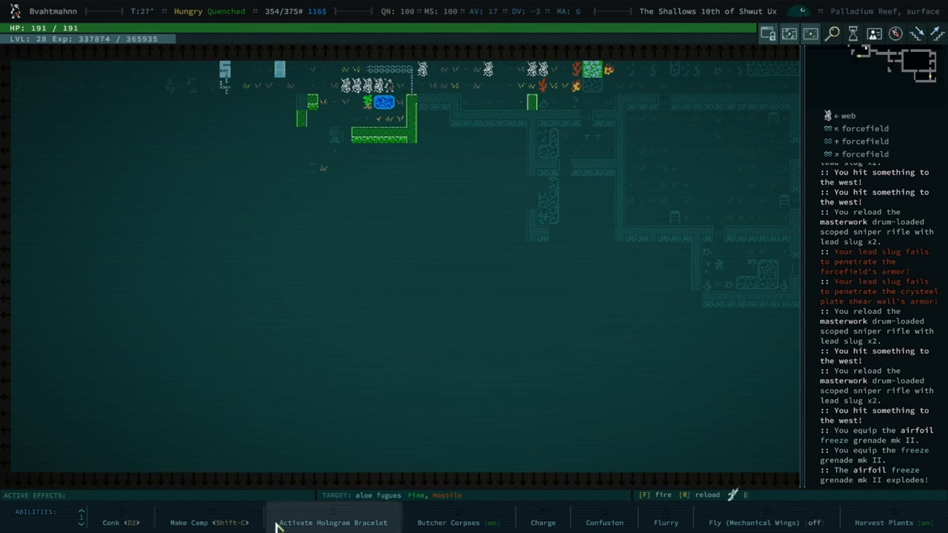
{"action": "mouse_move", "coordinate": [542, 521]}
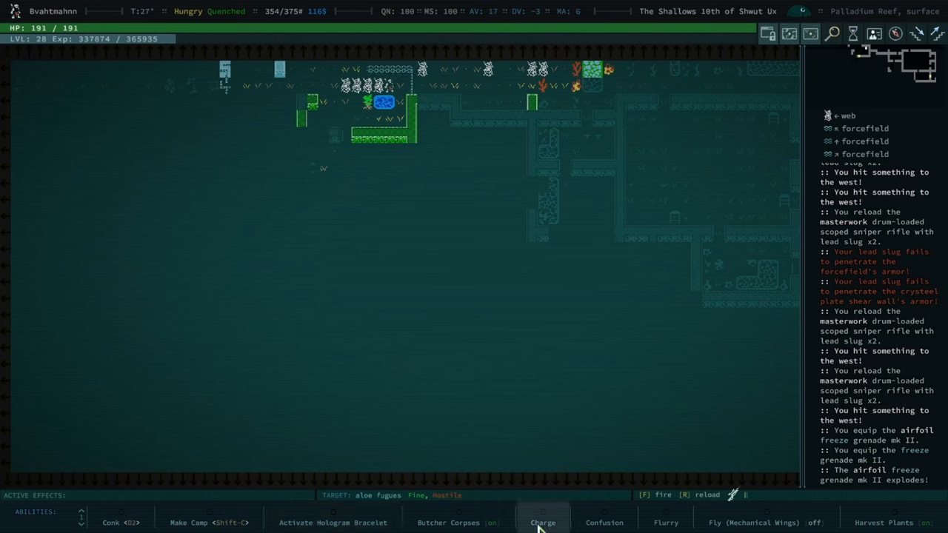
{"action": "mouse_move", "coordinate": [675, 400]}
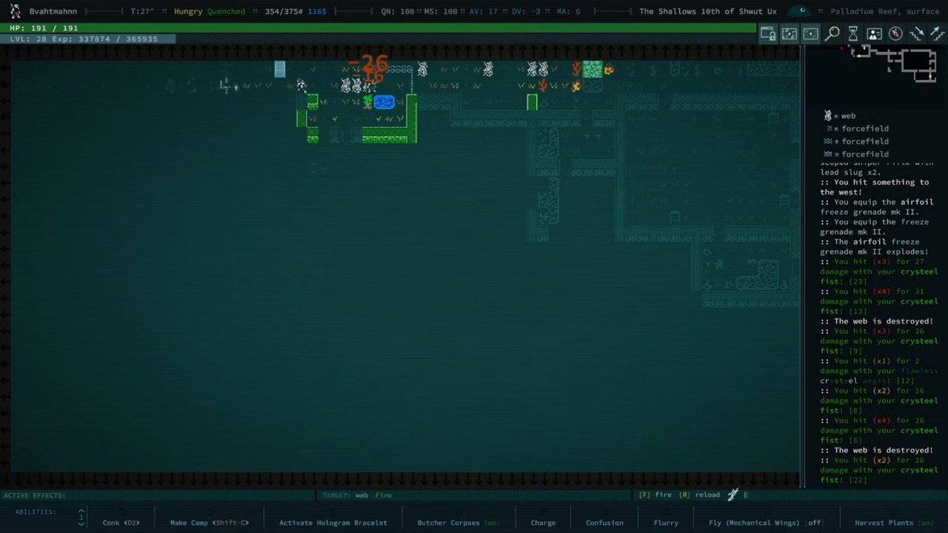
- Punch the blocking web with the crysteel fist and examine the clone of Saad Amus
{"action": "key", "text": "f"}
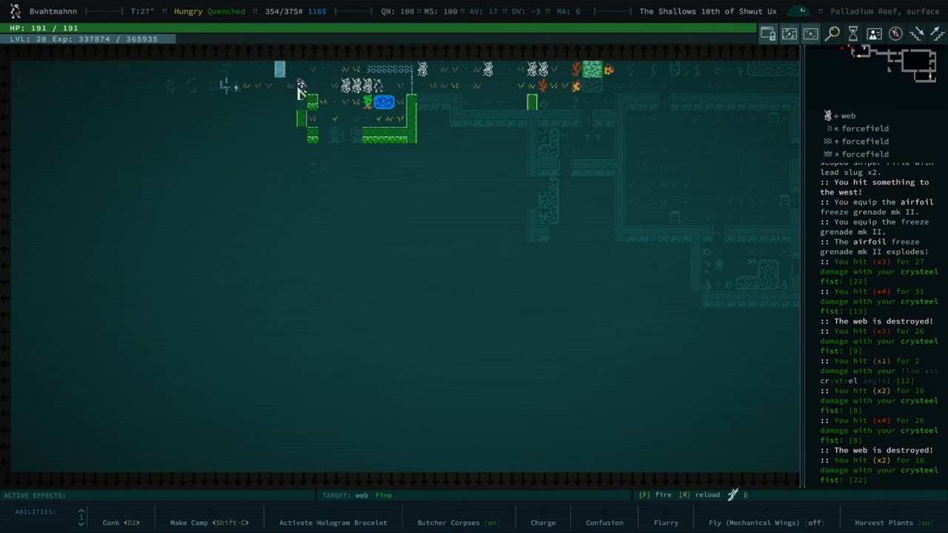
{"action": "key", "text": "l"}
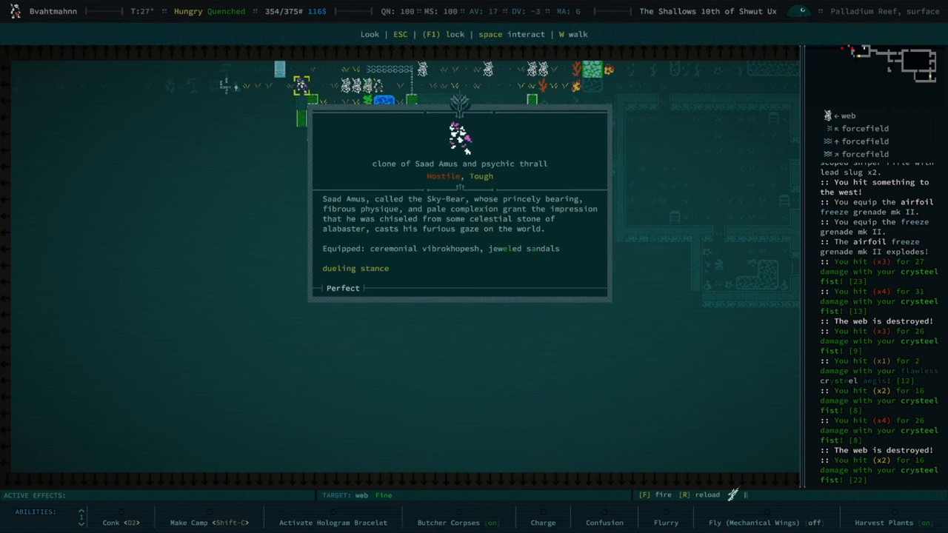
{"action": "mouse_move", "coordinate": [289, 120]}
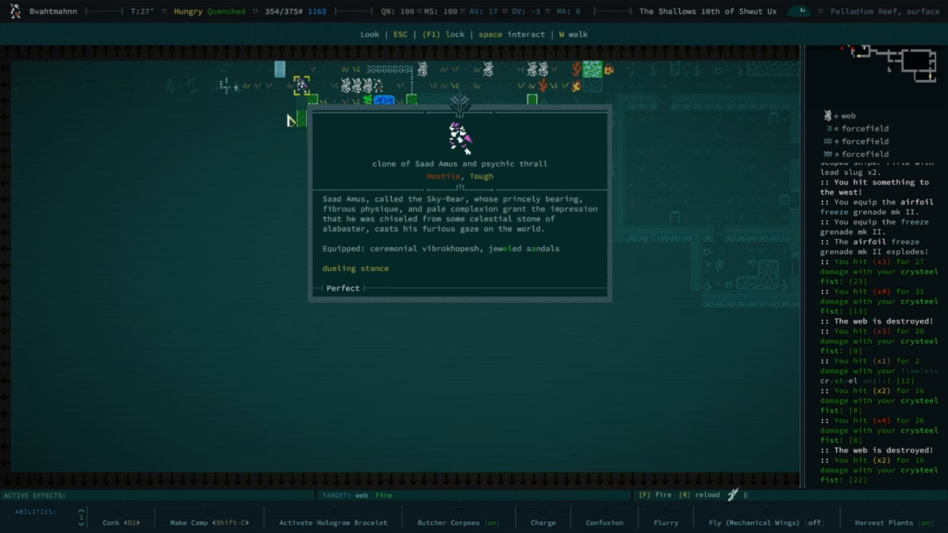
{"action": "mouse_move", "coordinate": [291, 122]}
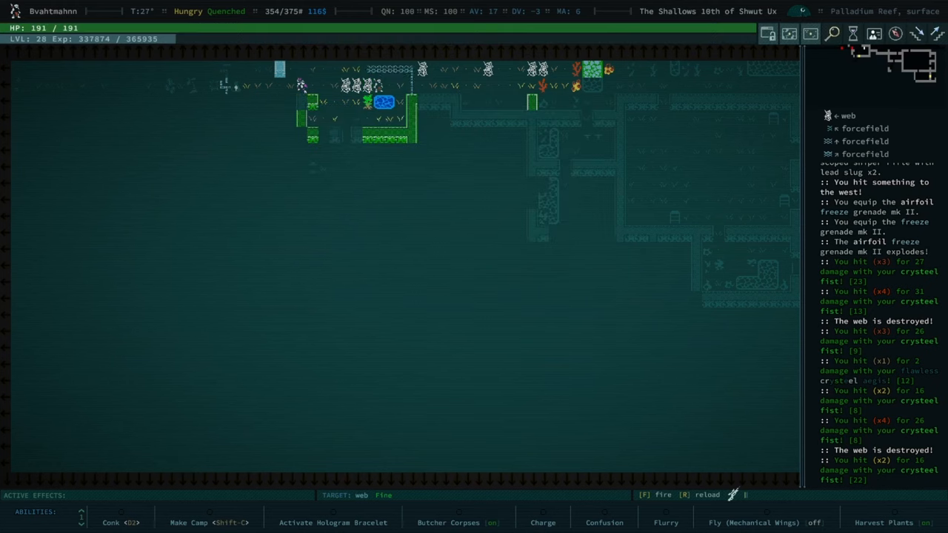
- Throw freeze grenades to destroy the webs, then review the Grenades list in the inventory
{"action": "key", "text": "f"}
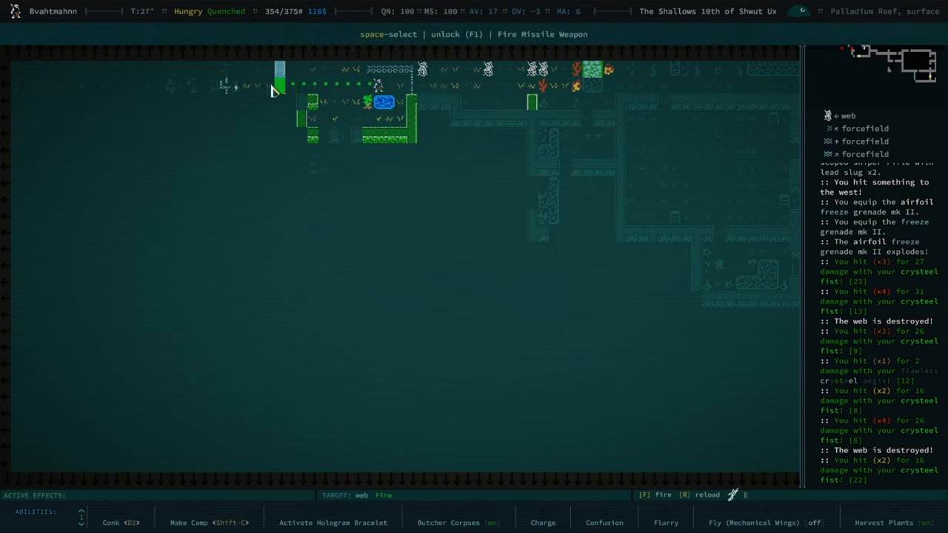
{"action": "mouse_move", "coordinate": [288, 92]}
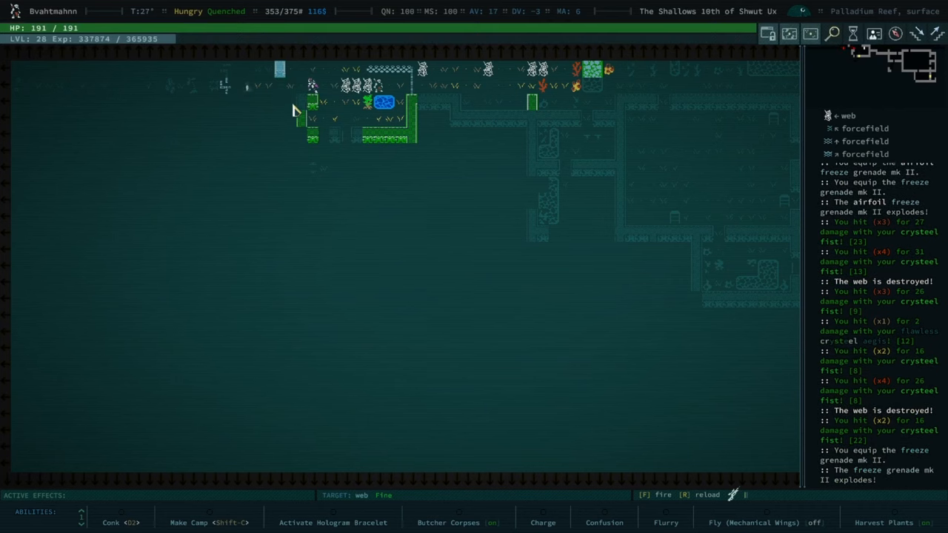
{"action": "mouse_move", "coordinate": [332, 102]}
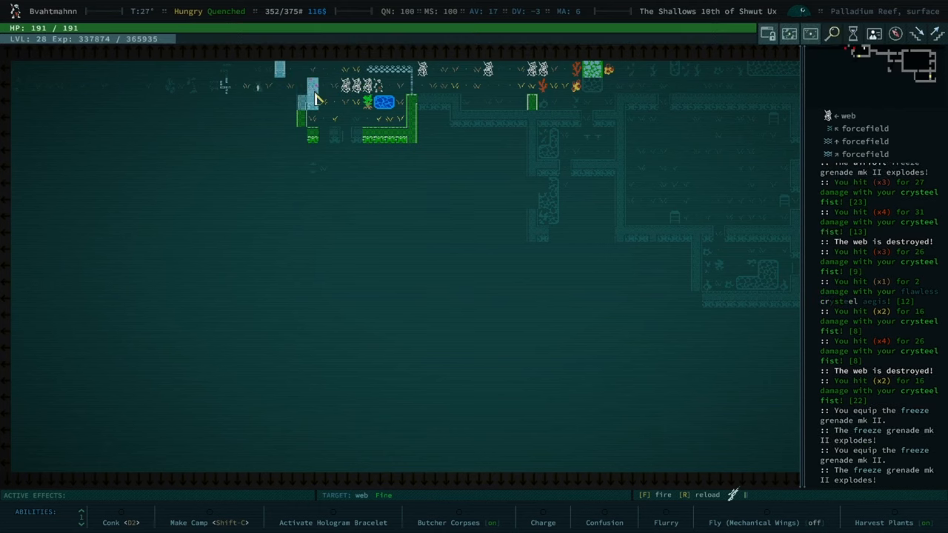
{"action": "mouse_move", "coordinate": [318, 106]}
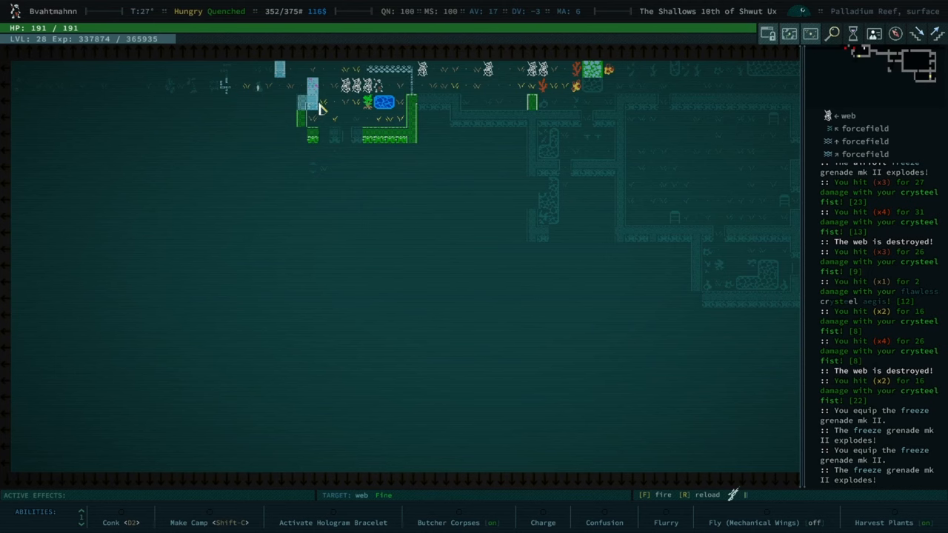
{"action": "mouse_move", "coordinate": [317, 110]}
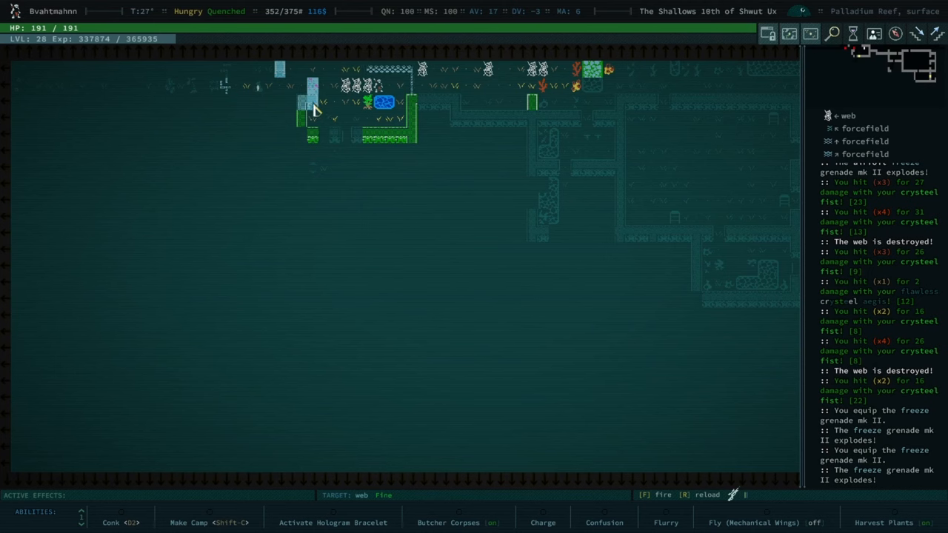
{"action": "key", "text": "f"}
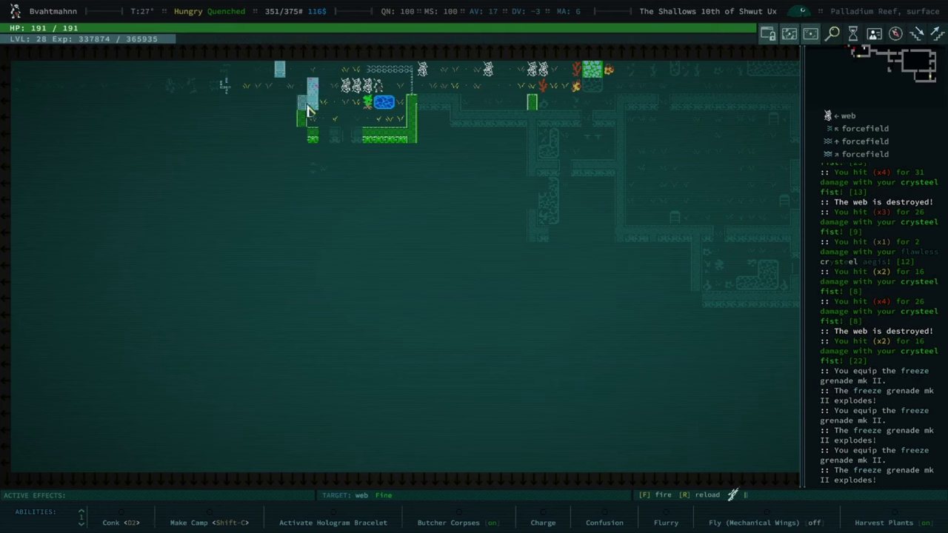
{"action": "mouse_move", "coordinate": [295, 118]}
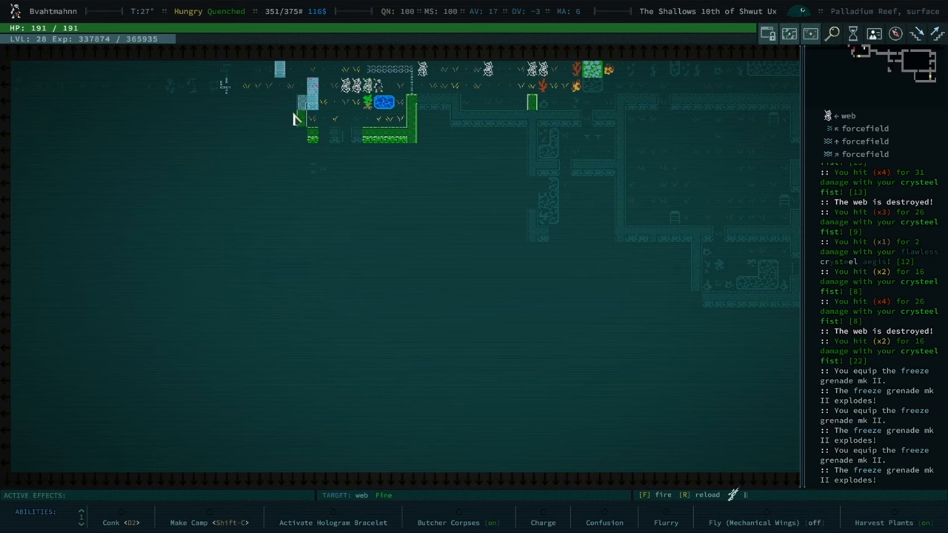
{"action": "mouse_move", "coordinate": [318, 101]}
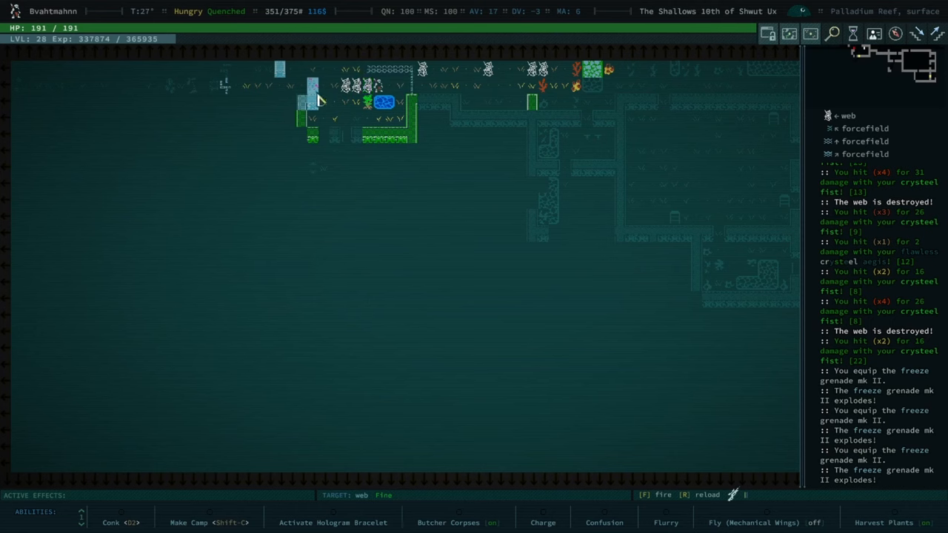
{"action": "mouse_move", "coordinate": [323, 115]}
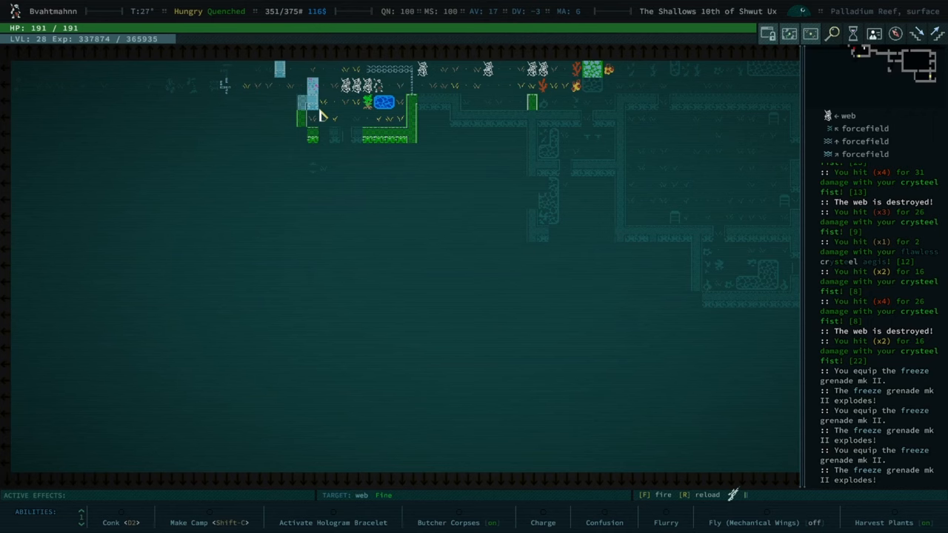
{"action": "key", "text": "i"}
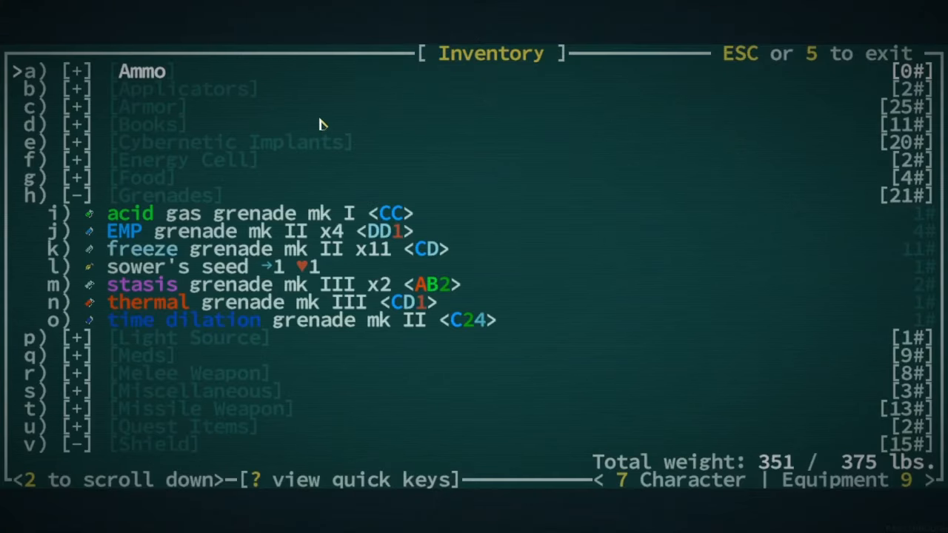
{"action": "mouse_move", "coordinate": [334, 198]}
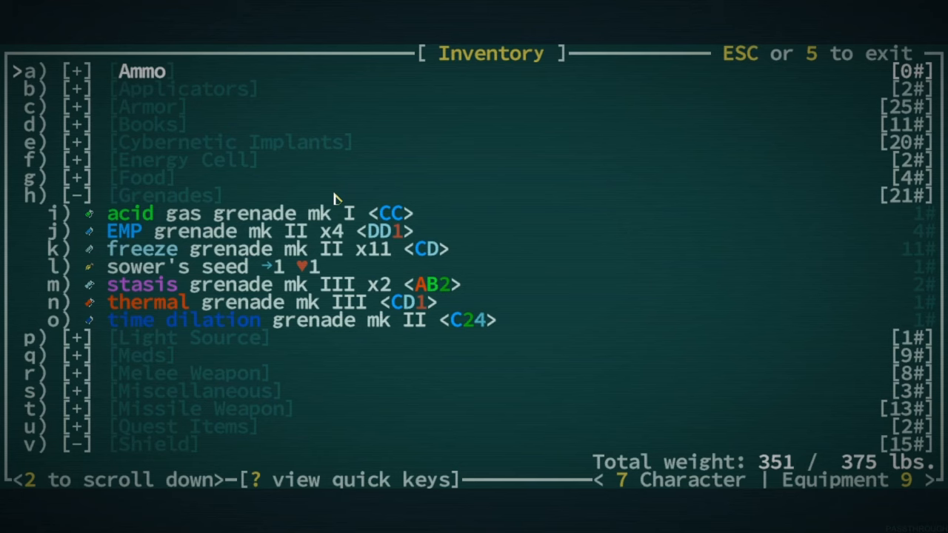
{"action": "mouse_move", "coordinate": [334, 200]}
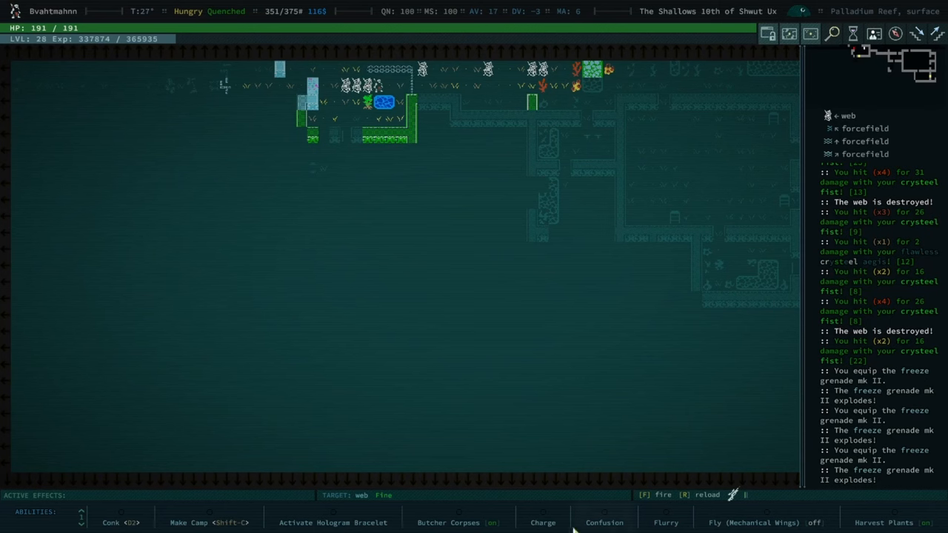
{"action": "mouse_move", "coordinate": [605, 522]}
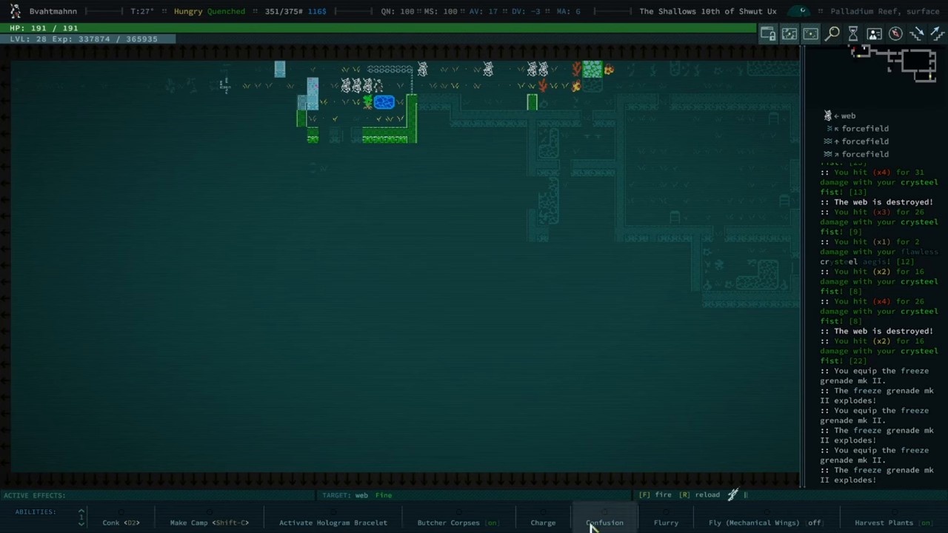
- Charge the frozen clone of Saad Amus, stunning it with crysteel fist blows
{"action": "left_click", "coordinate": [604, 521]}
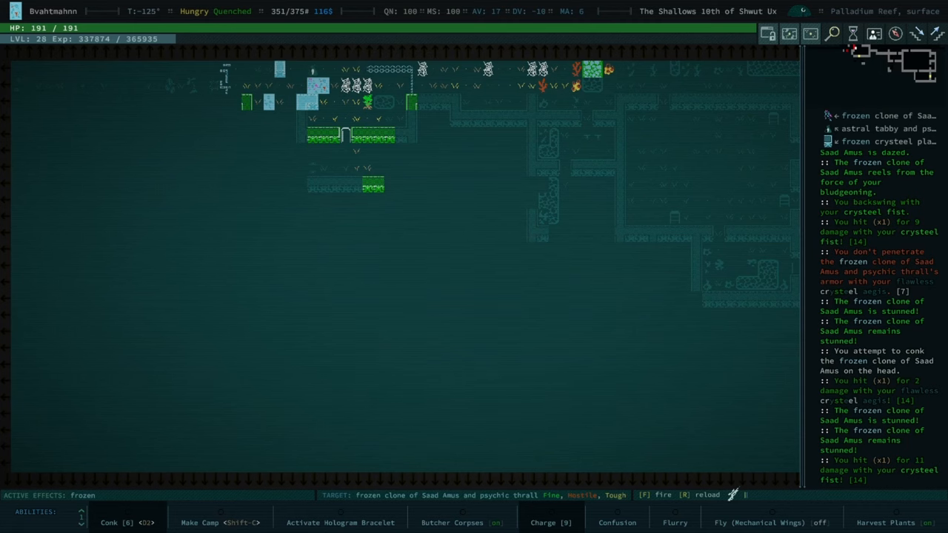
{"action": "key", "text": "i"}
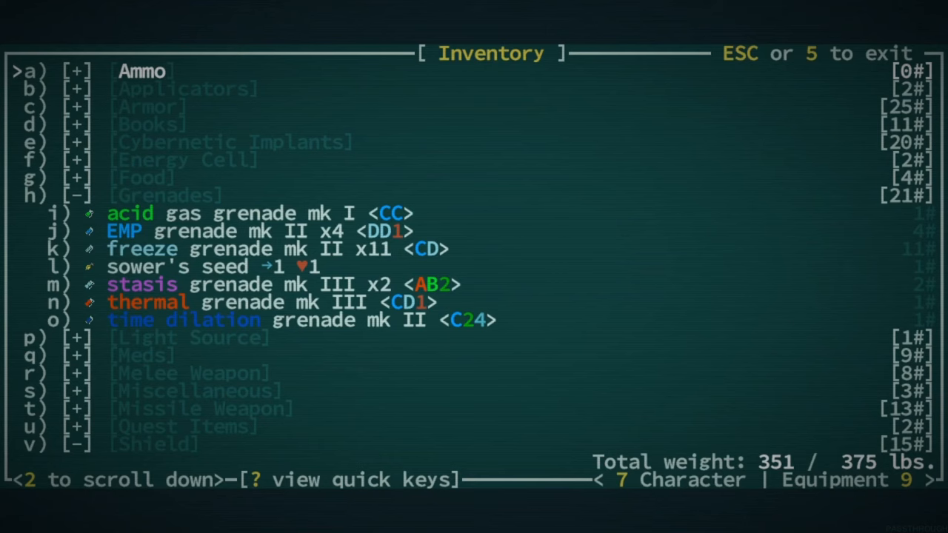
- Apply the blaze injector from the Tonics list and dismiss its effect message
{"action": "scroll", "scroll_direction": "down", "scroll_amount": 3}
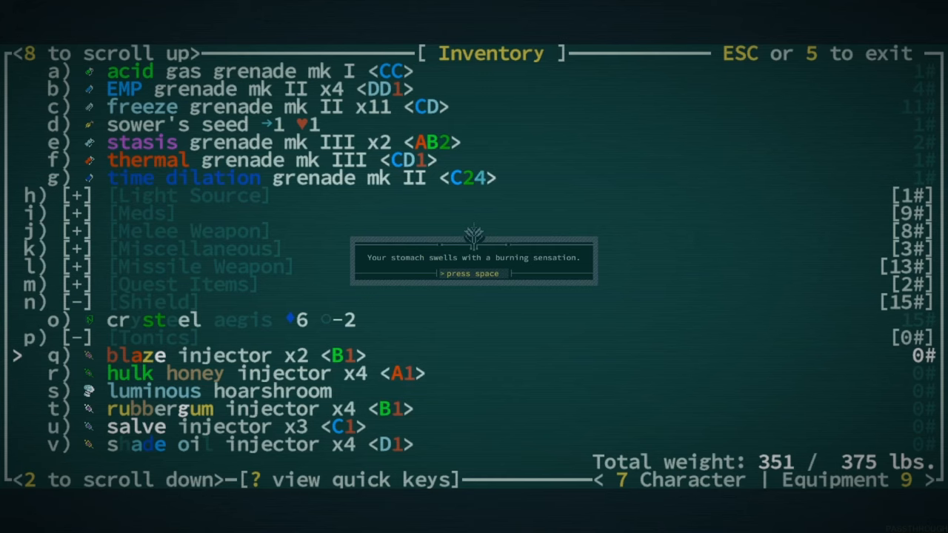
{"action": "key", "text": "space"}
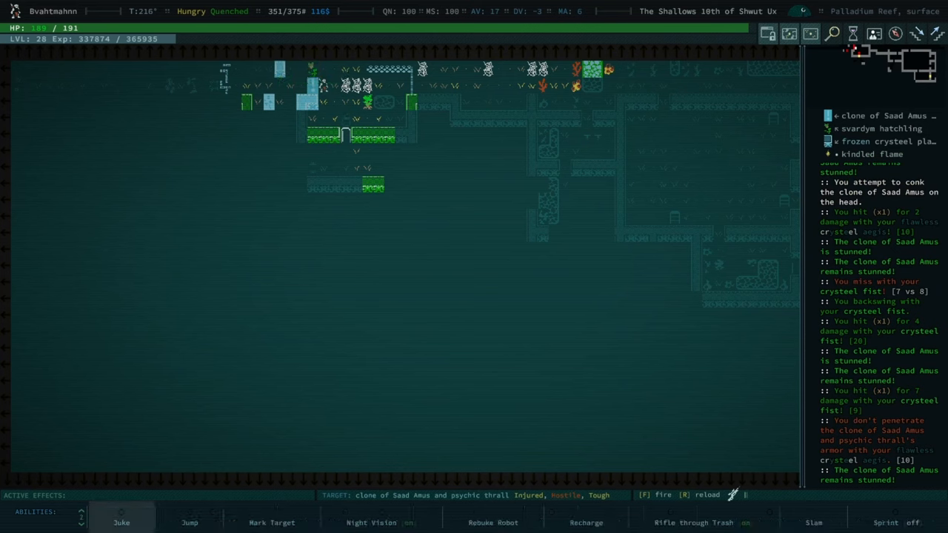
{"action": "mouse_move", "coordinate": [746, 528]}
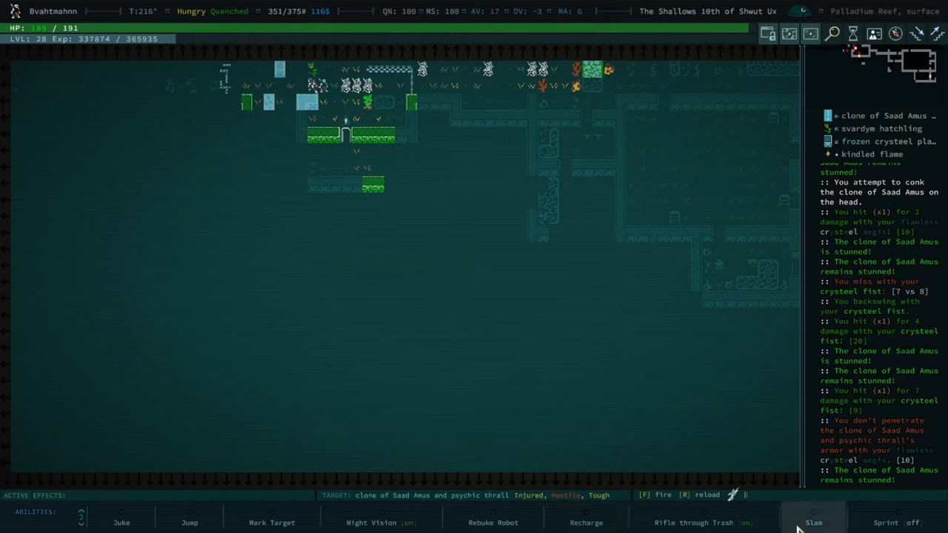
{"action": "mouse_move", "coordinate": [438, 481]}
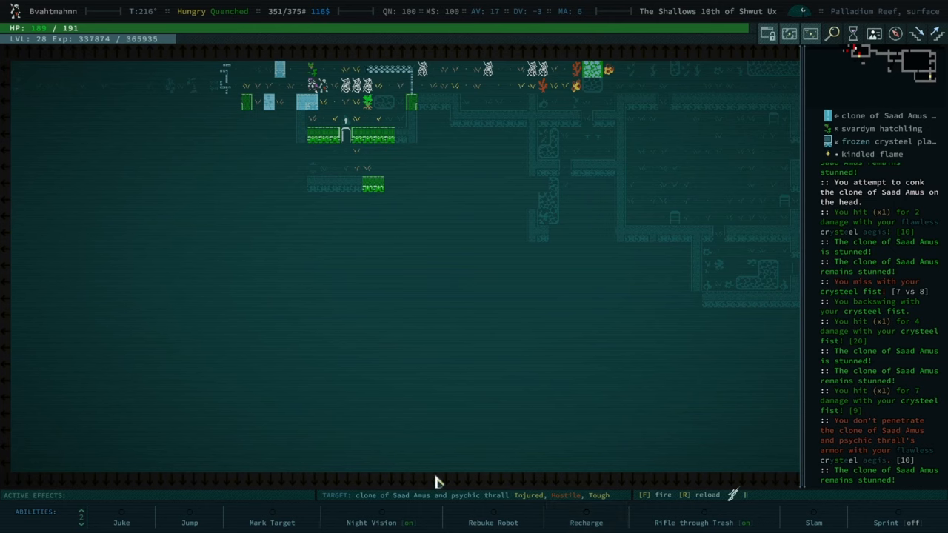
{"action": "mouse_move", "coordinate": [250, 424]}
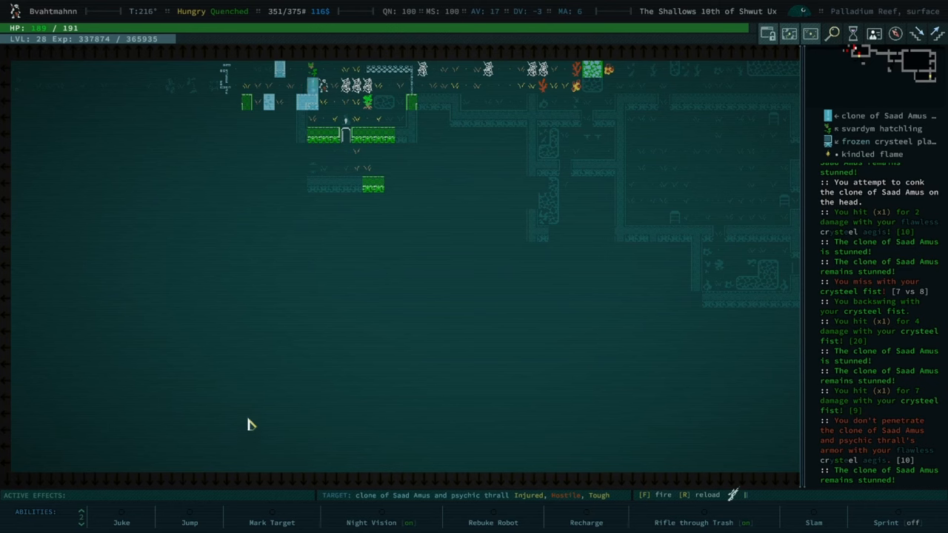
{"action": "mouse_move", "coordinate": [216, 380]}
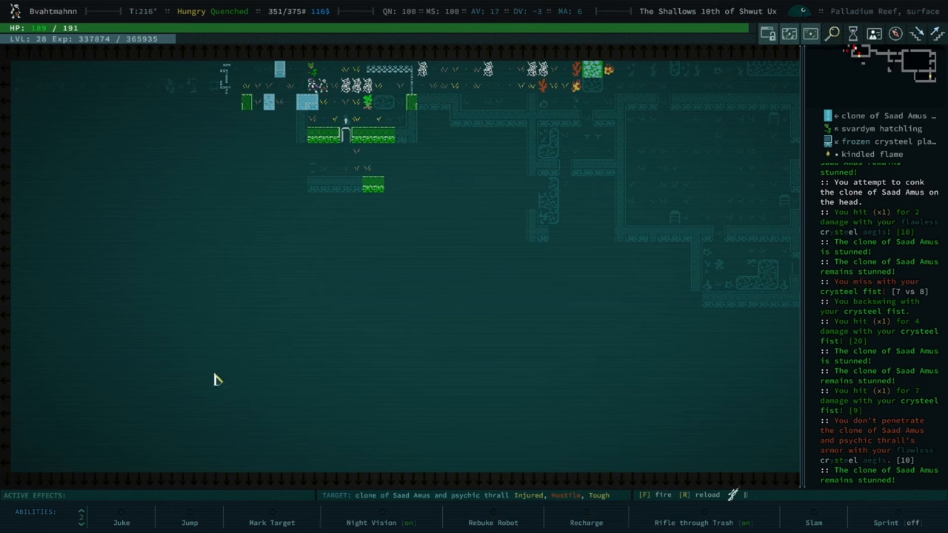
{"action": "mouse_move", "coordinate": [228, 338]}
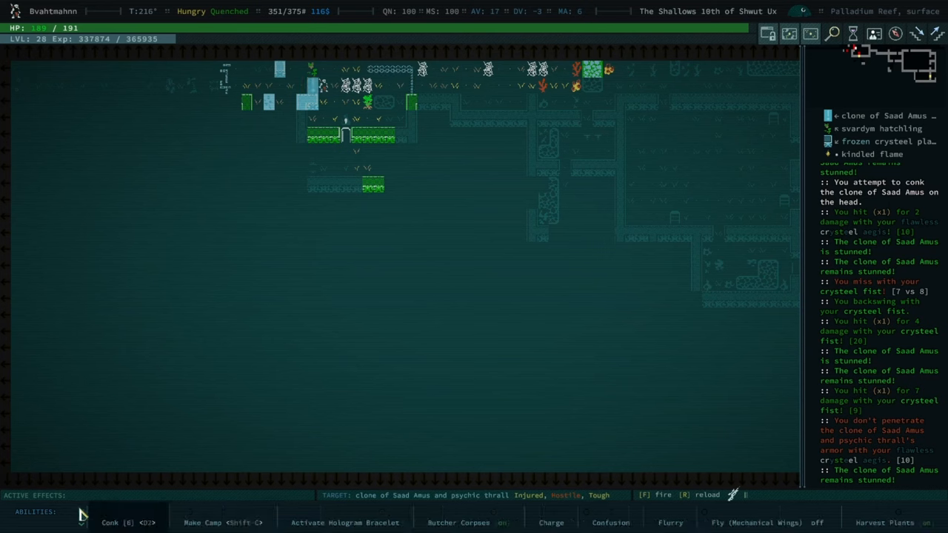
- Activate Confusion, leaving the clone and a svardym hatchling confused
{"action": "left_click", "coordinate": [610, 522]}
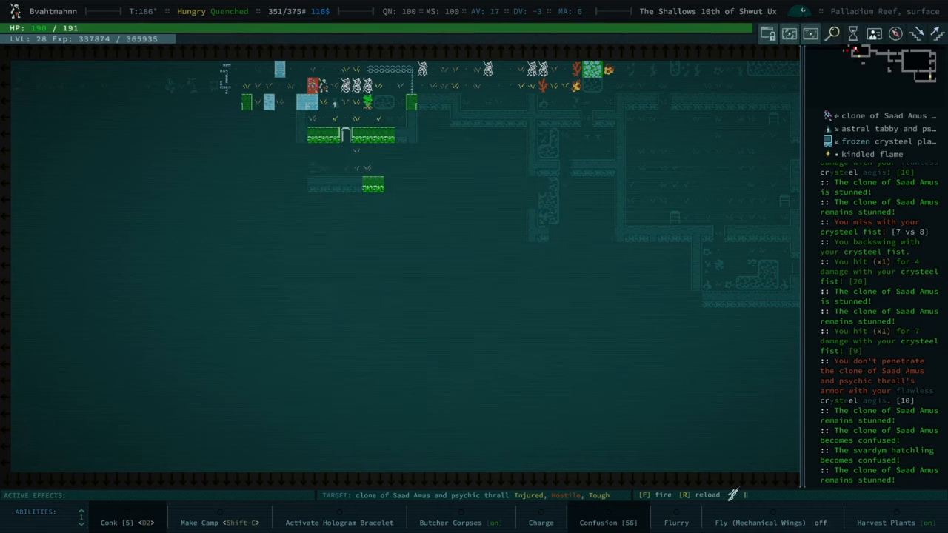
{"action": "mouse_move", "coordinate": [240, 293]}
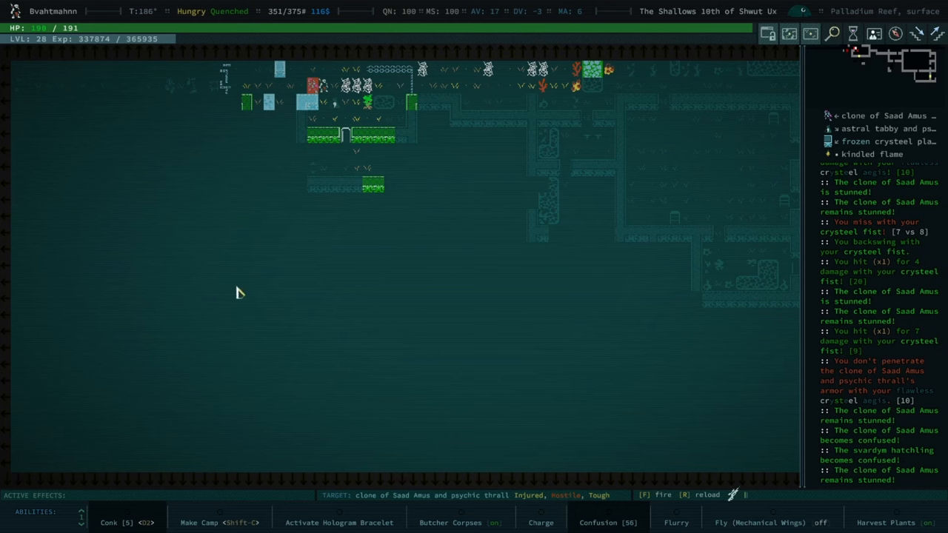
{"action": "mouse_move", "coordinate": [288, 223]}
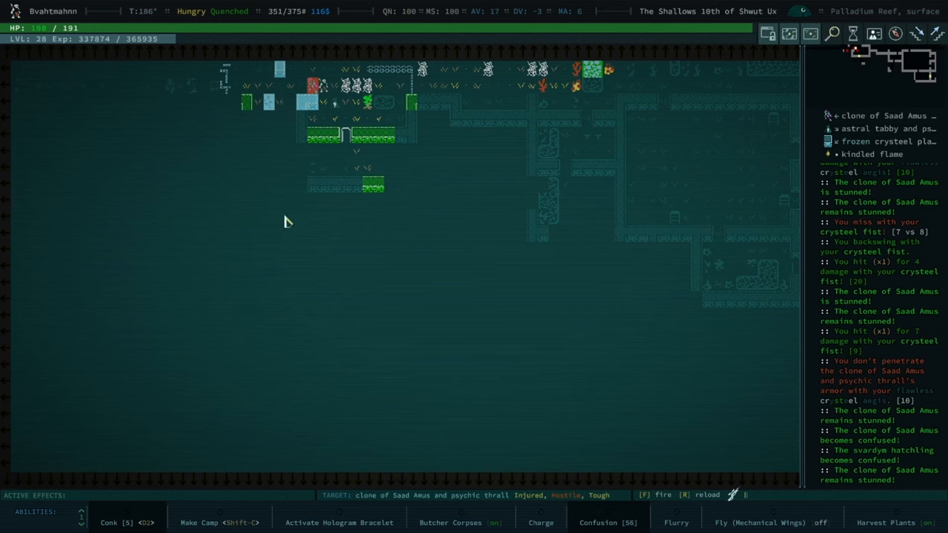
{"action": "mouse_move", "coordinate": [320, 192]}
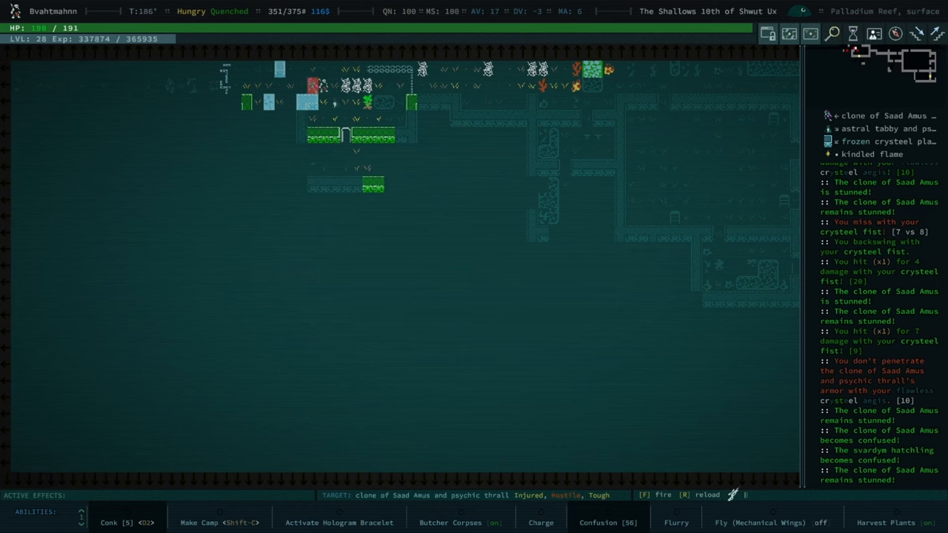
{"action": "mouse_move", "coordinate": [236, 387]}
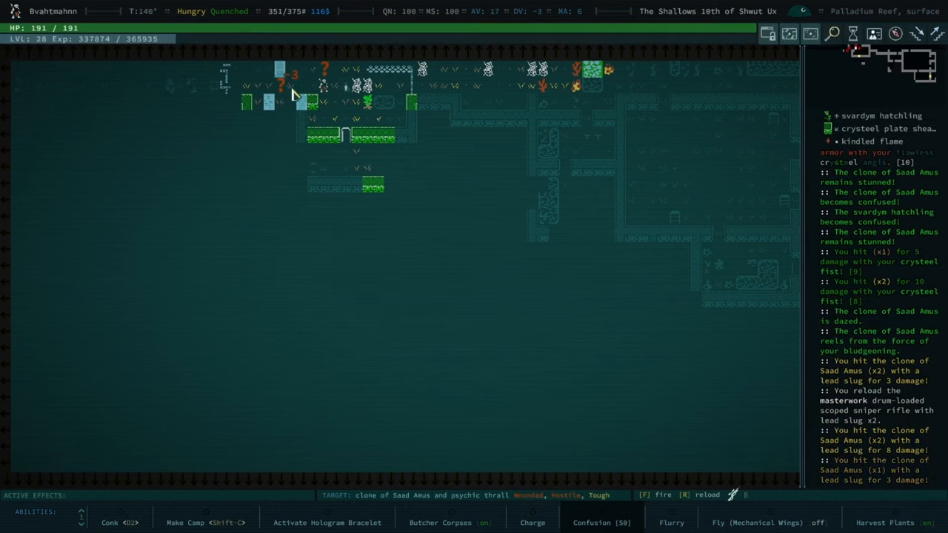
{"action": "key", "text": "f"}
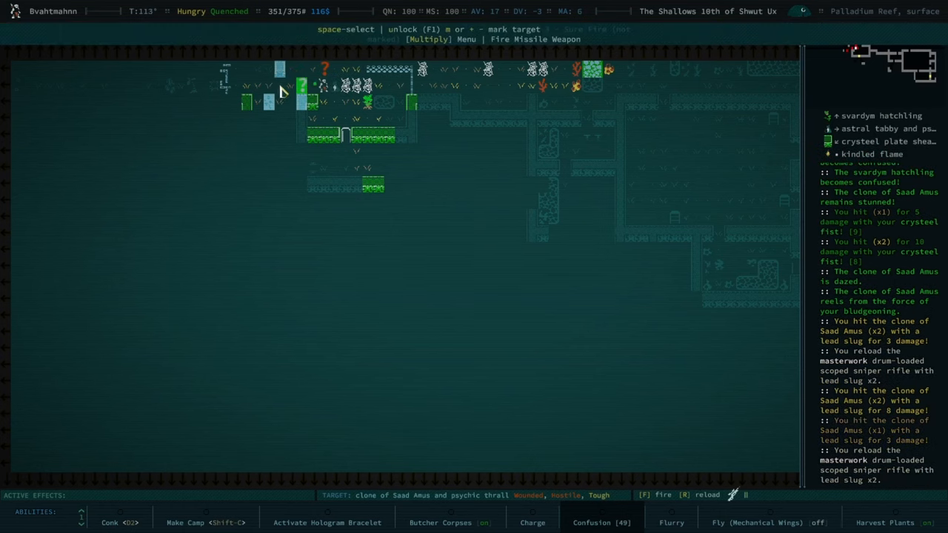
{"action": "key", "text": "f"}
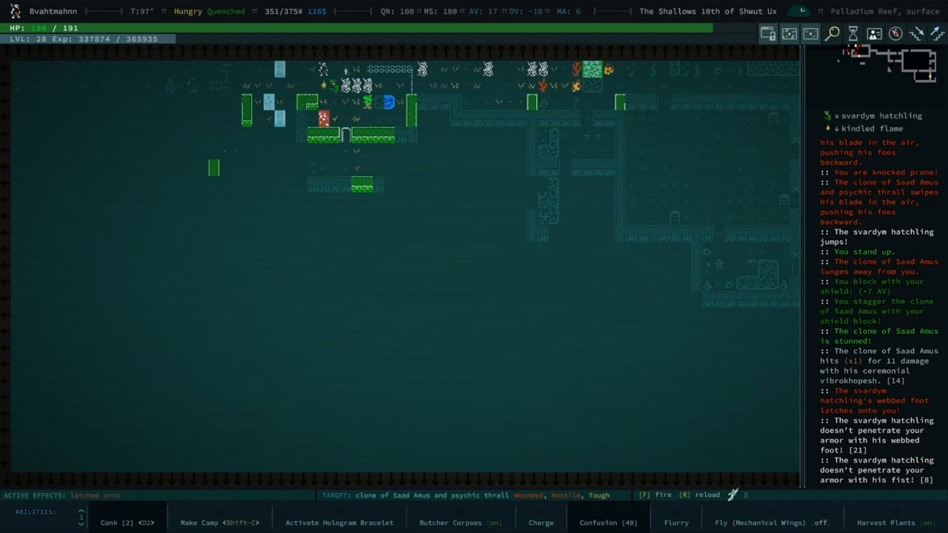
{"action": "mouse_move", "coordinate": [871, 393]}
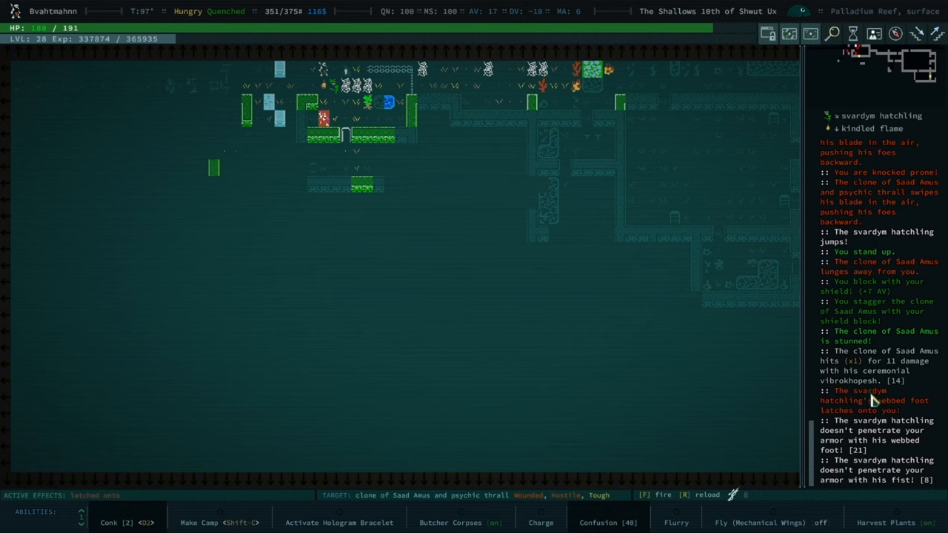
{"action": "mouse_move", "coordinate": [323, 91]}
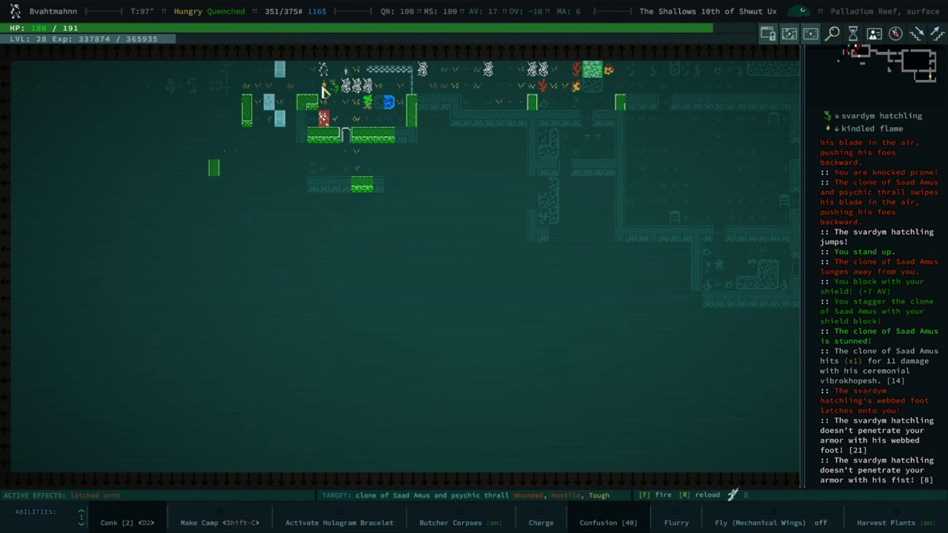
{"action": "mouse_move", "coordinate": [327, 98]}
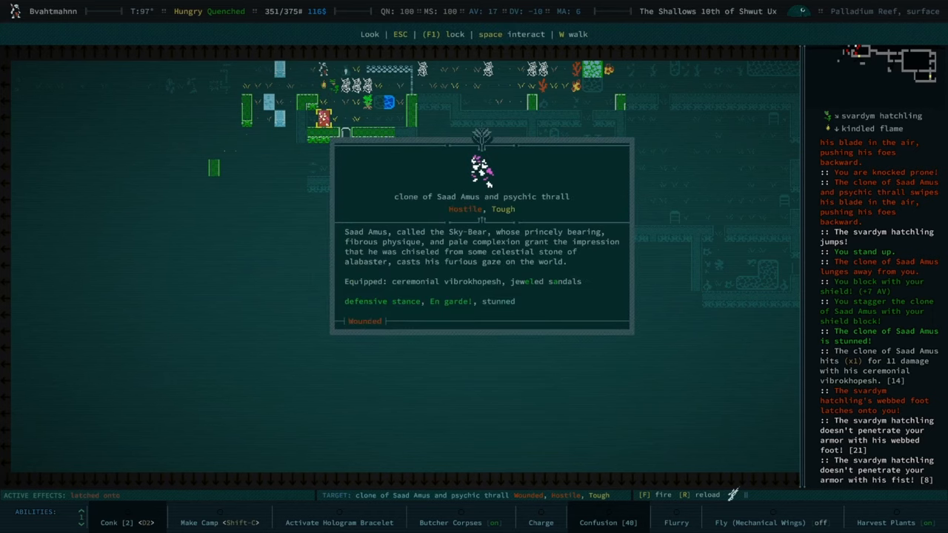
- Attempt a Charge at the clone of Saad Amus and dismiss the cannot-charge-in-melee warning
{"action": "key", "text": "Escape"}
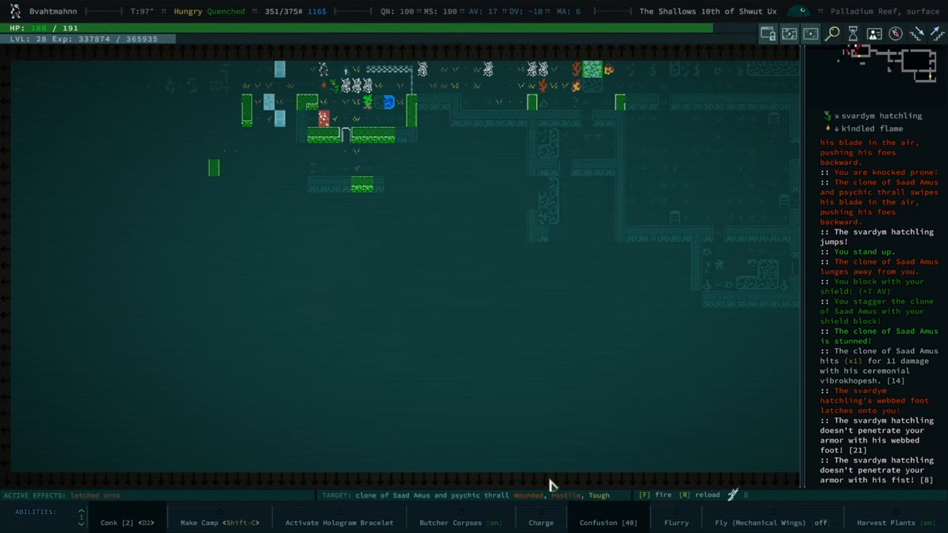
{"action": "left_click", "coordinate": [539, 521]}
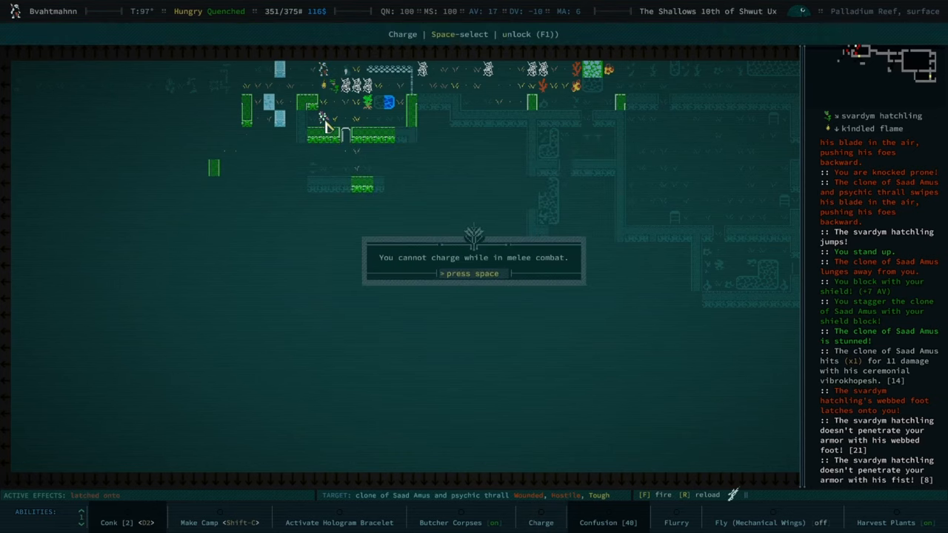
{"action": "key", "text": "space"}
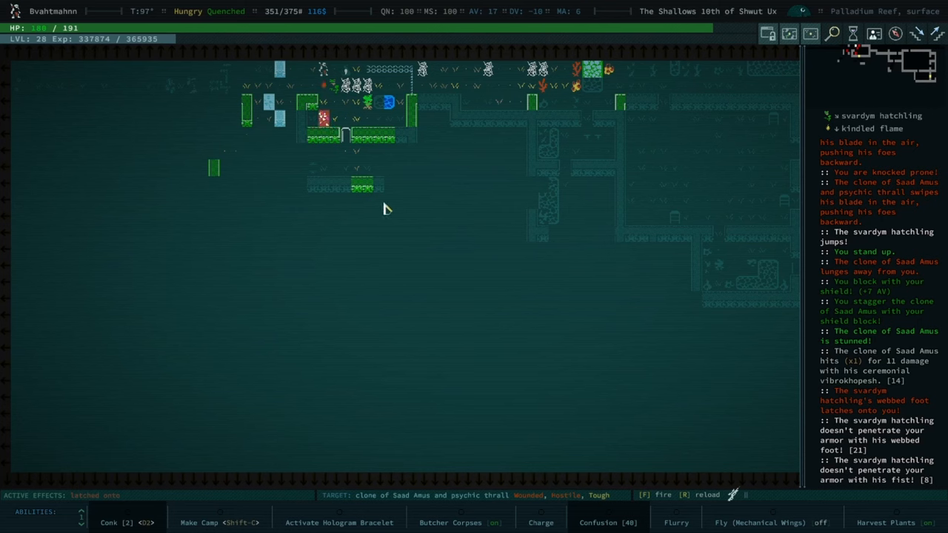
{"action": "mouse_move", "coordinate": [374, 199]}
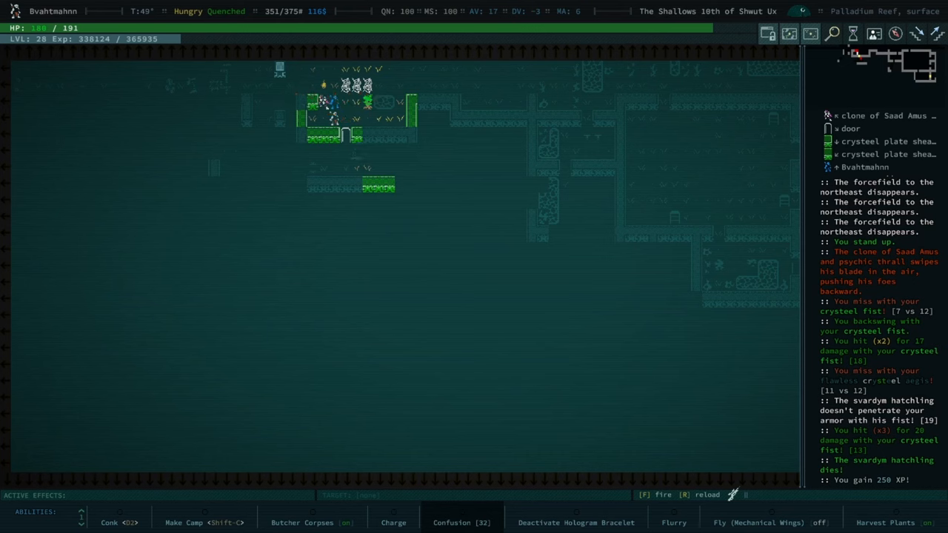
{"action": "mouse_move", "coordinate": [468, 250]}
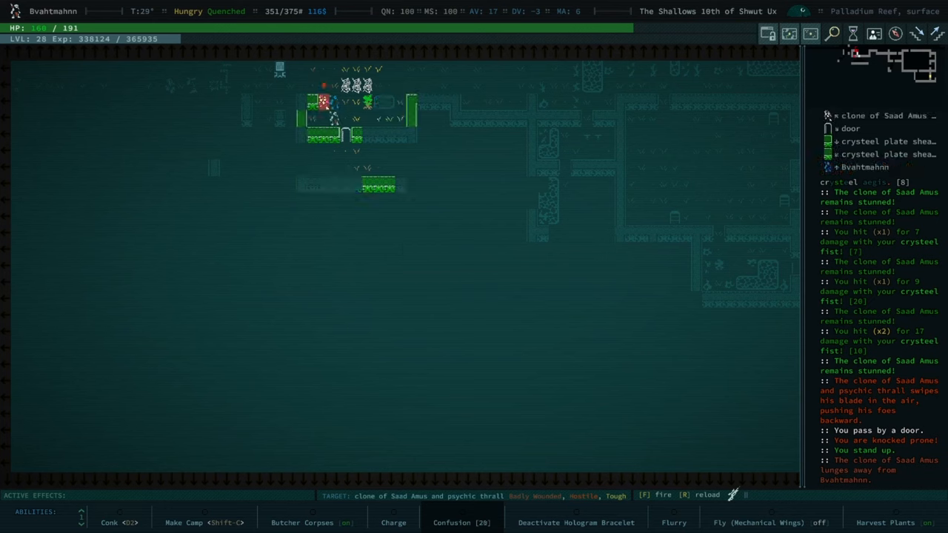
- Keep attacking the stunned clone of Saad Amus until it falls dead
{"action": "left_click", "coordinate": [109, 521]}
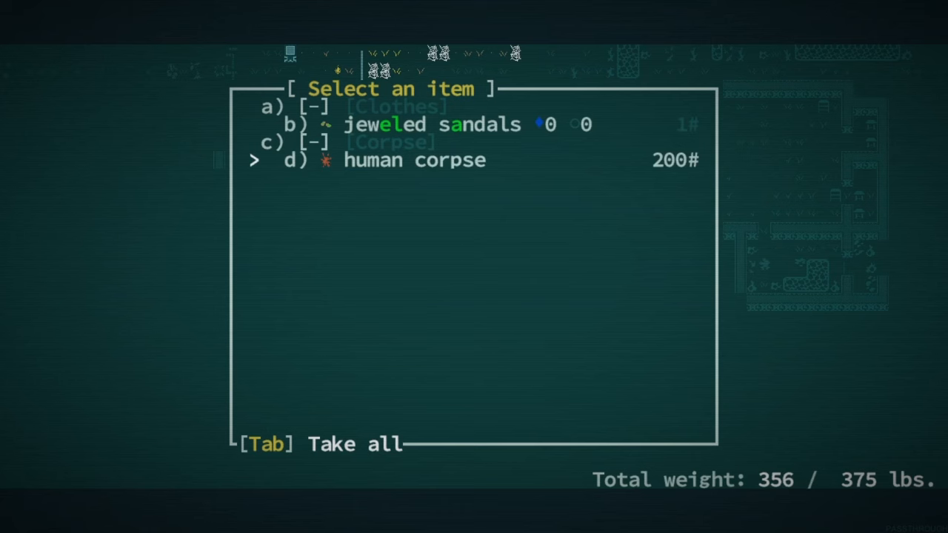
- Take the jeweled sandals from the pile and throw a freeze grenade mk II at the newcomer
{"action": "key", "text": "up"}
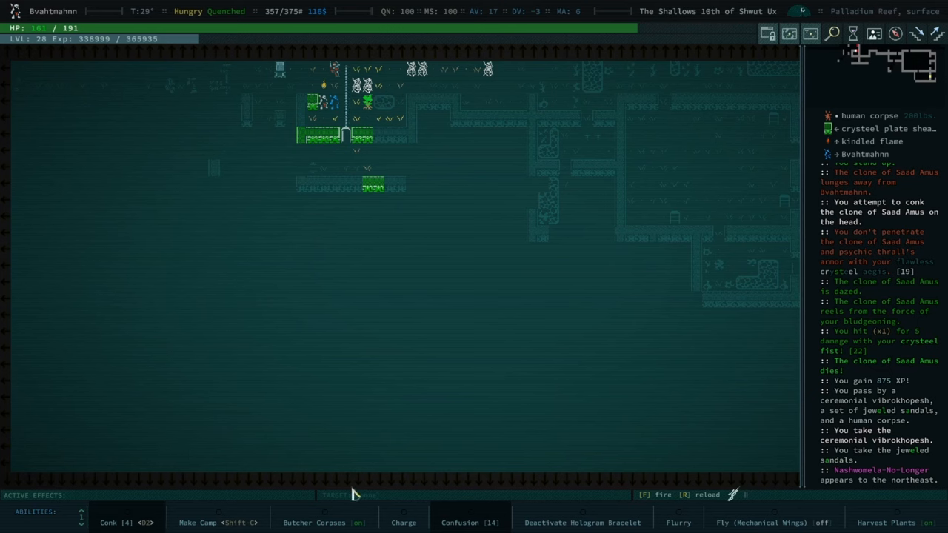
{"action": "mouse_move", "coordinate": [220, 522]}
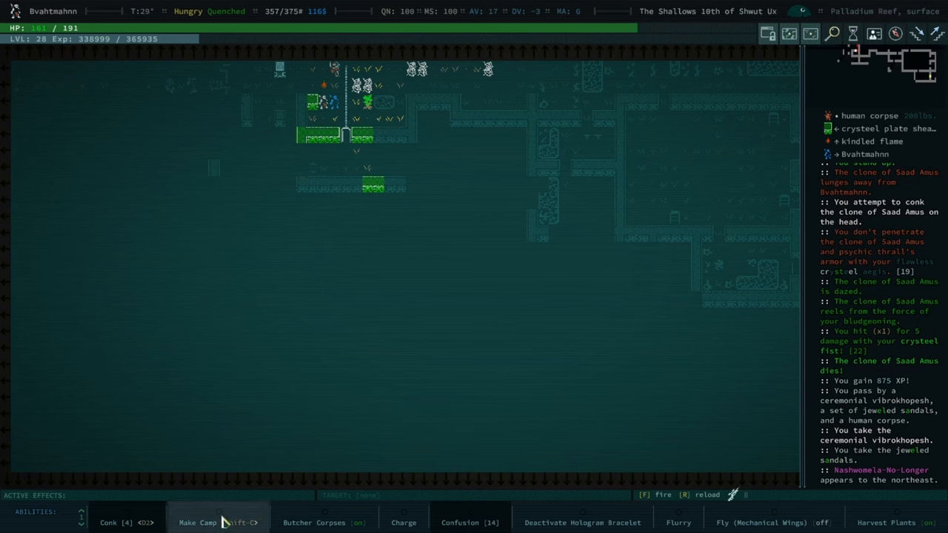
{"action": "mouse_move", "coordinate": [352, 448]}
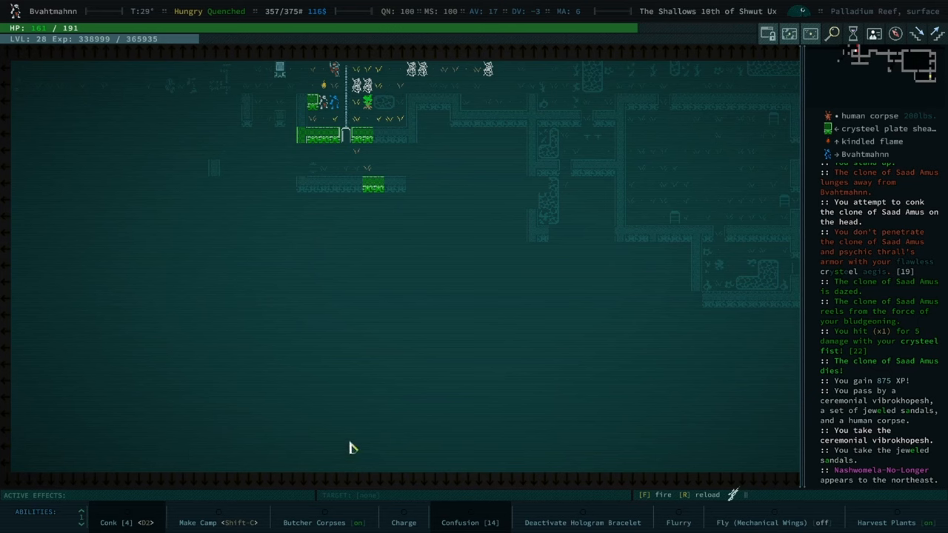
{"action": "key", "text": "f"}
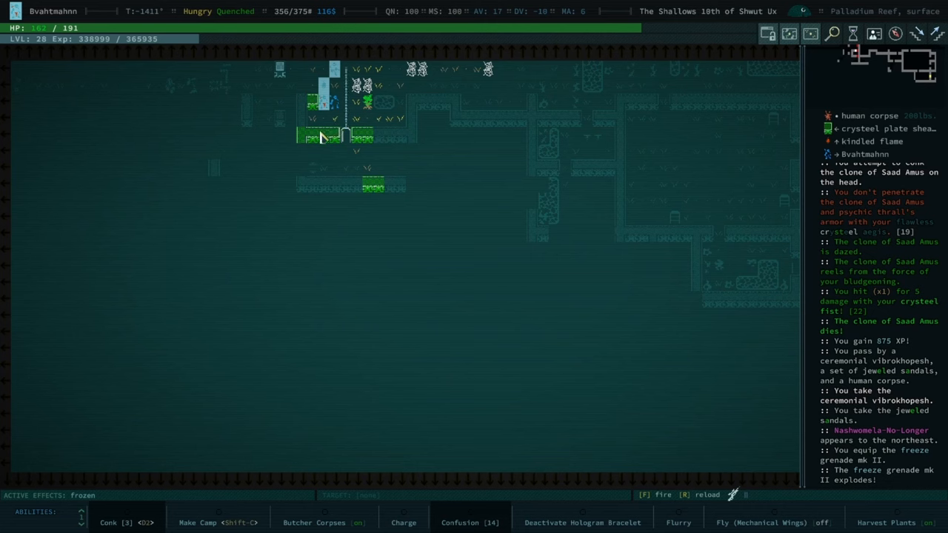
{"action": "mouse_move", "coordinate": [344, 132]}
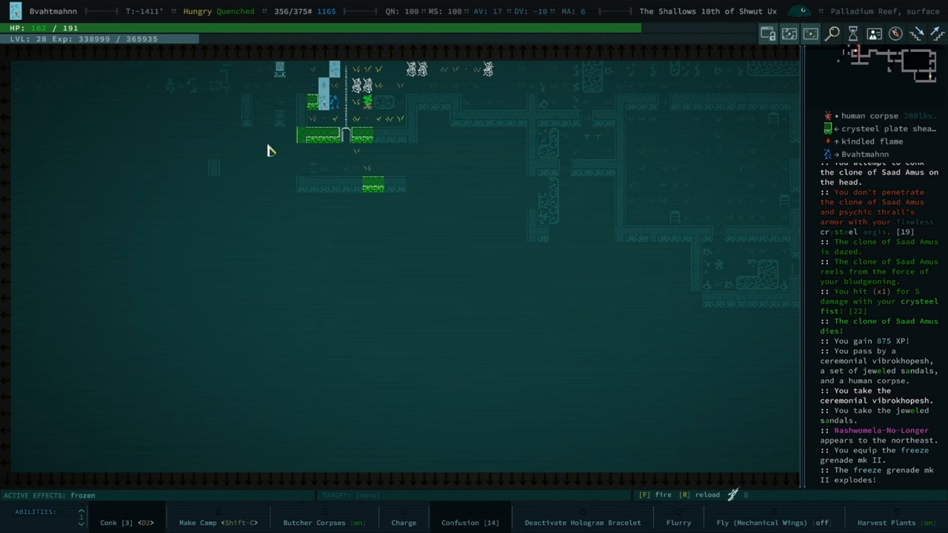
{"action": "mouse_move", "coordinate": [344, 176]}
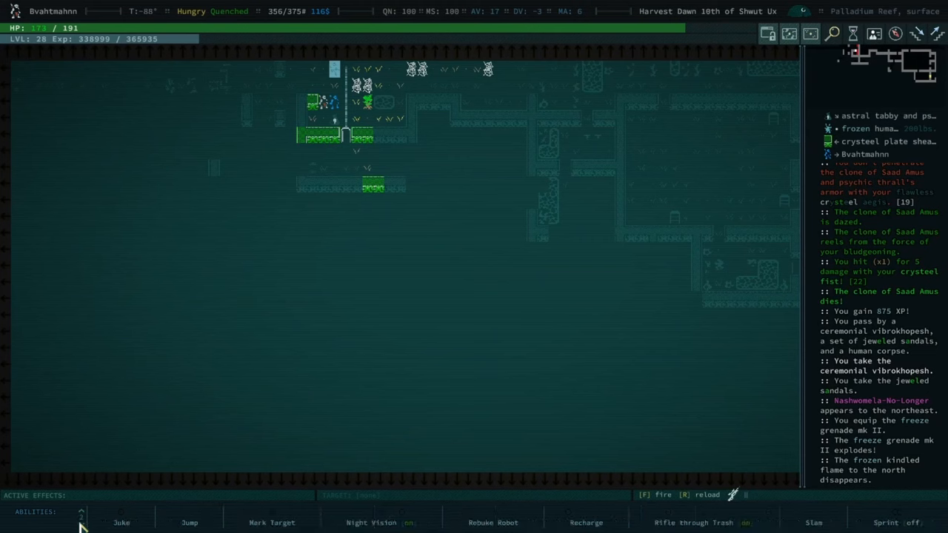
{"action": "mouse_move", "coordinate": [821, 498]}
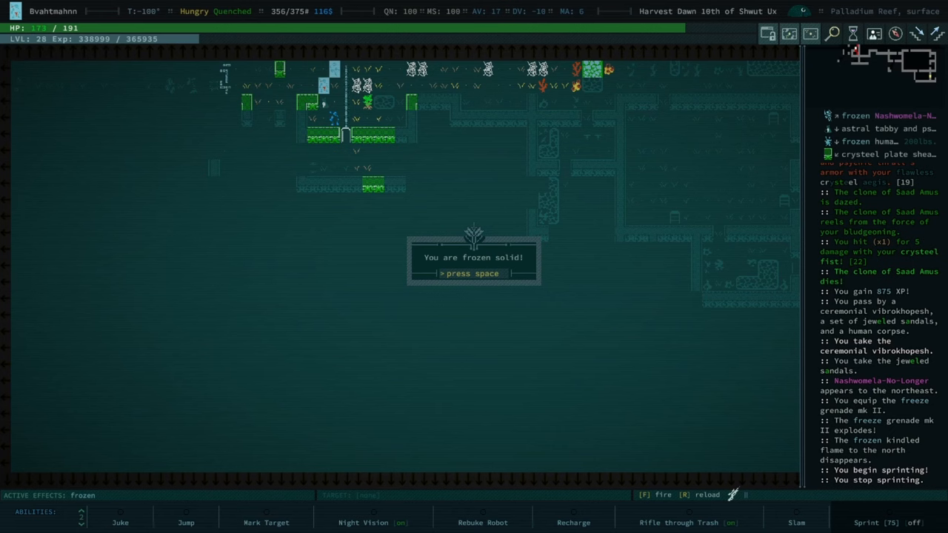
- Sprint south away from the fight and step into a wooden bookshelf to examine it
{"action": "key", "text": "space"}
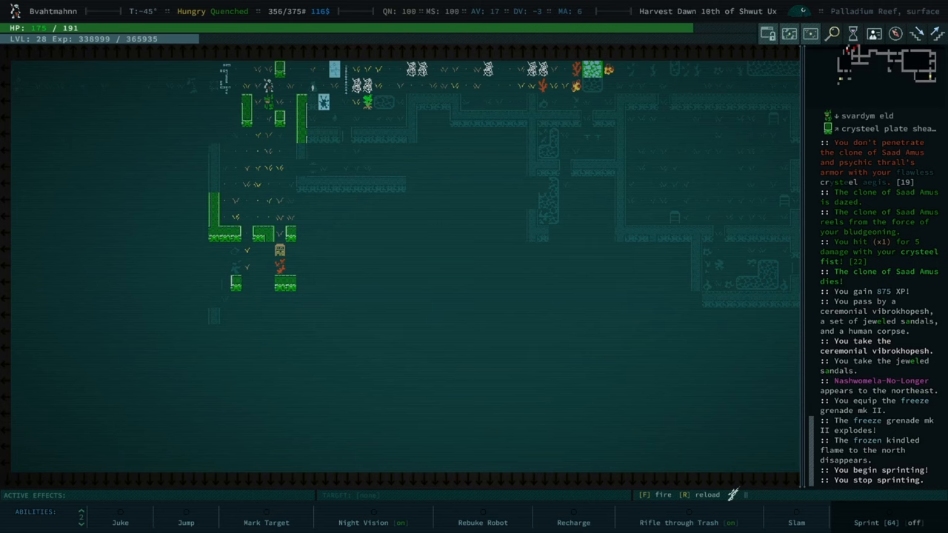
{"action": "mouse_move", "coordinate": [774, 521]}
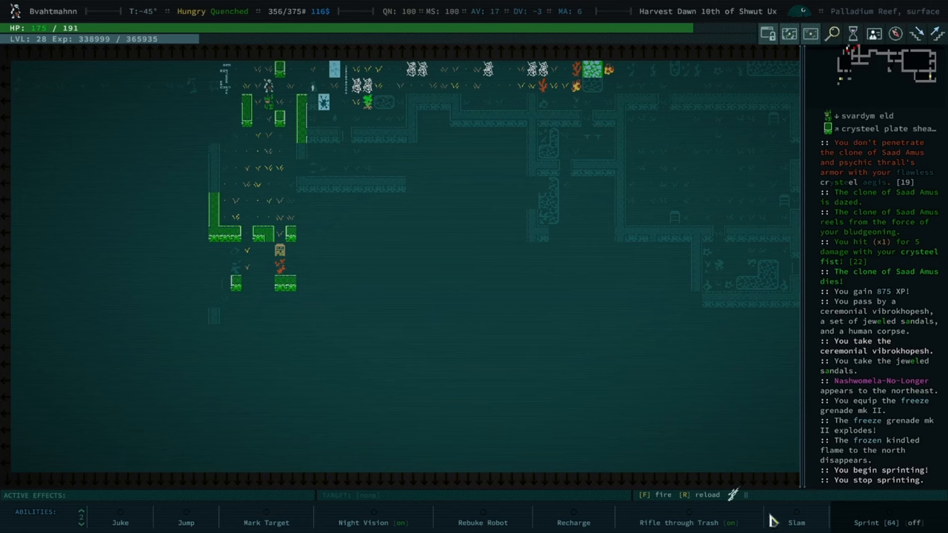
{"action": "left_click", "coordinate": [797, 522]}
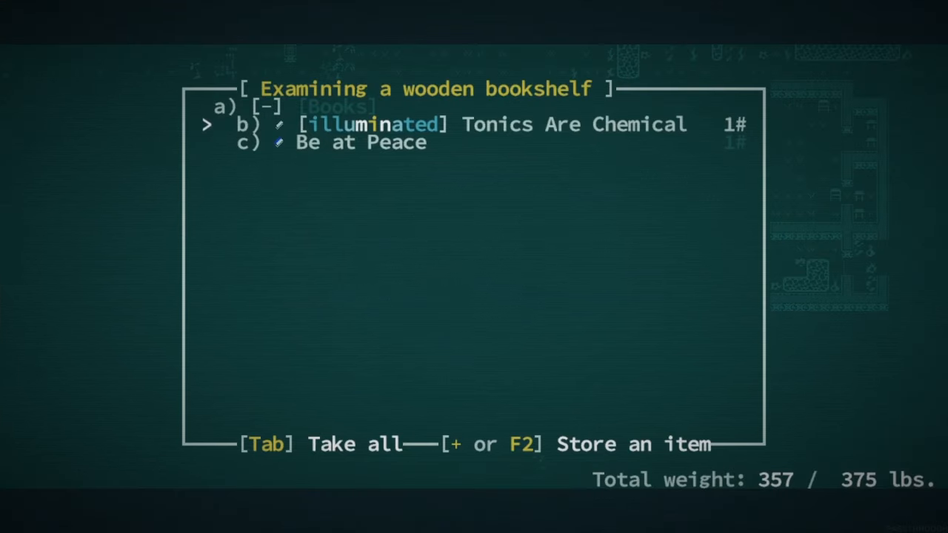
- Take every book from the wooden and wet bookshelves, then bring up the Skills screen
{"action": "key", "text": "Tab"}
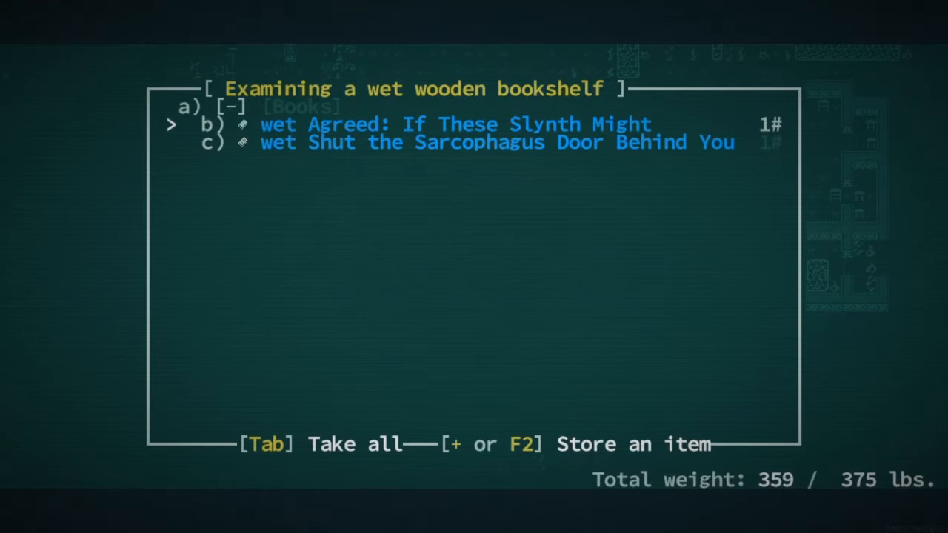
{"action": "key", "text": "Tab"}
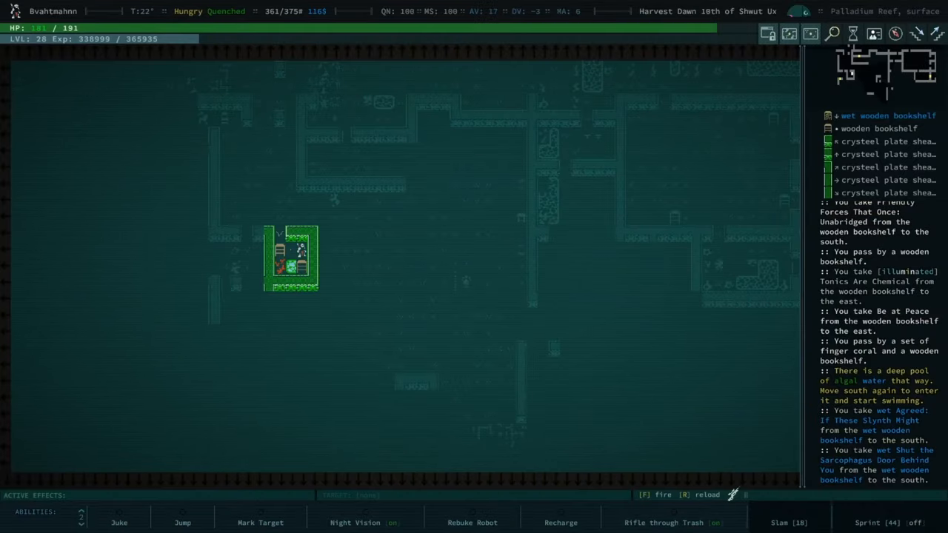
{"action": "key", "text": "i"}
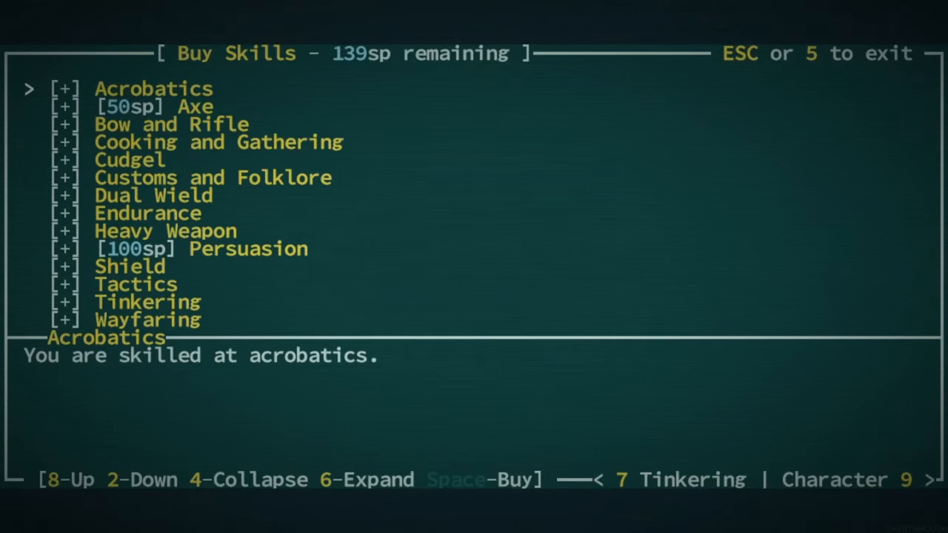
- In the Tinkering recipes, build two high explosive grenade mk III
{"action": "key", "text": "7"}
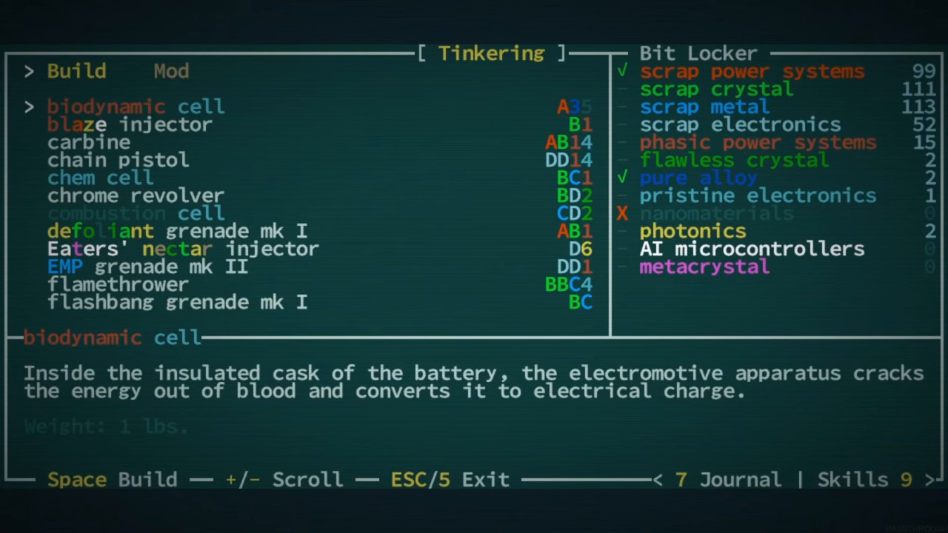
{"action": "scroll", "scroll_direction": "down", "scroll_amount": 3}
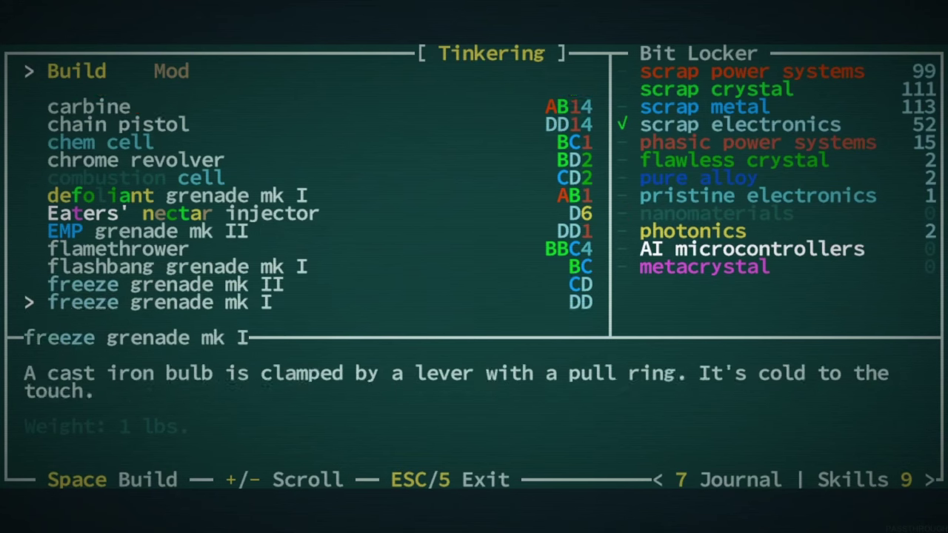
{"action": "scroll", "scroll_direction": "down", "scroll_amount": 3}
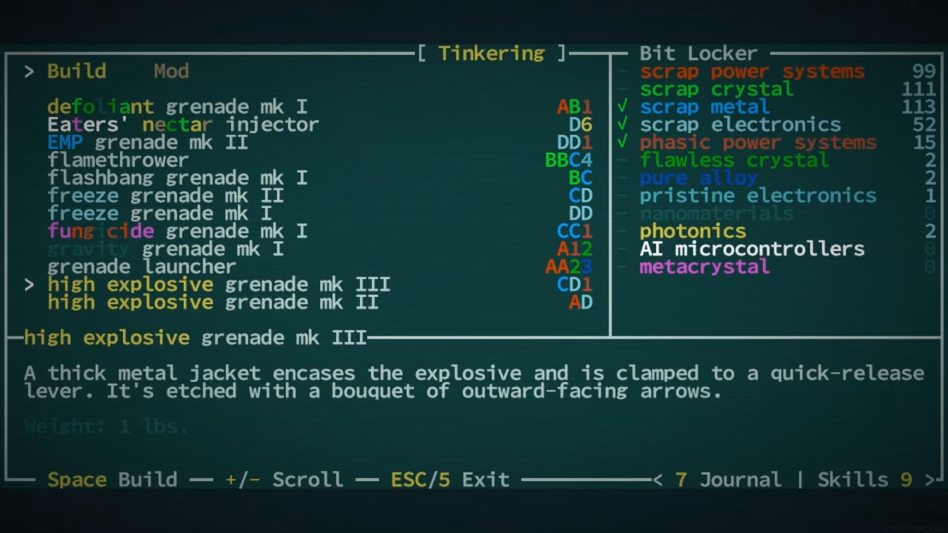
{"action": "key", "text": "space"}
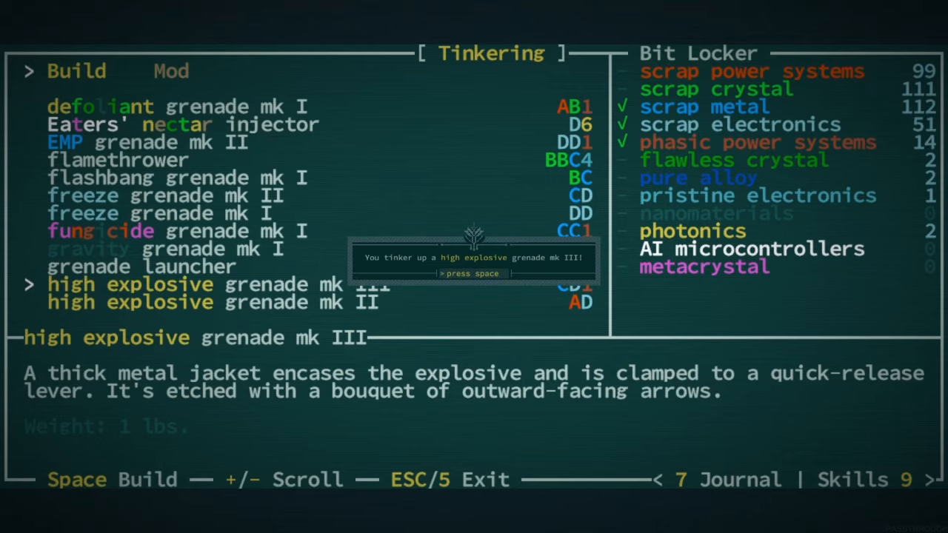
{"action": "key", "text": "space"}
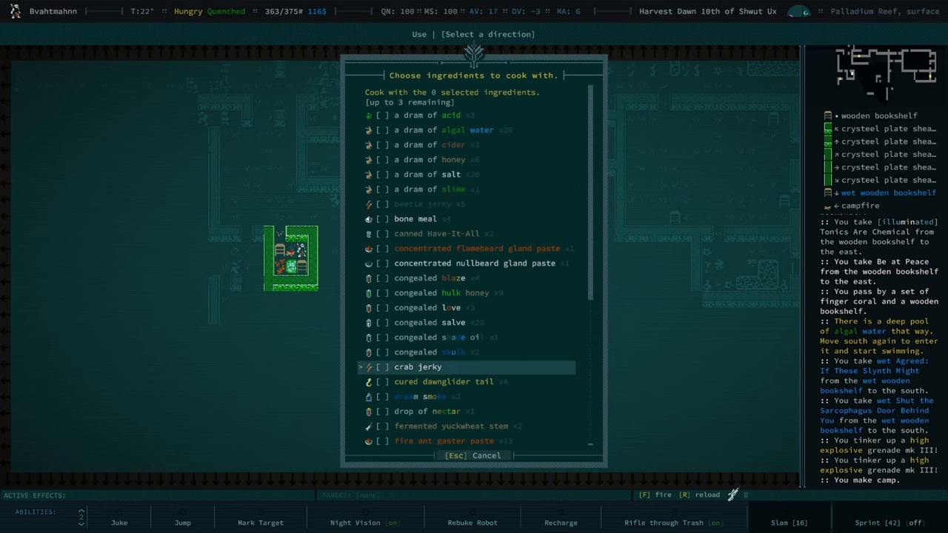
- Cook and eat a meal from random fixings, dismissing the eaten and metabolizing messages
{"action": "left_click", "coordinate": [427, 411]}
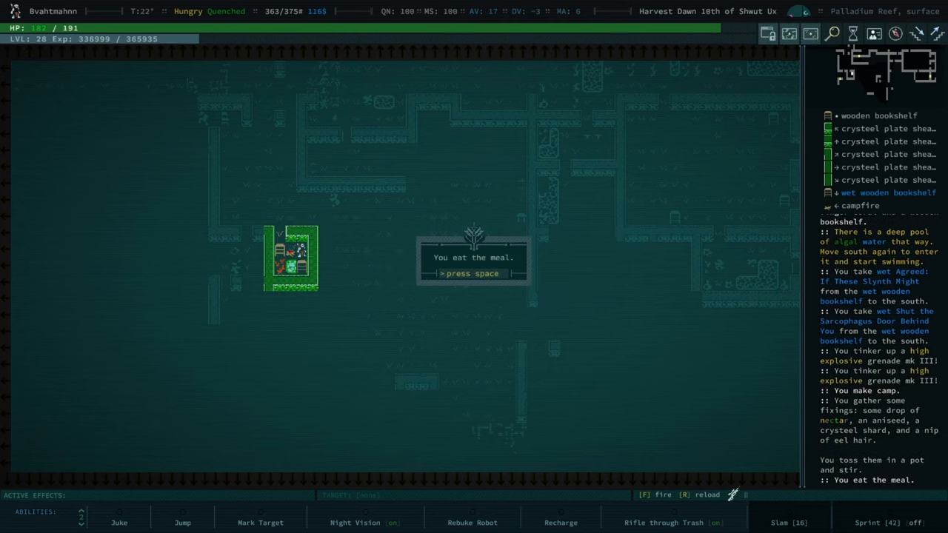
{"action": "key", "text": "space"}
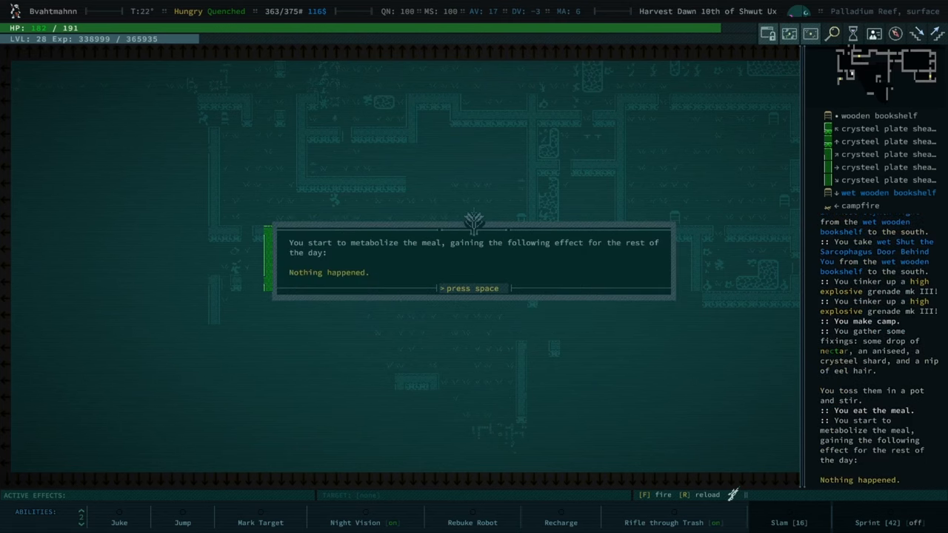
{"action": "key", "text": "space"}
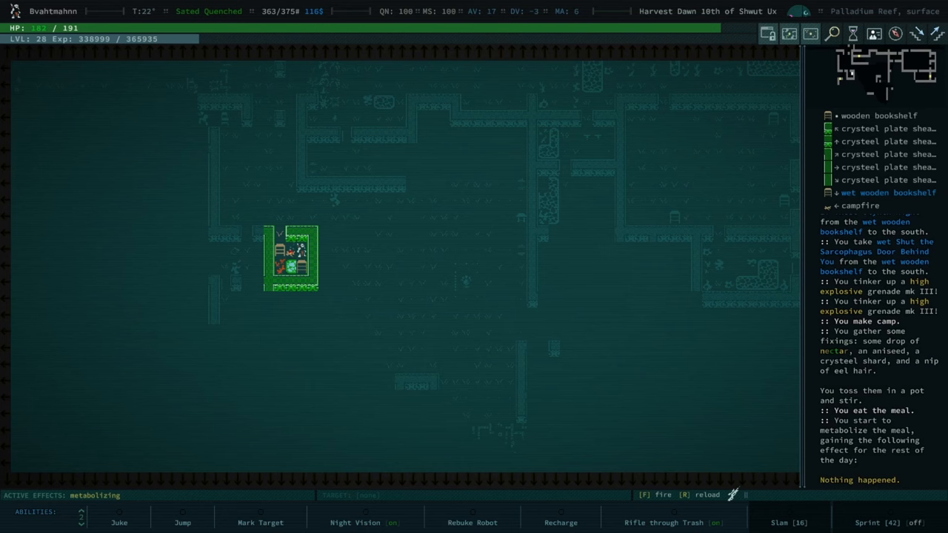